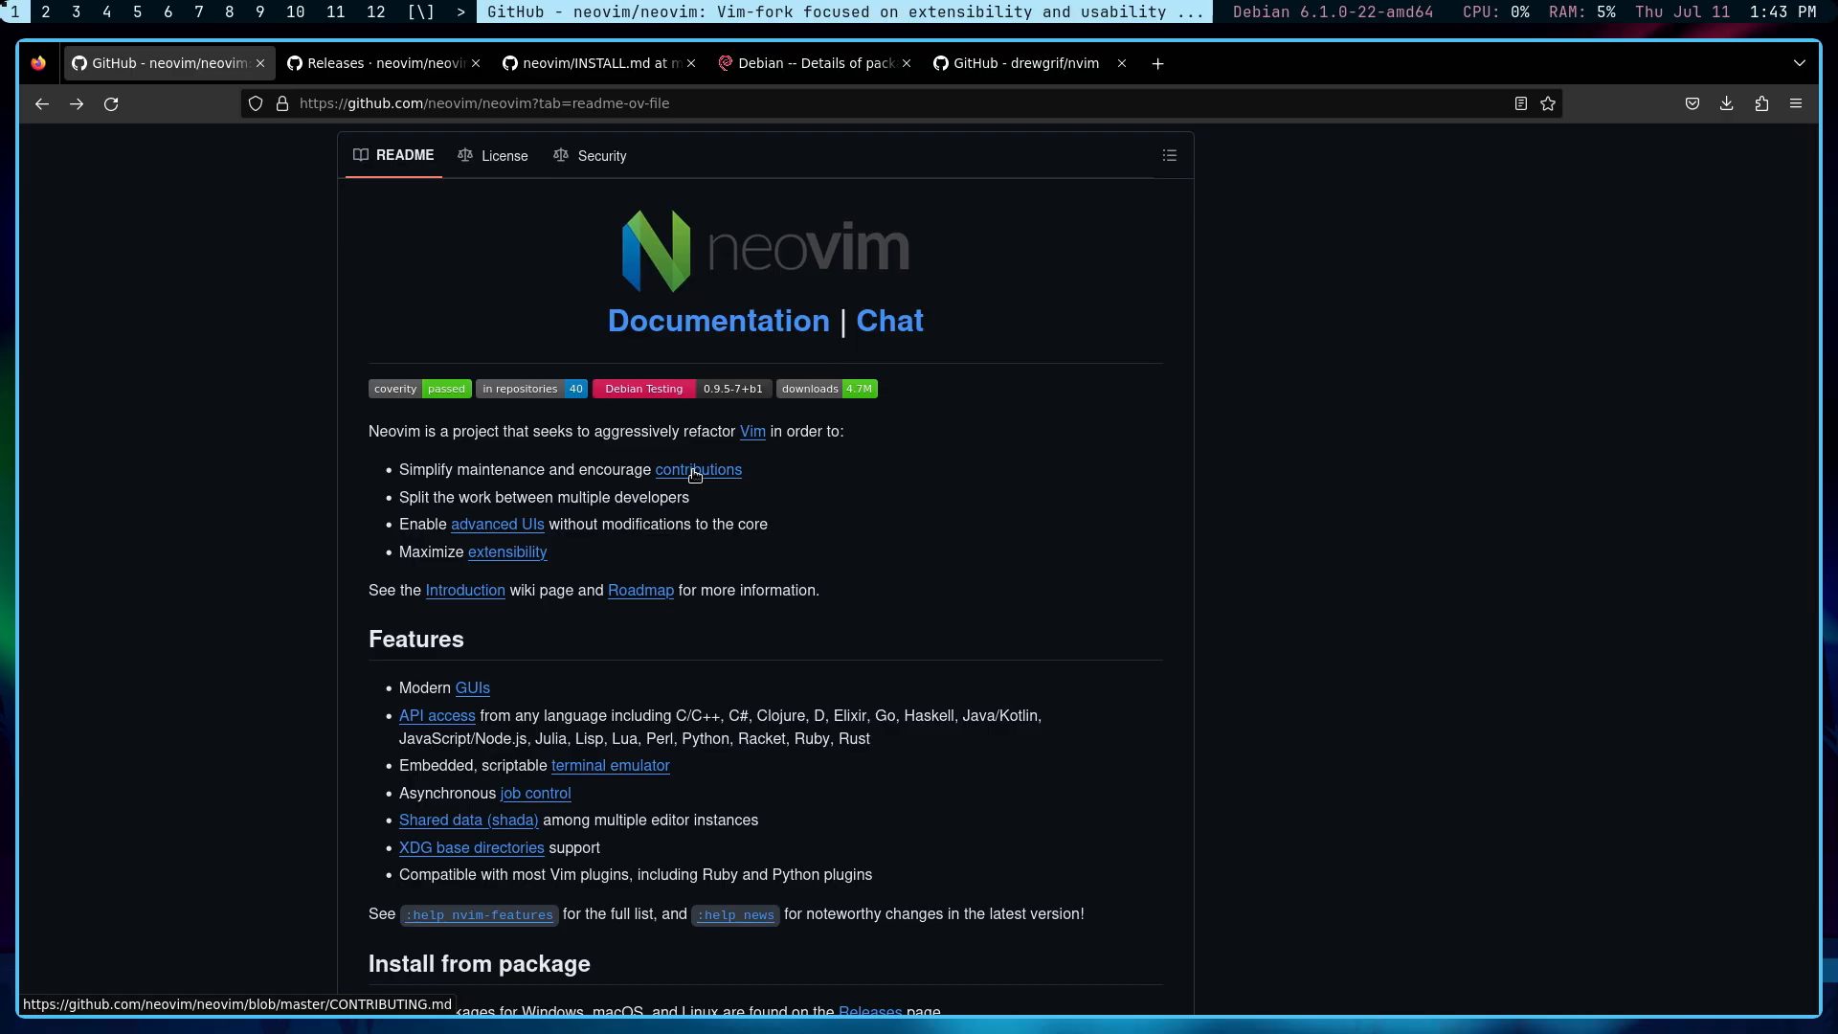
Step: Show the Debian neovim package for trixie and select its 0.9.5 version
{"action": "left_click", "coordinate": [810, 63]}
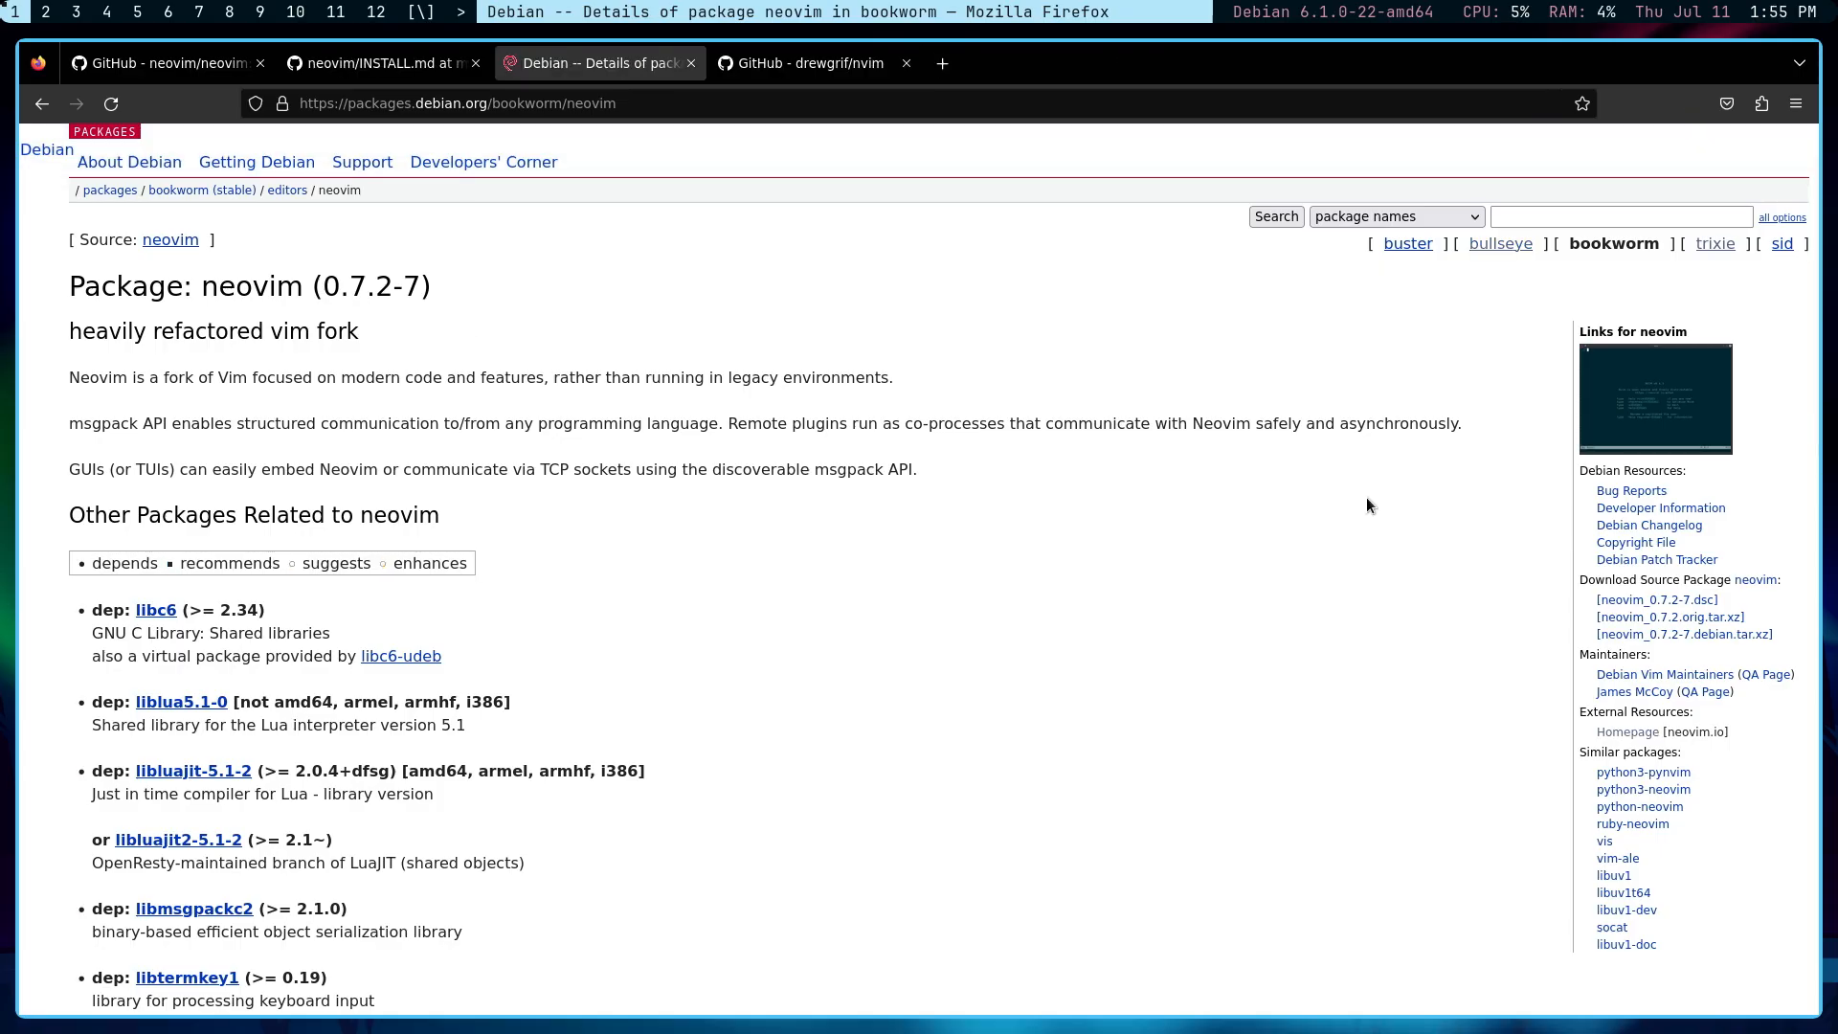
{"action": "mouse_move", "coordinate": [1715, 243]}
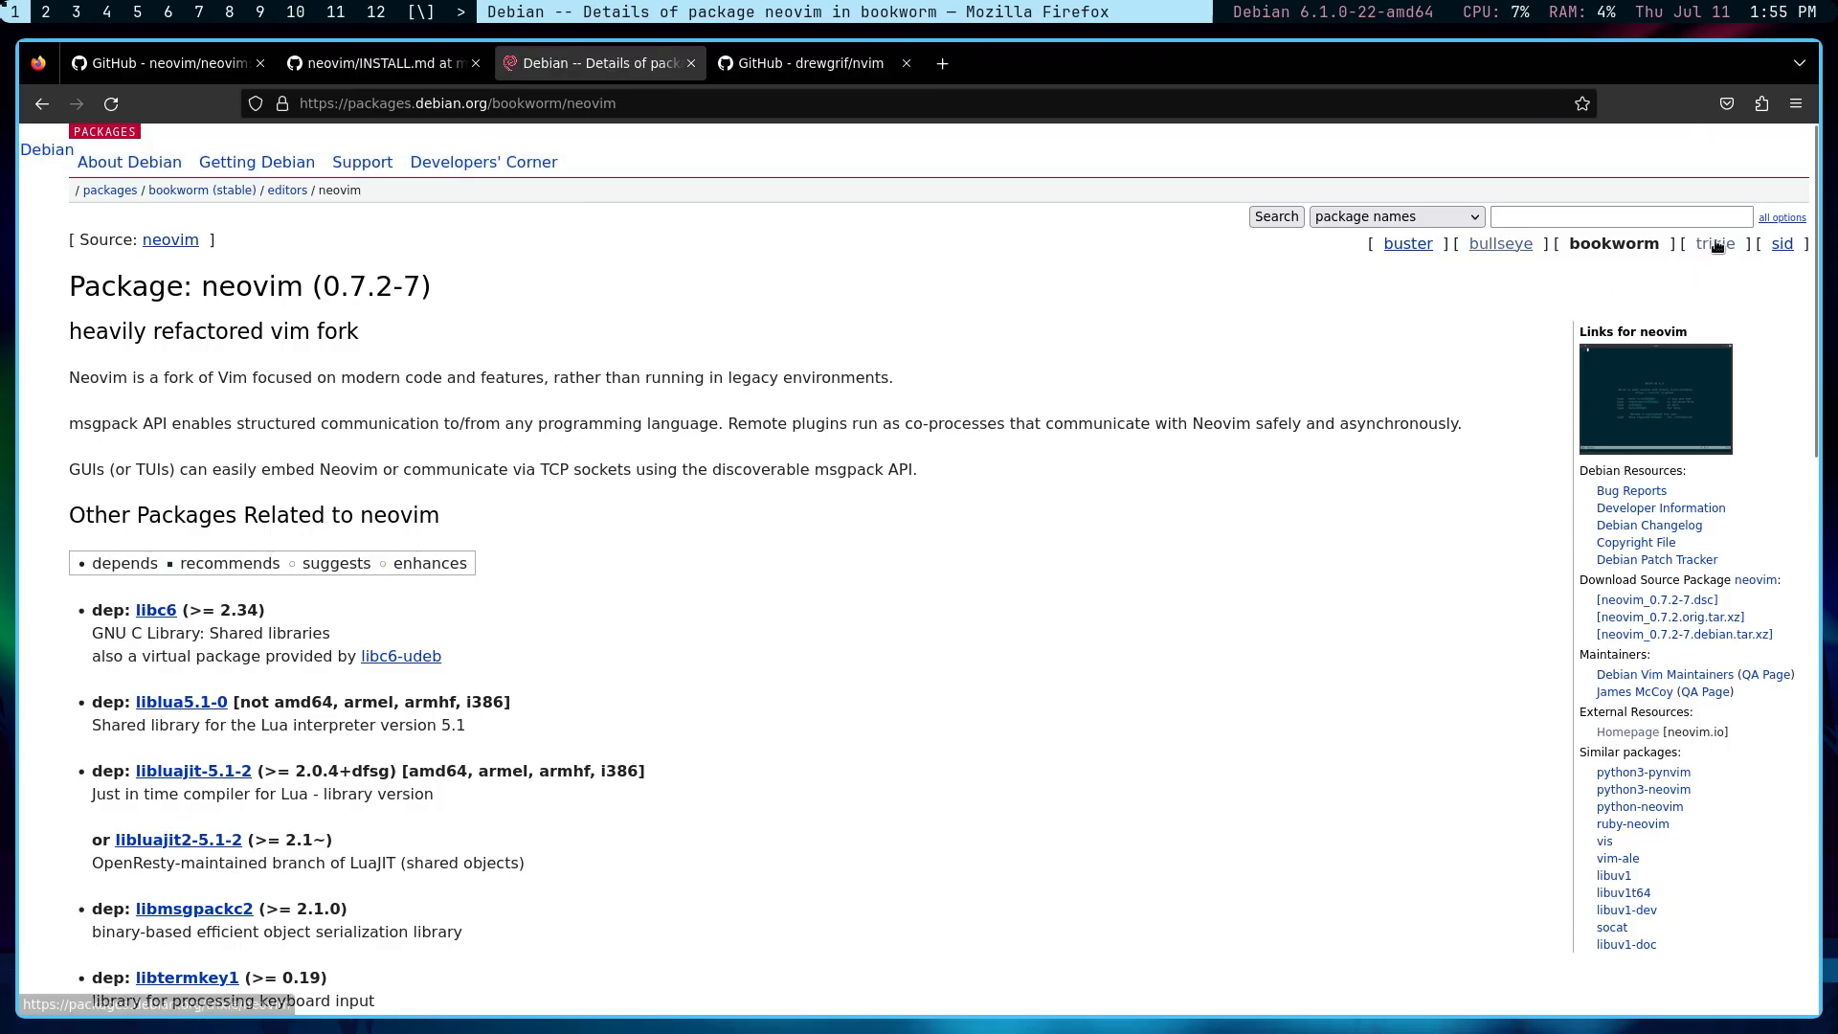
{"action": "left_click", "coordinate": [1714, 243]}
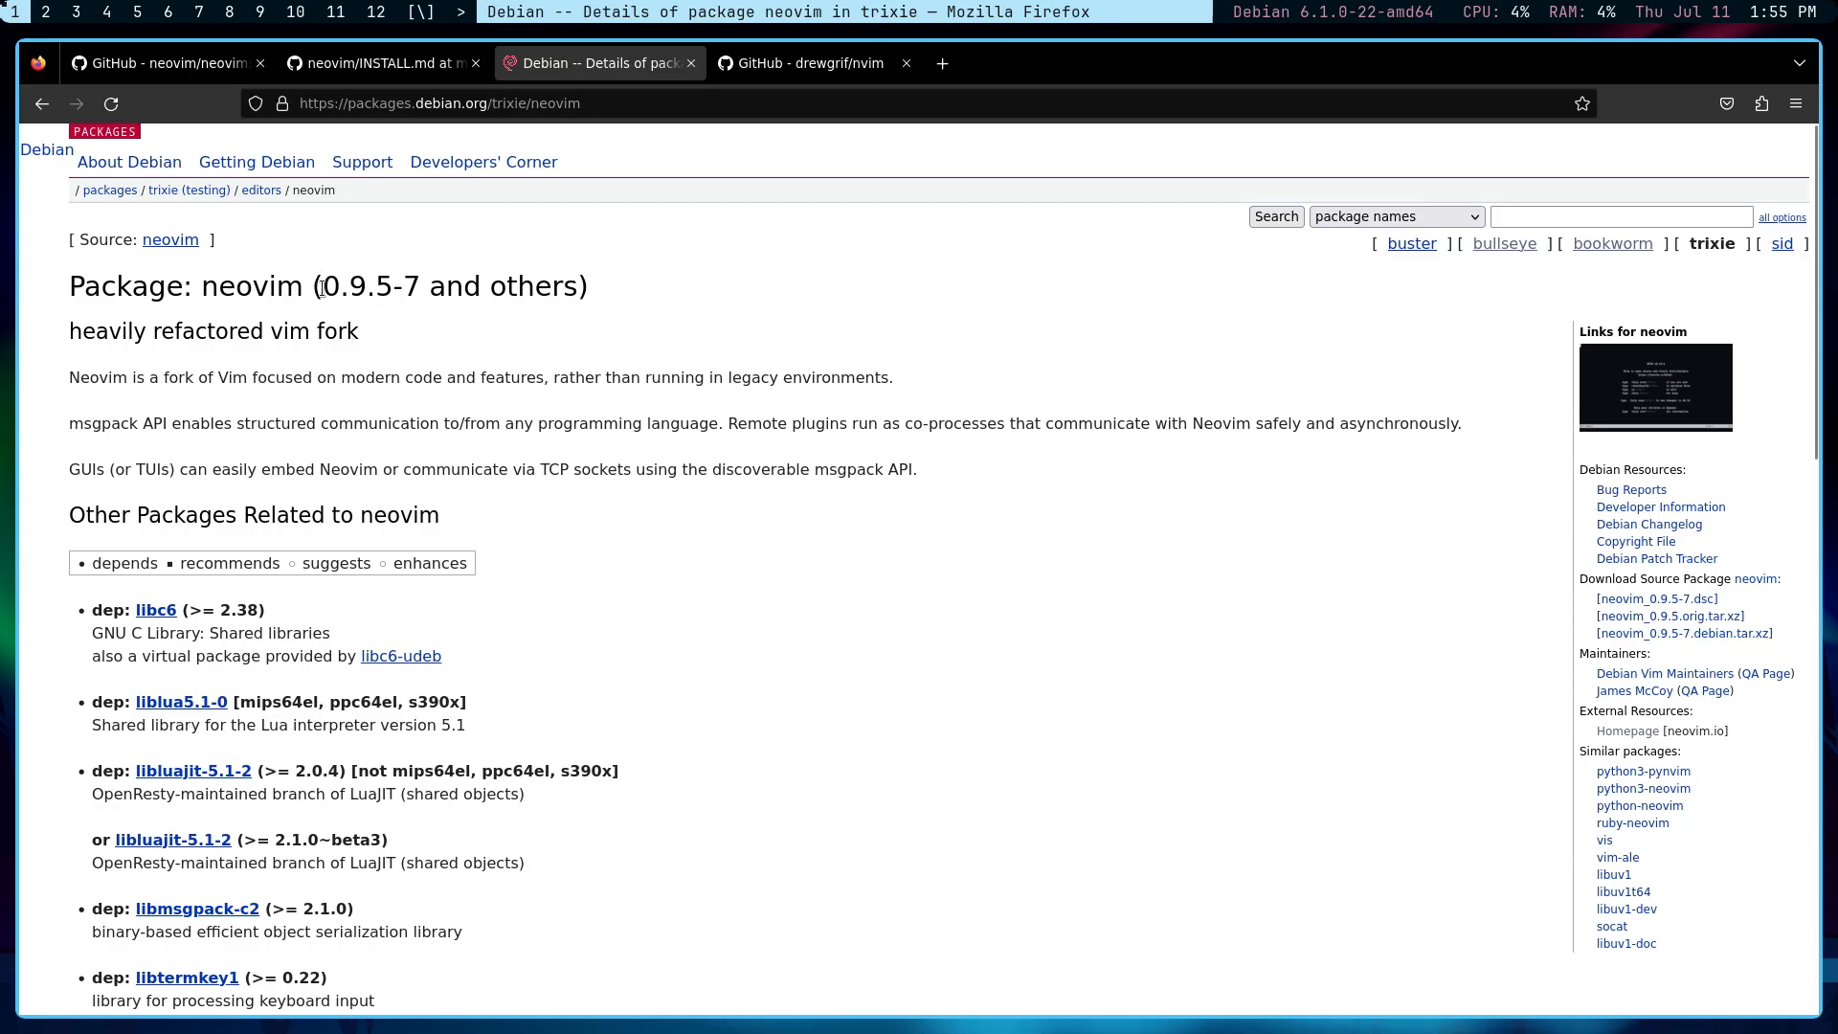
{"action": "double_click", "coordinate": [357, 286]}
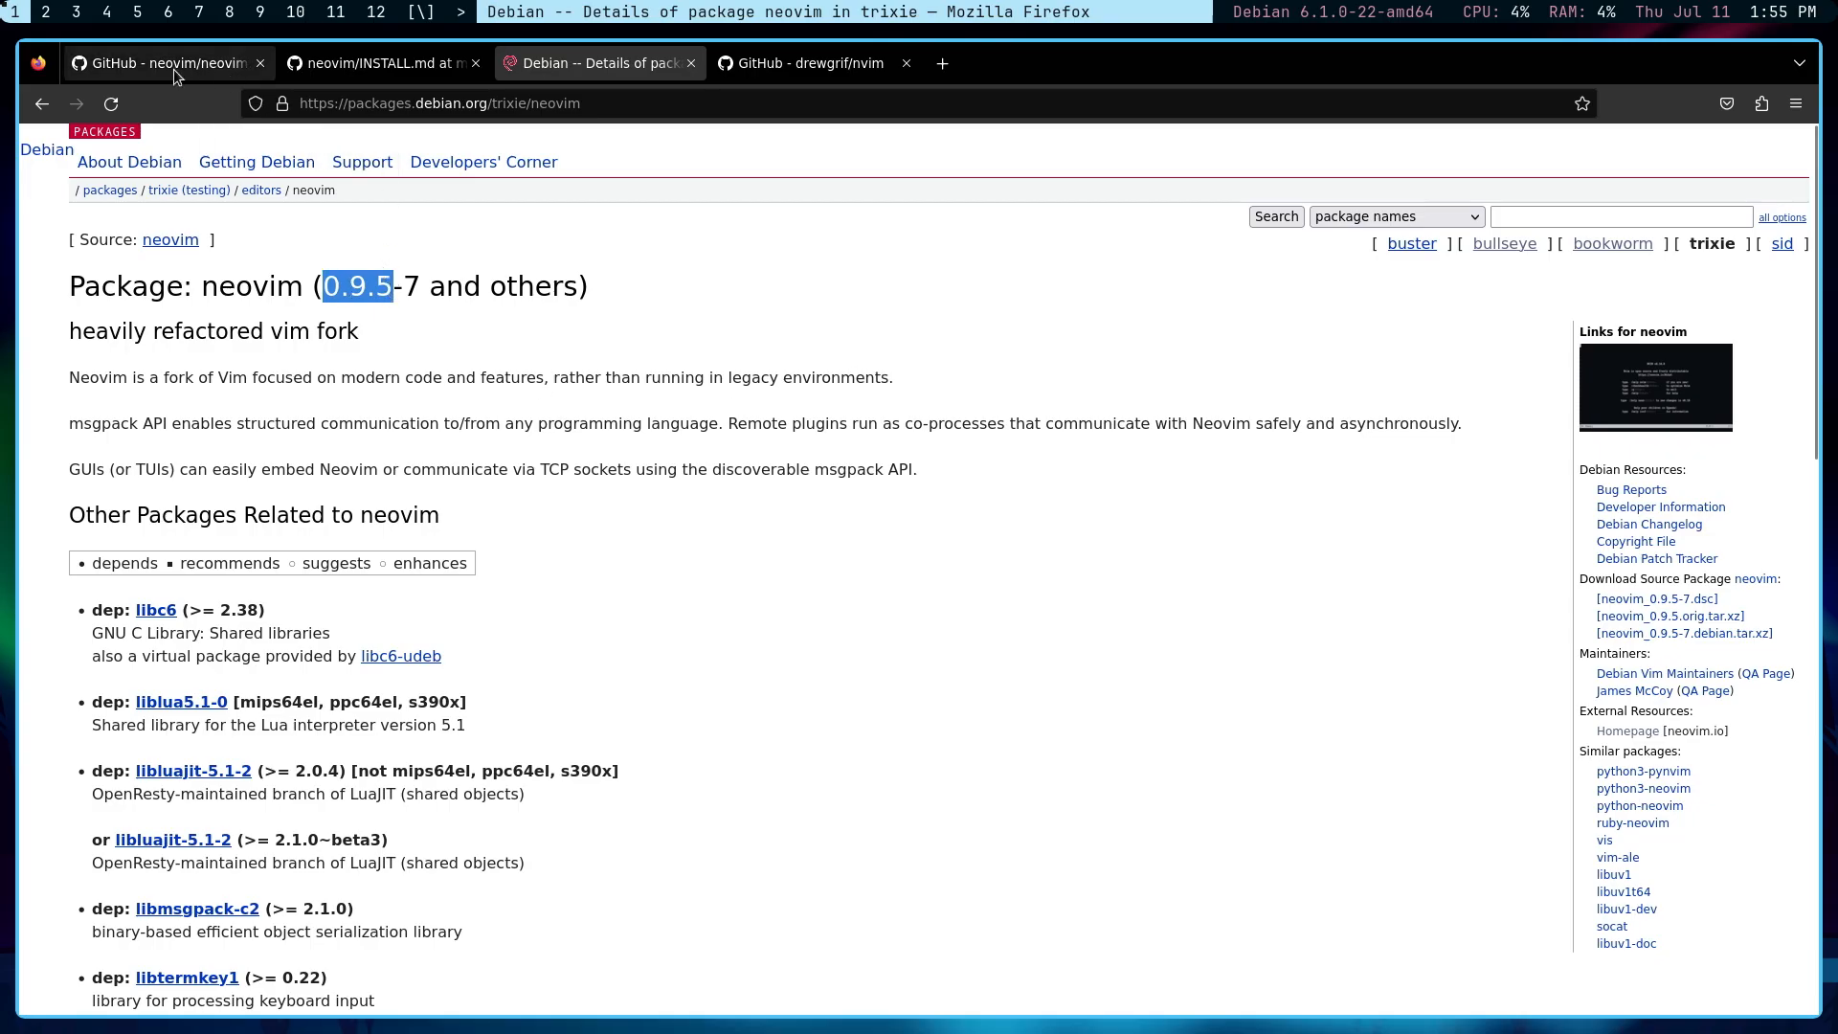
Step: Return to the neovim GitHub repository and scroll INSTALL.md to the Linux section
{"action": "left_click", "coordinate": [167, 63]}
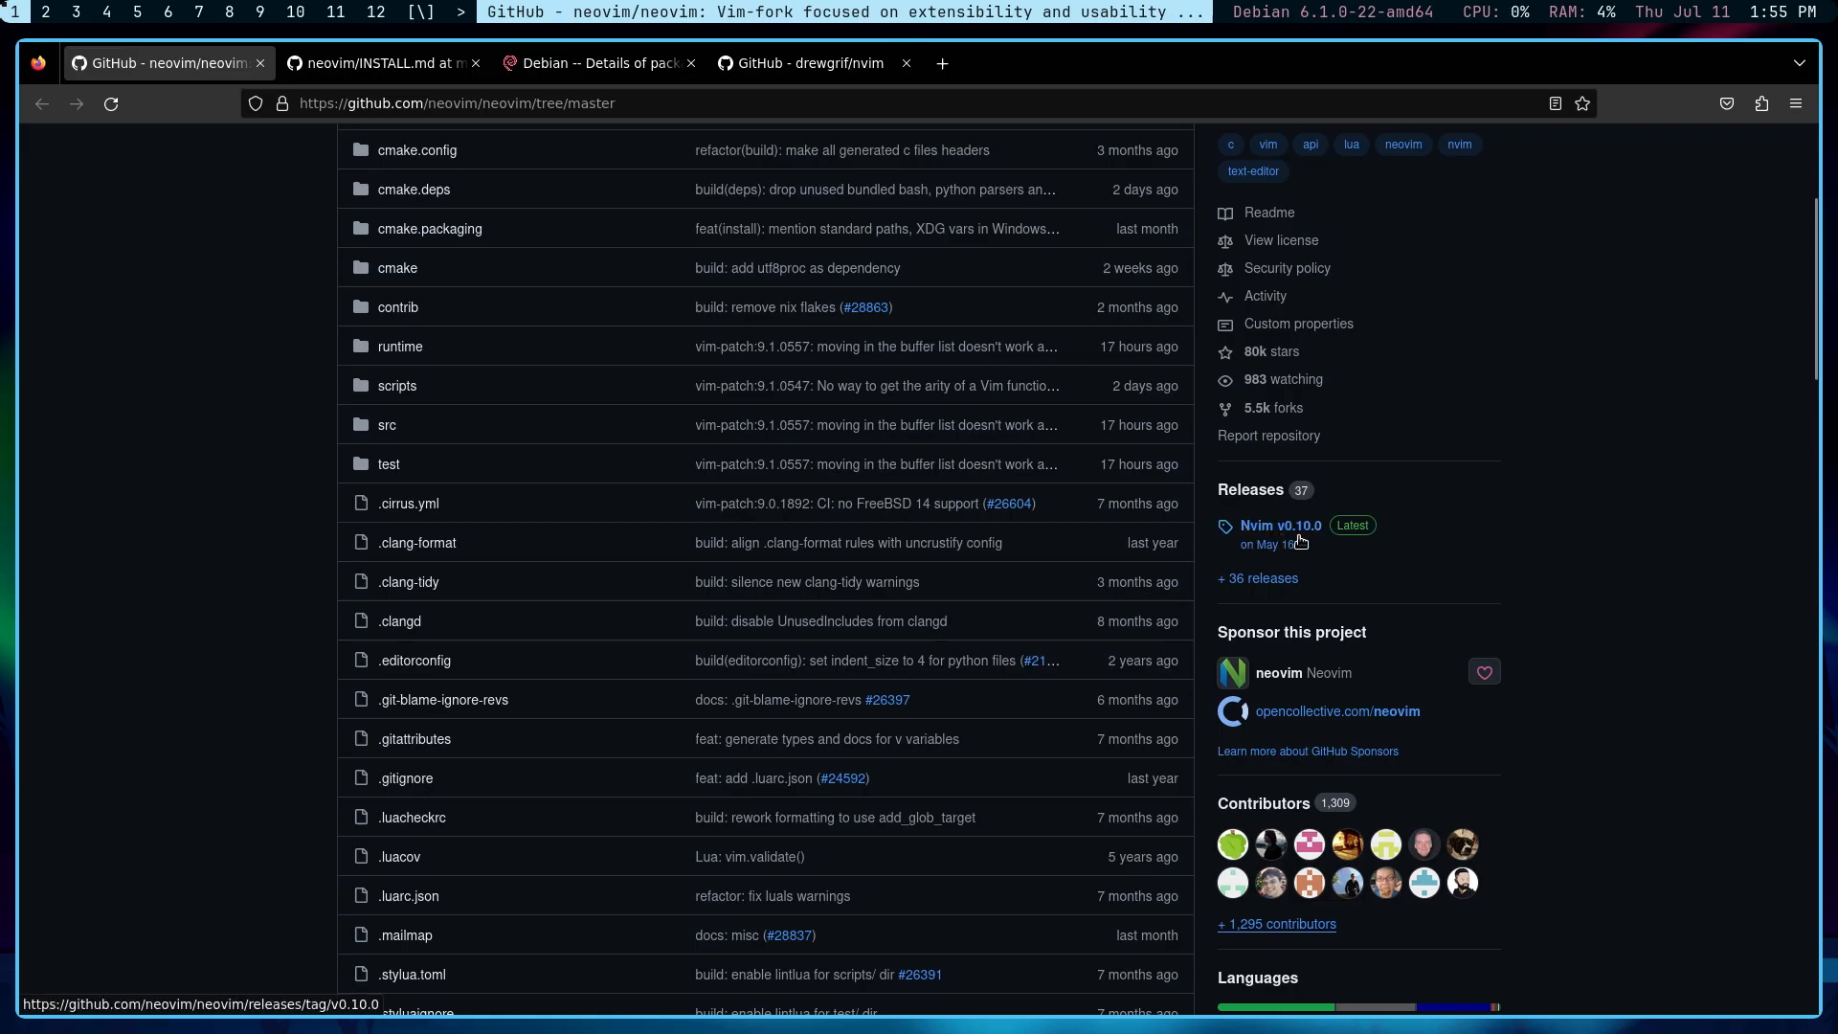
{"action": "mouse_move", "coordinate": [1352, 526]}
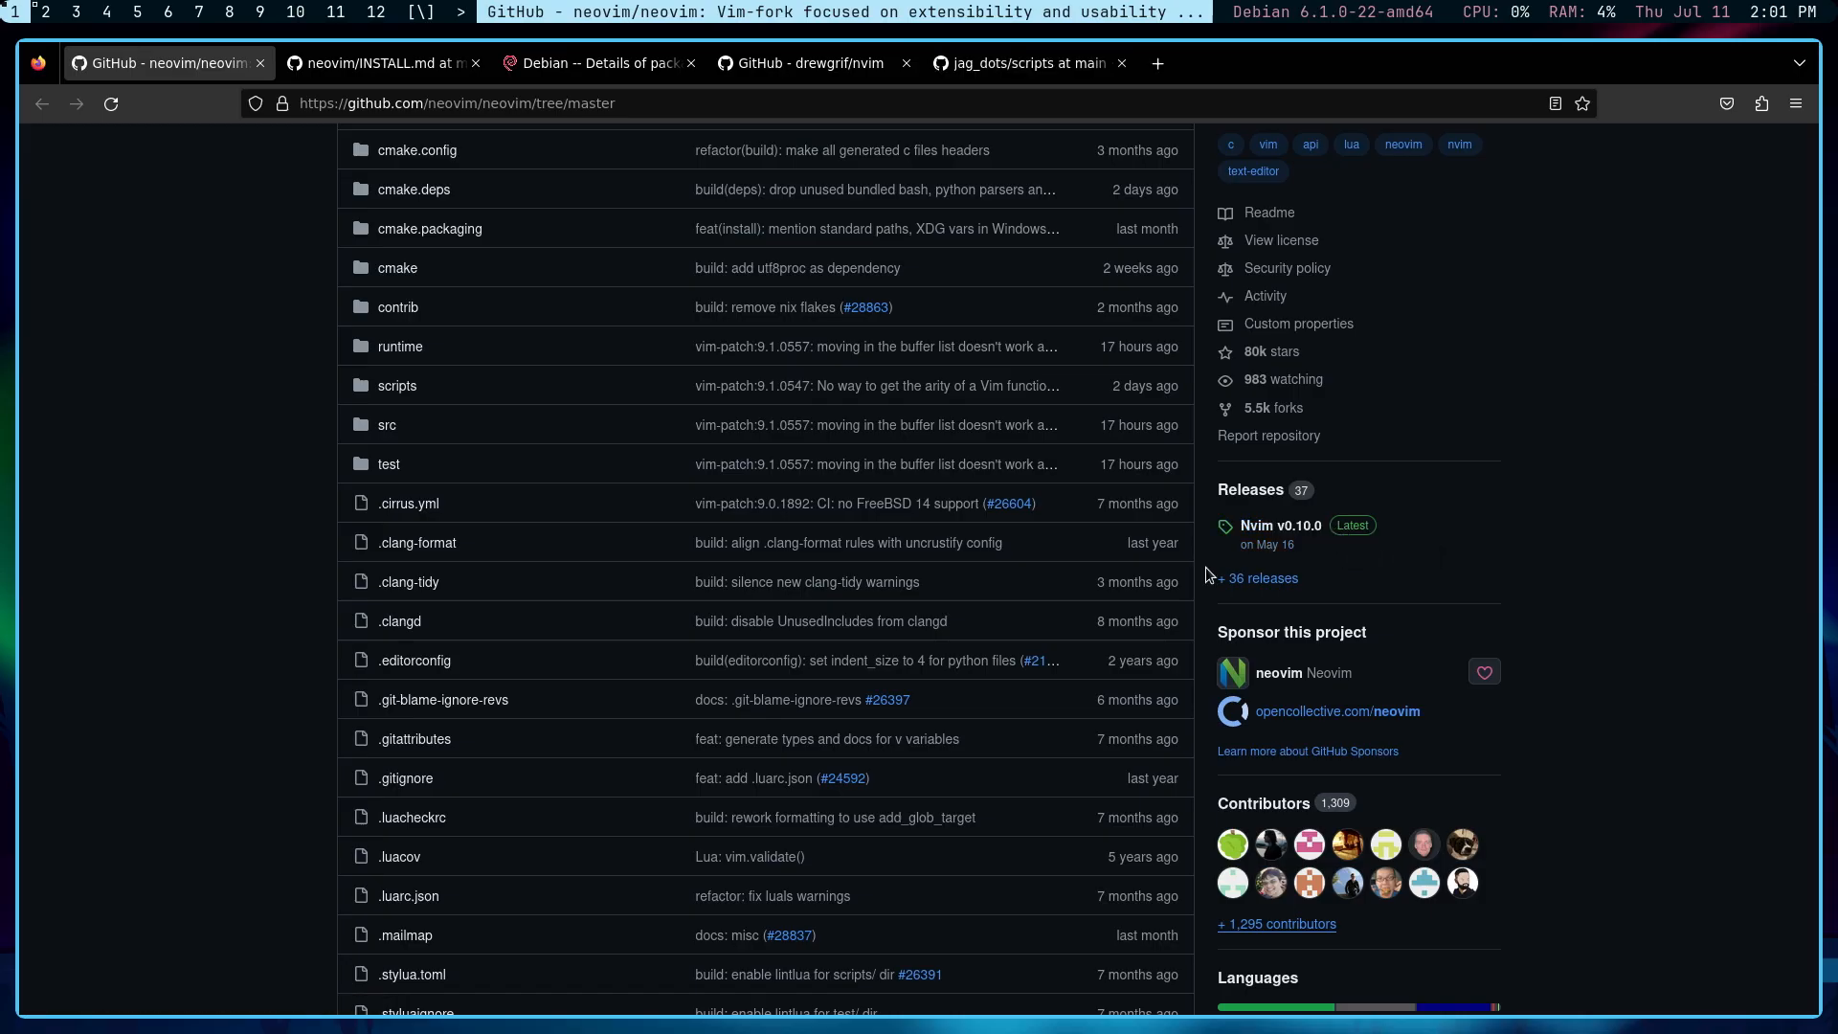
{"action": "mouse_move", "coordinate": [1272, 534]}
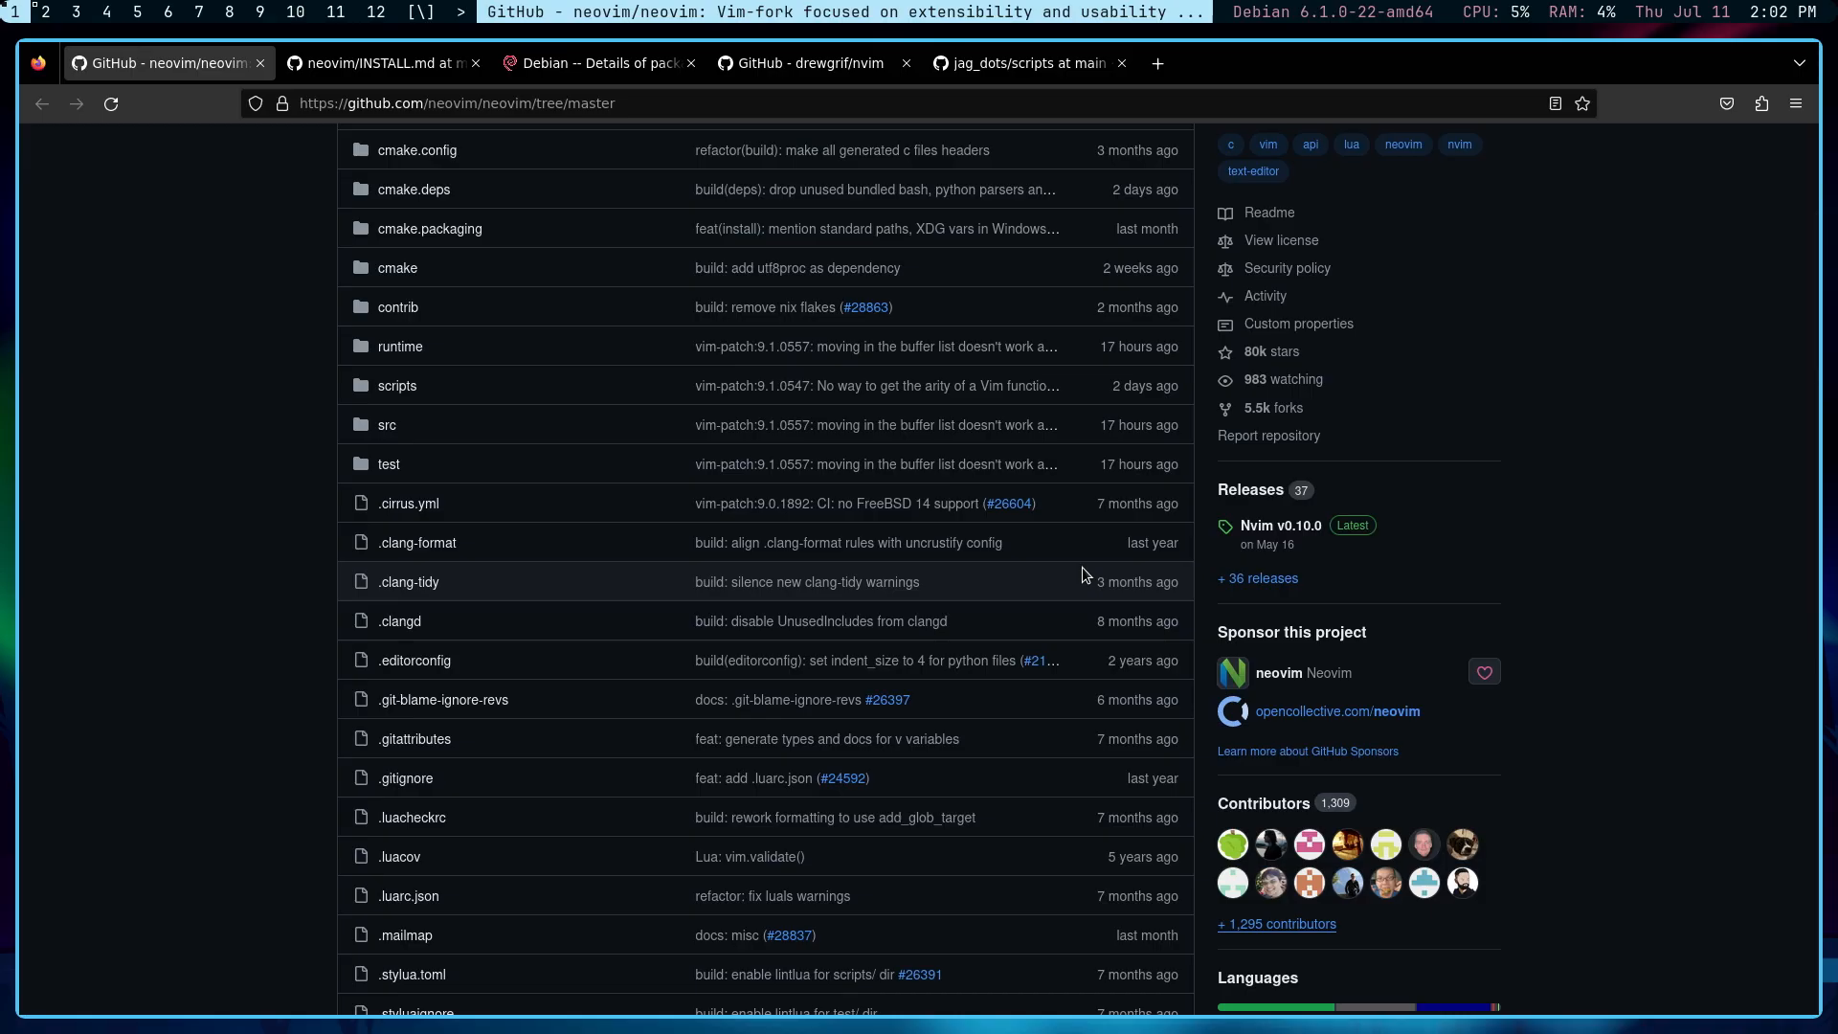
{"action": "mouse_move", "coordinate": [1078, 571]}
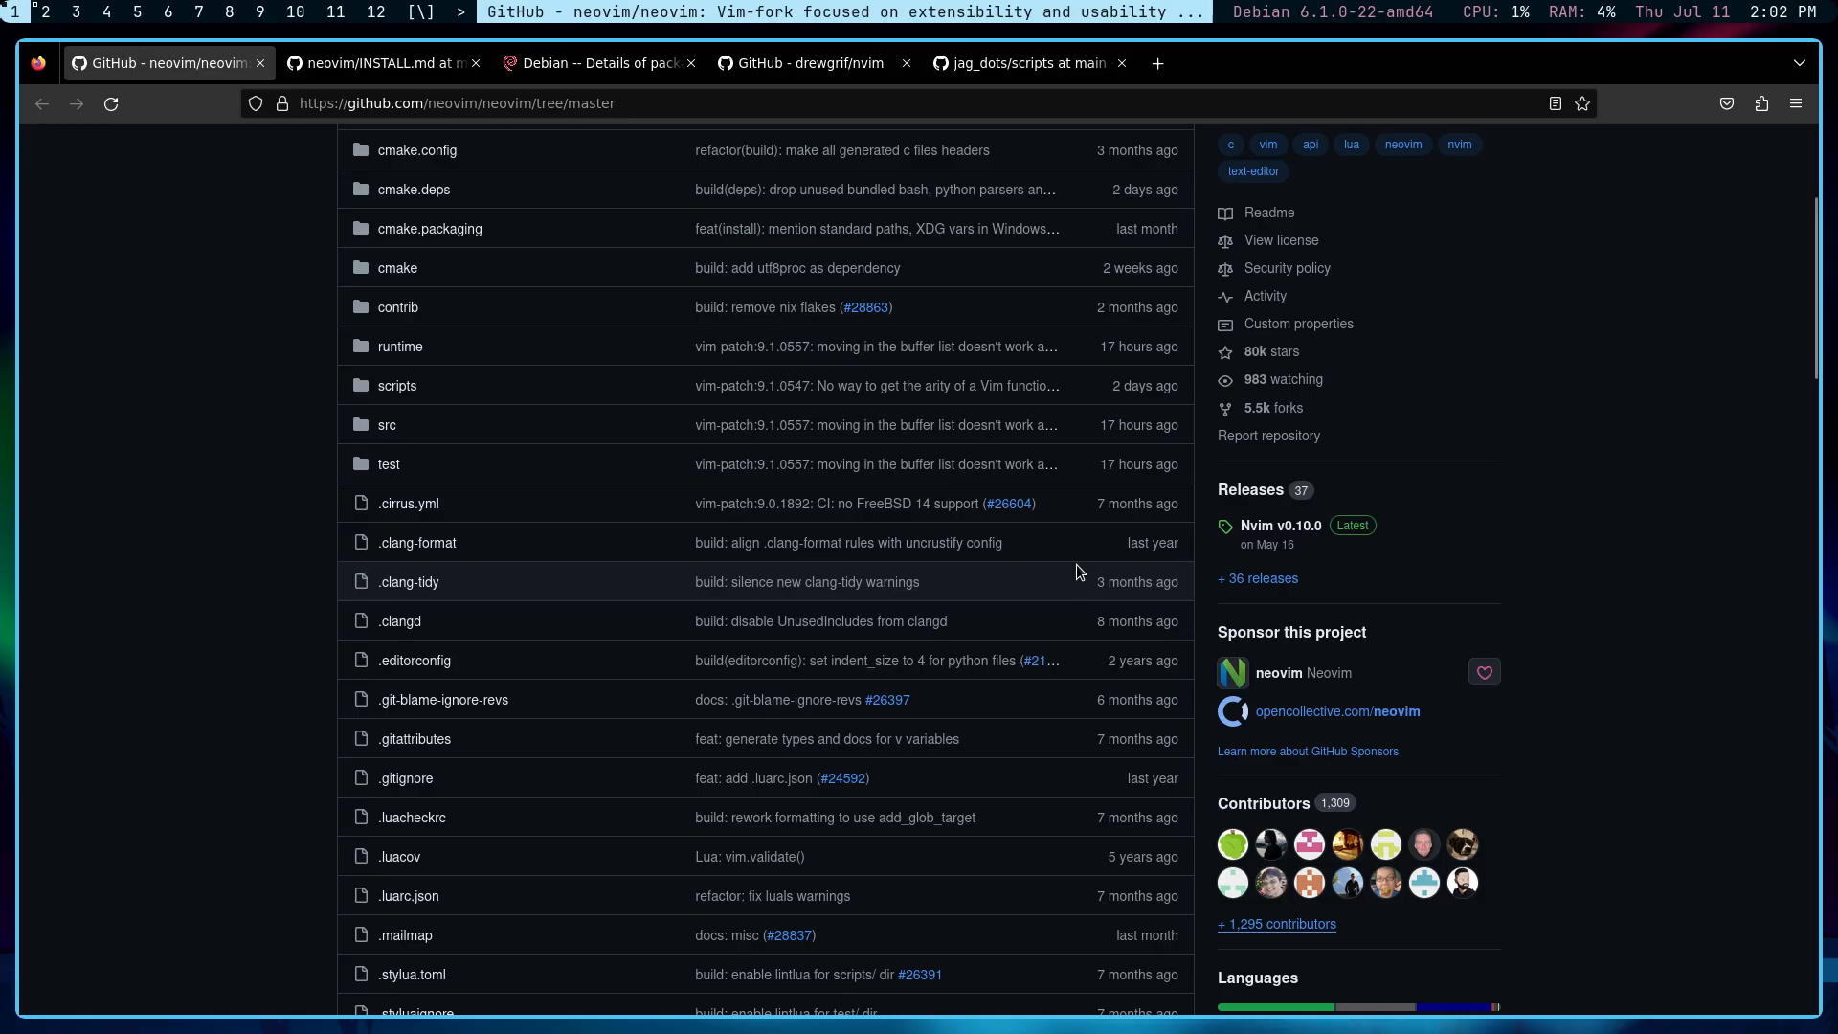
{"action": "mouse_move", "coordinate": [1073, 583]}
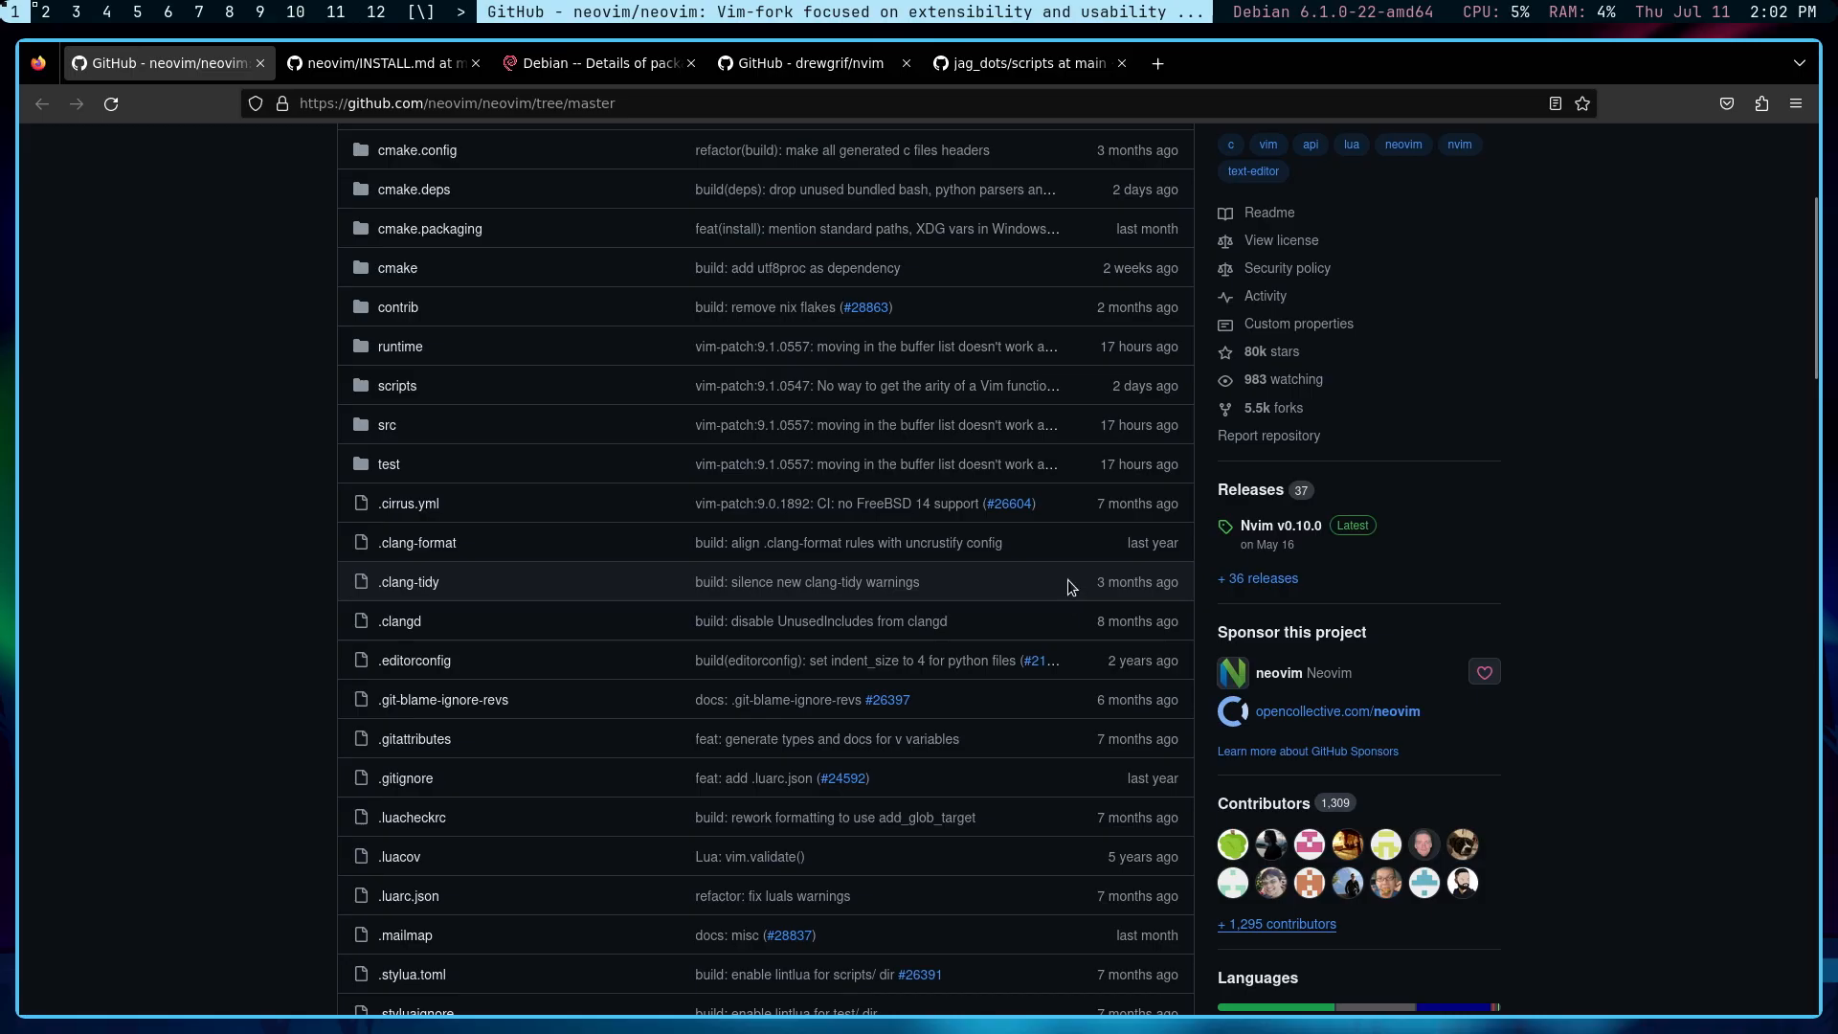
{"action": "mouse_move", "coordinate": [1141, 458]}
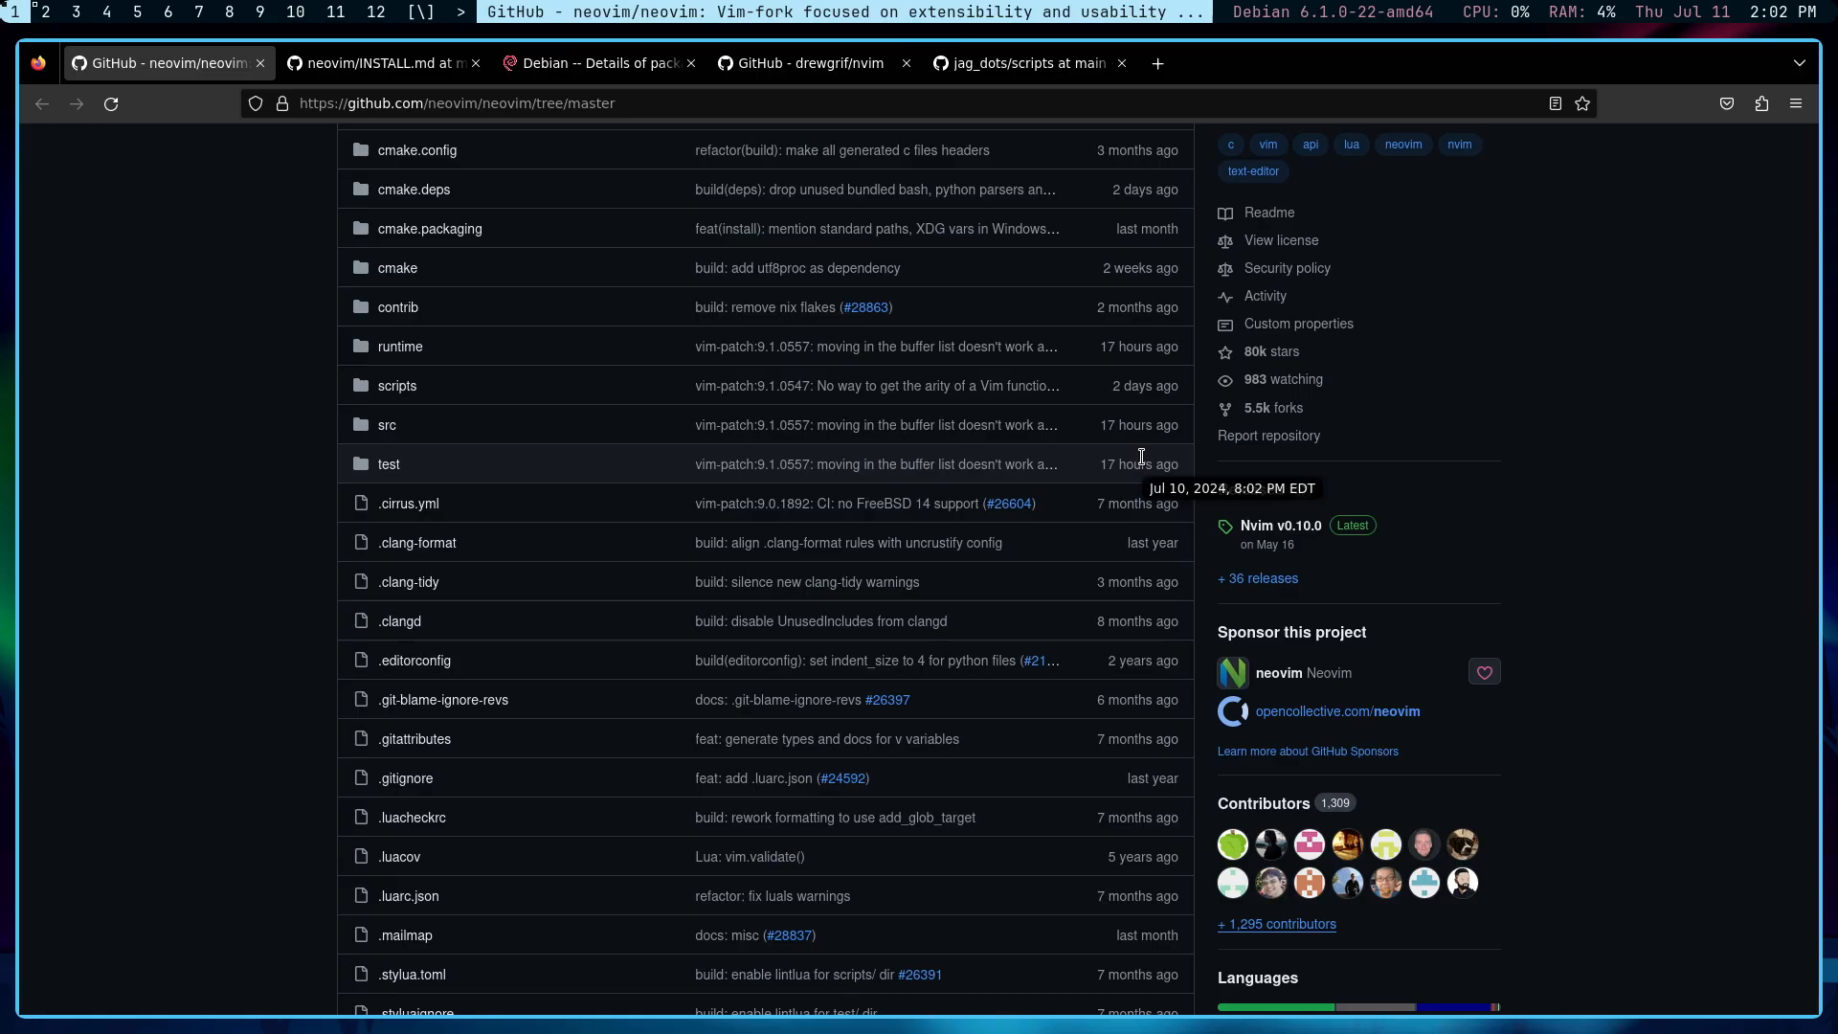
{"action": "scroll", "scroll_direction": "down", "scroll_amount": 3}
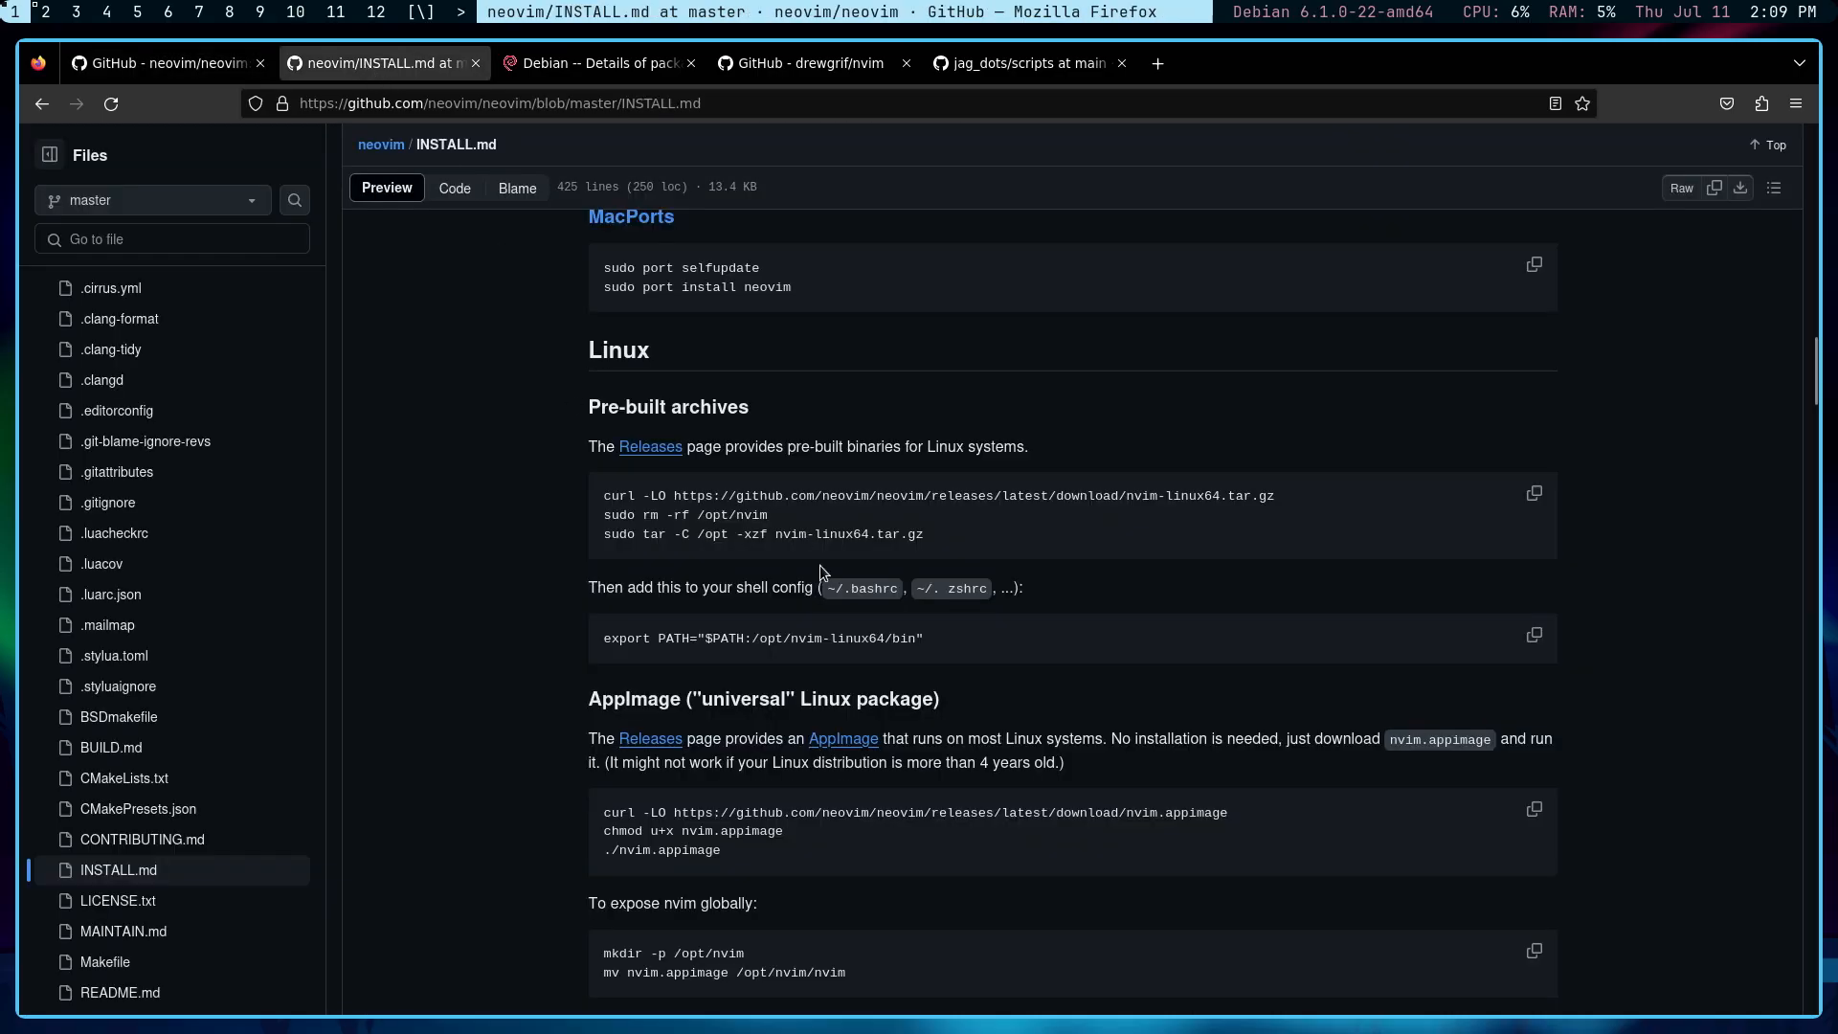
{"action": "mouse_move", "coordinate": [1021, 593]}
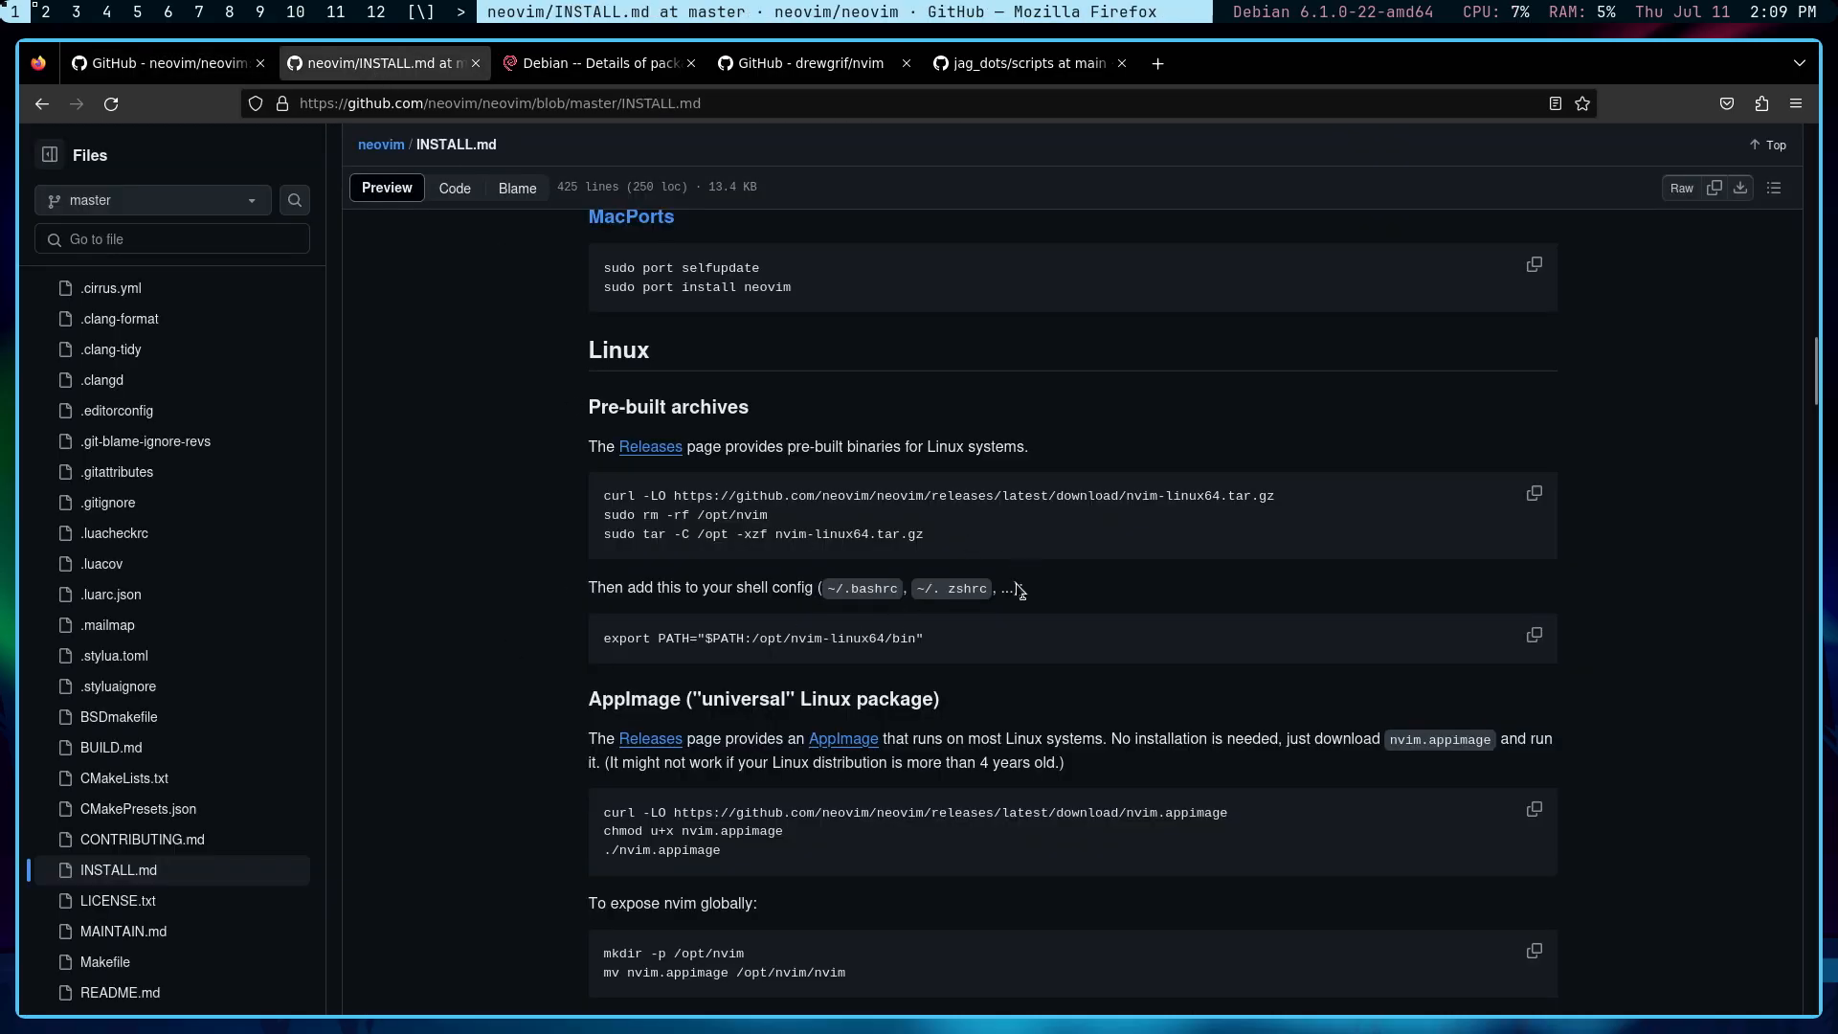
{"action": "left_click_drag", "start_coordinate": [678, 533], "coordinate": [924, 533]}
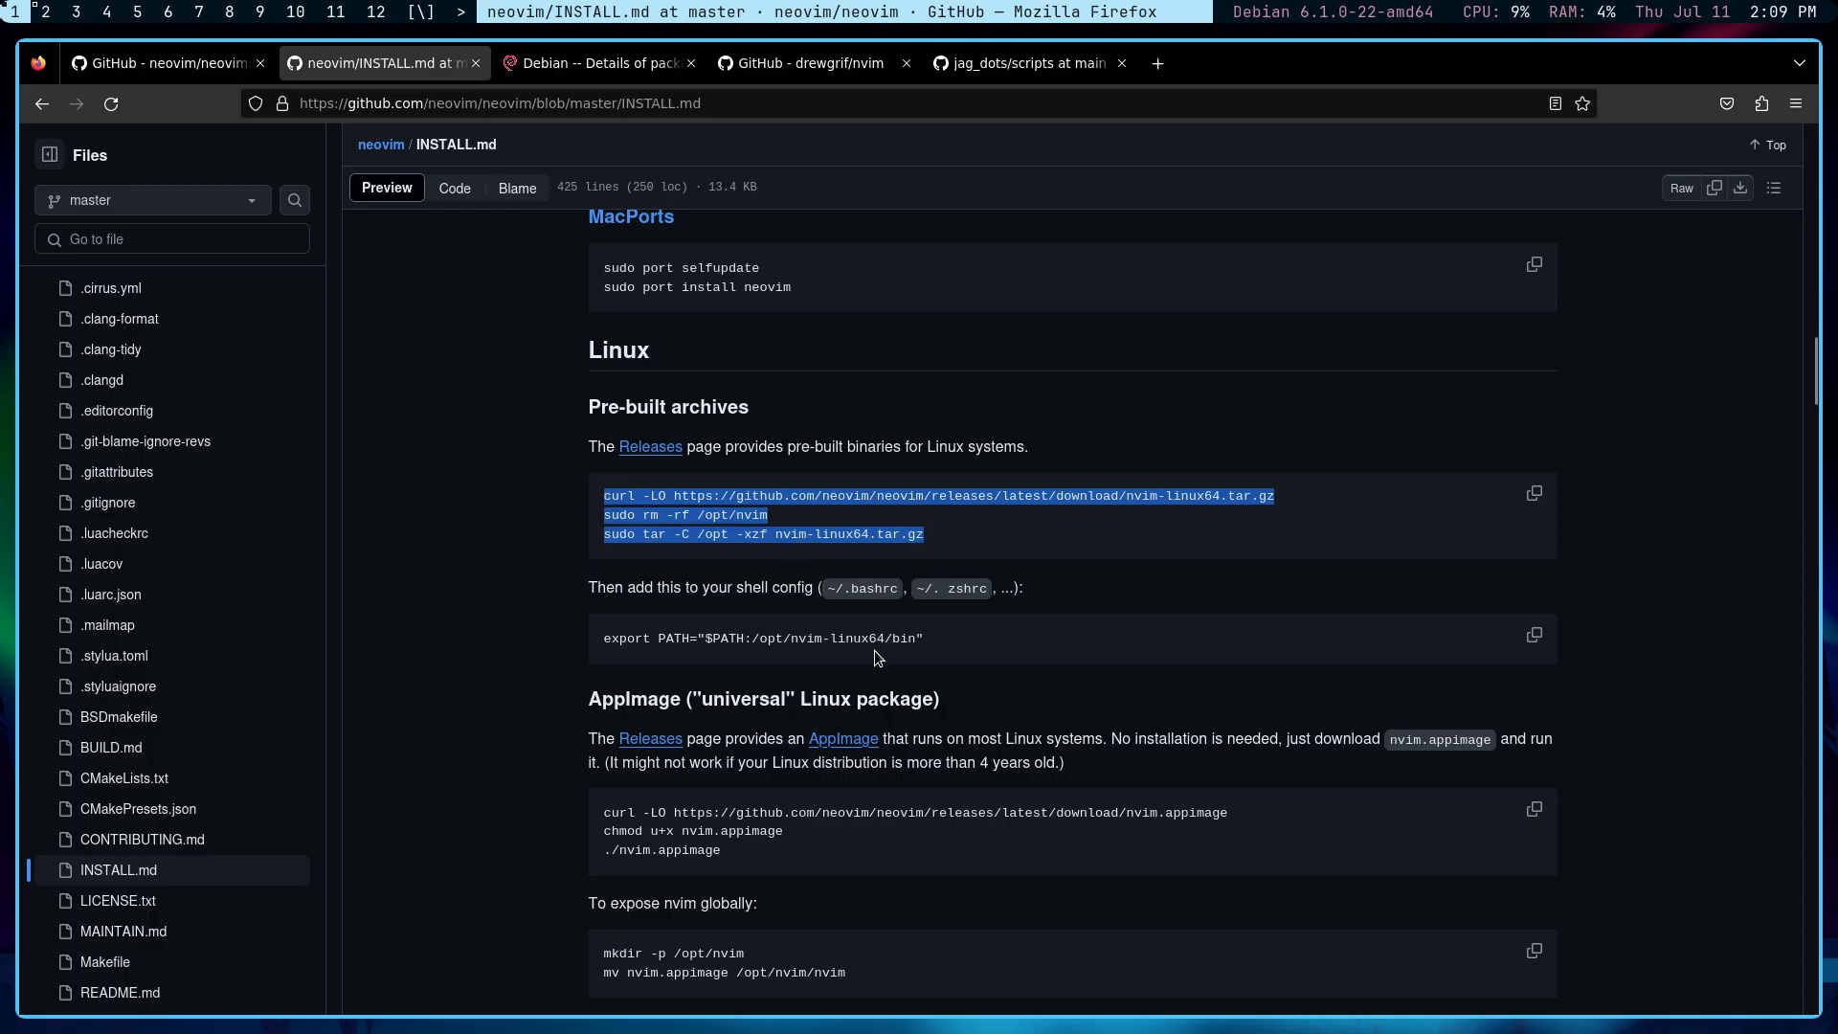
{"action": "mouse_move", "coordinate": [669, 638]}
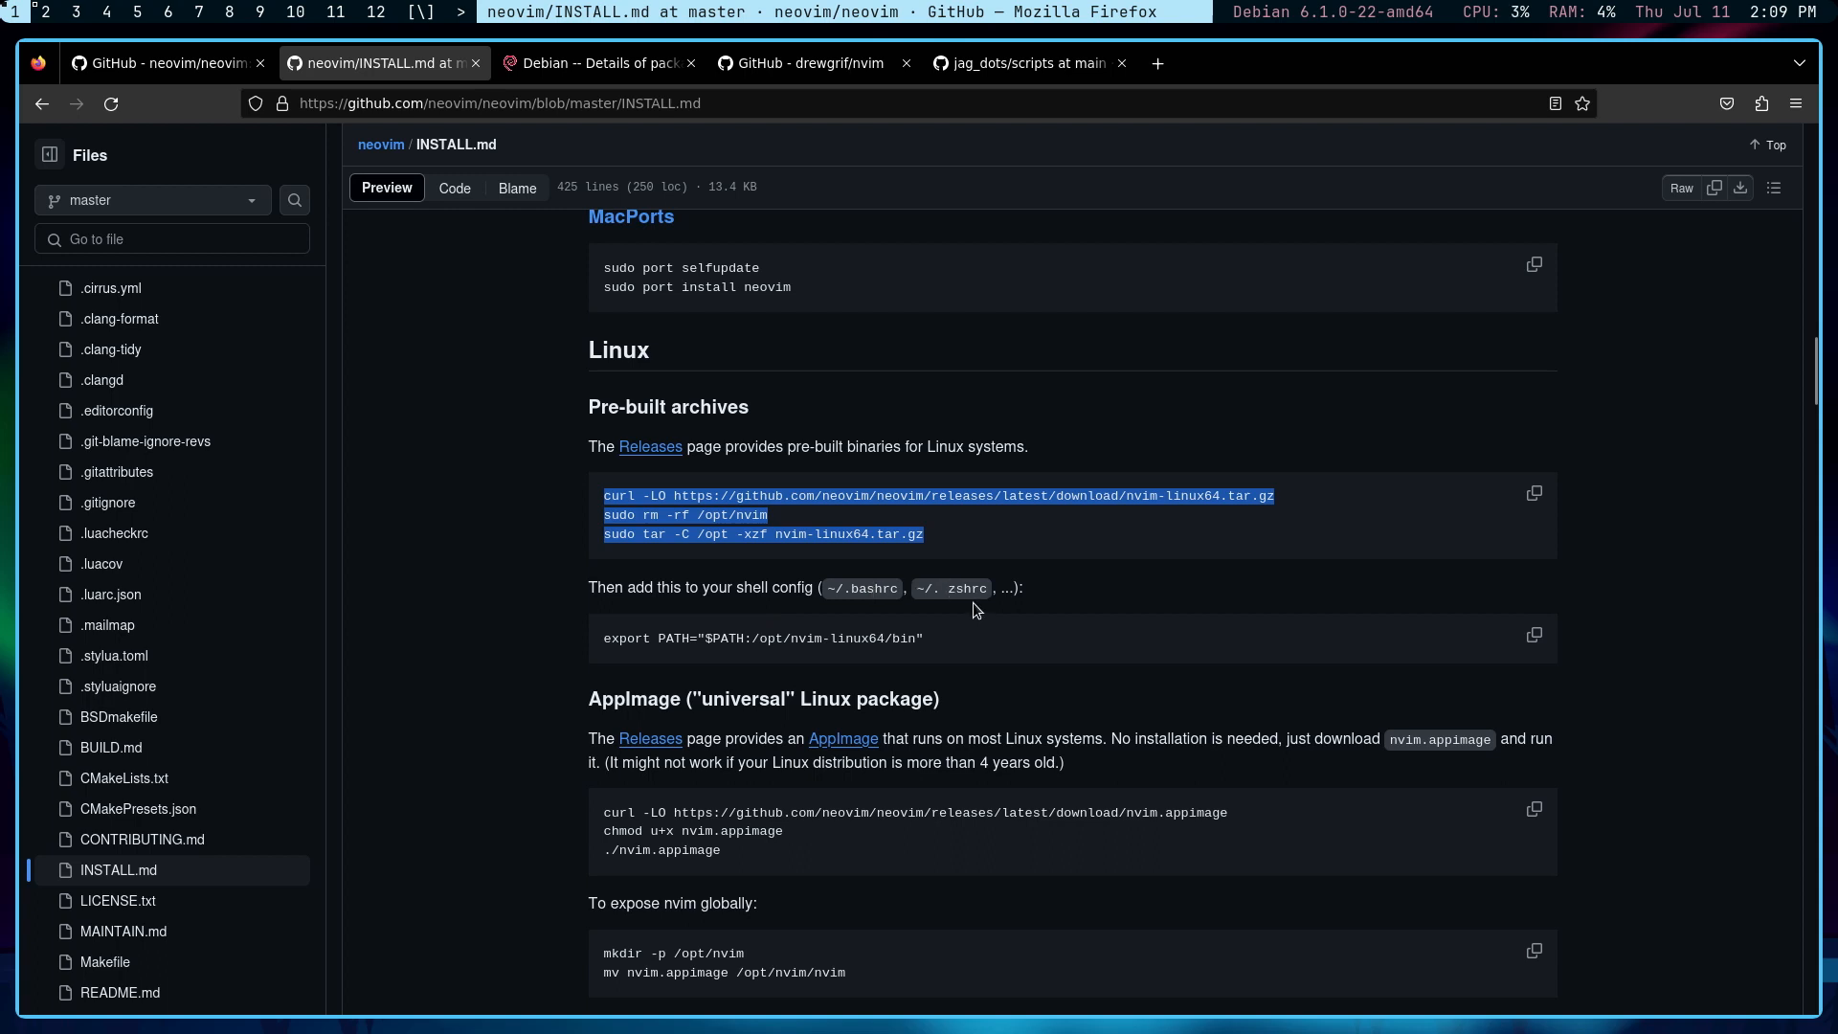
{"action": "mouse_move", "coordinate": [867, 677]}
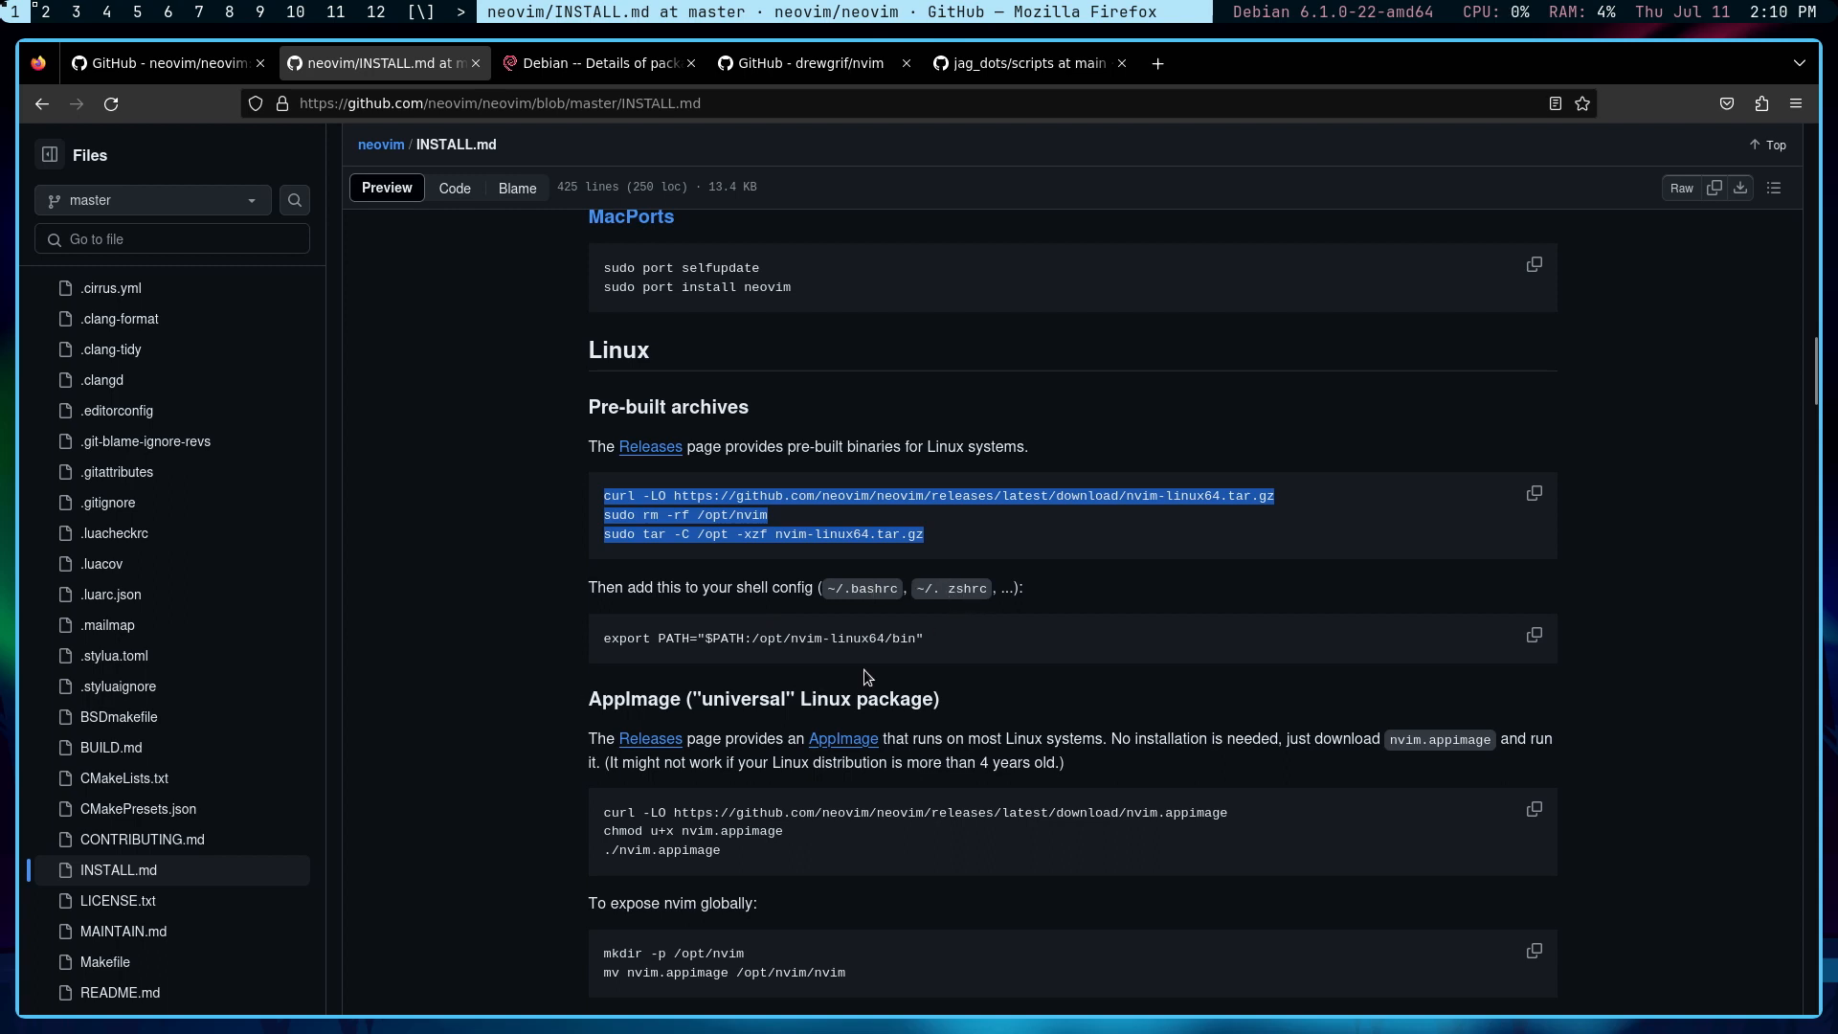
{"action": "mouse_move", "coordinate": [941, 650]}
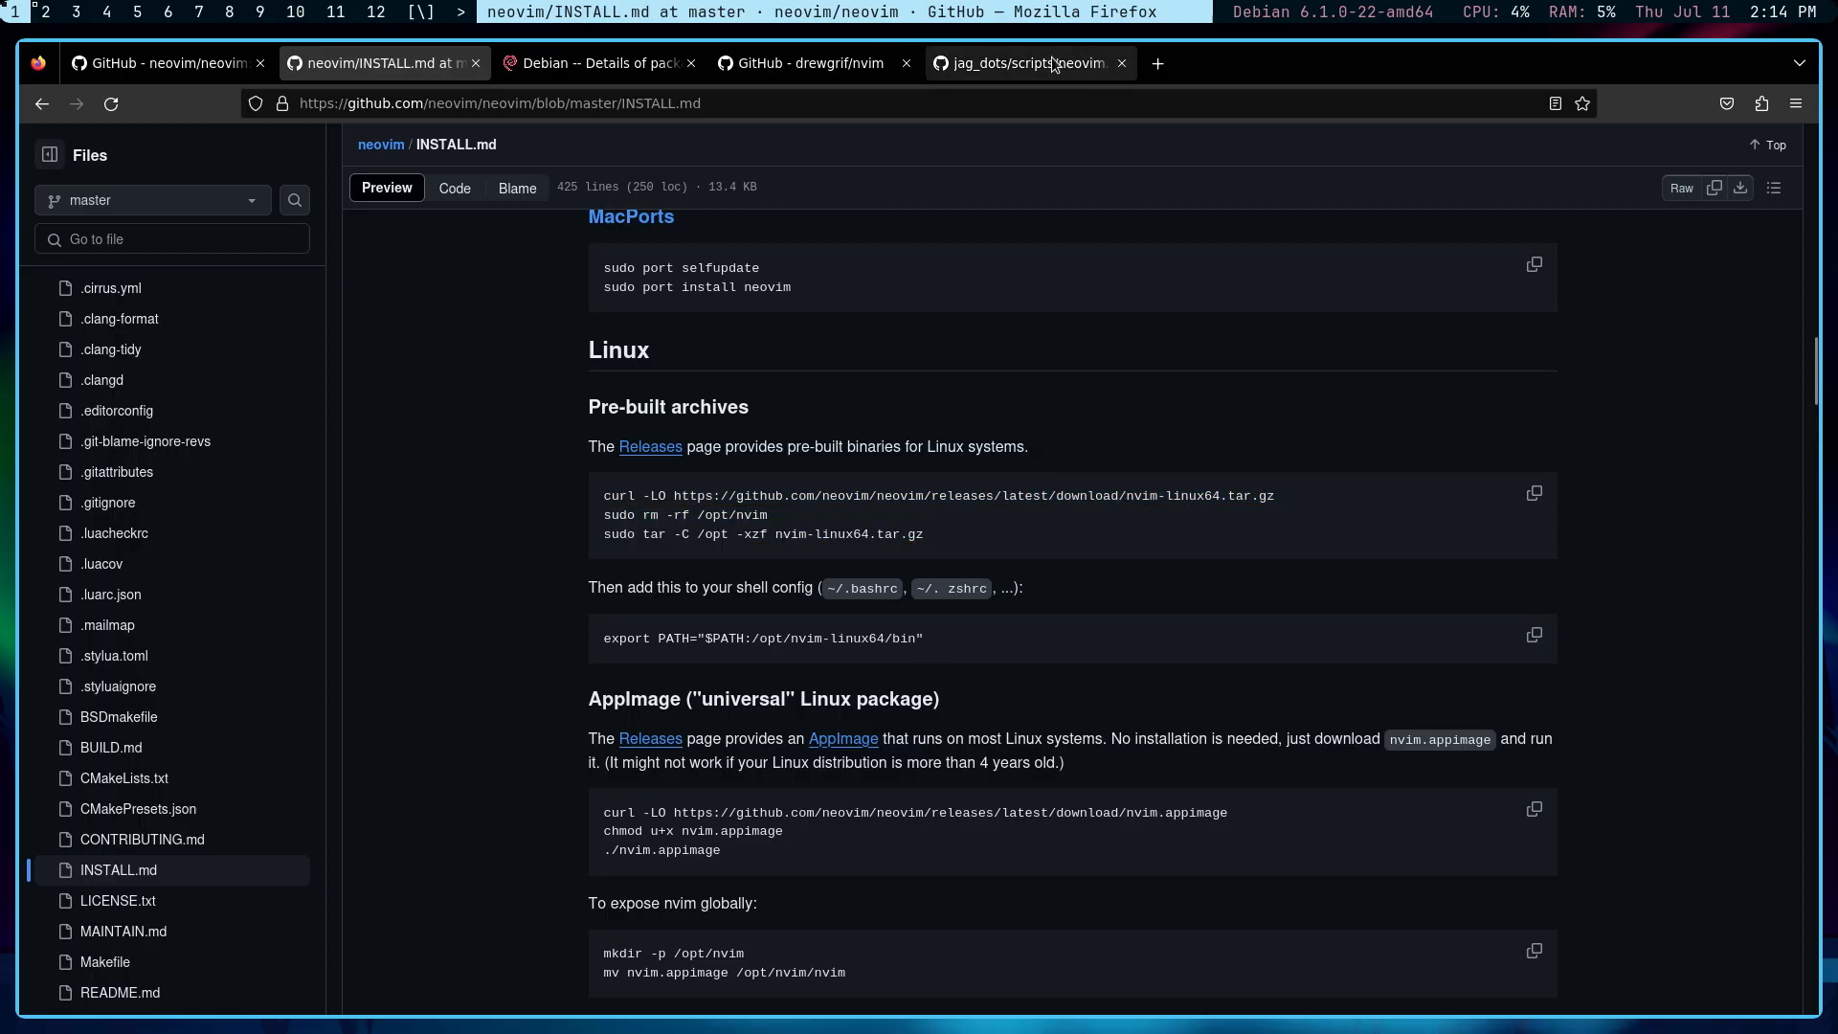
Step: Switch to the jag_dots neovim.sh script and zoom in on it
{"action": "left_click", "coordinate": [1029, 63]}
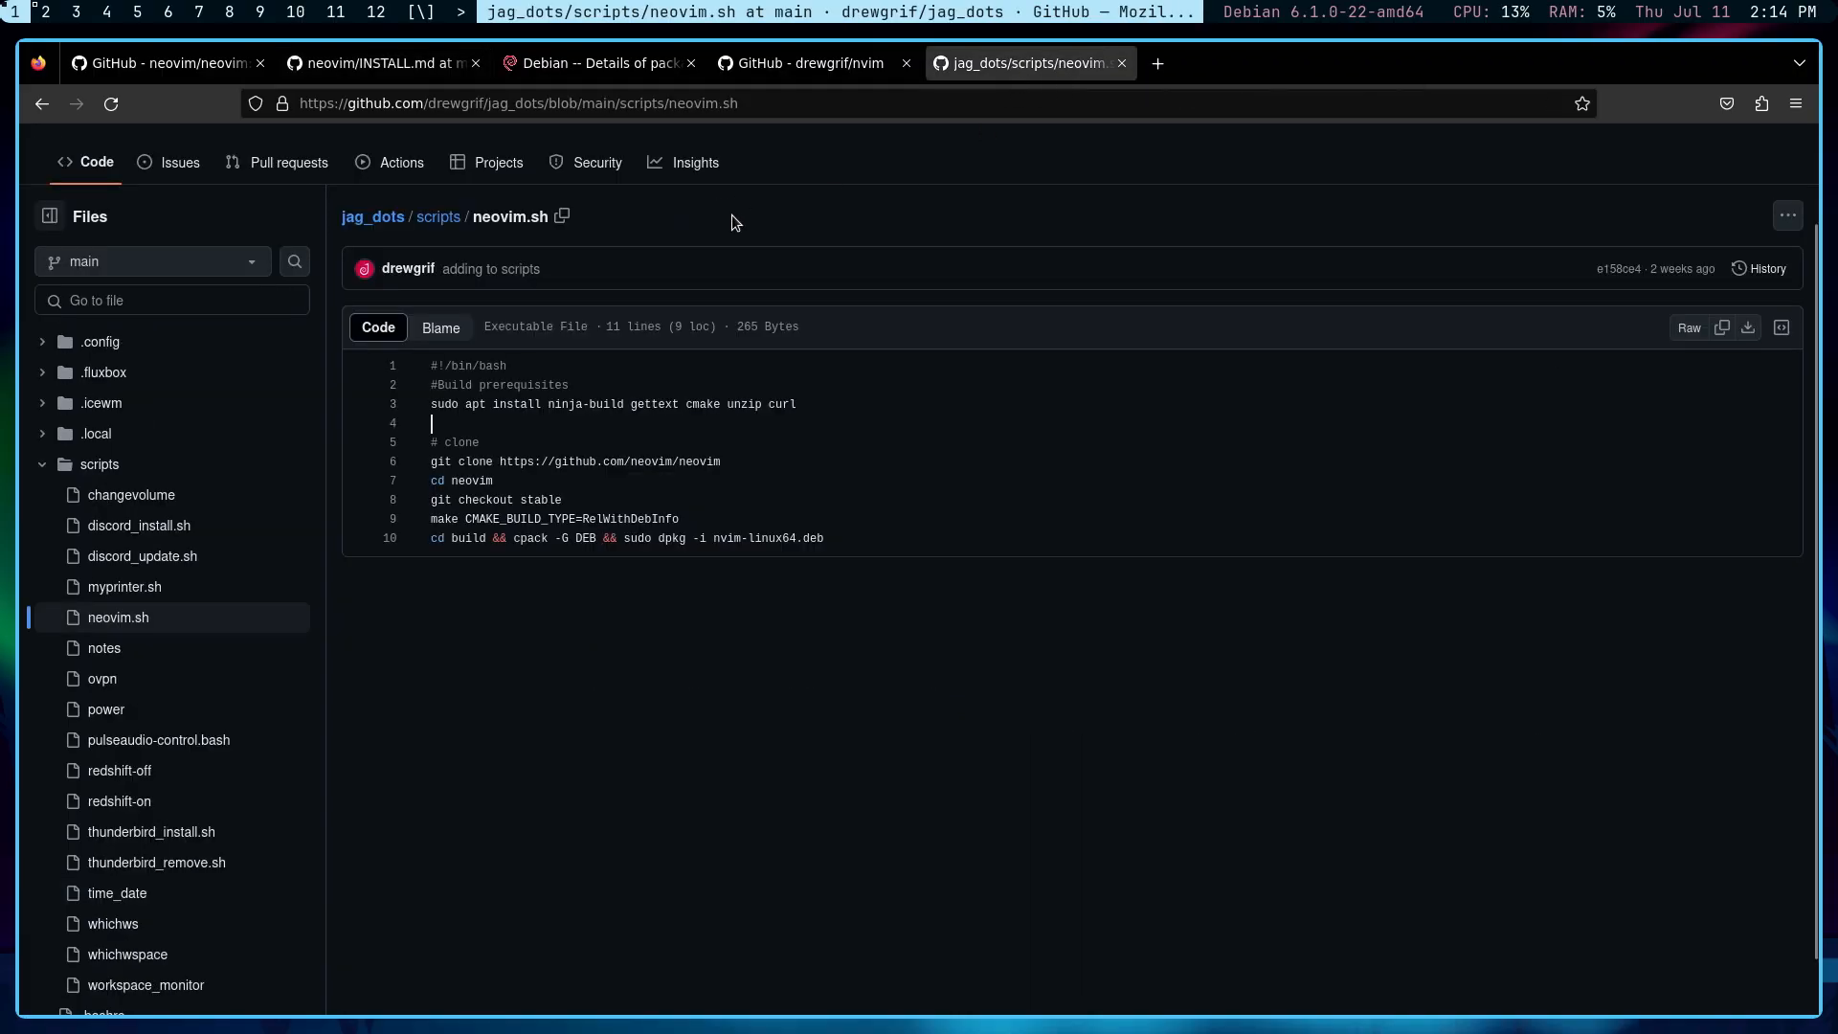
{"action": "mouse_move", "coordinate": [911, 469]}
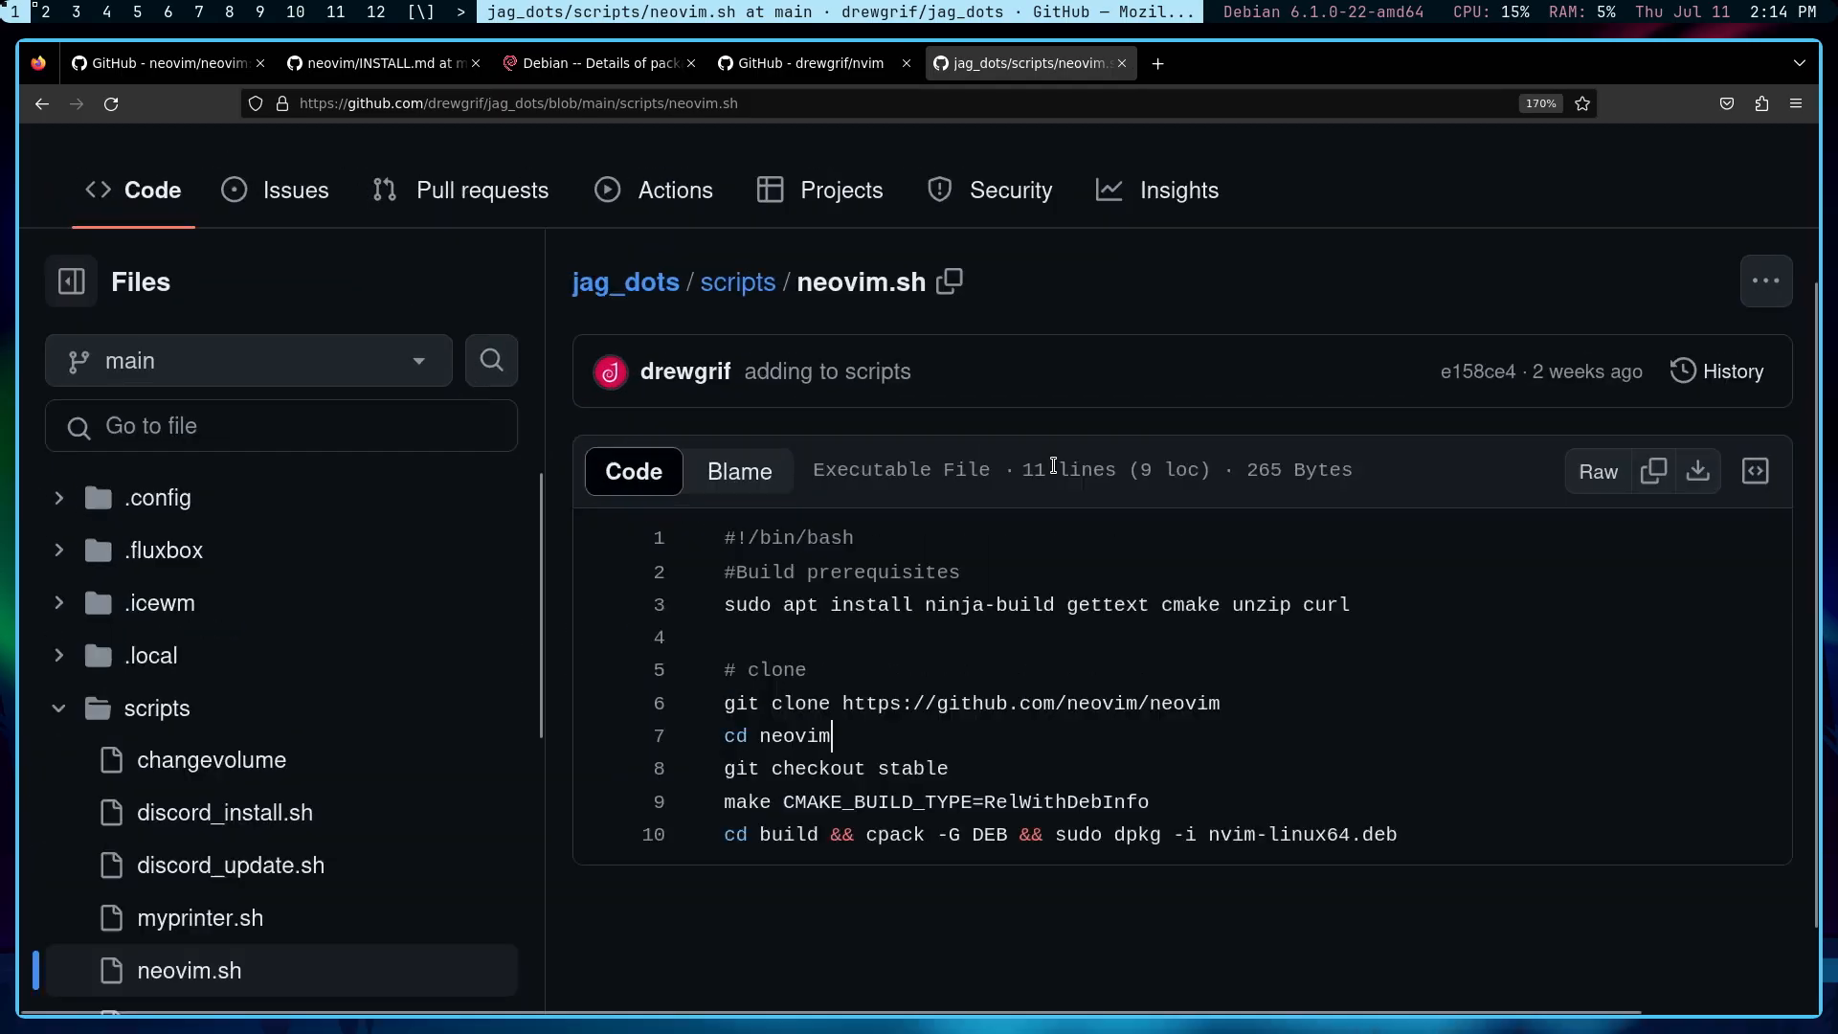
{"action": "key", "text": "ctrl+plus"}
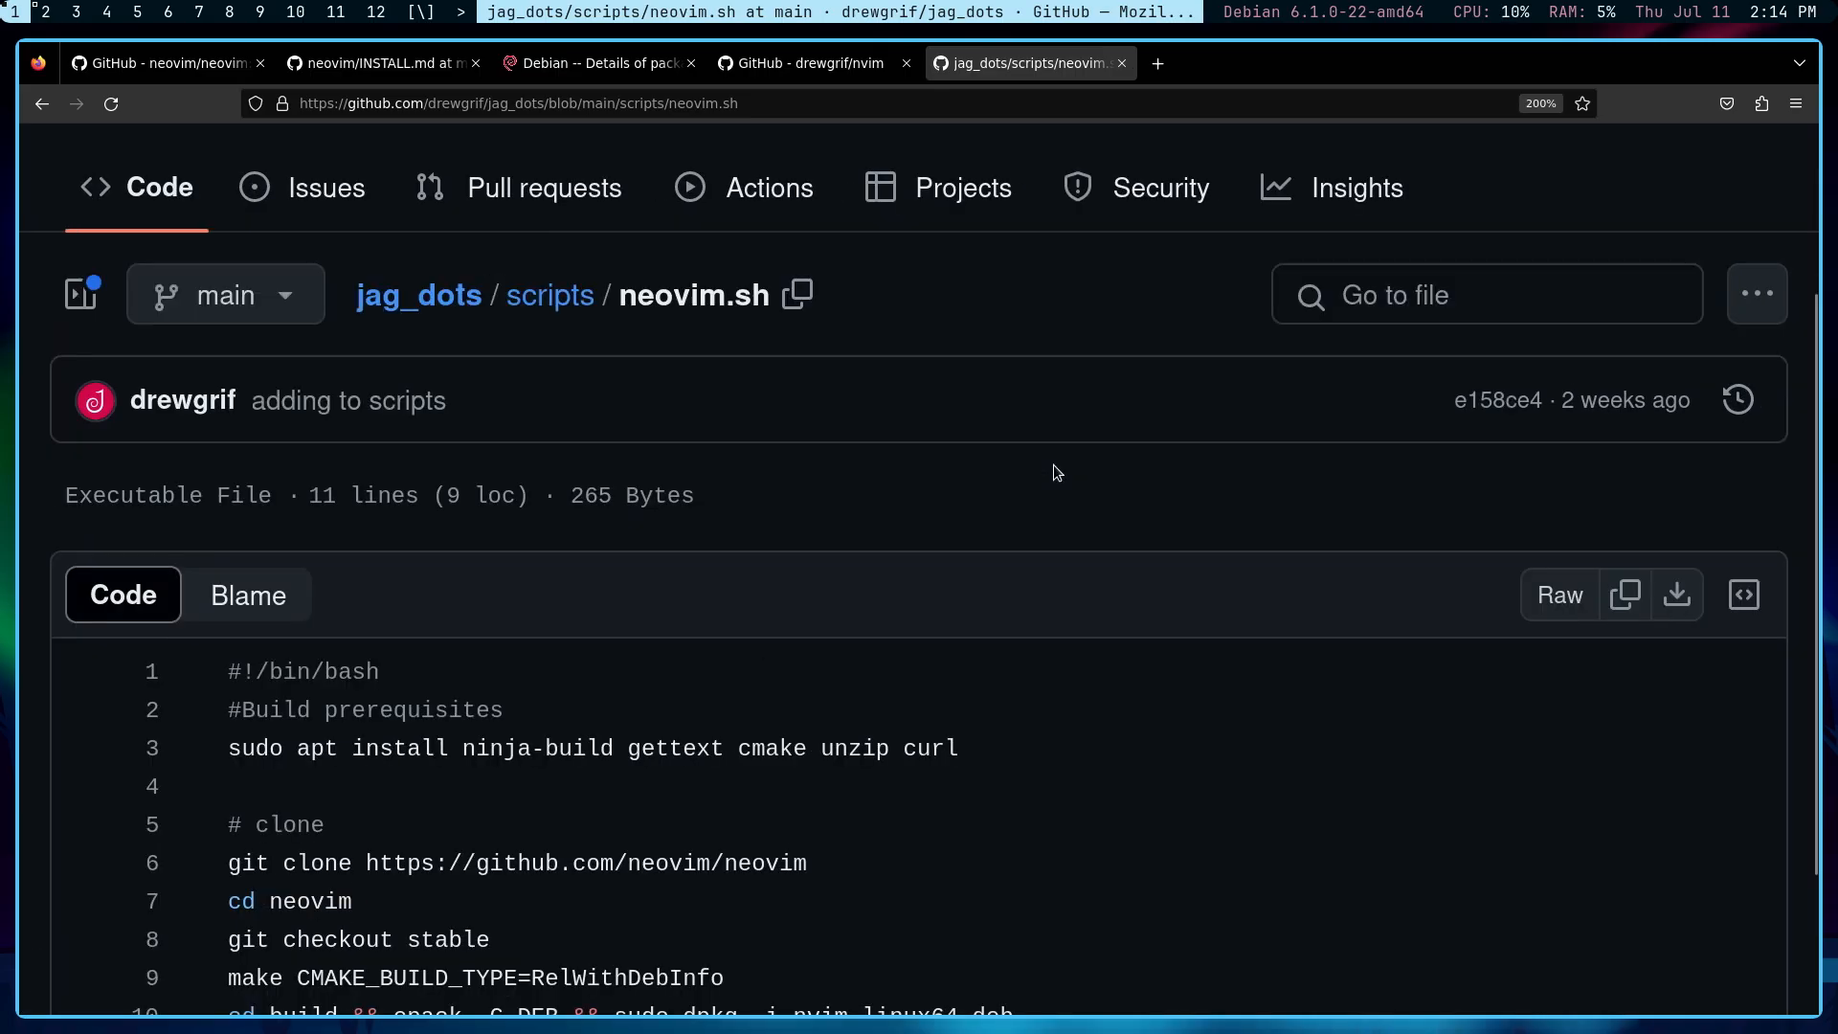
{"action": "scroll", "scroll_direction": "down", "scroll_amount": 3}
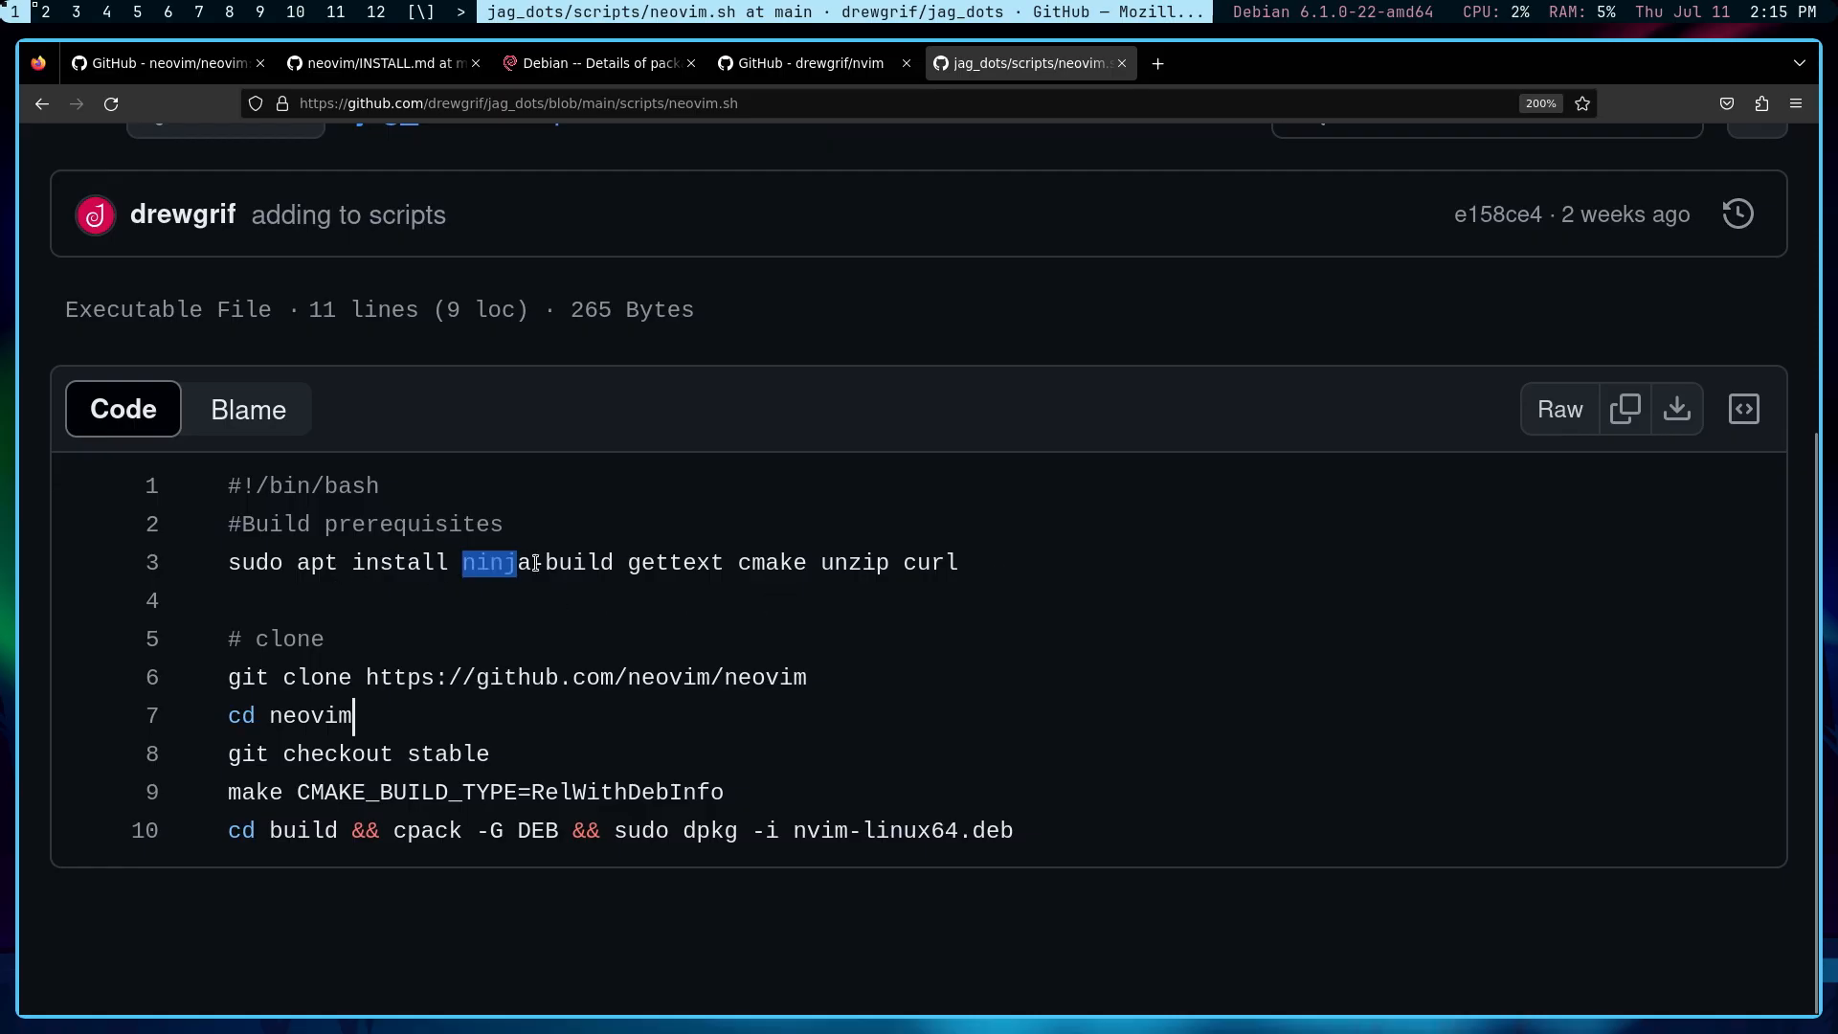
Step: Select the prerequisite packages, clone/build commands and the nvim-linux64.deb name
{"action": "left_click_drag", "start_coordinate": [465, 563], "coordinate": [957, 563]}
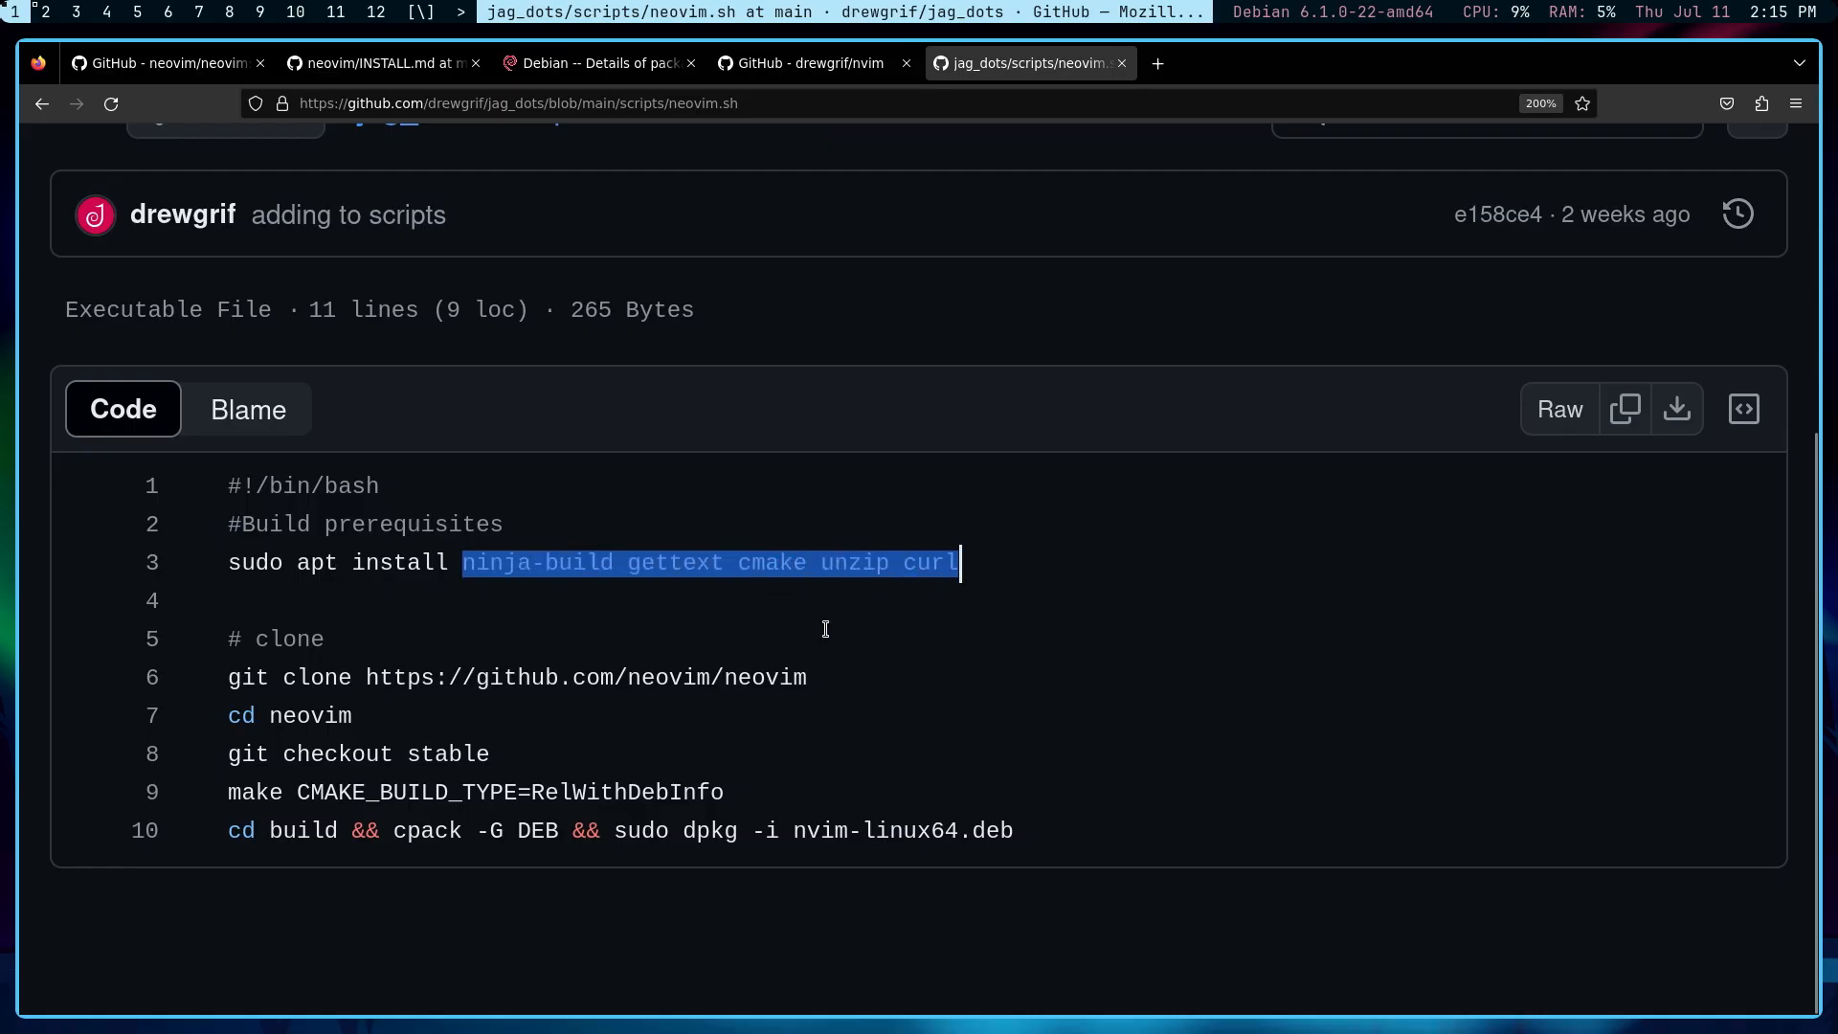
{"action": "mouse_move", "coordinate": [217, 662]}
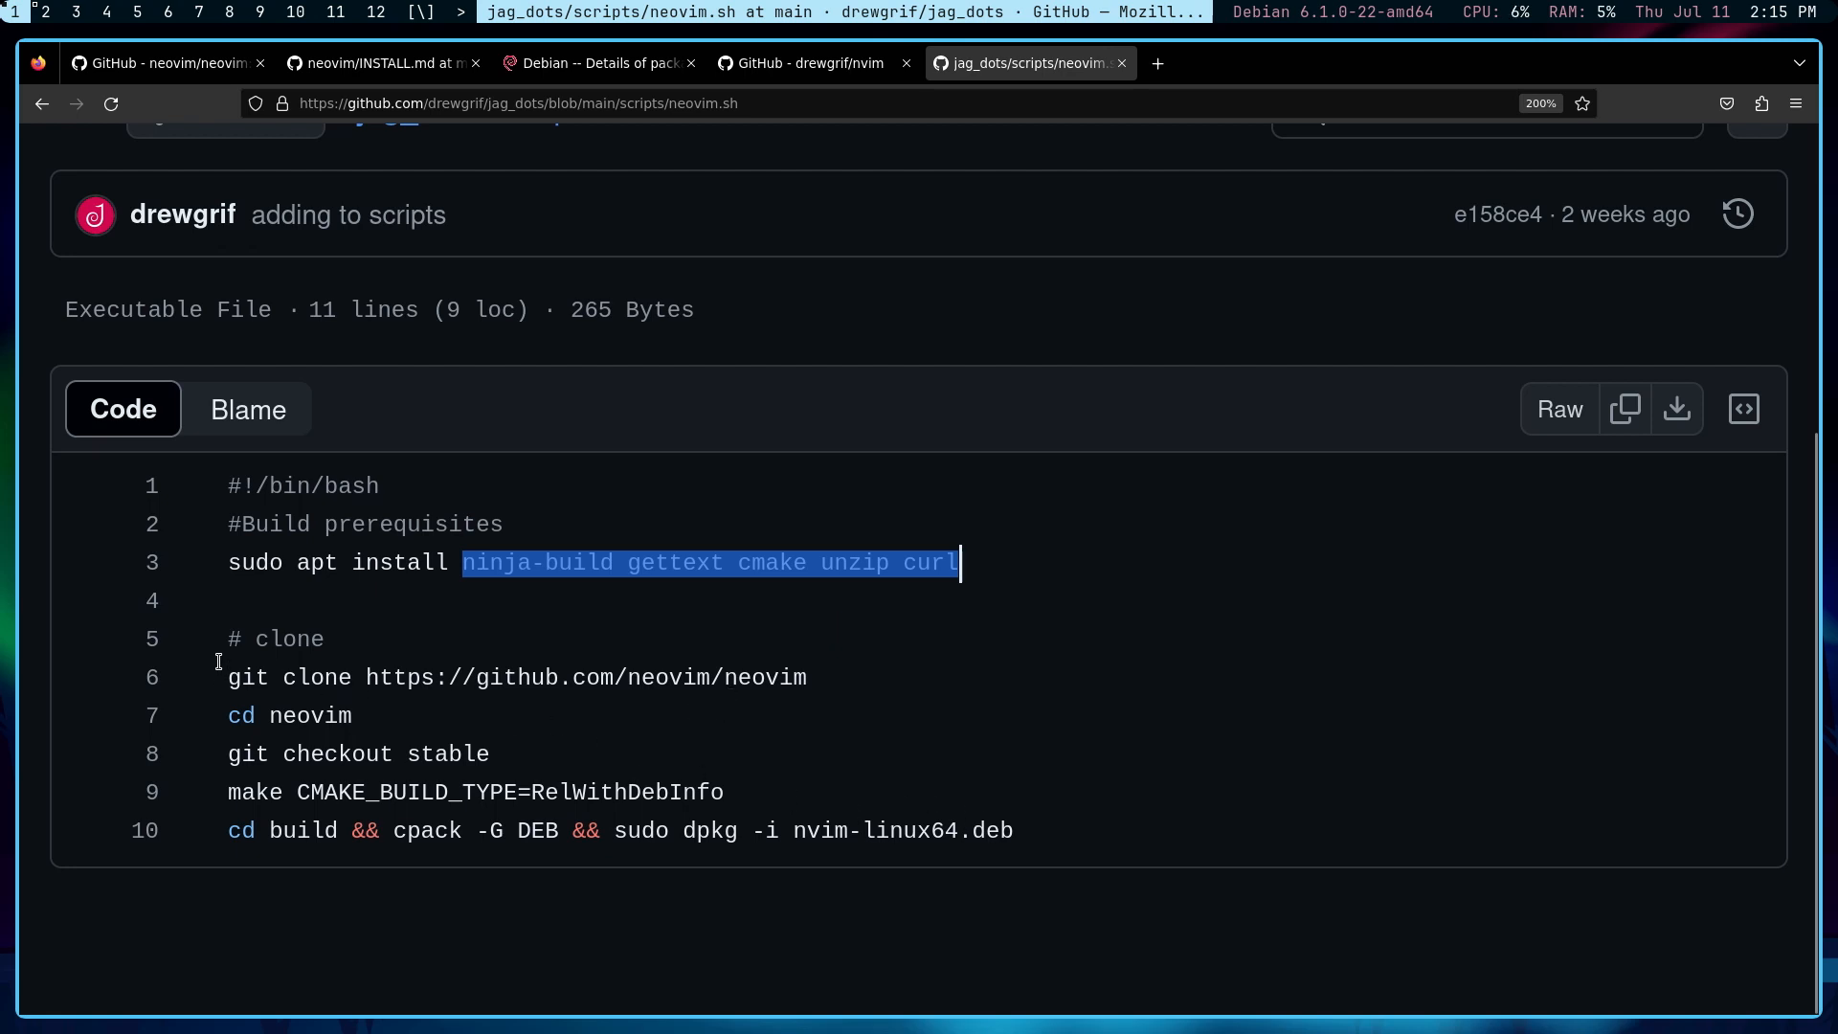
{"action": "left_click_drag", "start_coordinate": [228, 677], "coordinate": [1014, 830]}
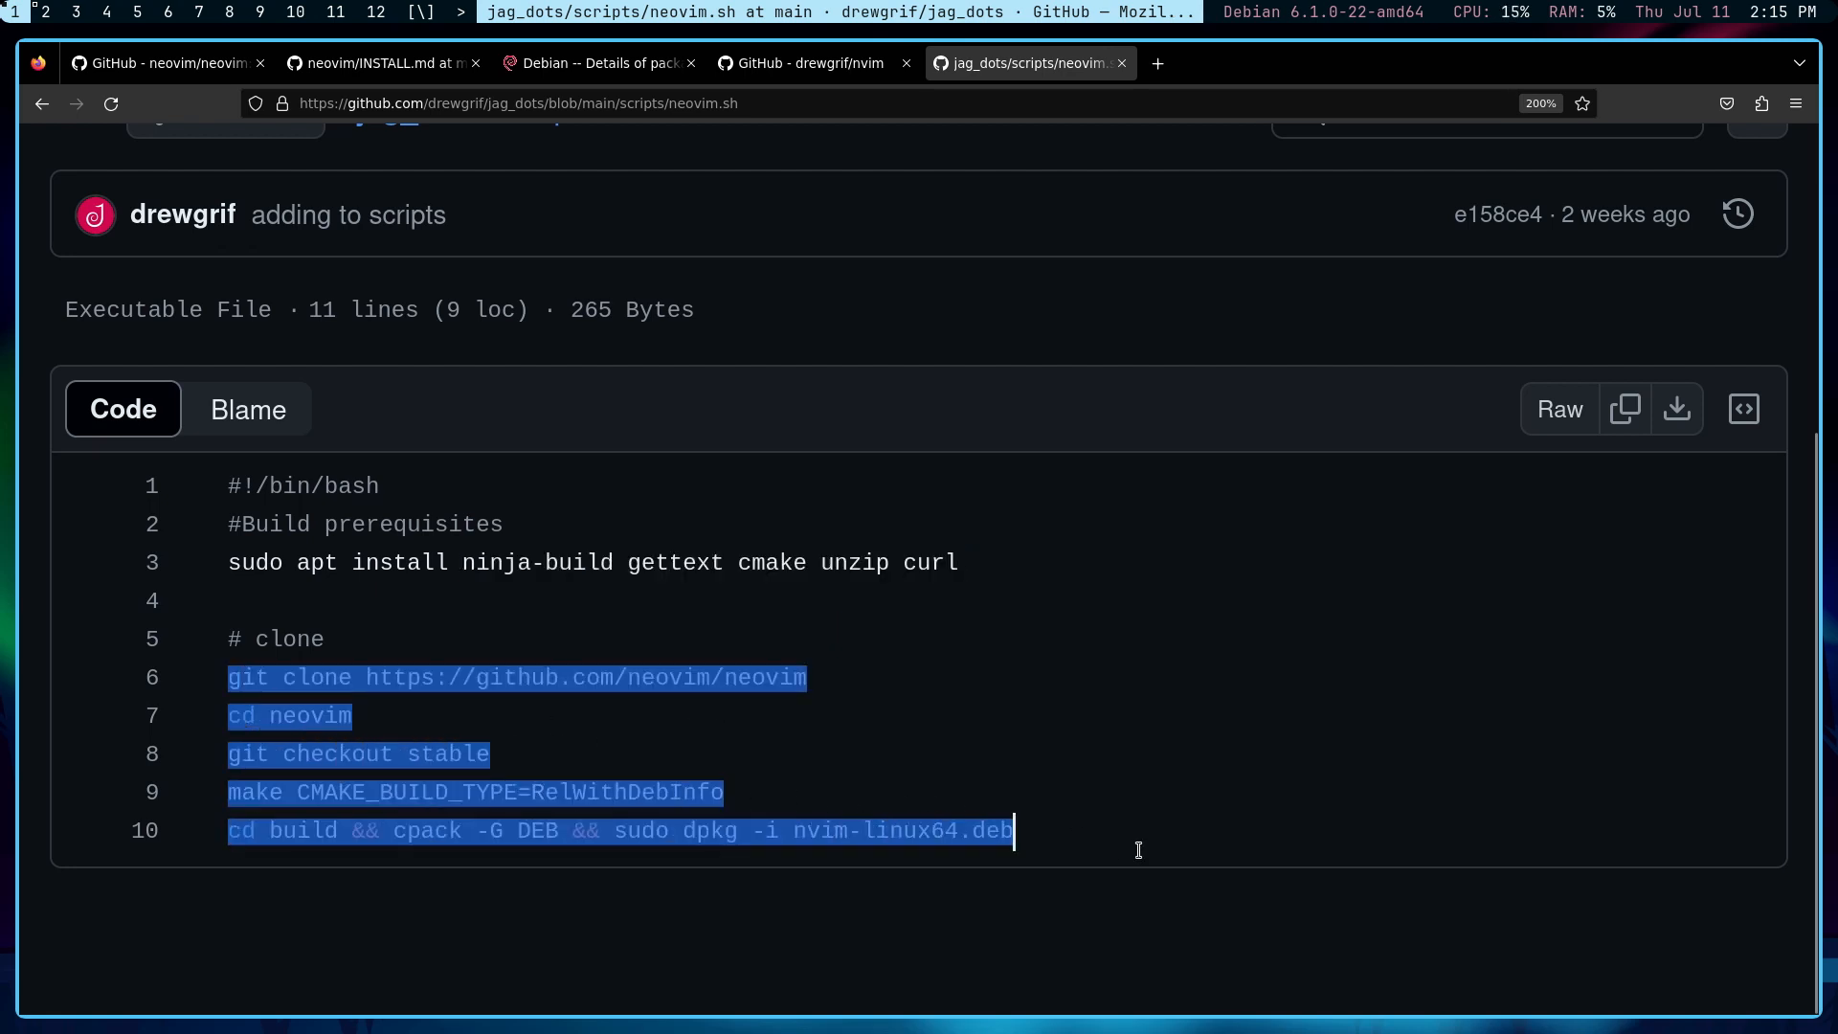
{"action": "mouse_move", "coordinate": [1126, 840]}
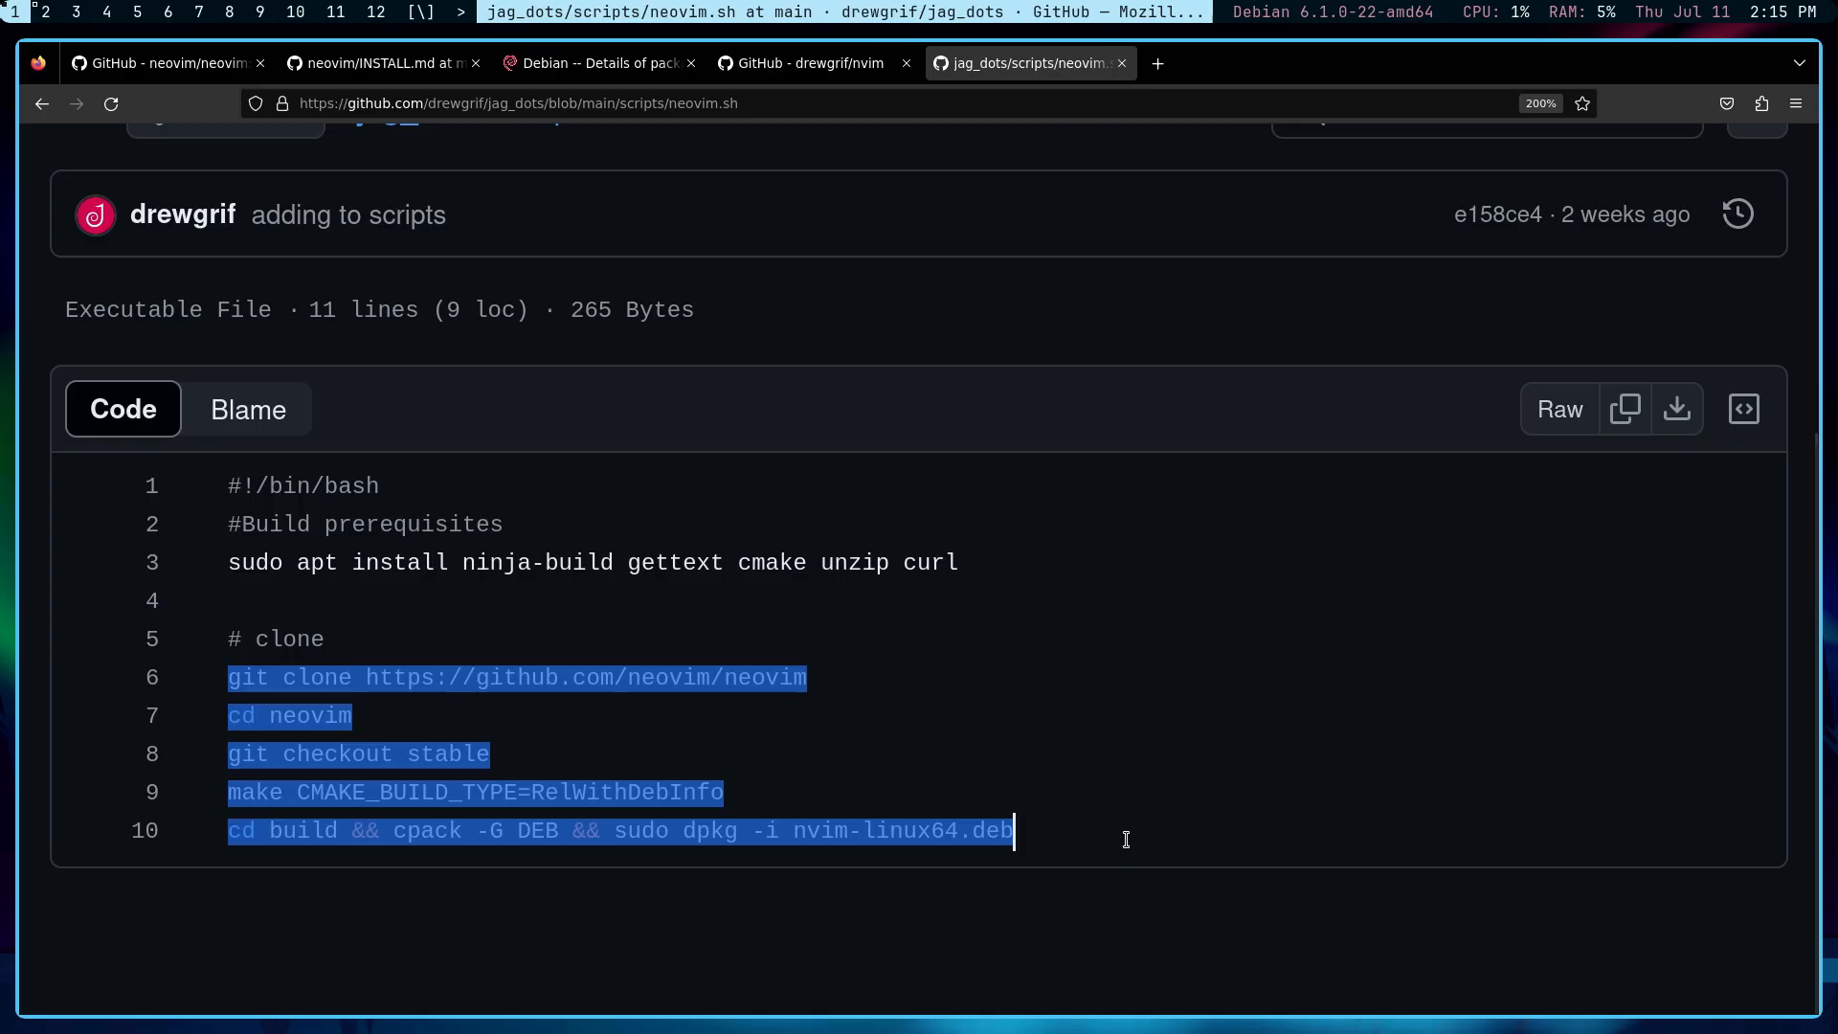
{"action": "left_click_drag", "start_coordinate": [607, 831], "coordinate": [1012, 831]}
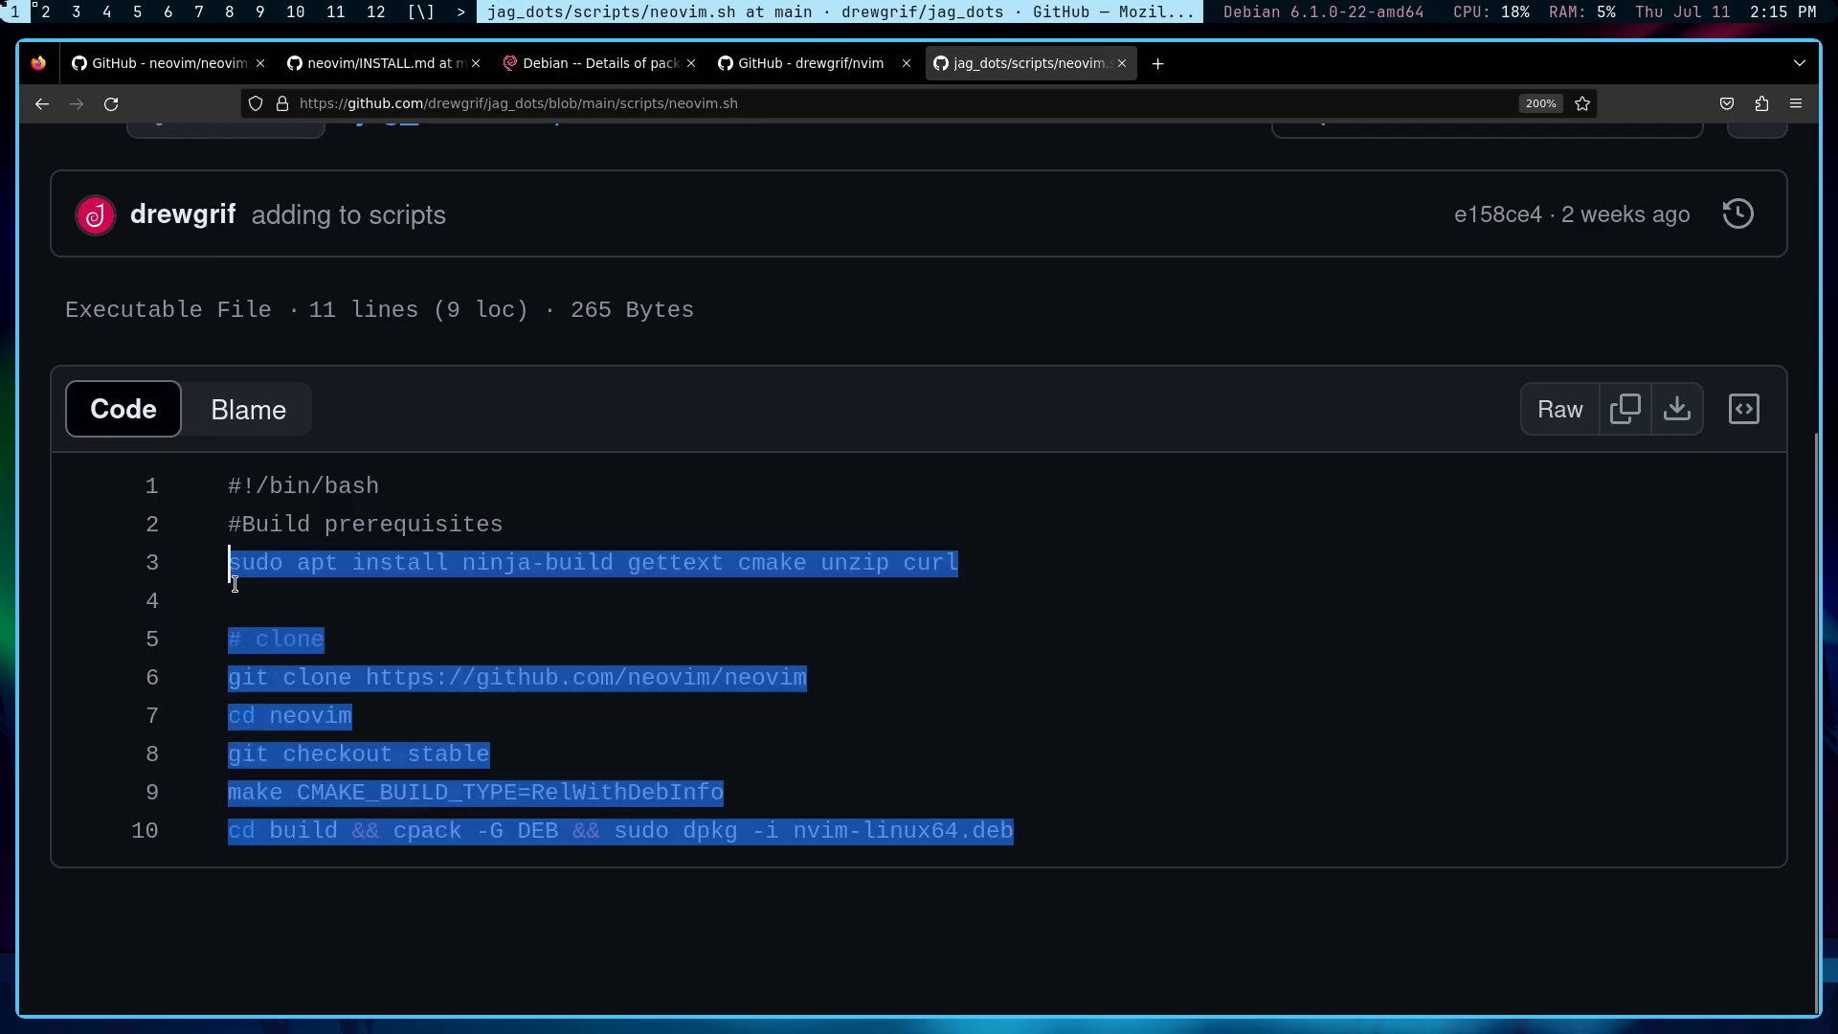
{"action": "double_click", "coordinate": [821, 831]}
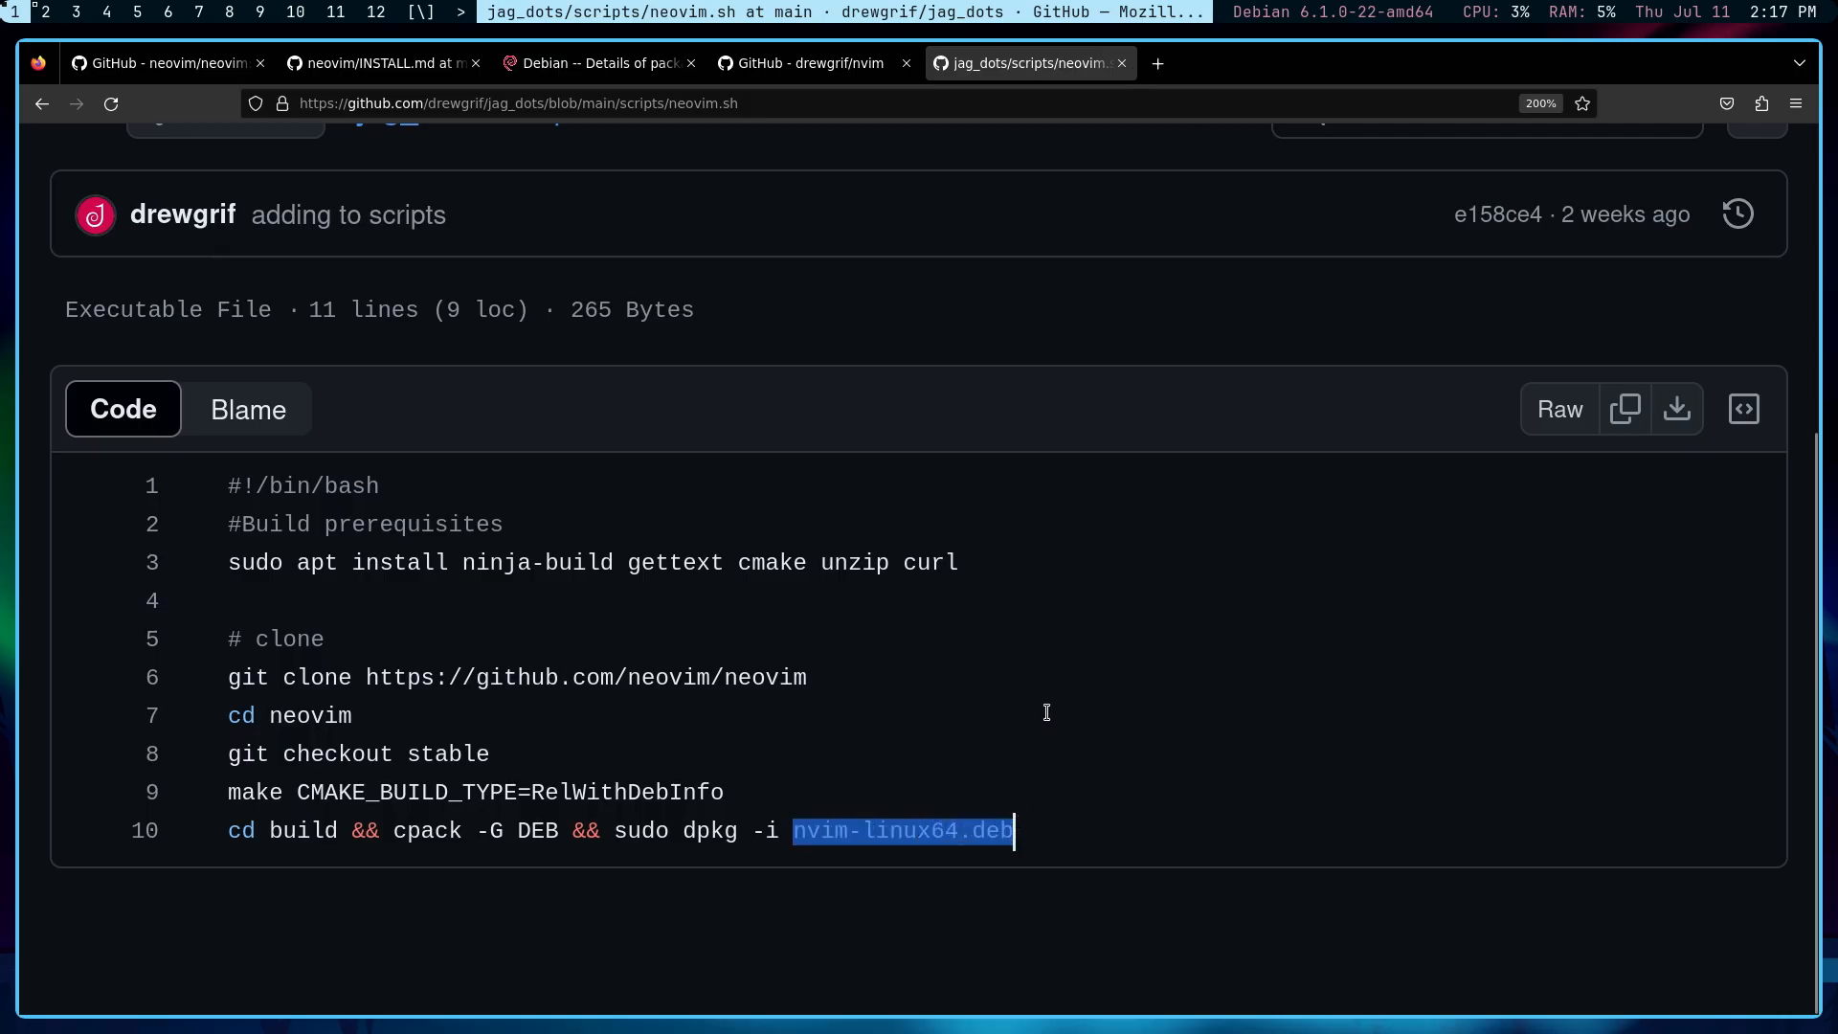
{"action": "mouse_move", "coordinate": [1049, 161]}
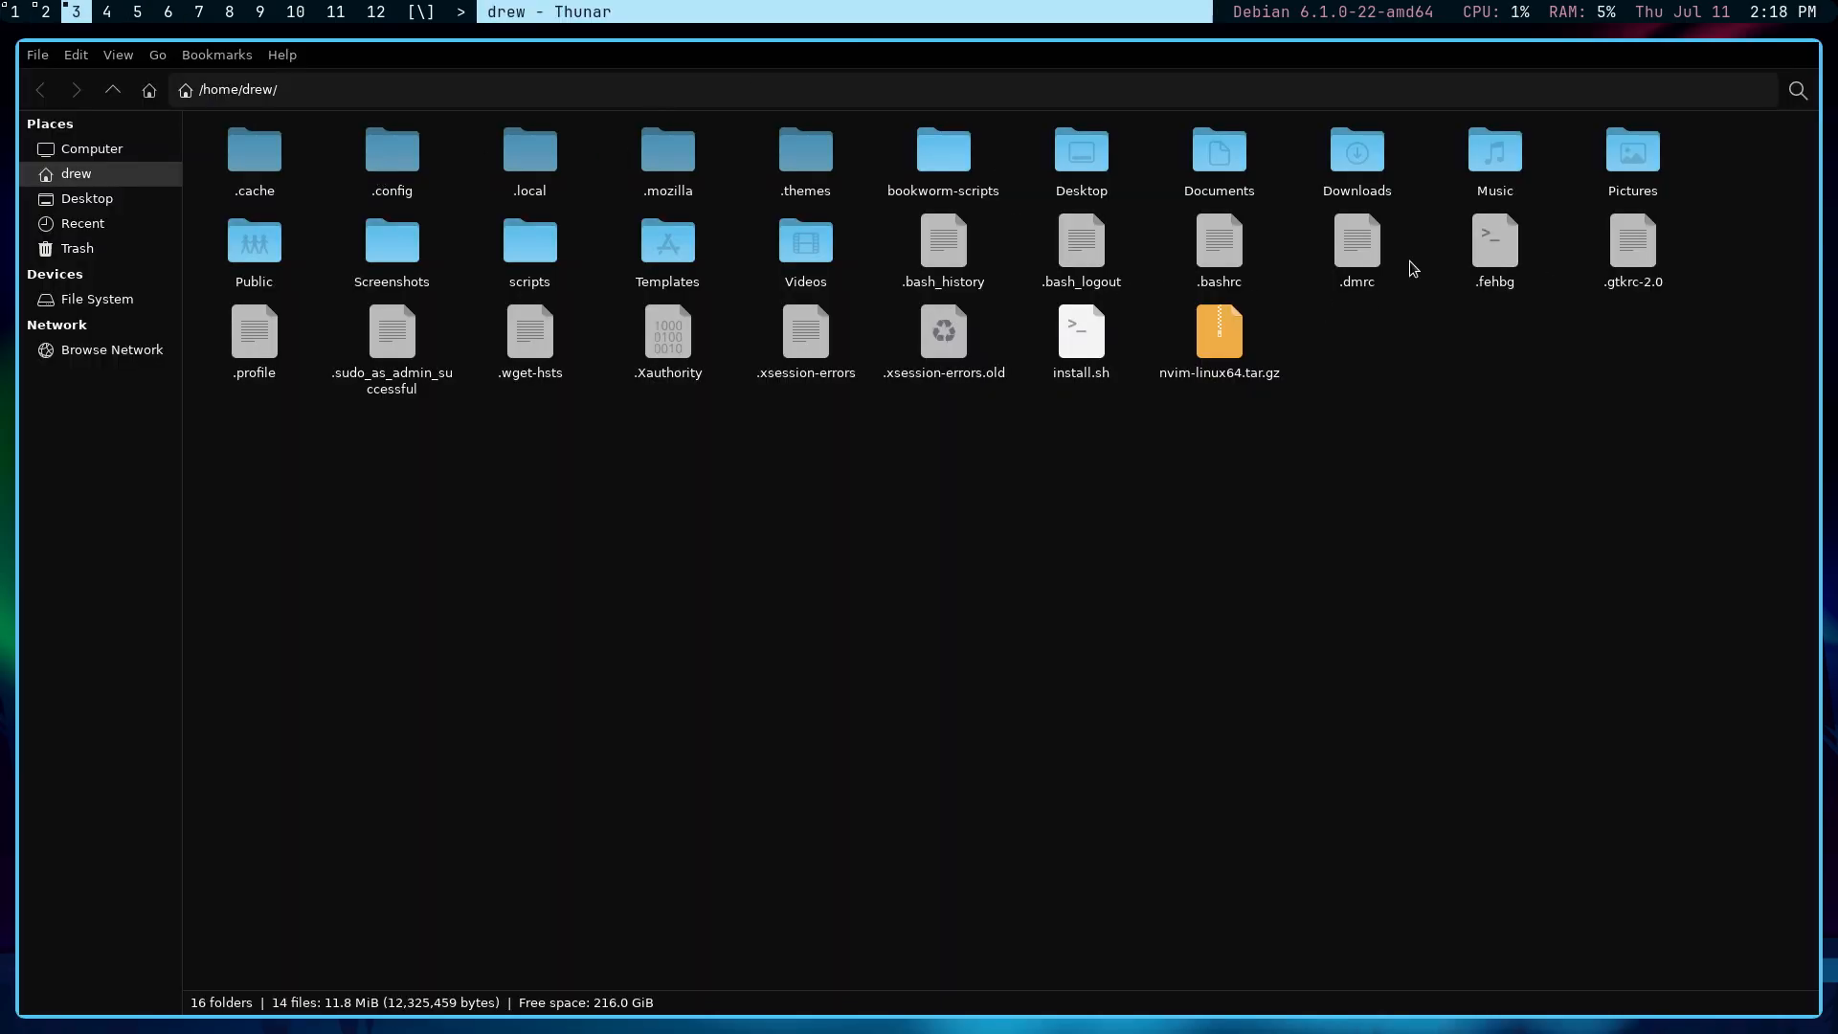
Step: Open .bashrc with Neovim from its Thunar context menu
{"action": "right_click", "coordinate": [1219, 239]}
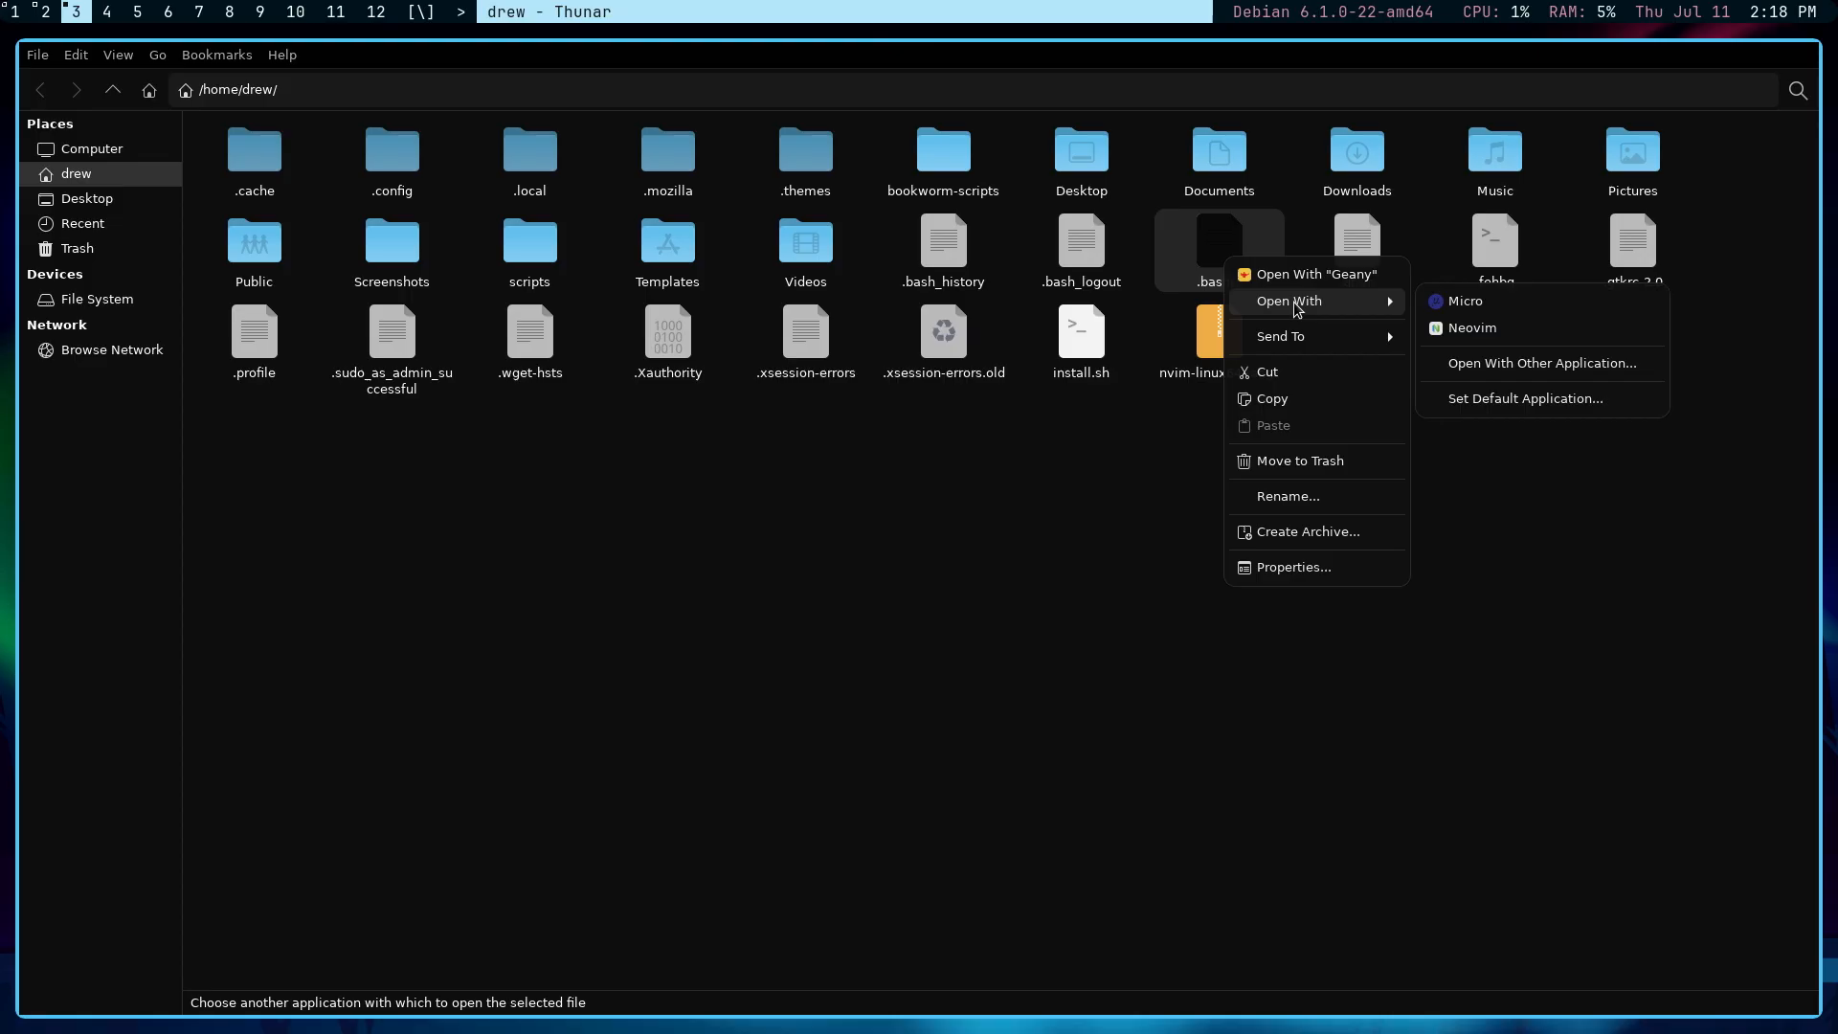
{"action": "mouse_move", "coordinate": [1484, 340]}
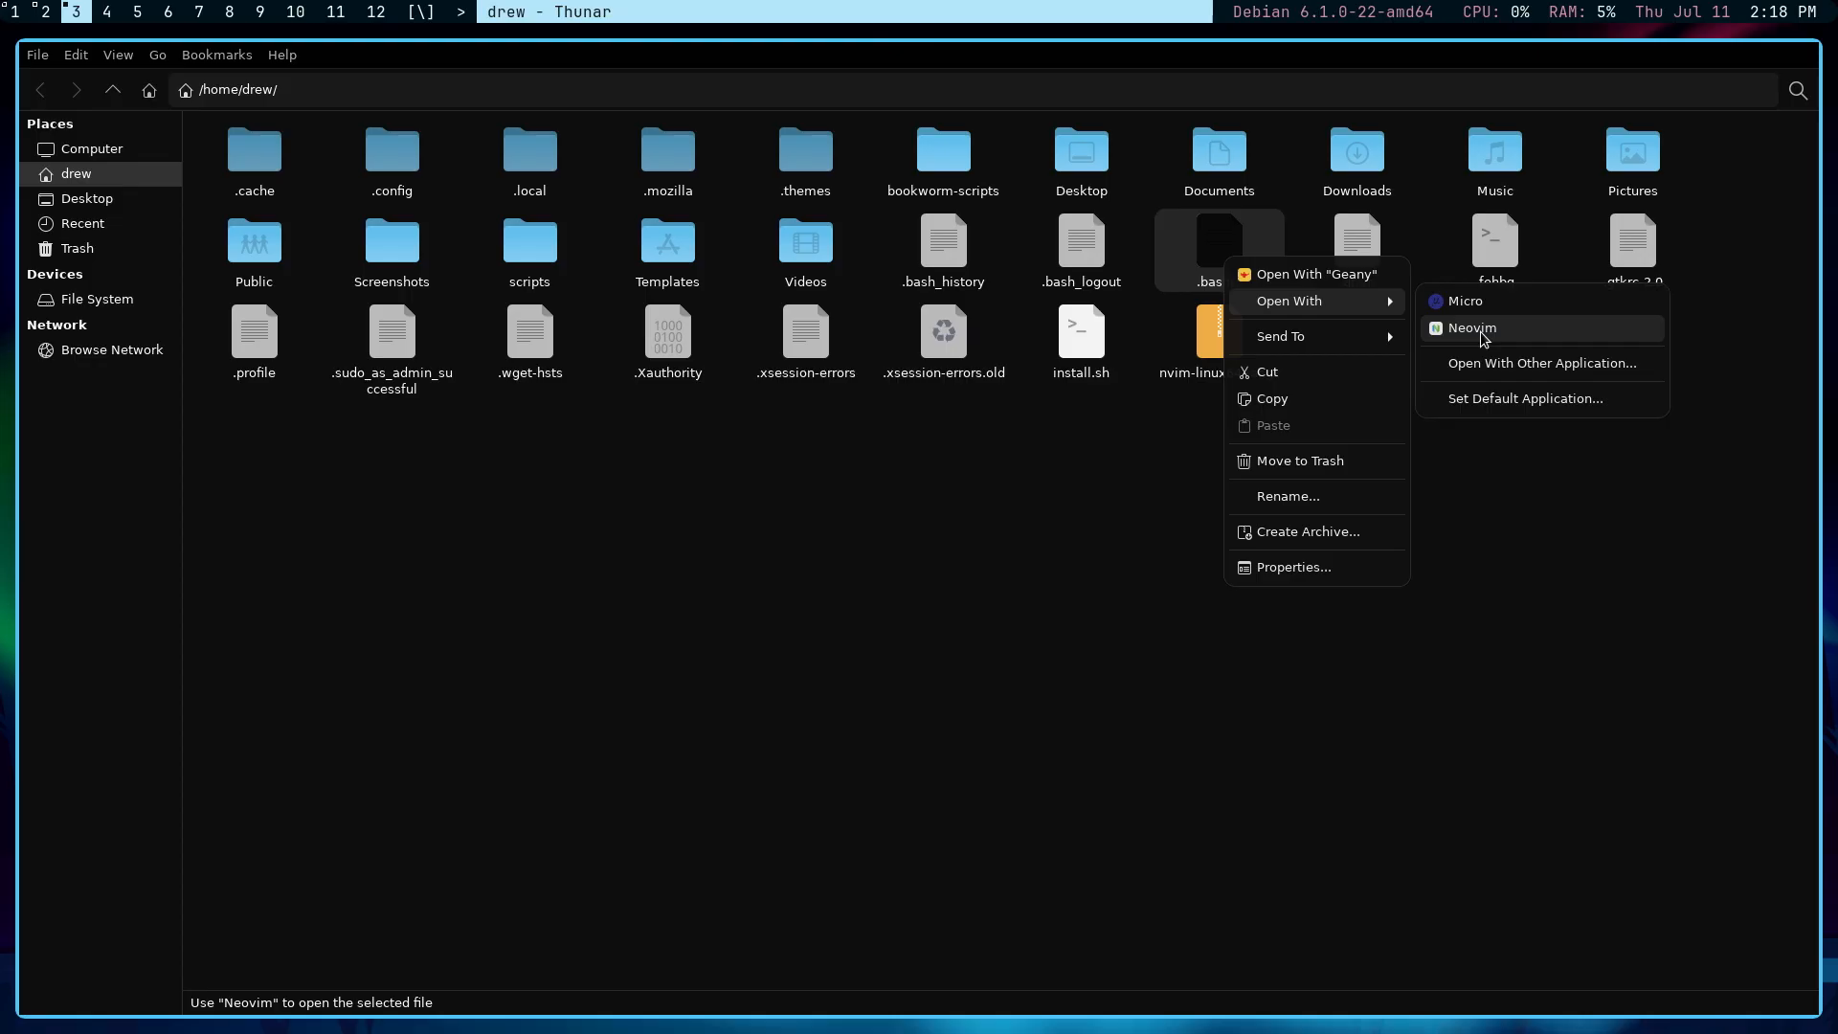
{"action": "left_click", "coordinate": [1471, 328]}
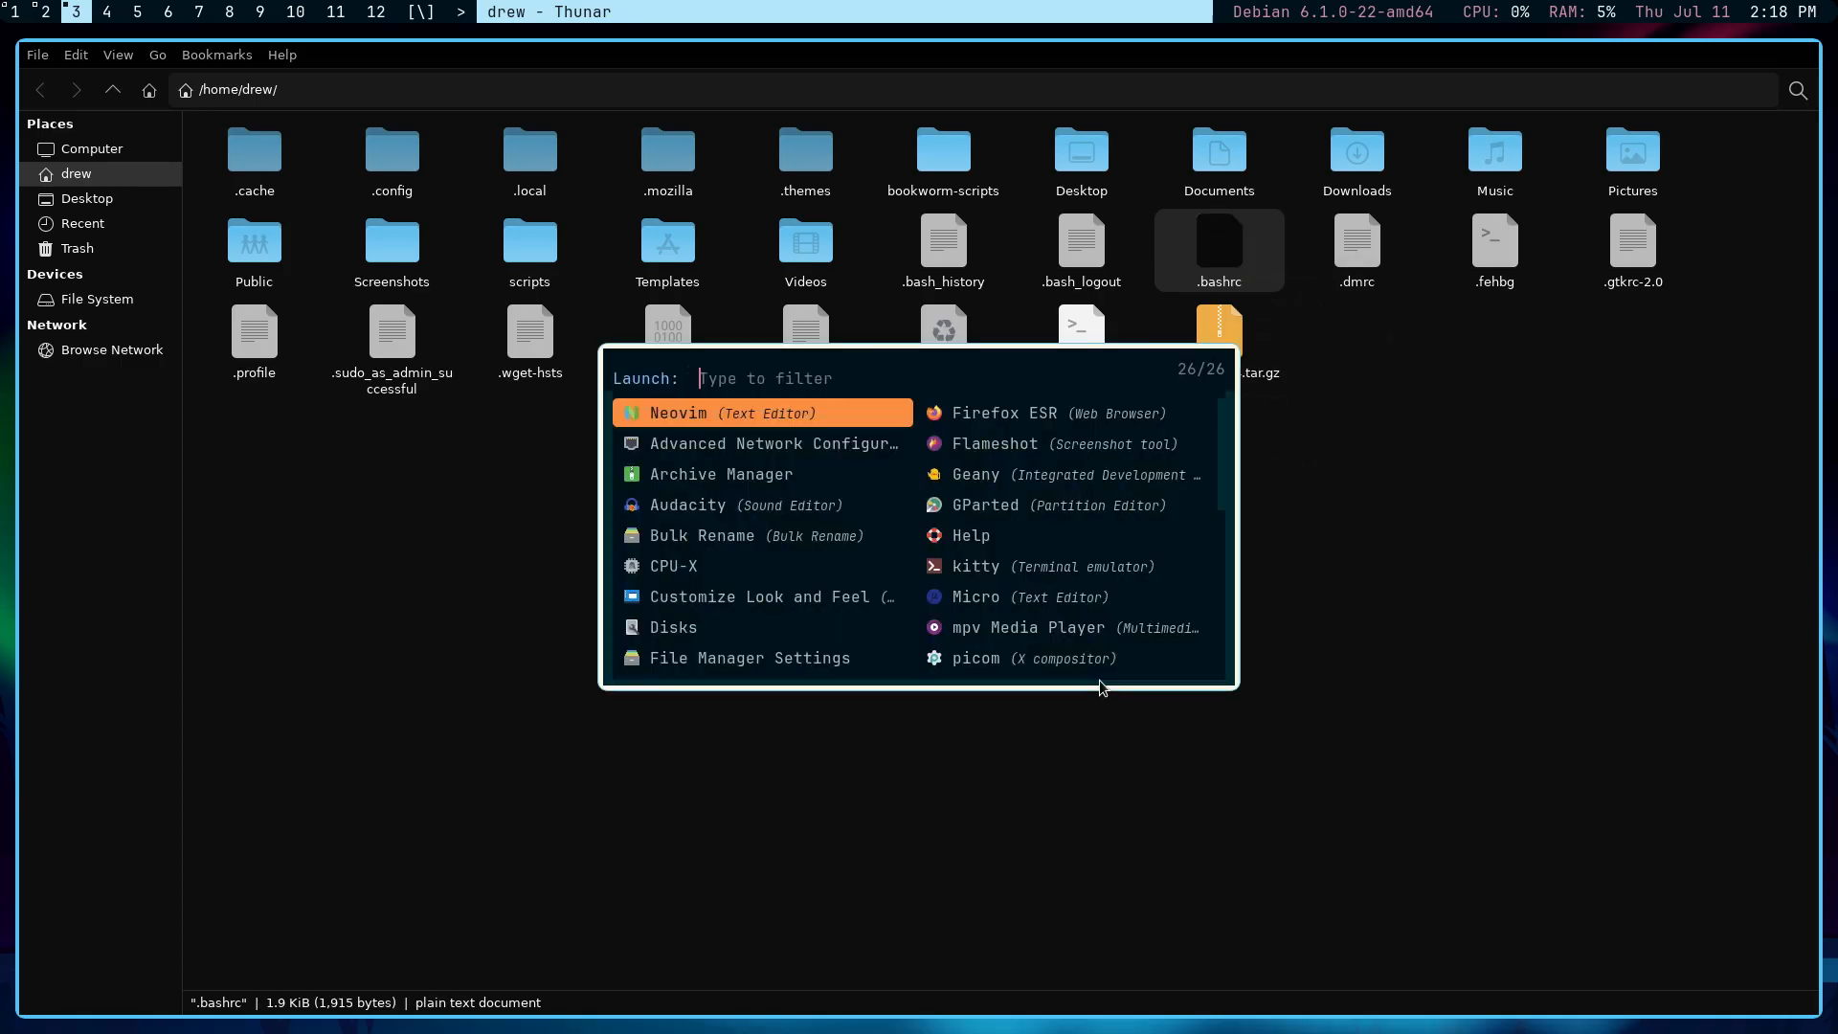
Step: Type 'ne' into the Rofi launcher filter
{"action": "type", "text": "n"}
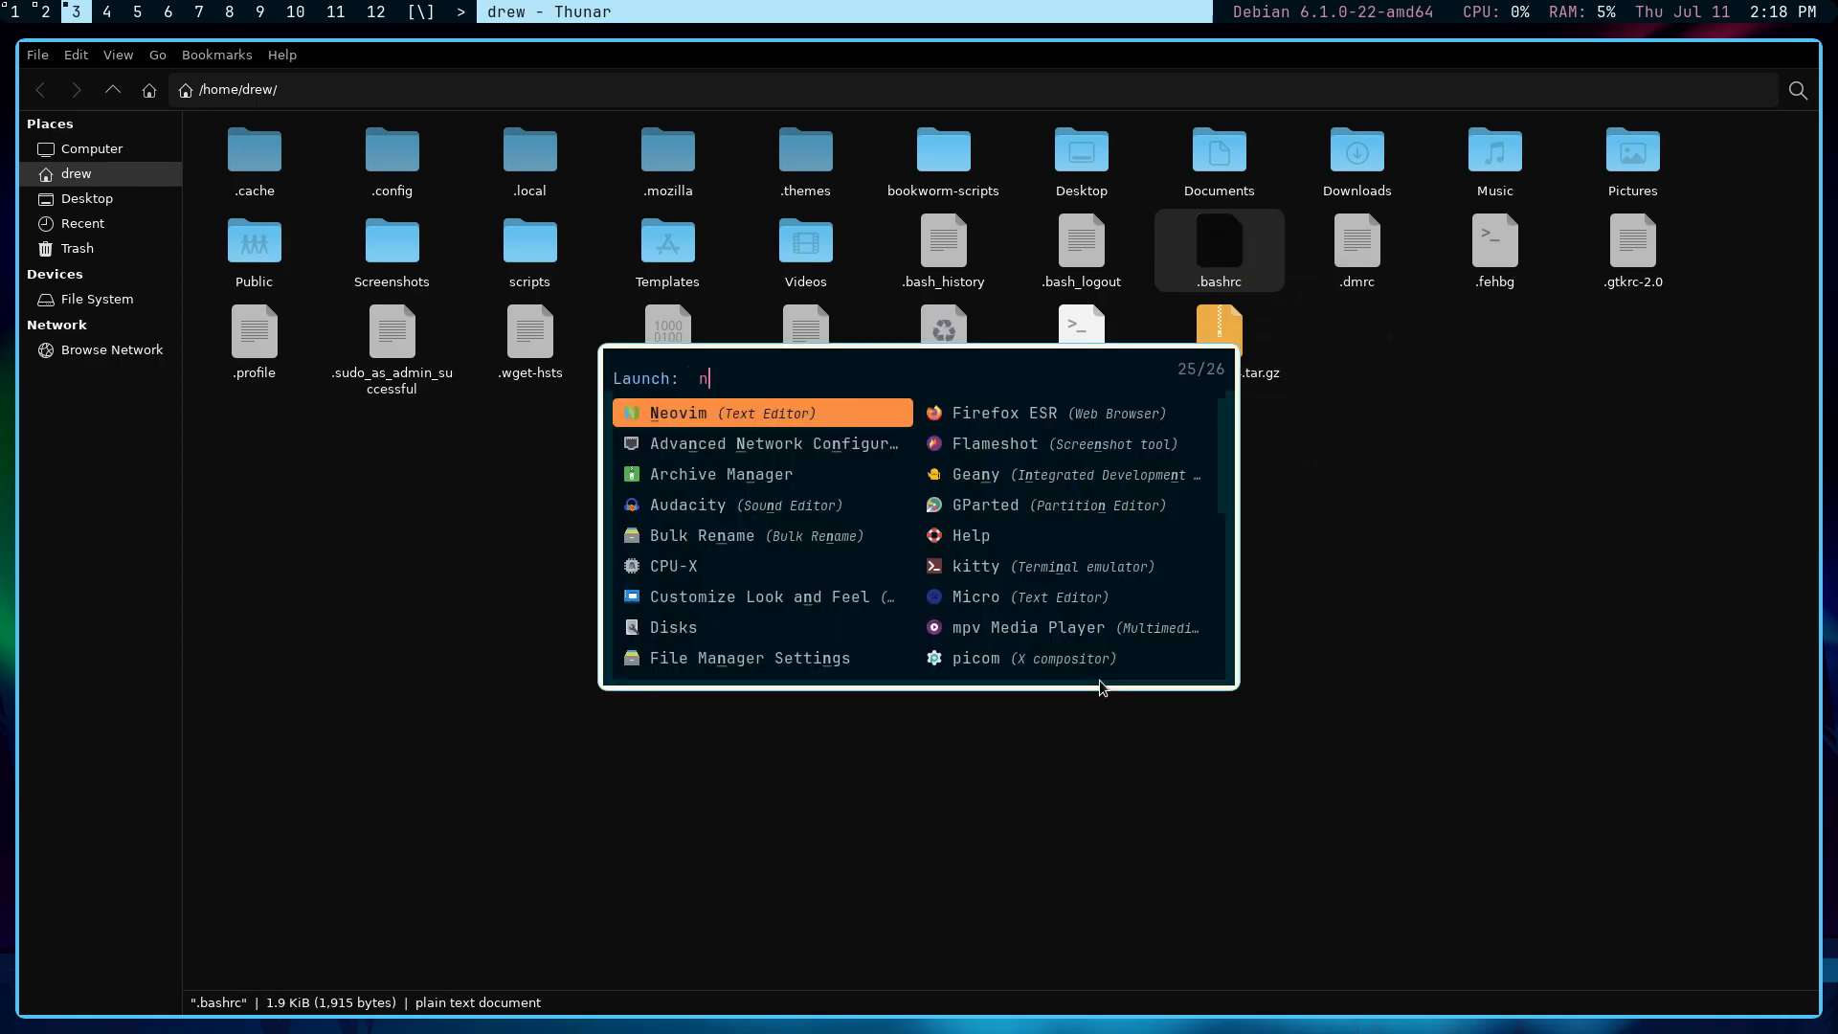
{"action": "type", "text": "e"}
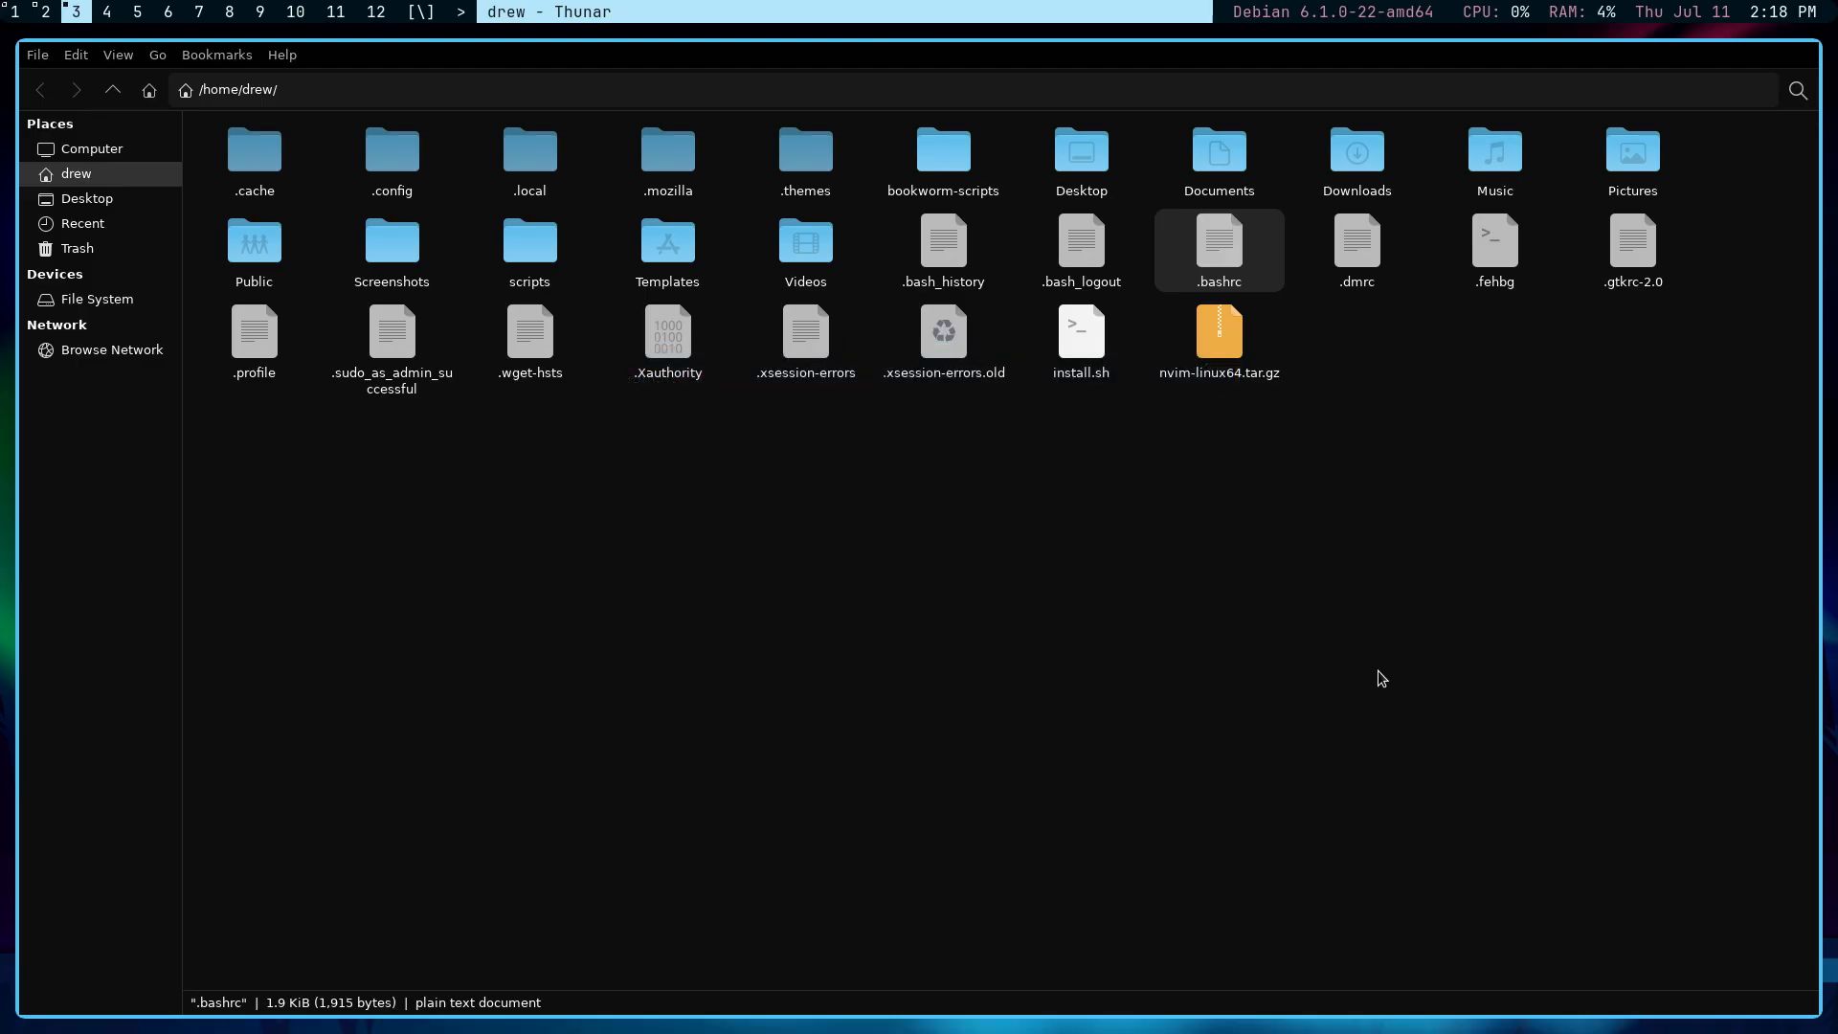
{"action": "mouse_move", "coordinate": [1352, 679]}
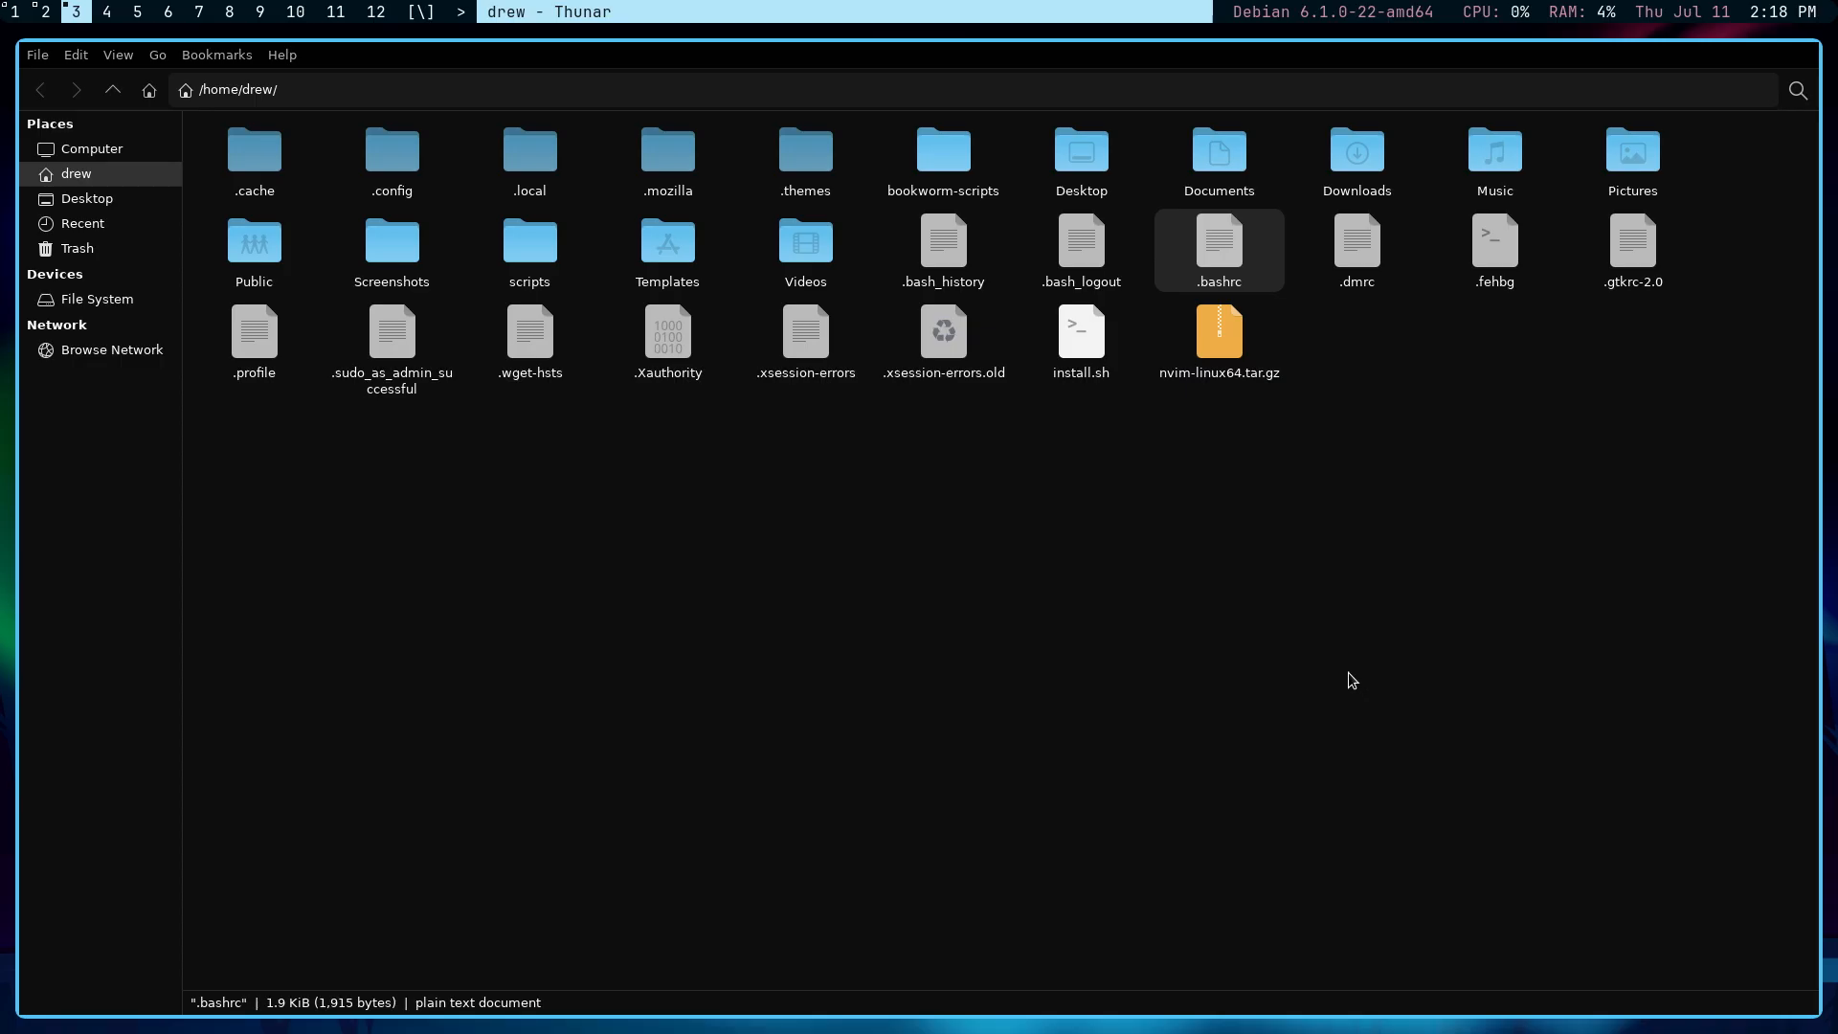
{"action": "mouse_move", "coordinate": [1342, 674]}
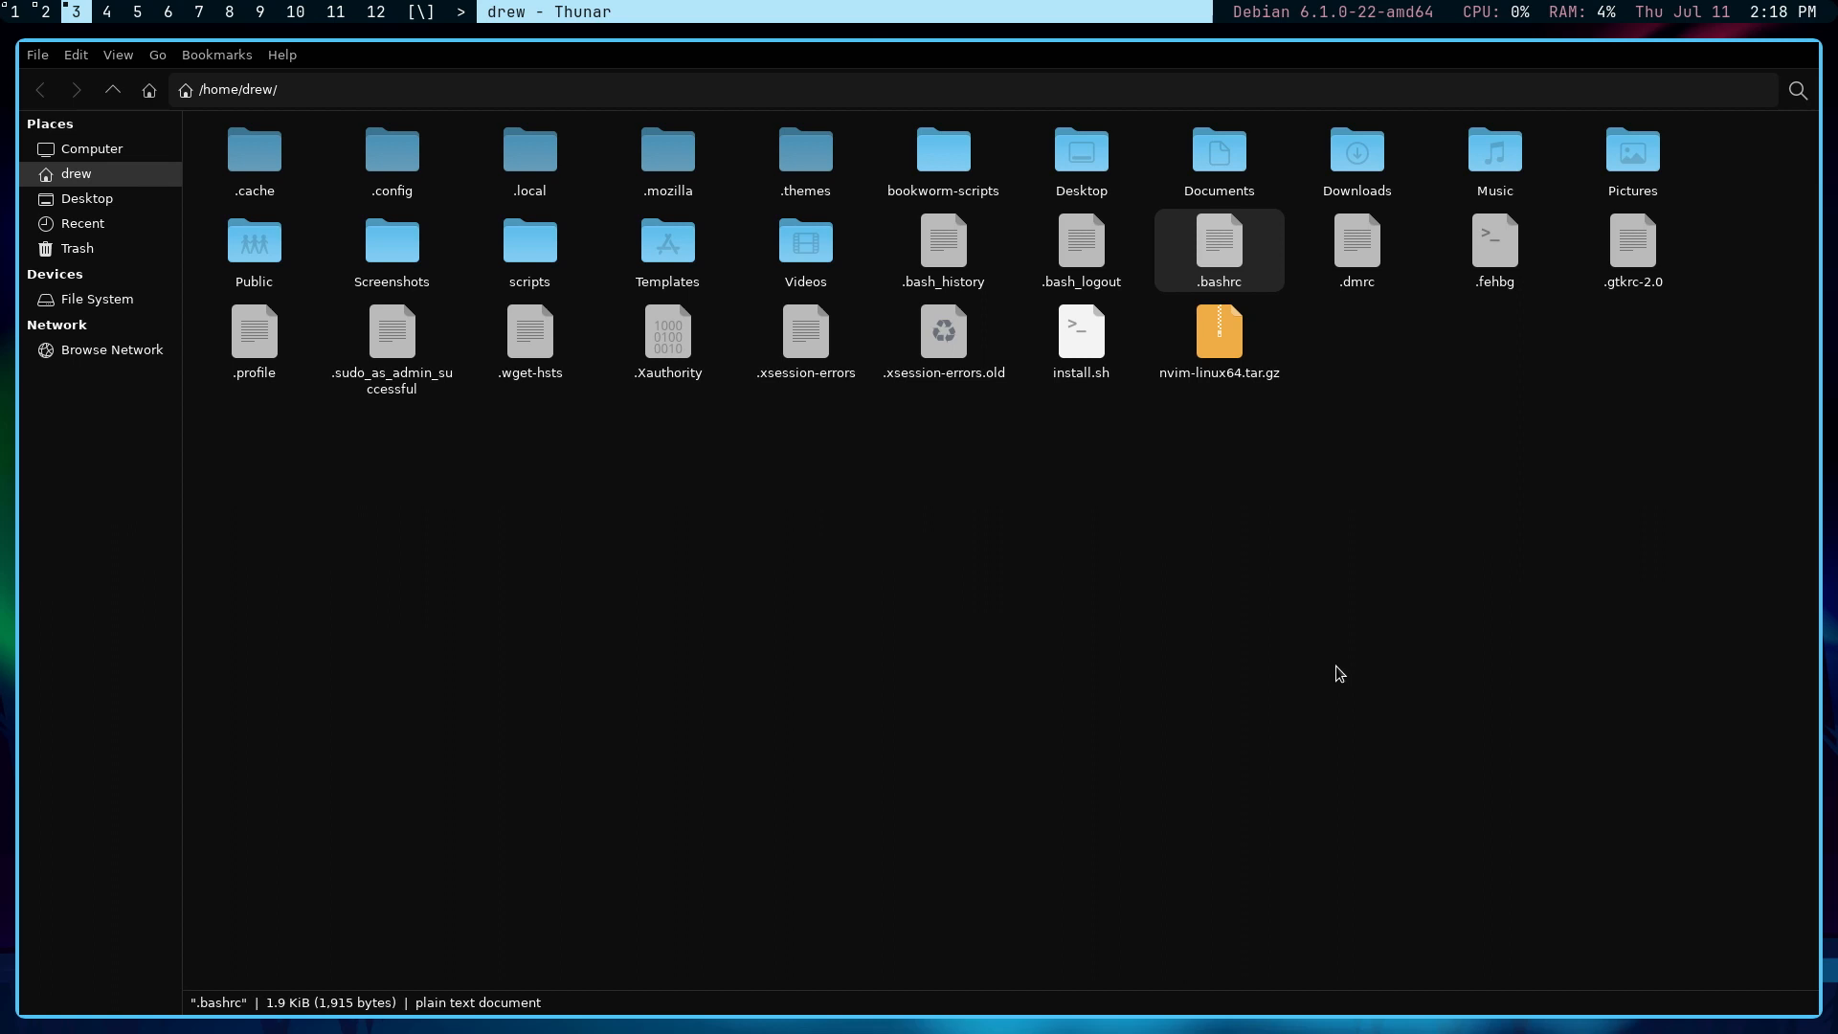
{"action": "mouse_move", "coordinate": [1334, 669]}
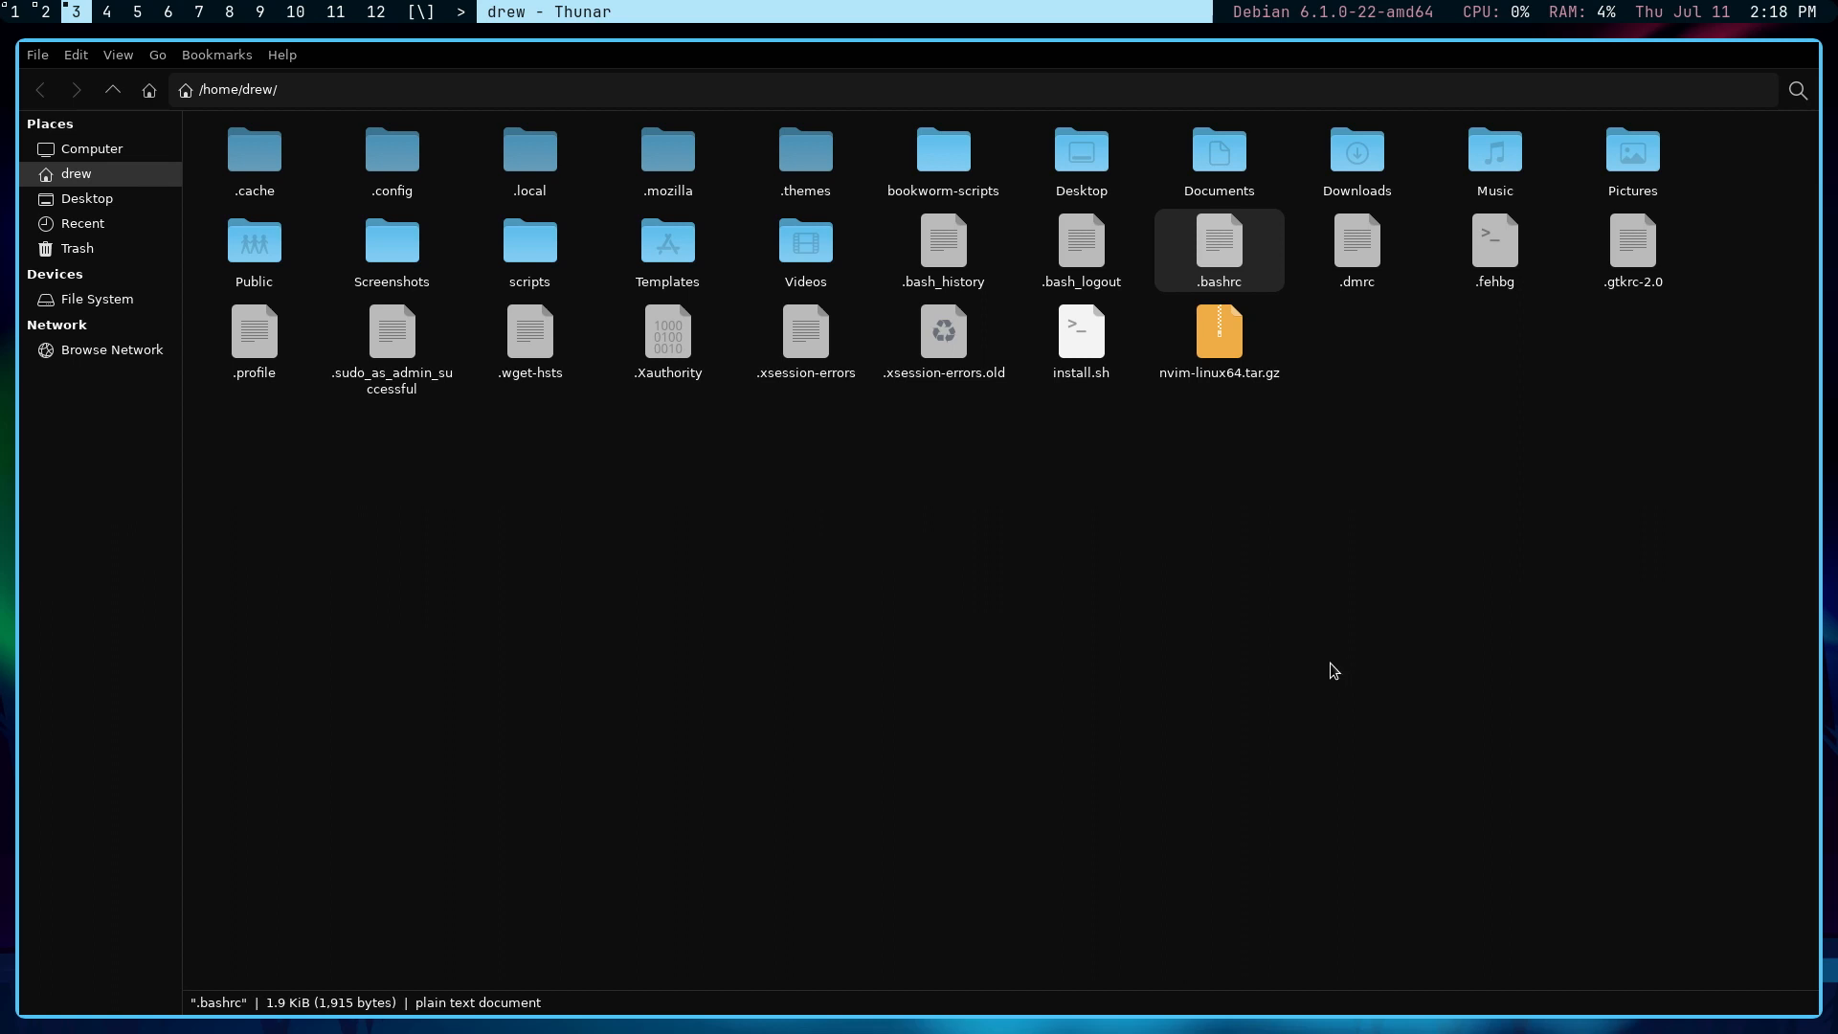
{"action": "mouse_move", "coordinate": [1177, 667]}
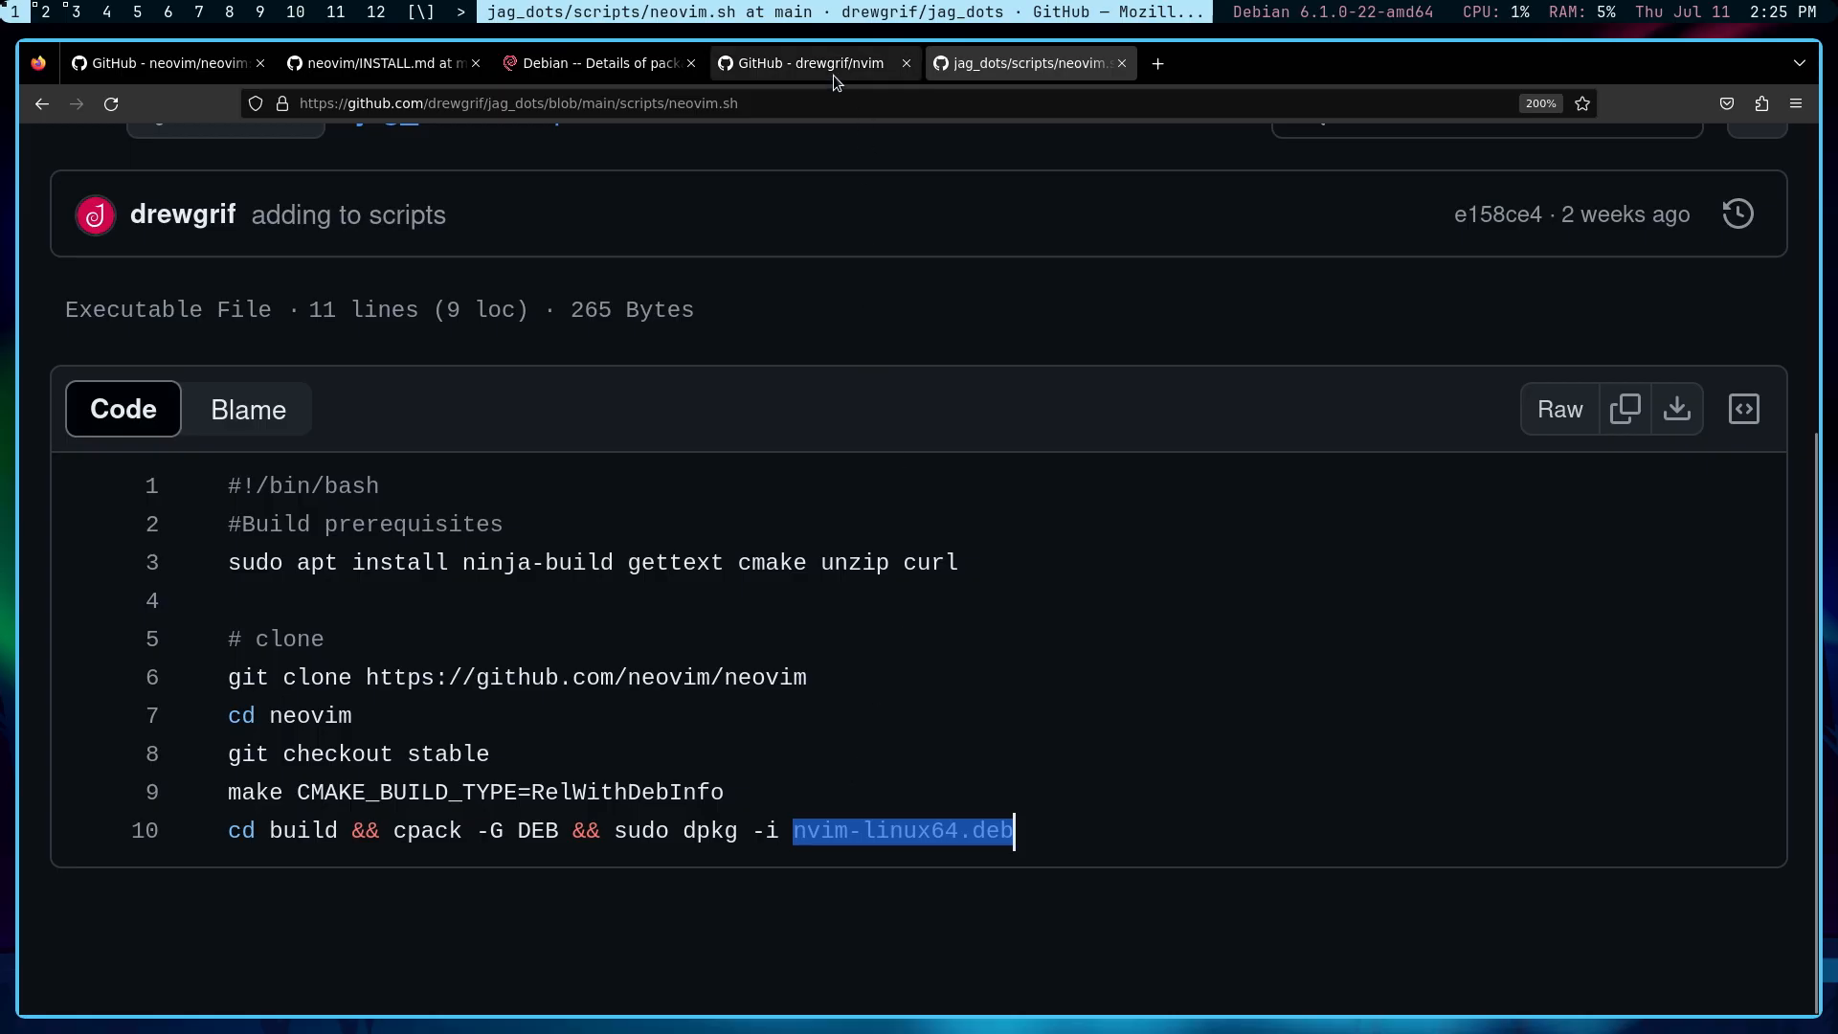
{"action": "mouse_move", "coordinate": [837, 63]}
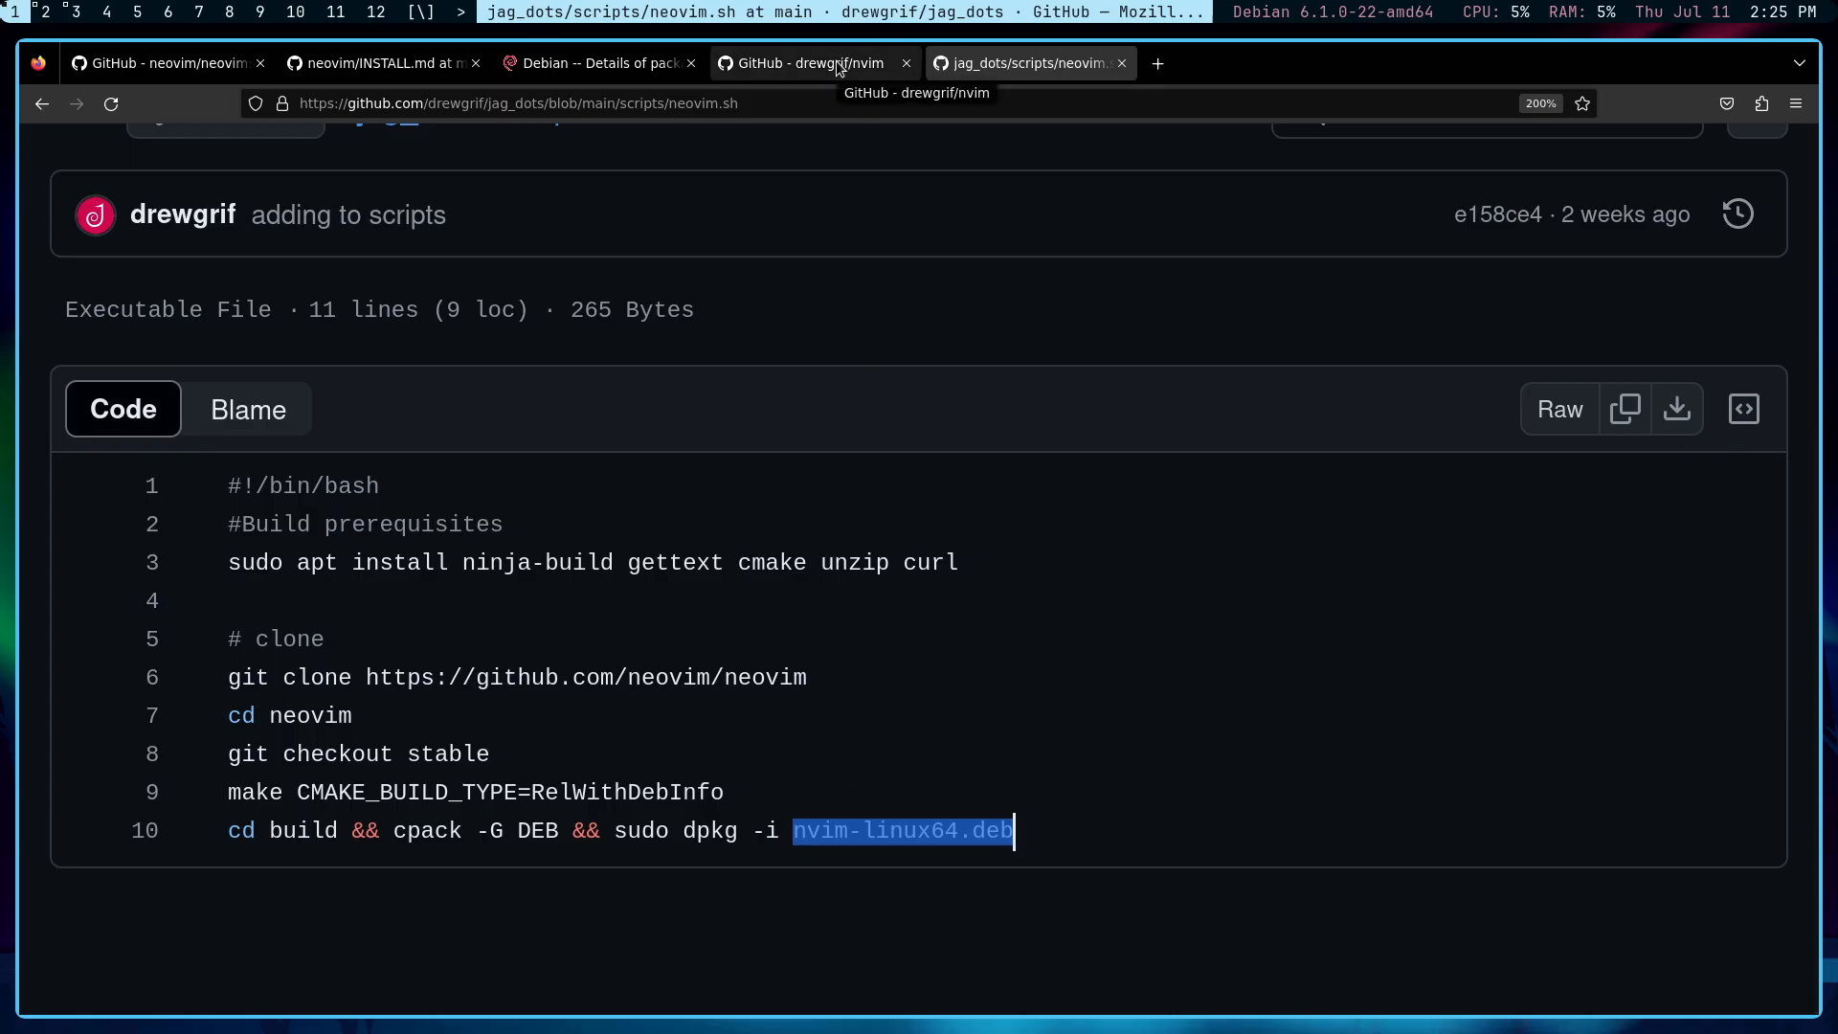
Step: On the drewgrif/nvim page, select the file name nvim-linux64.v.0.10.0.deb
{"action": "left_click", "coordinate": [806, 64]}
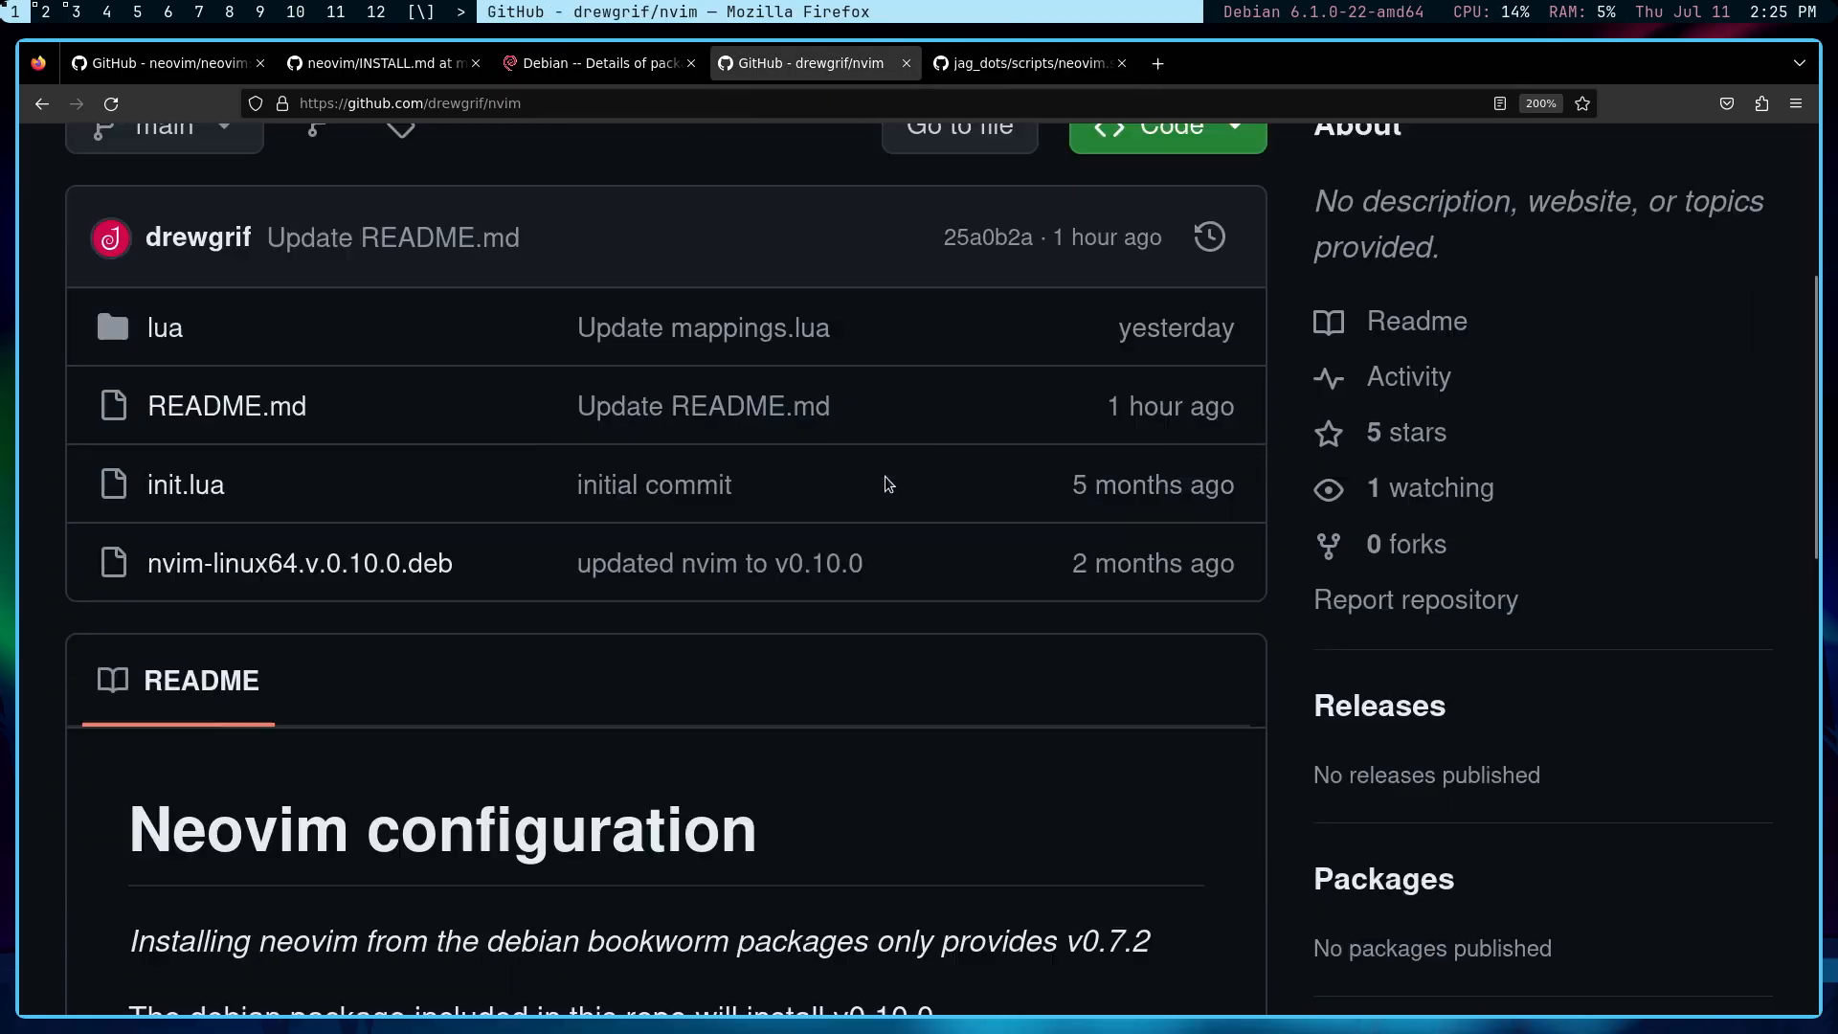
{"action": "scroll", "scroll_direction": "up", "scroll_amount": 3}
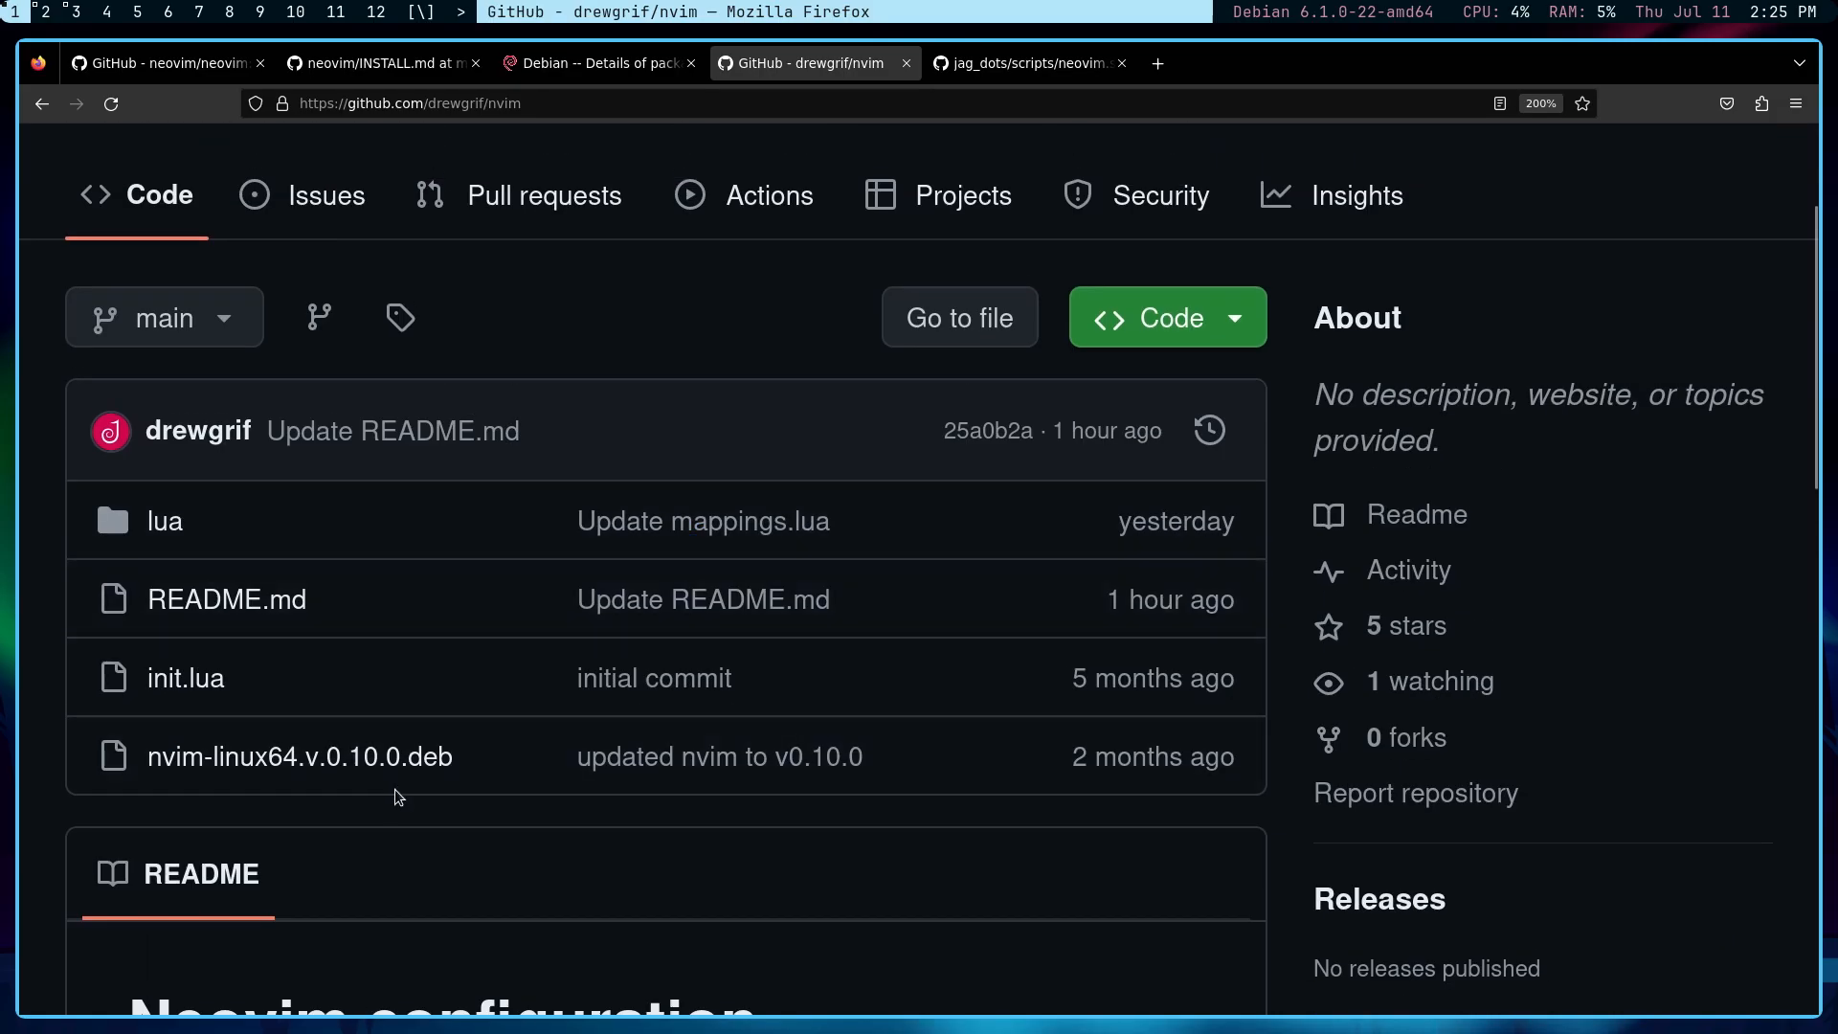
{"action": "double_click", "coordinate": [423, 756]}
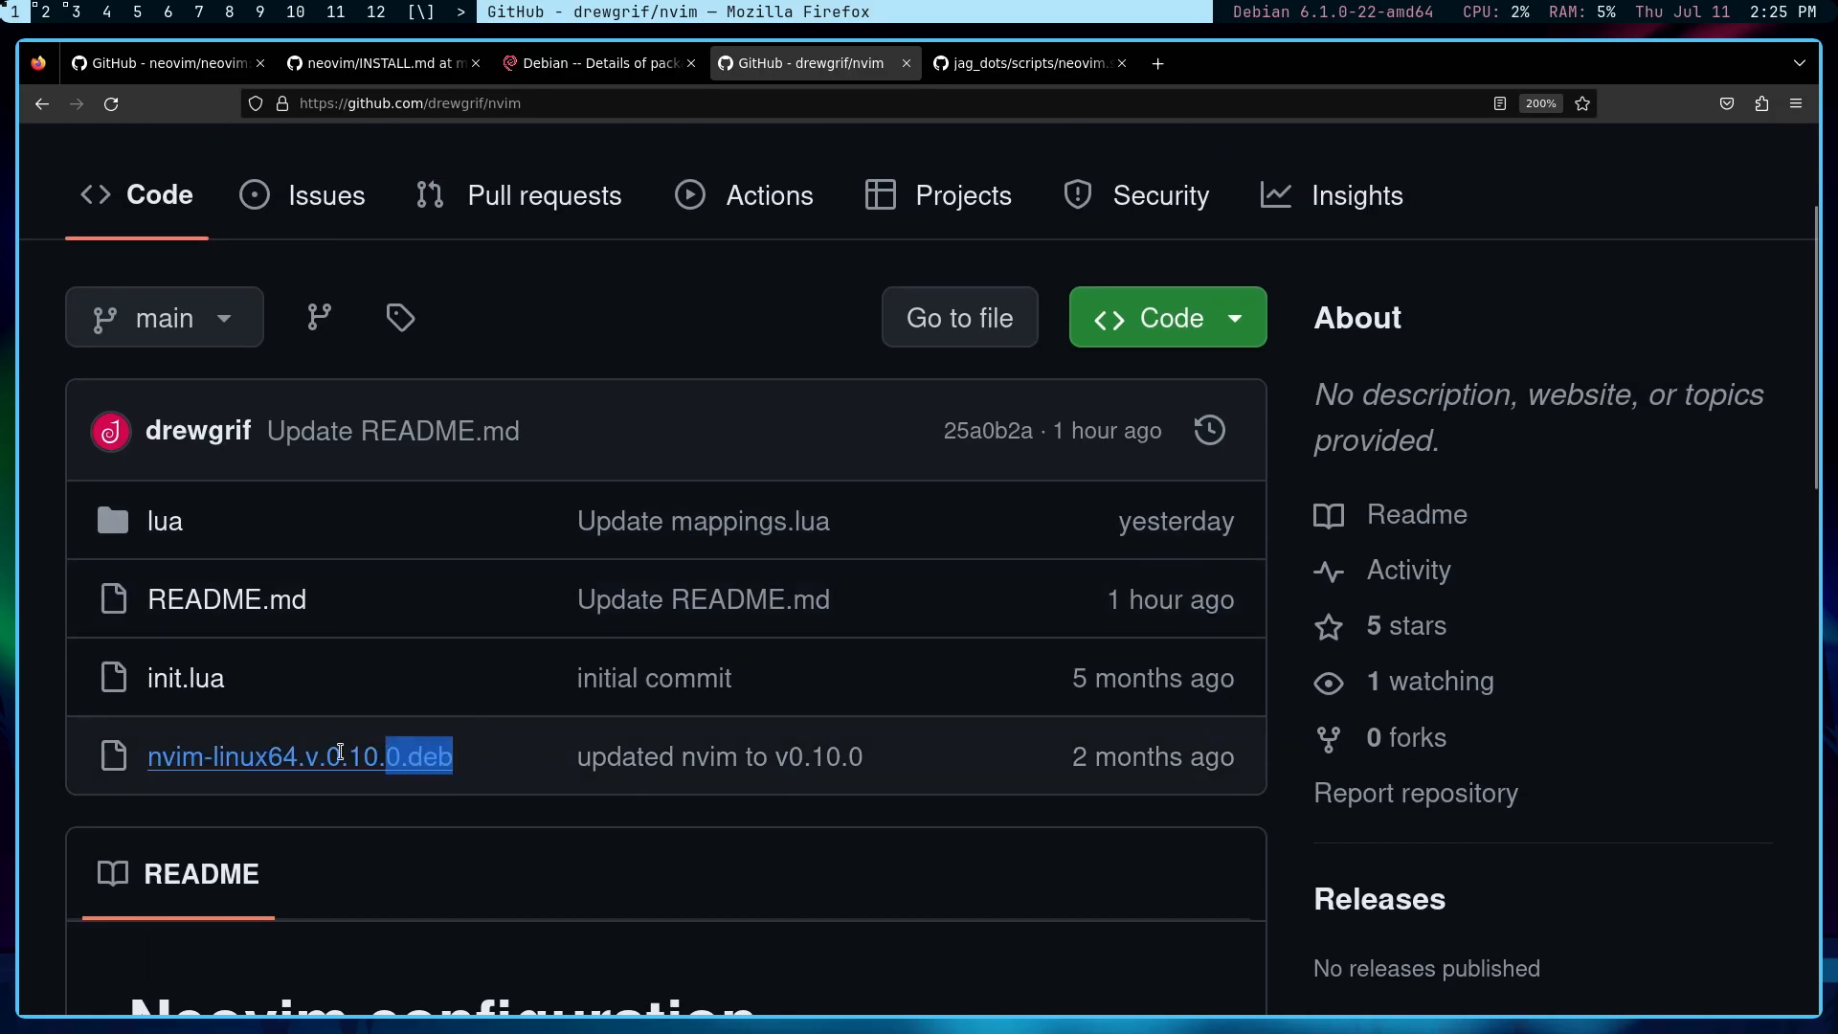
{"action": "triple_click", "coordinate": [298, 756]}
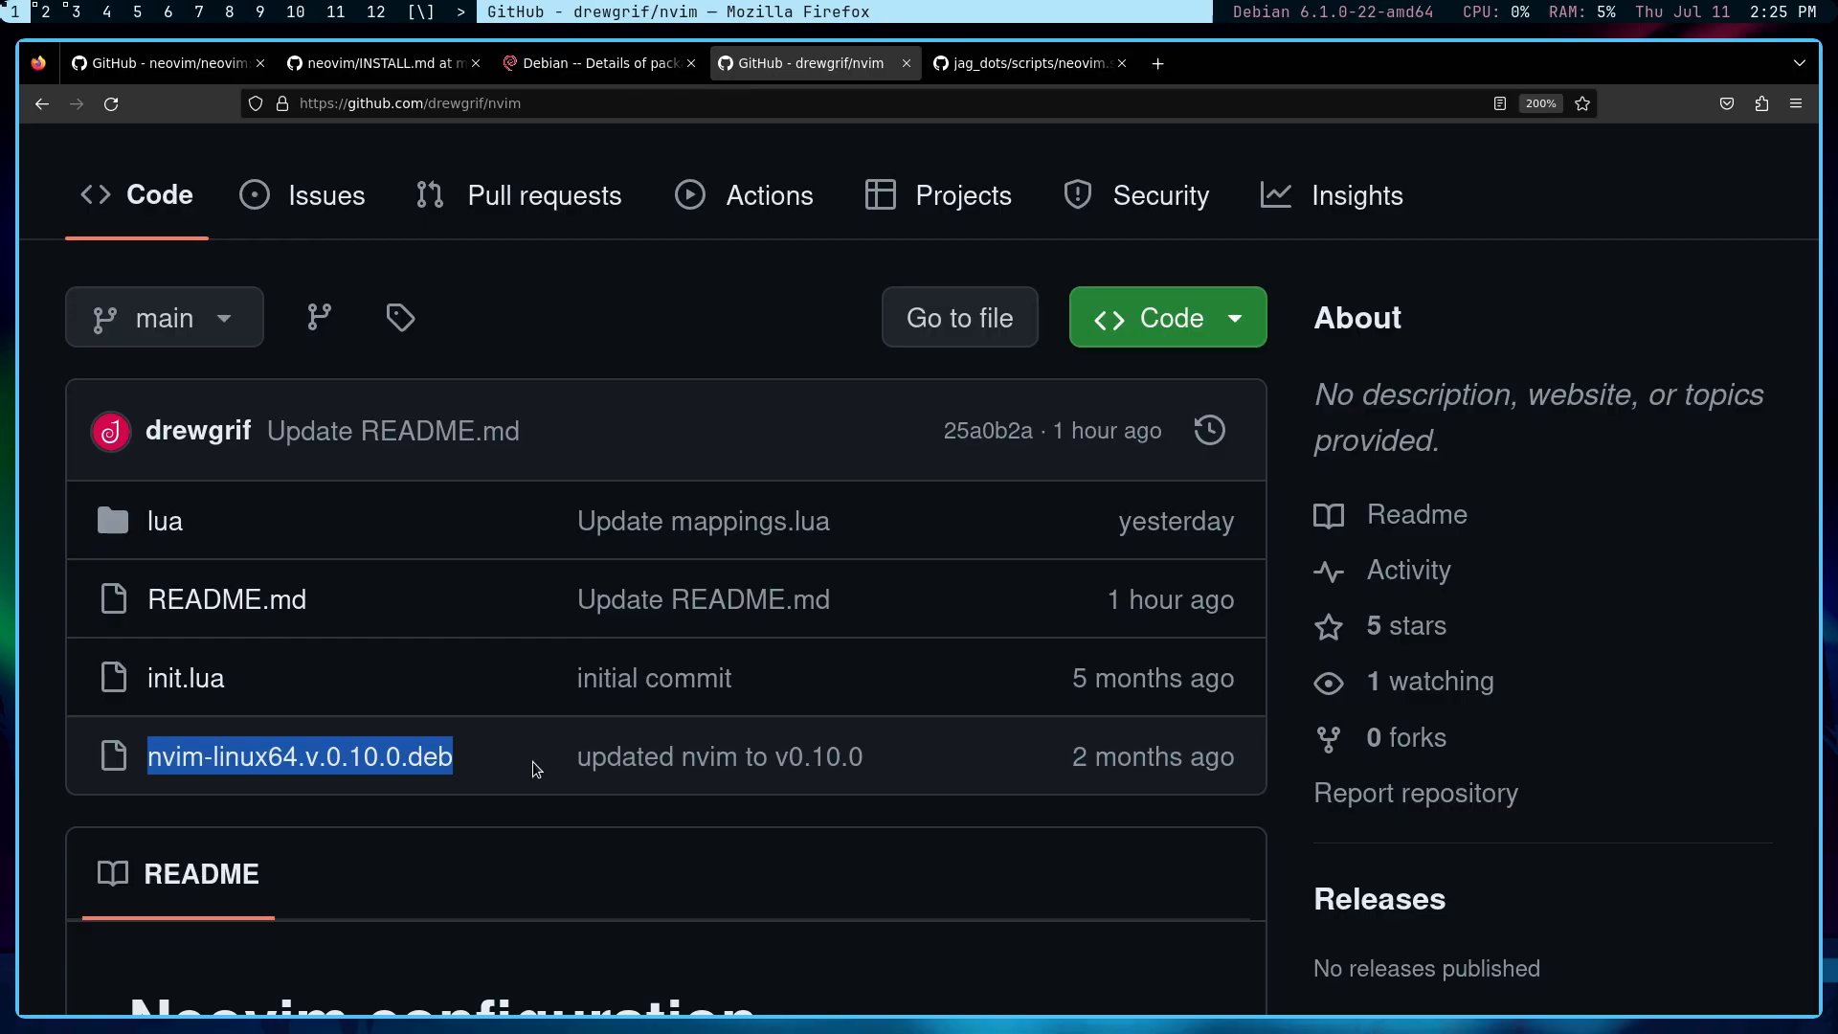
{"action": "mouse_move", "coordinate": [188, 782]}
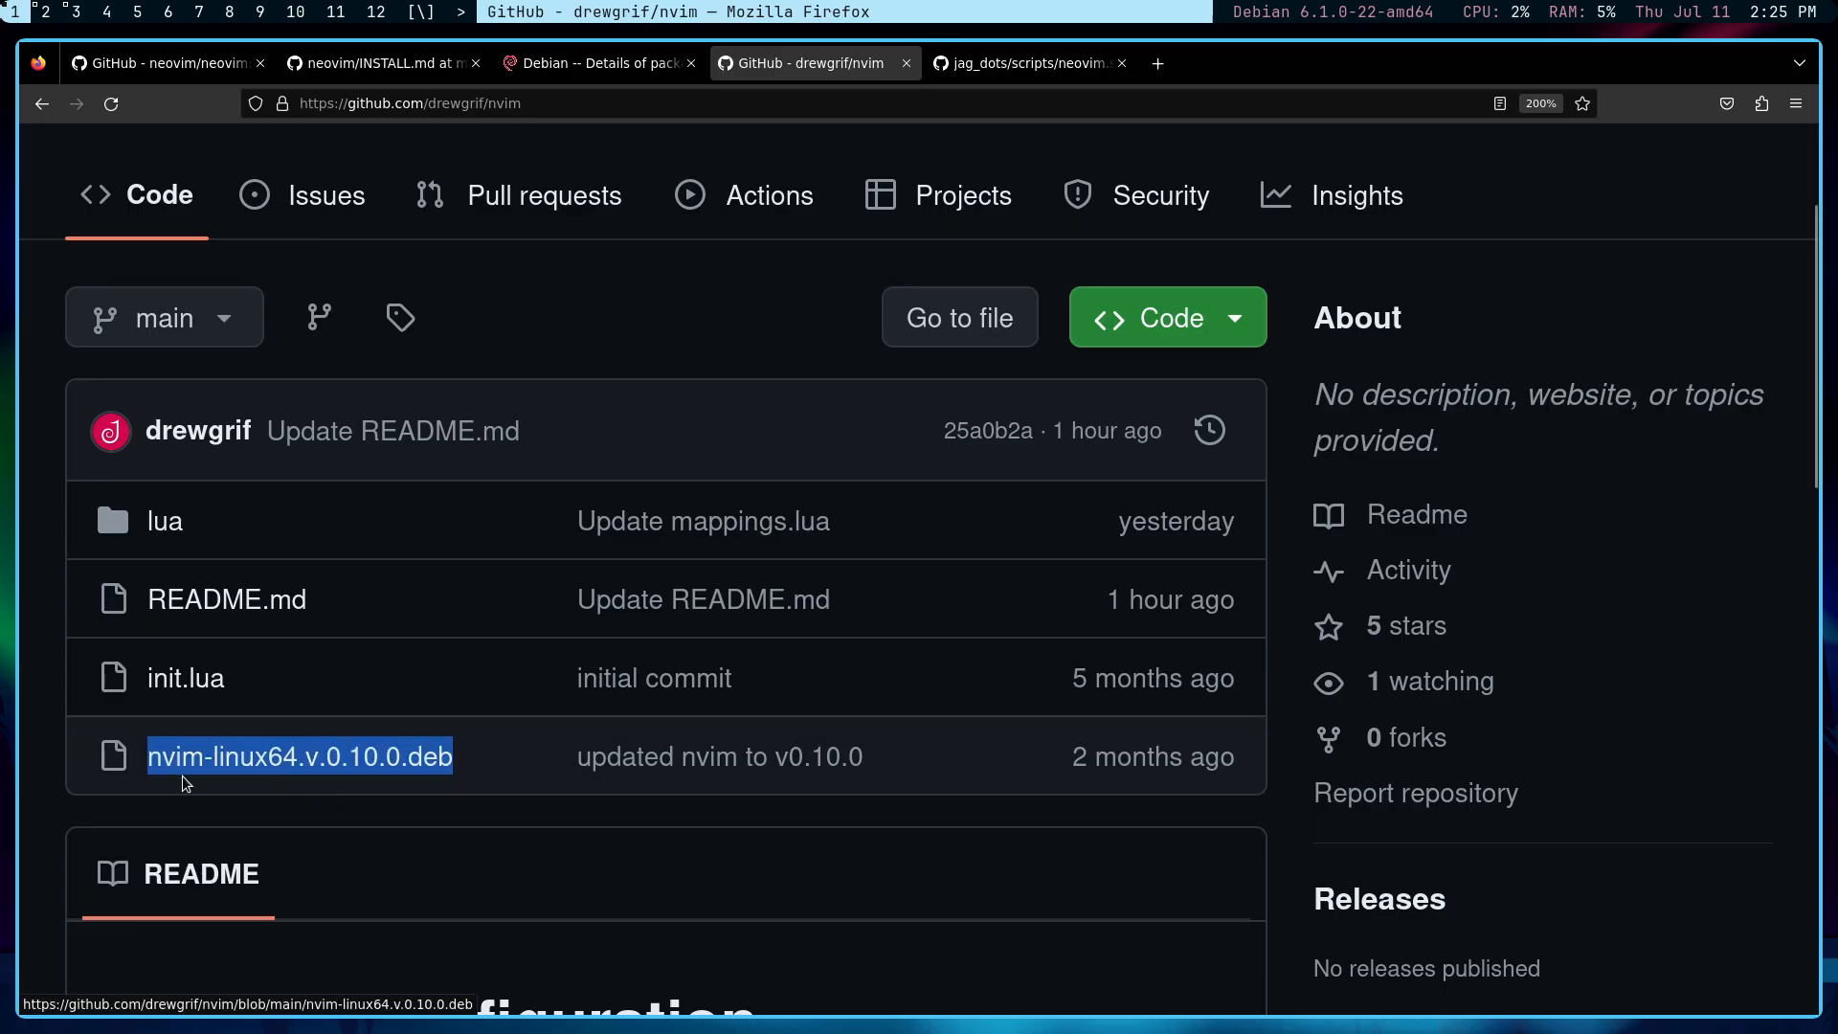
{"action": "mouse_move", "coordinate": [473, 793]}
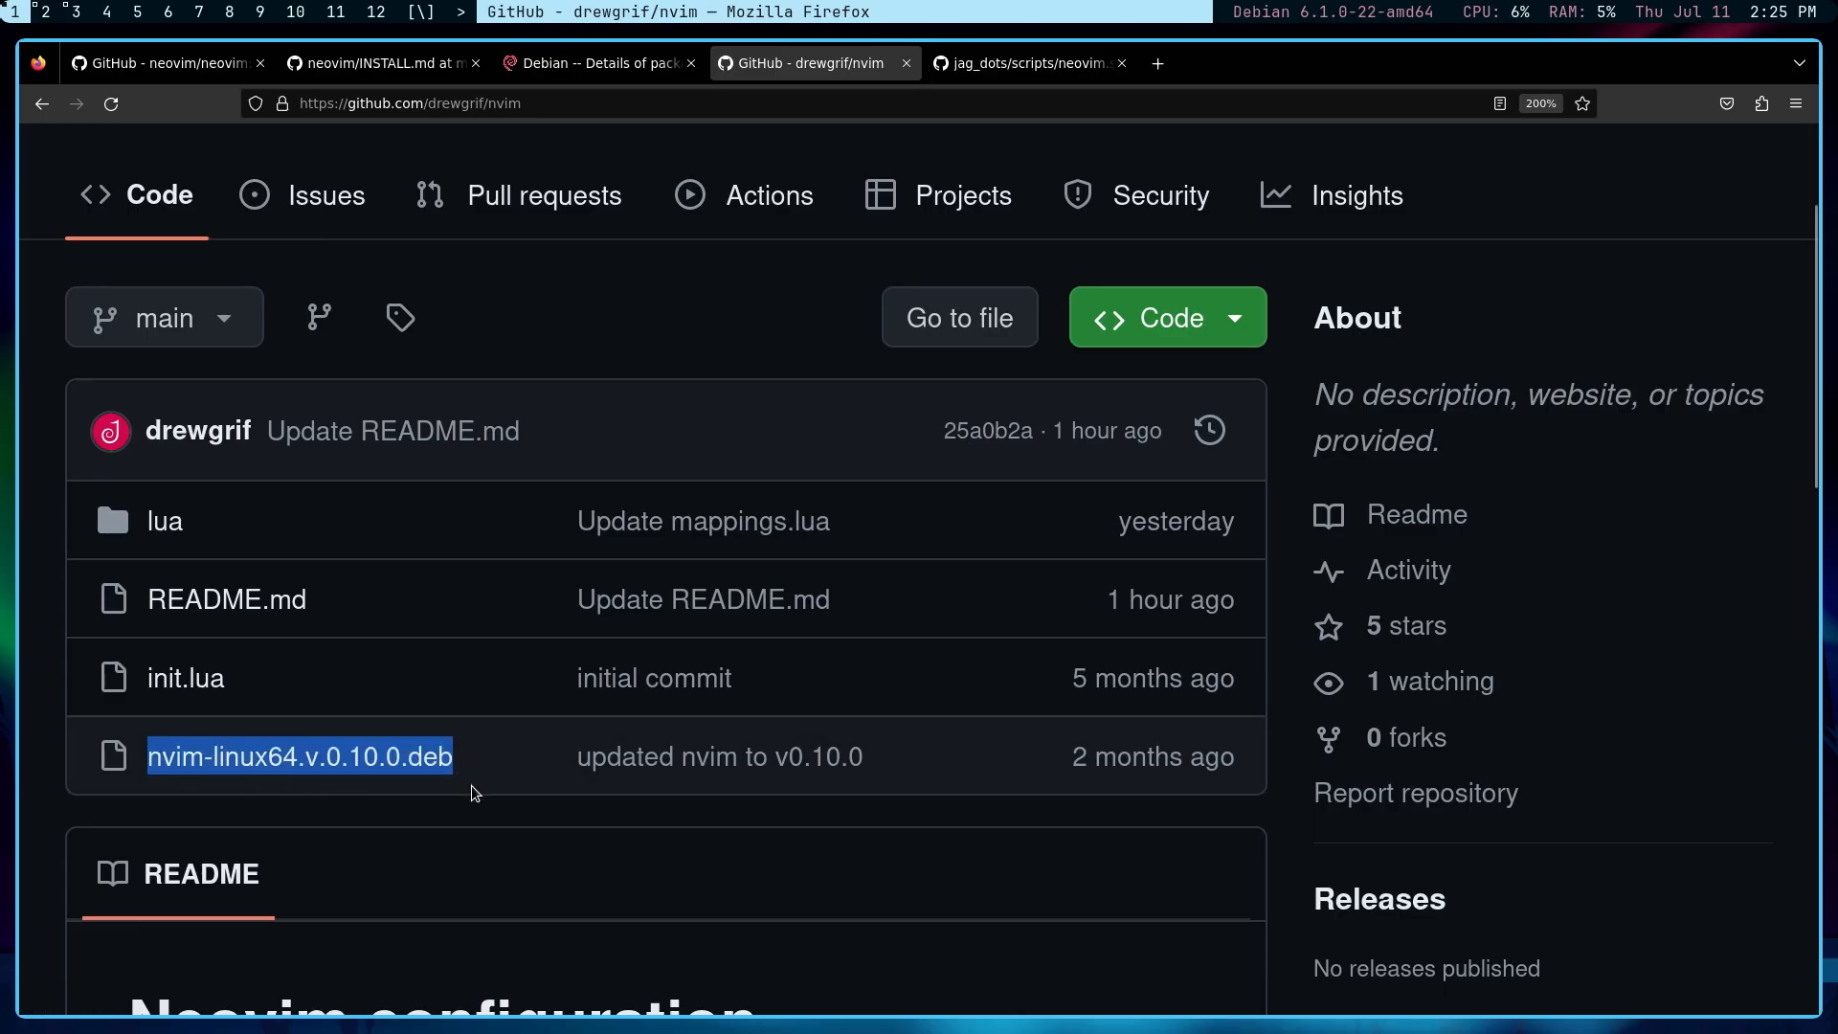
Step: Scroll the drewgrif/nvim README down to its 'Plugins included' list
{"action": "scroll", "scroll_direction": "down", "scroll_amount": 3}
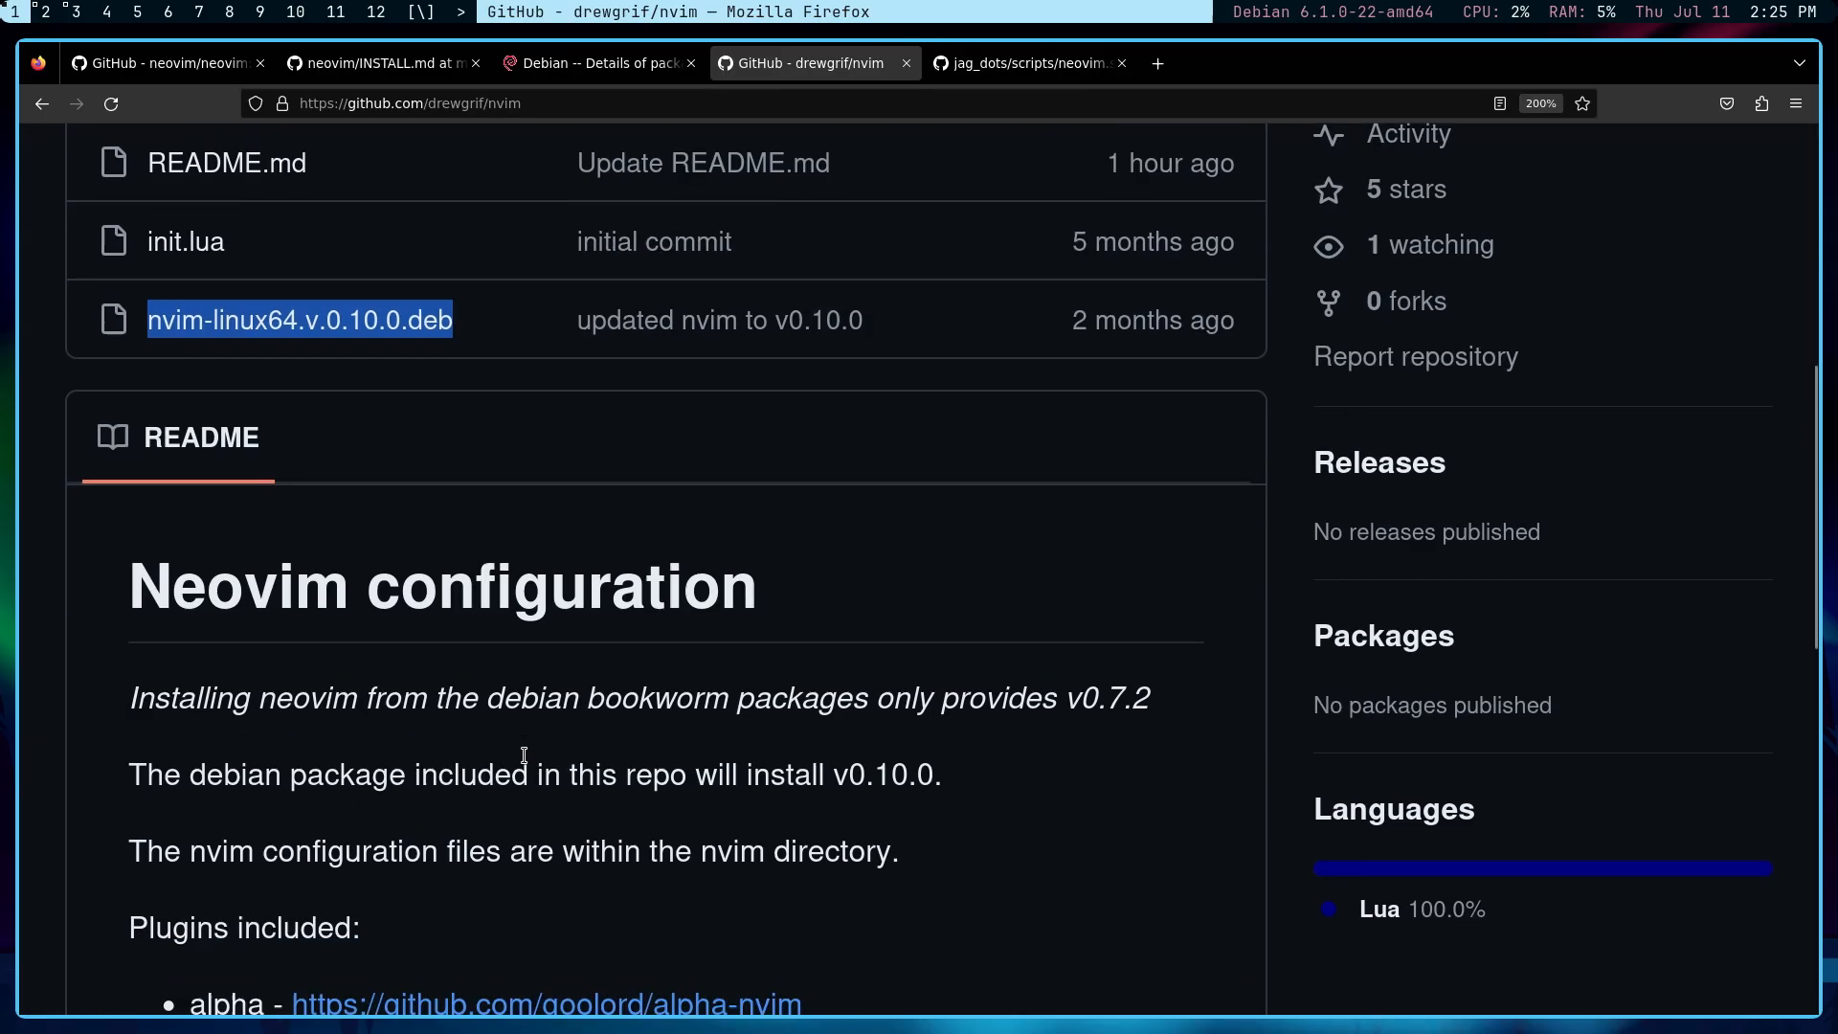
{"action": "scroll", "scroll_direction": "down", "scroll_amount": 3}
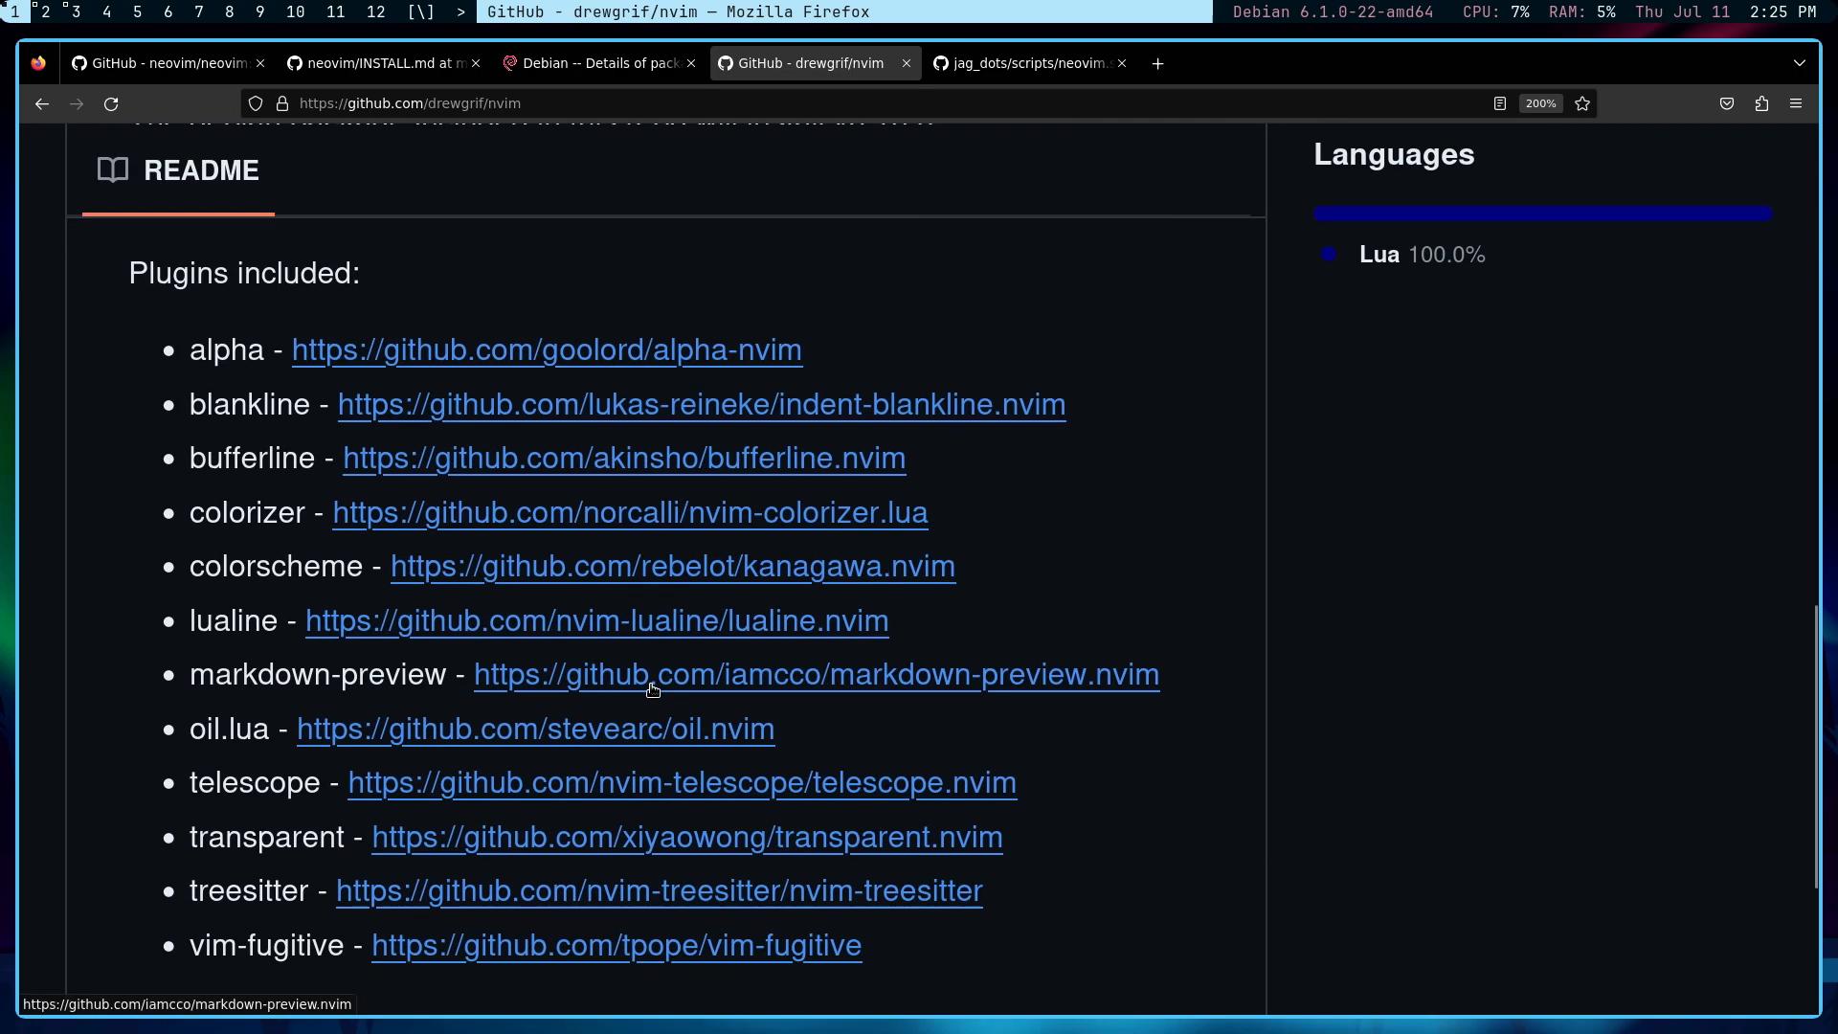
{"action": "mouse_move", "coordinate": [1001, 916]}
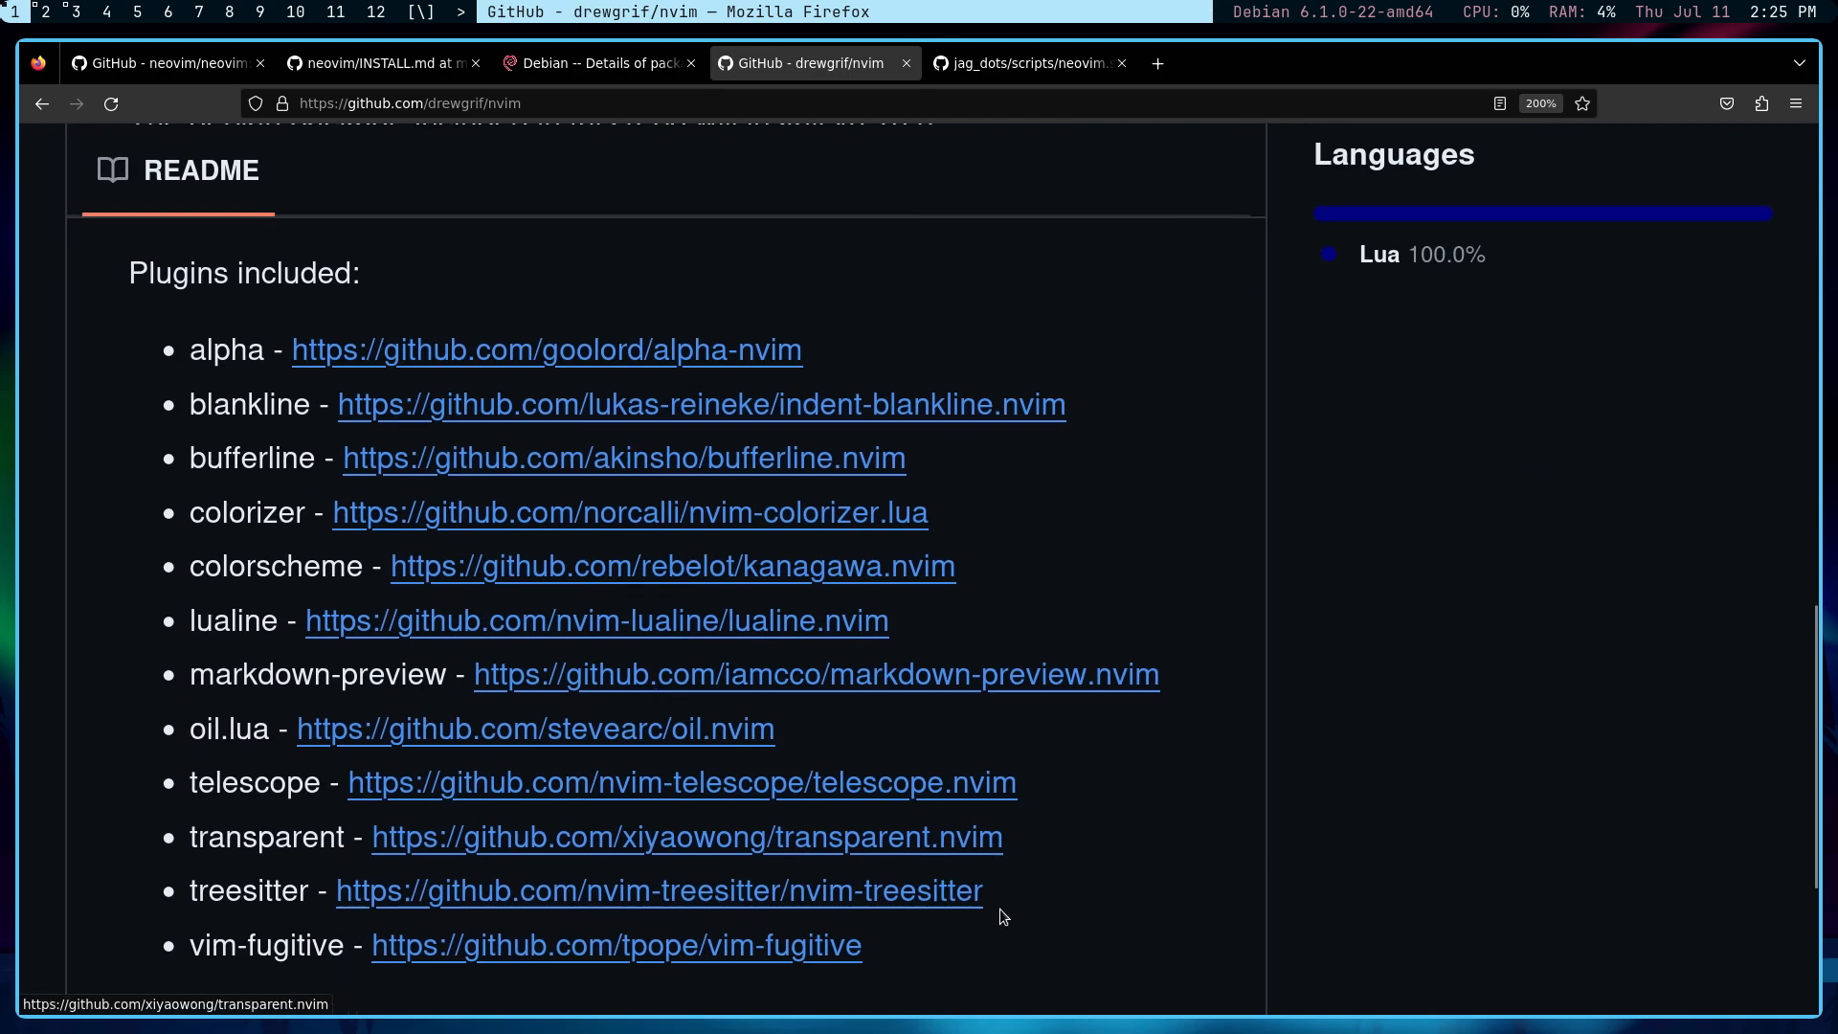
{"action": "mouse_move", "coordinate": [750, 729]}
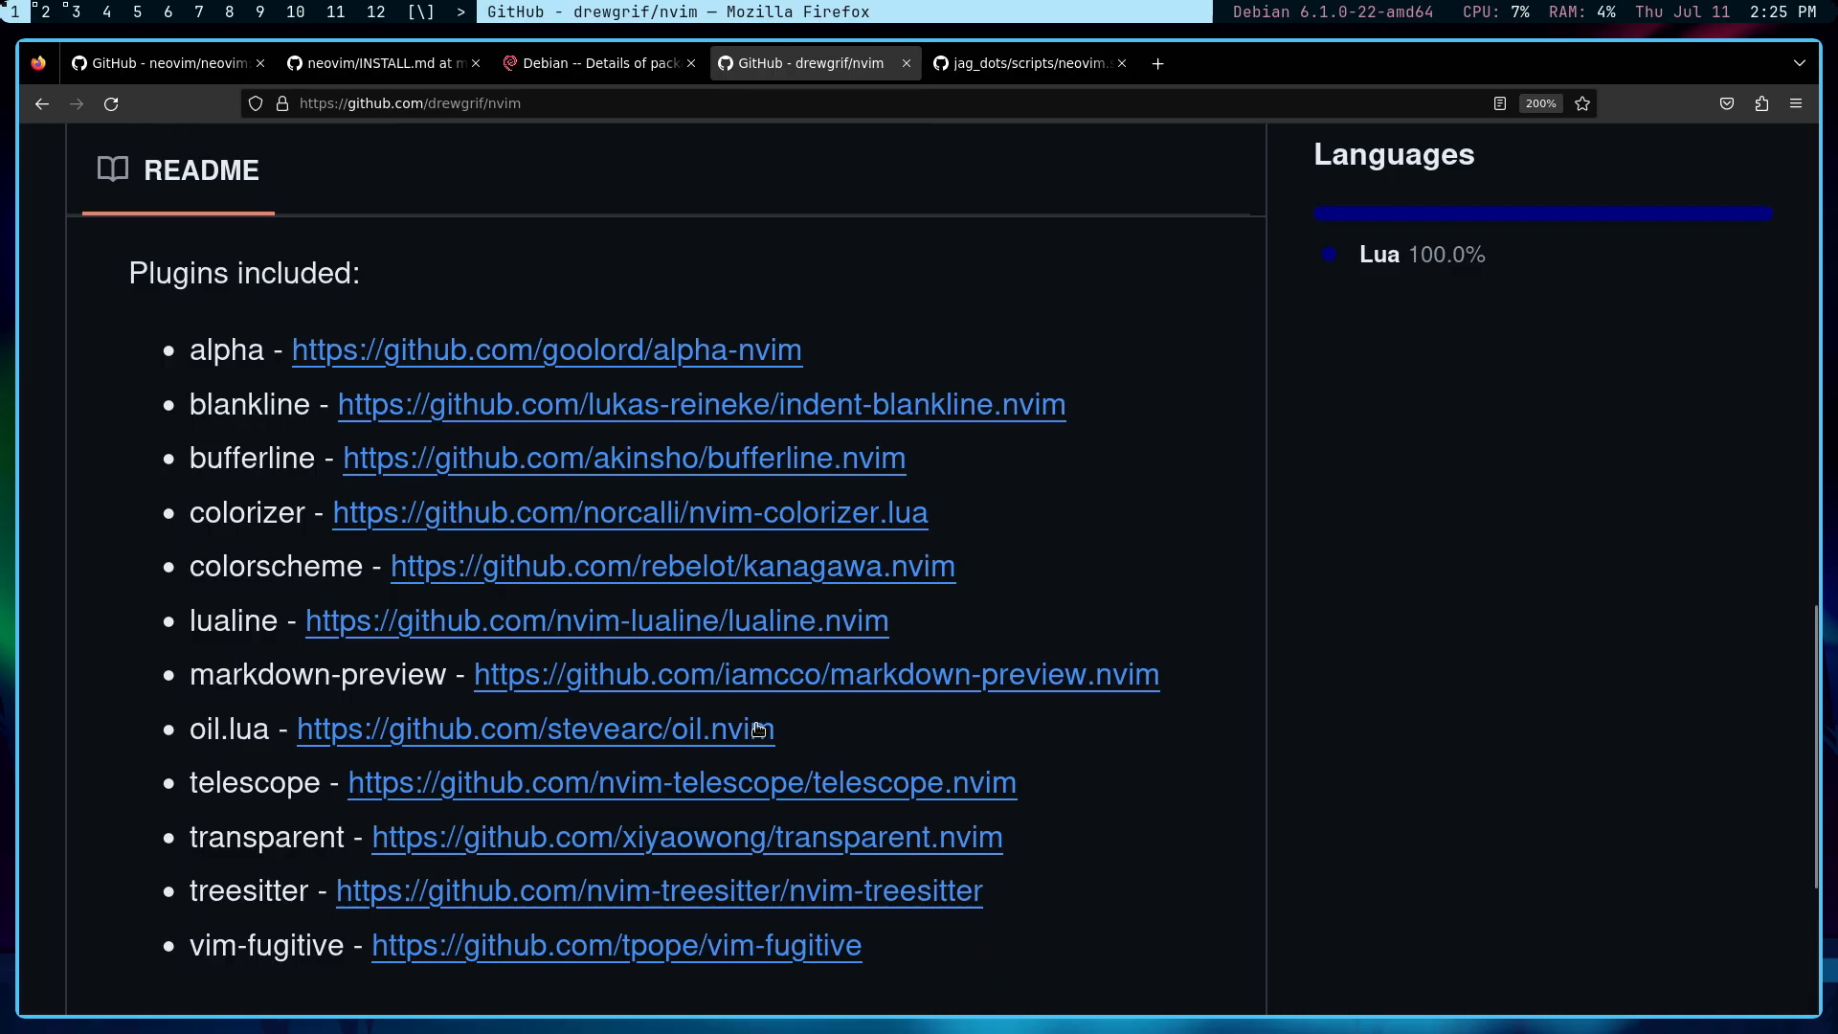
{"action": "mouse_move", "coordinate": [470, 406]}
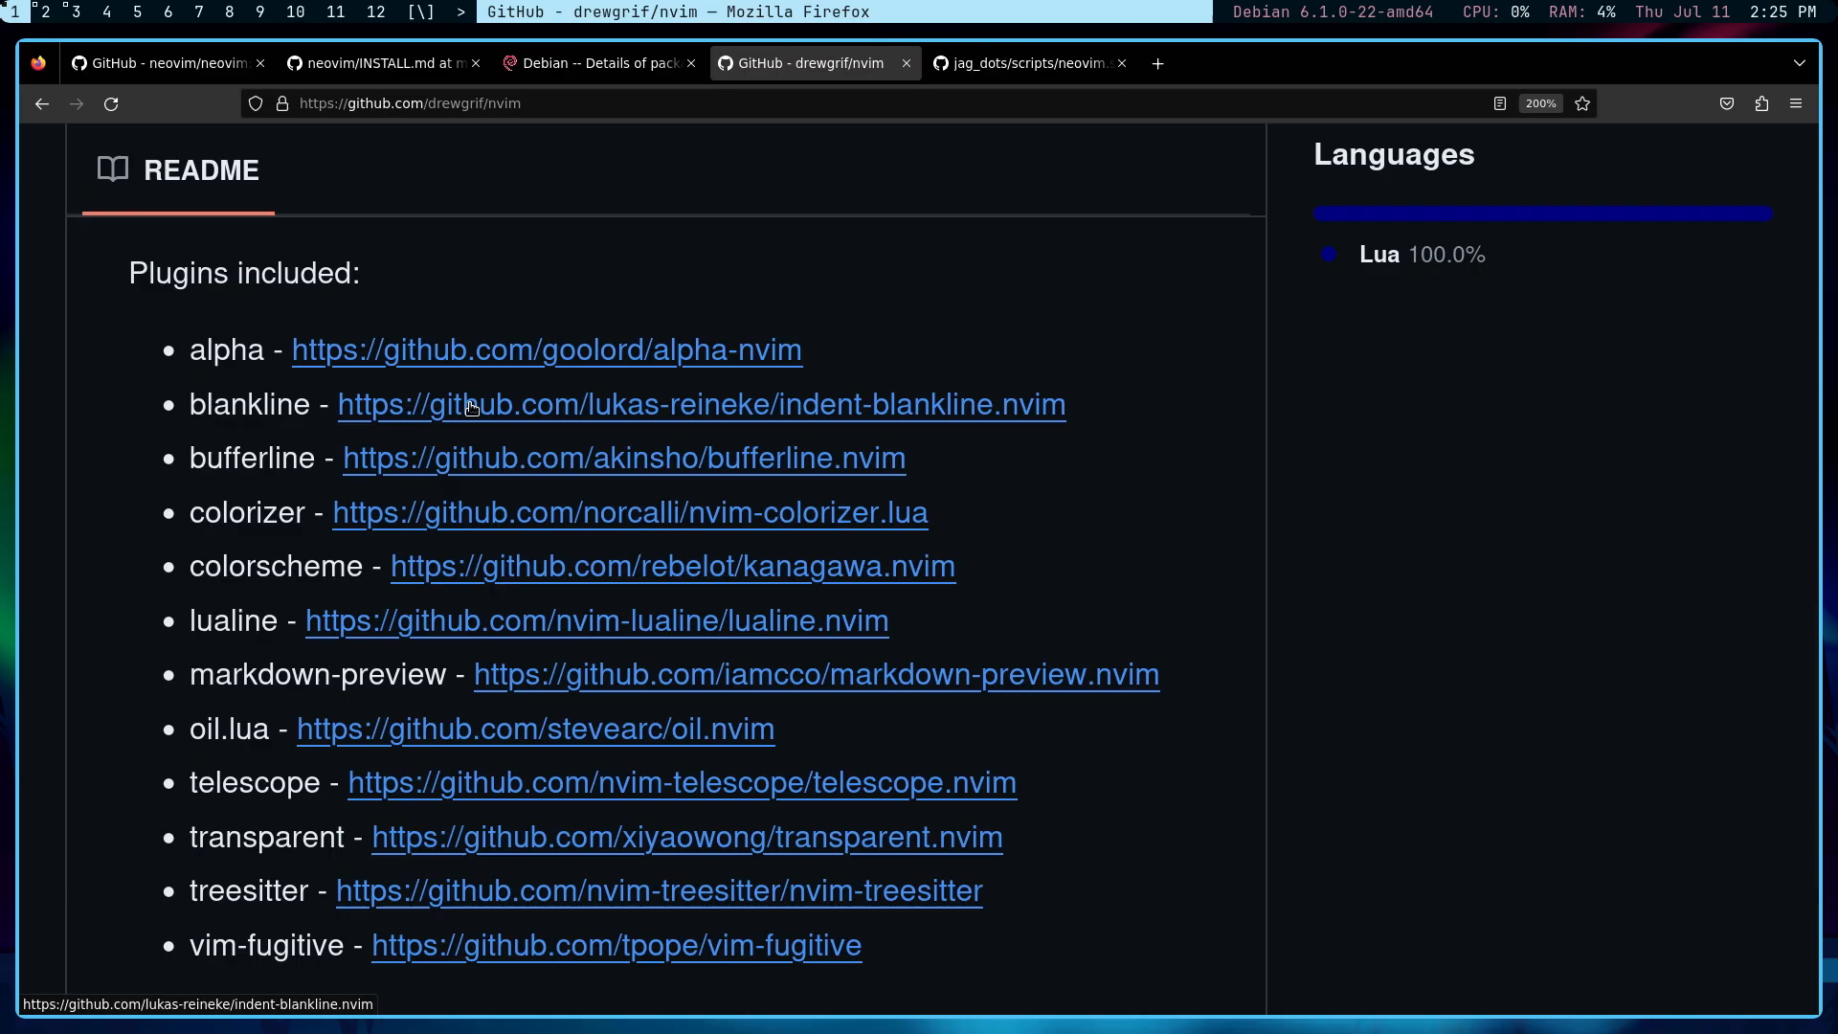
{"action": "mouse_move", "coordinate": [1025, 573]}
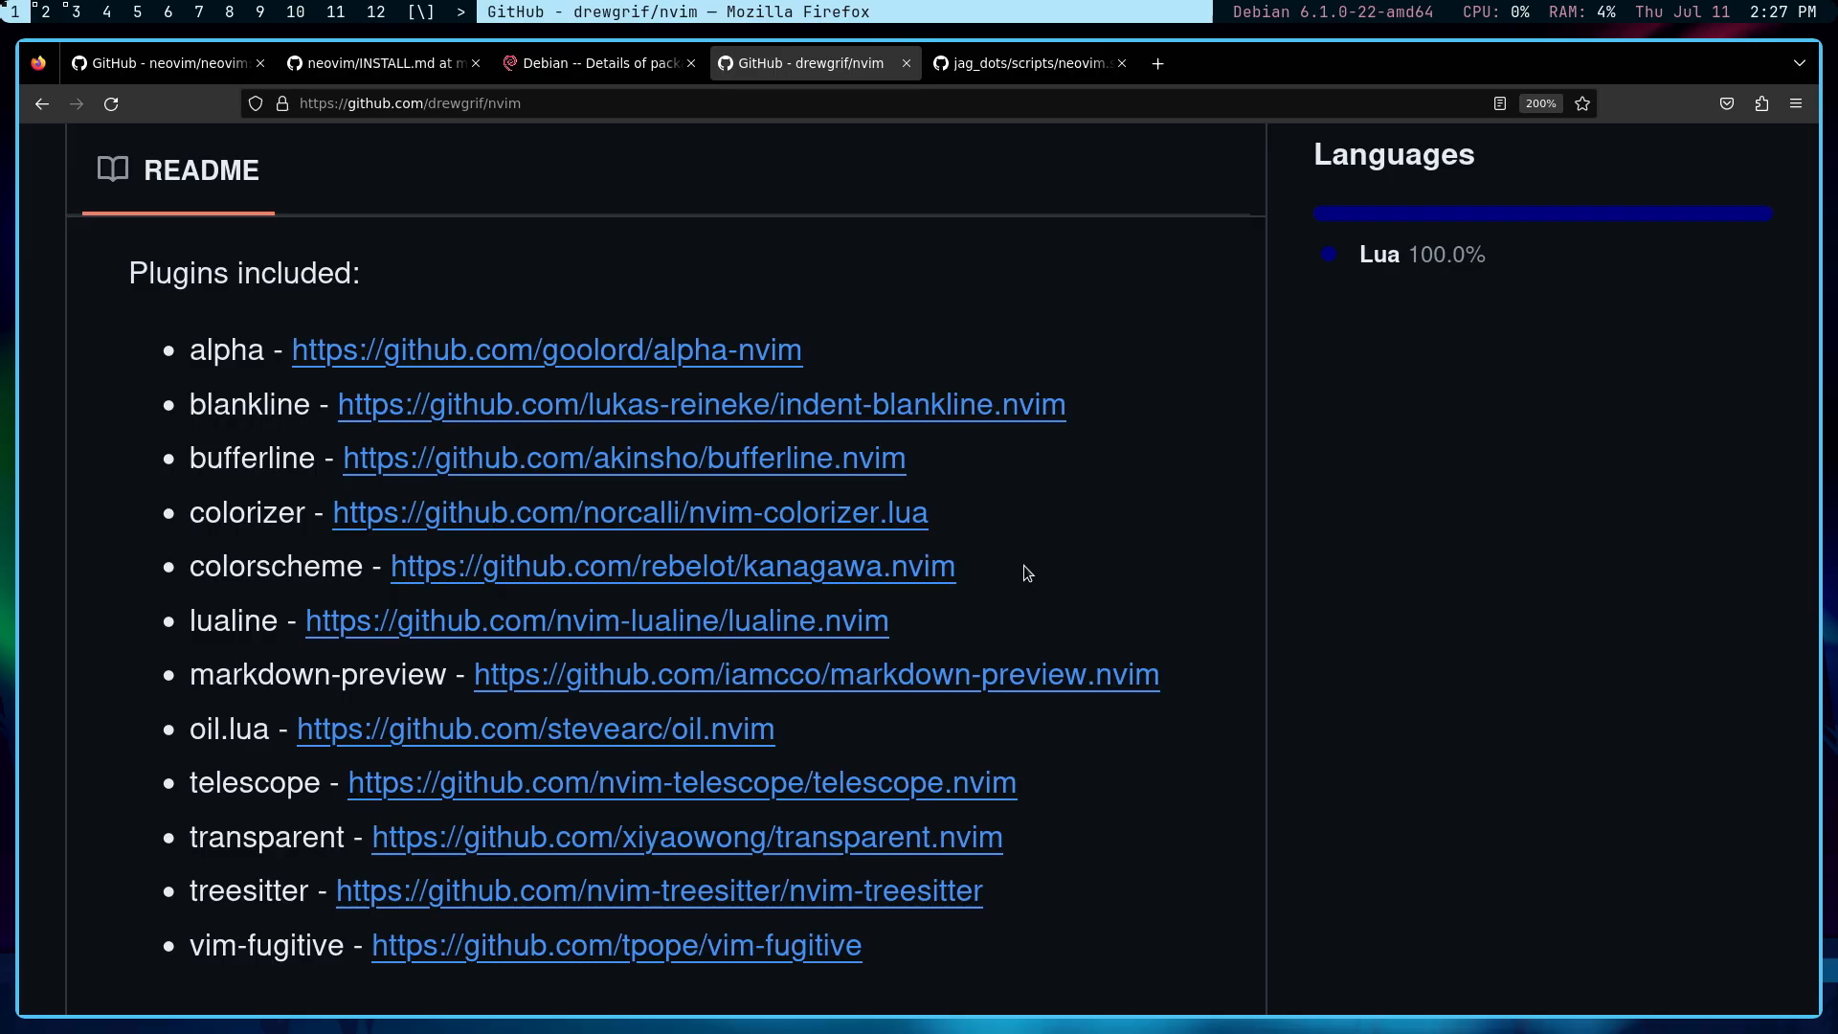
{"action": "mouse_move", "coordinate": [1222, 645]}
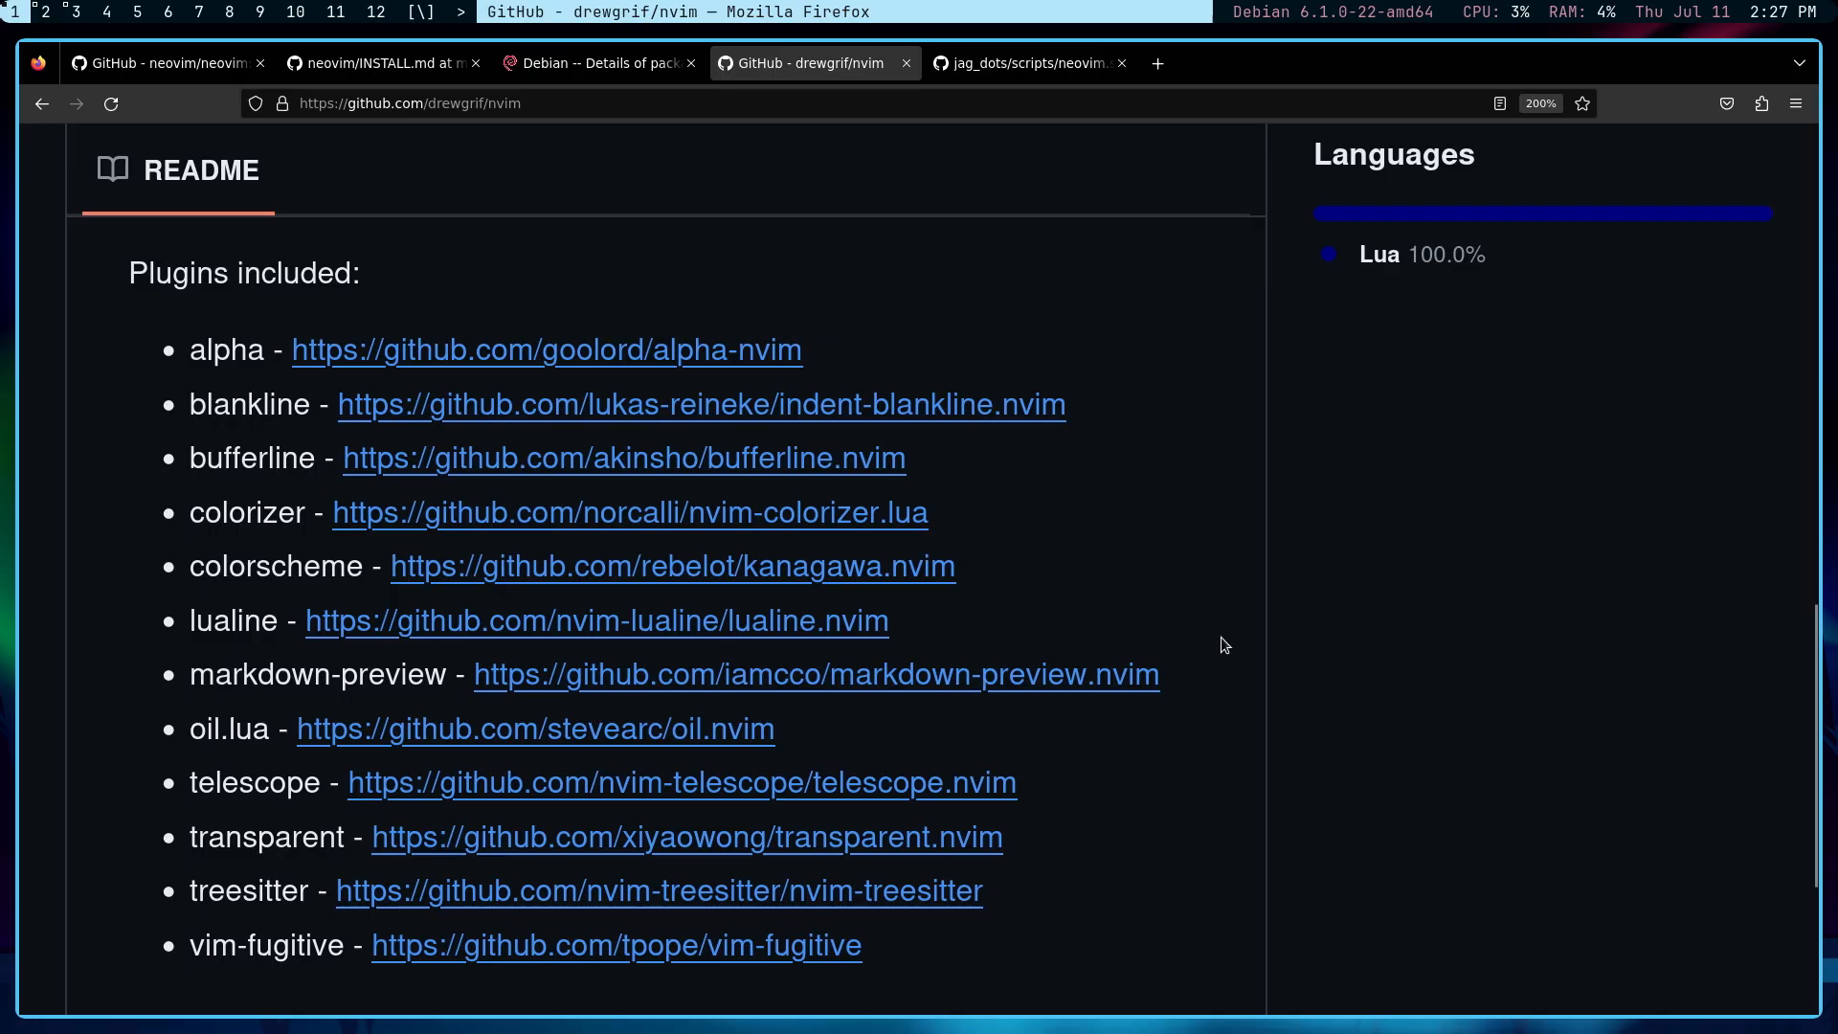
{"action": "mouse_move", "coordinate": [1209, 688]}
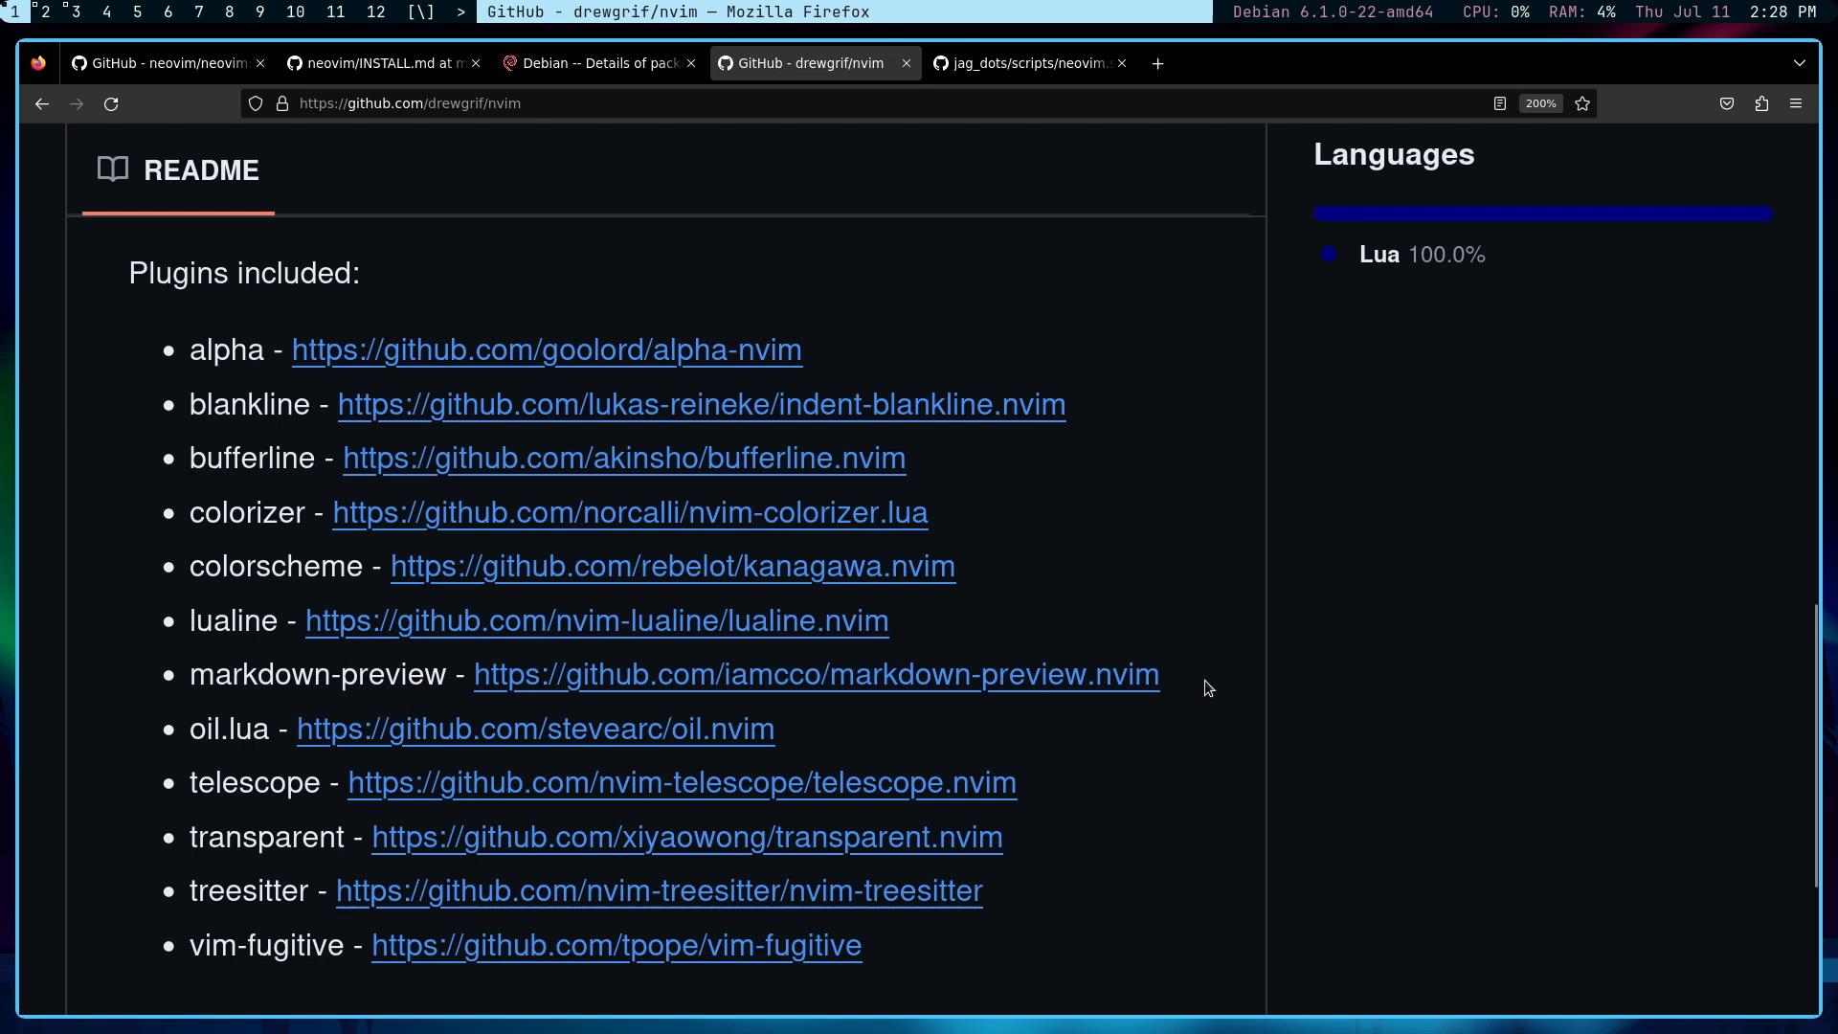
{"action": "mouse_move", "coordinate": [581, 531]}
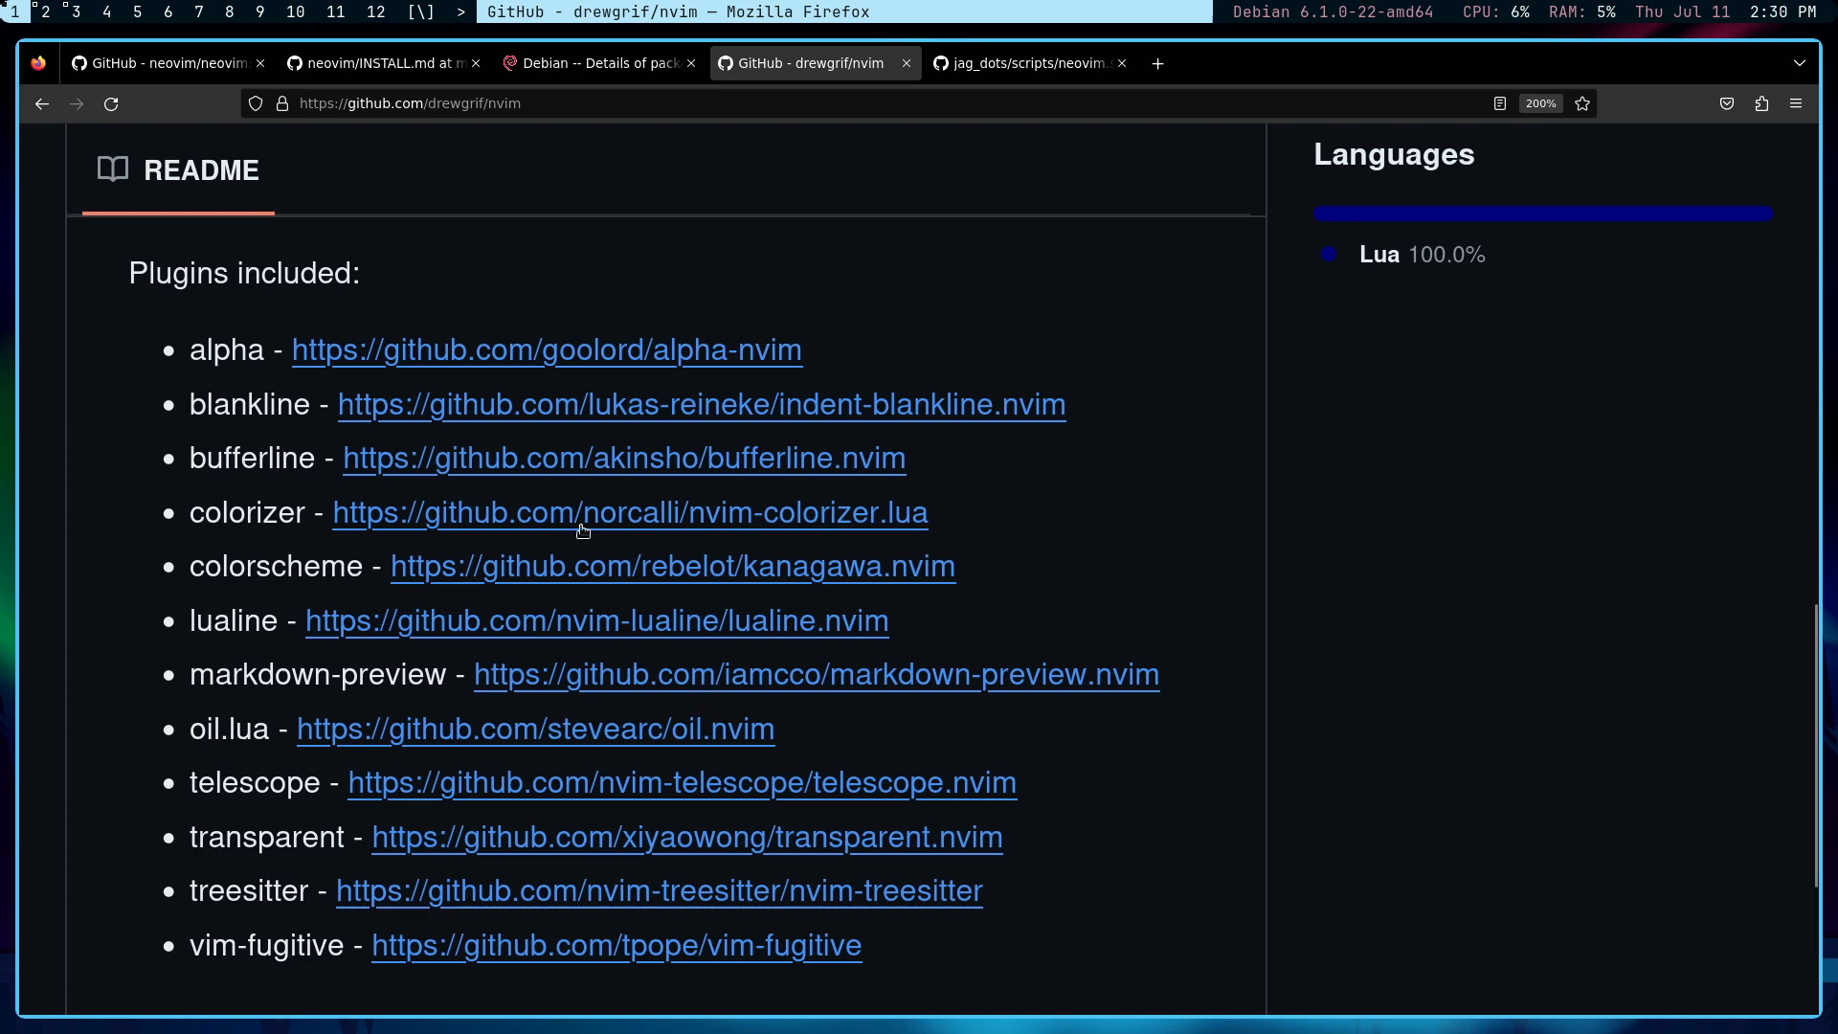
{"action": "mouse_move", "coordinate": [622, 1001]}
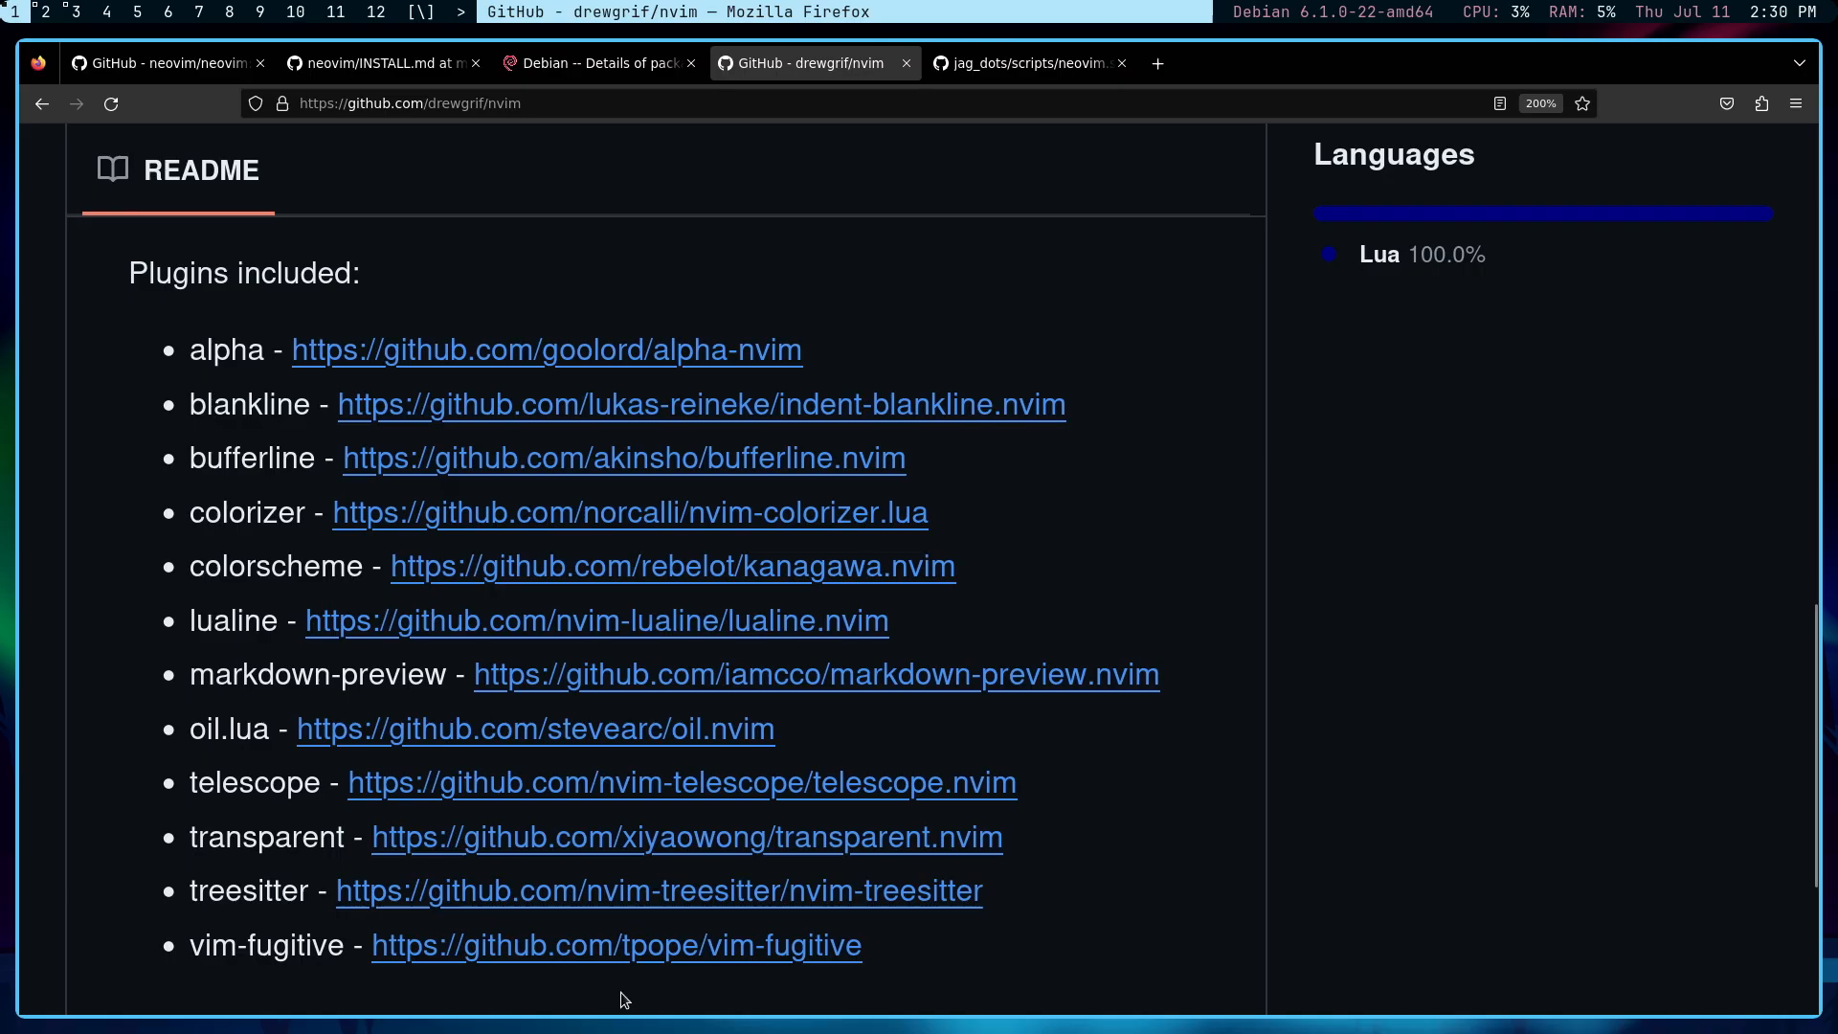
{"action": "mouse_move", "coordinate": [926, 964]}
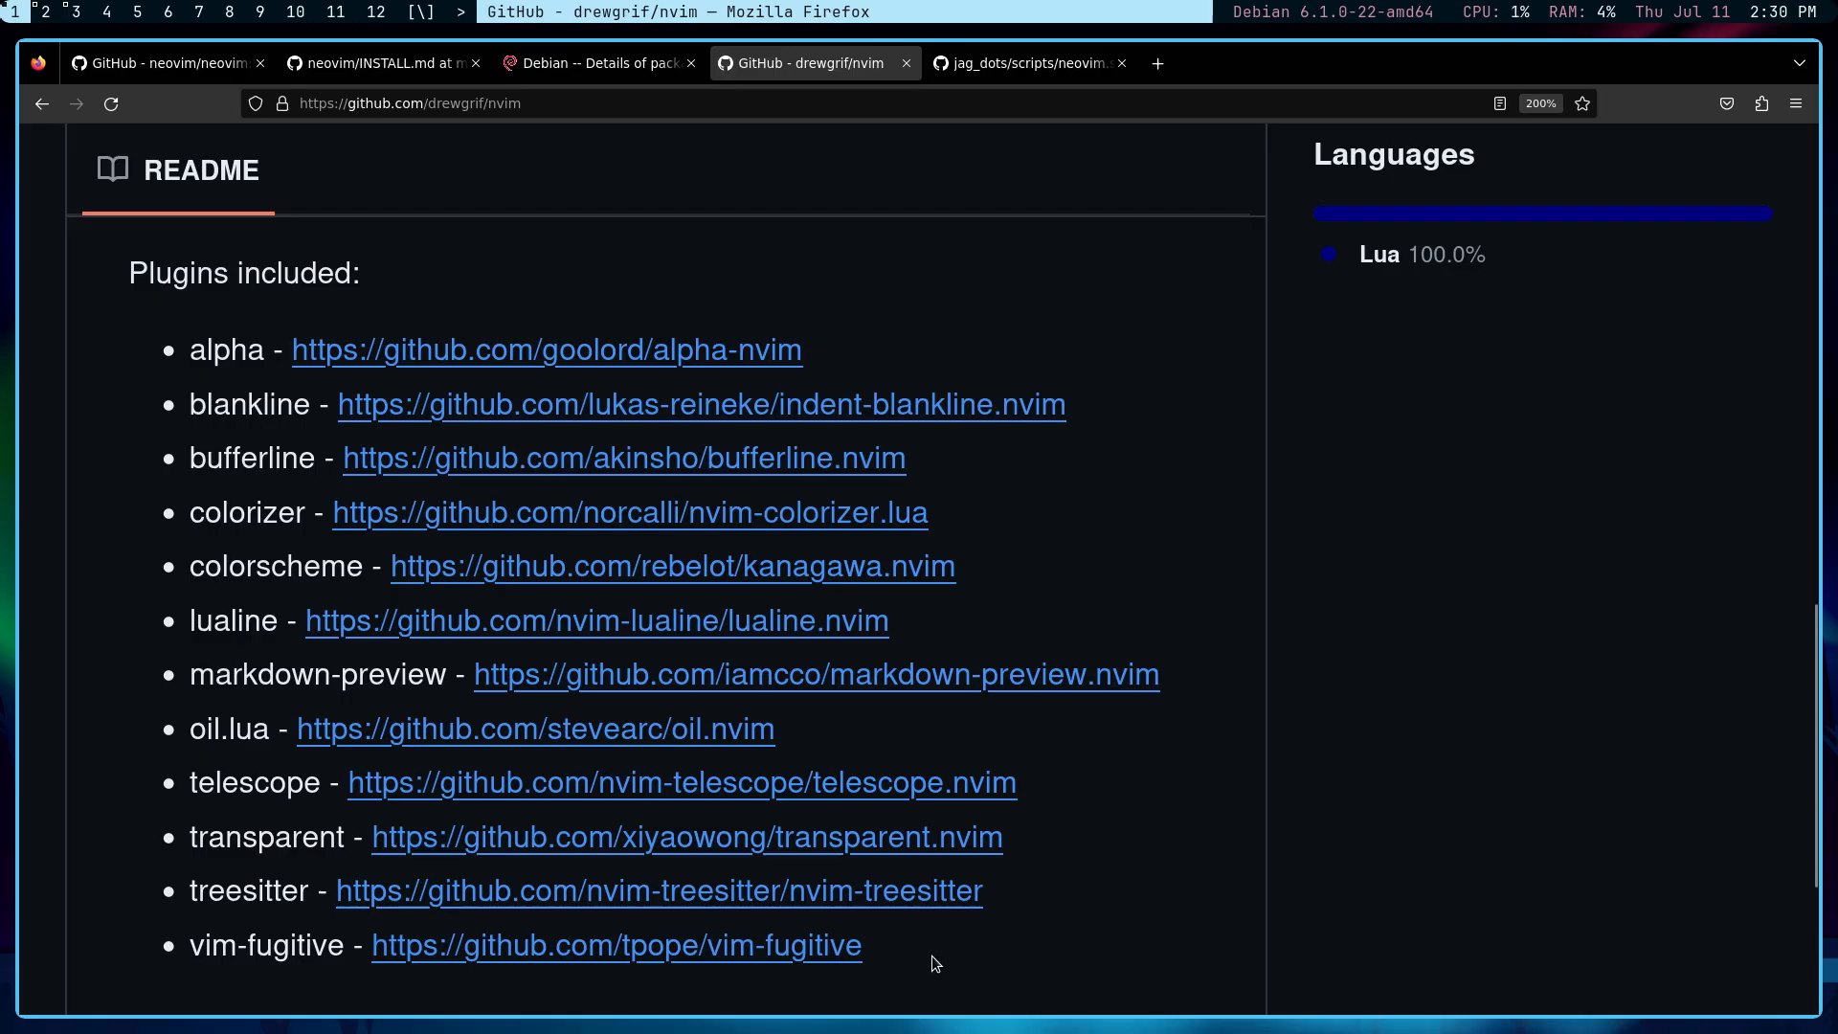
{"action": "mouse_move", "coordinate": [919, 976]}
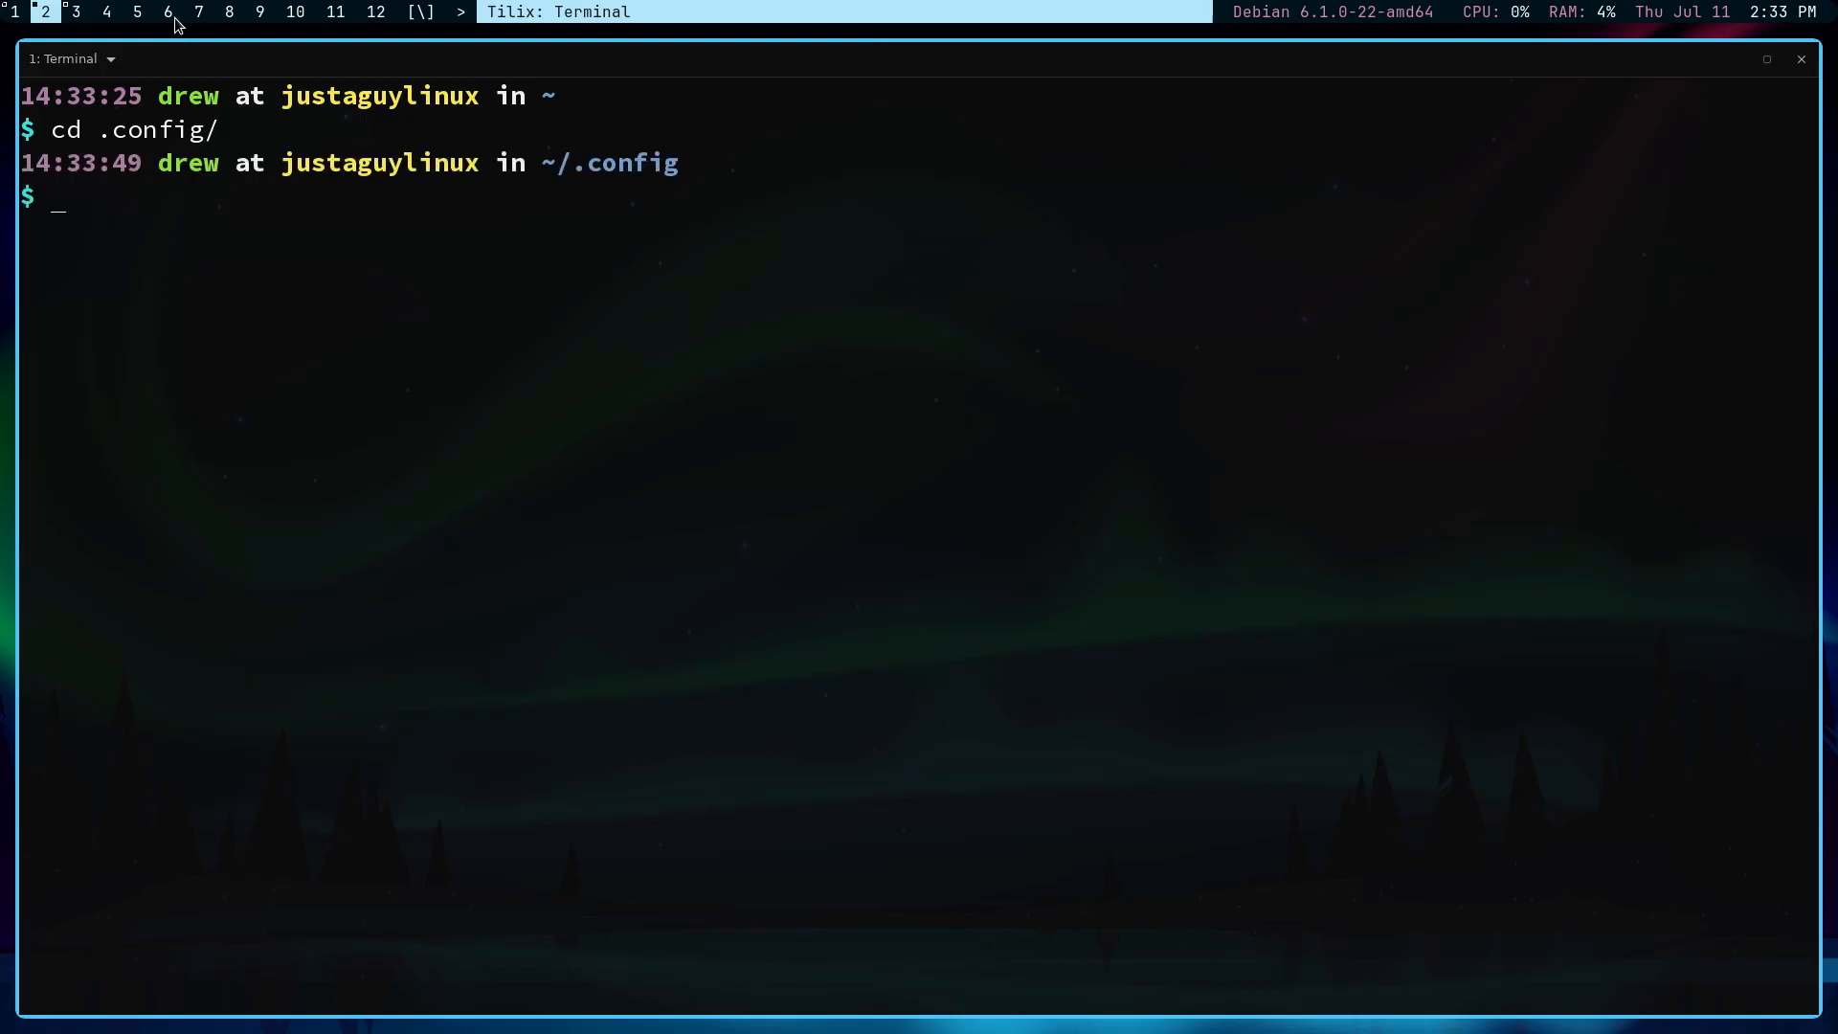
{"action": "type", "text": "git"}
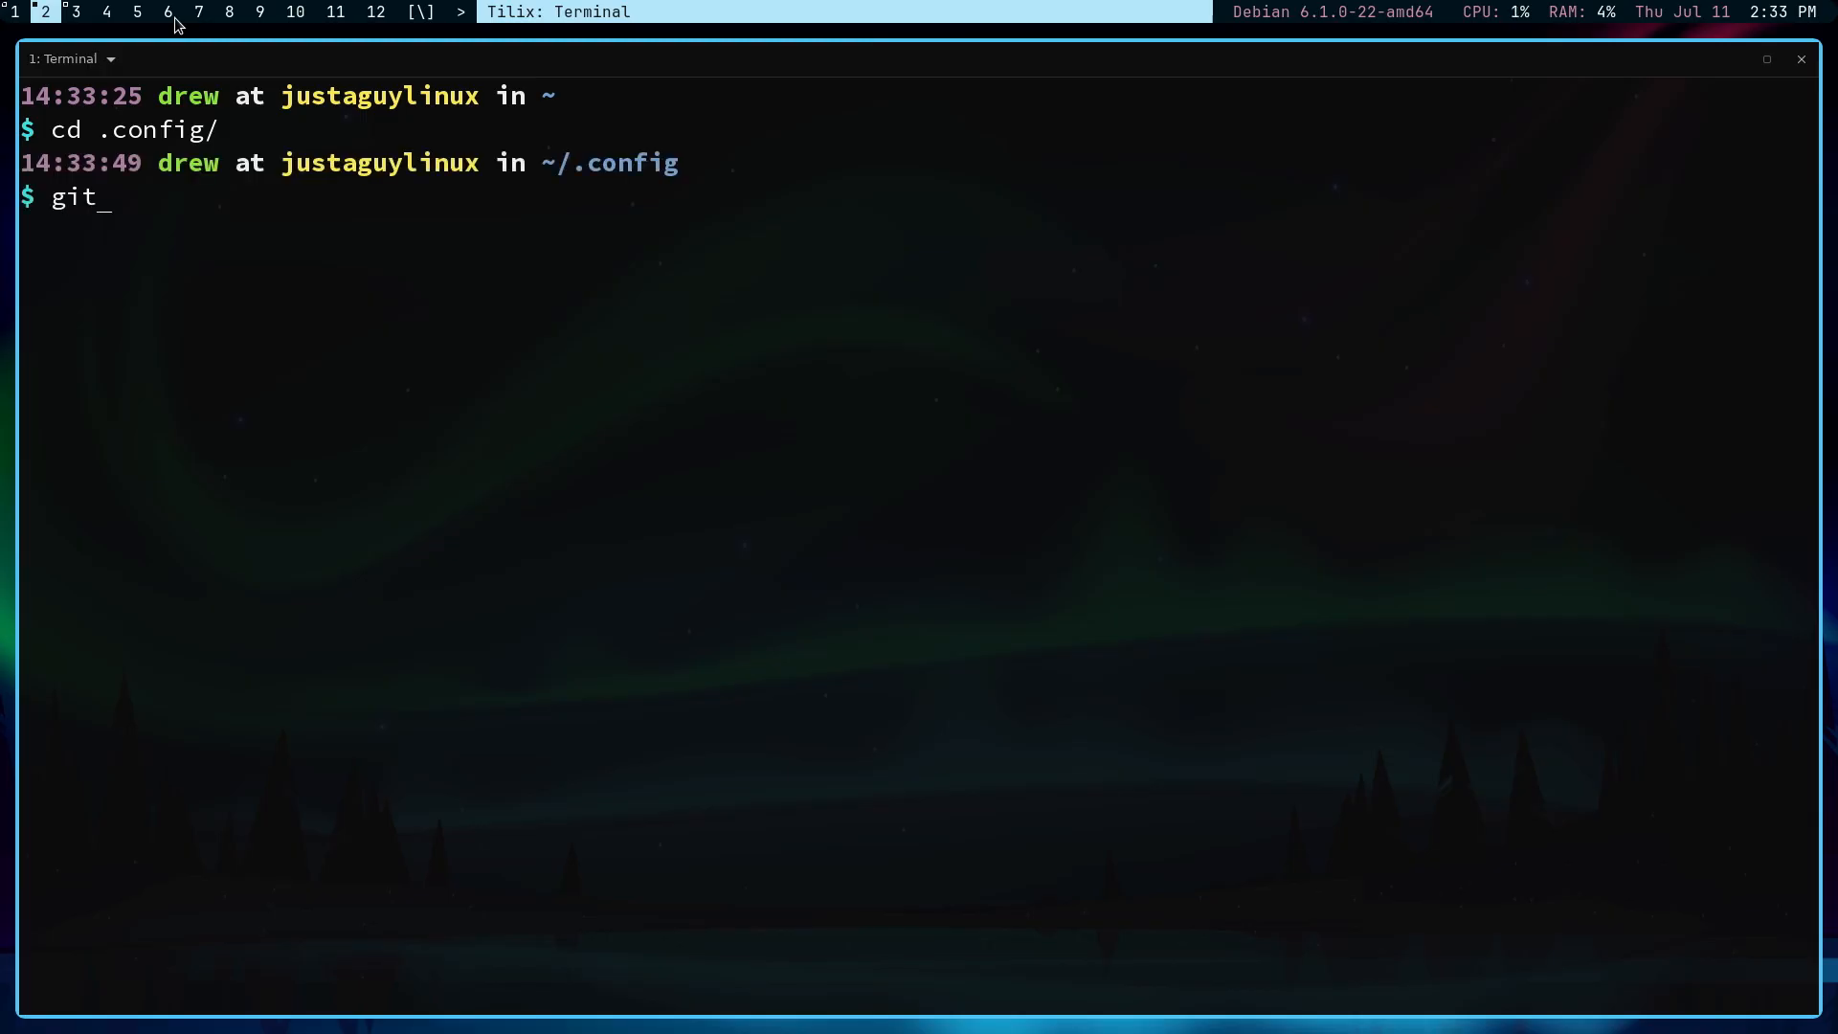
{"action": "type", "text": "clone https"}
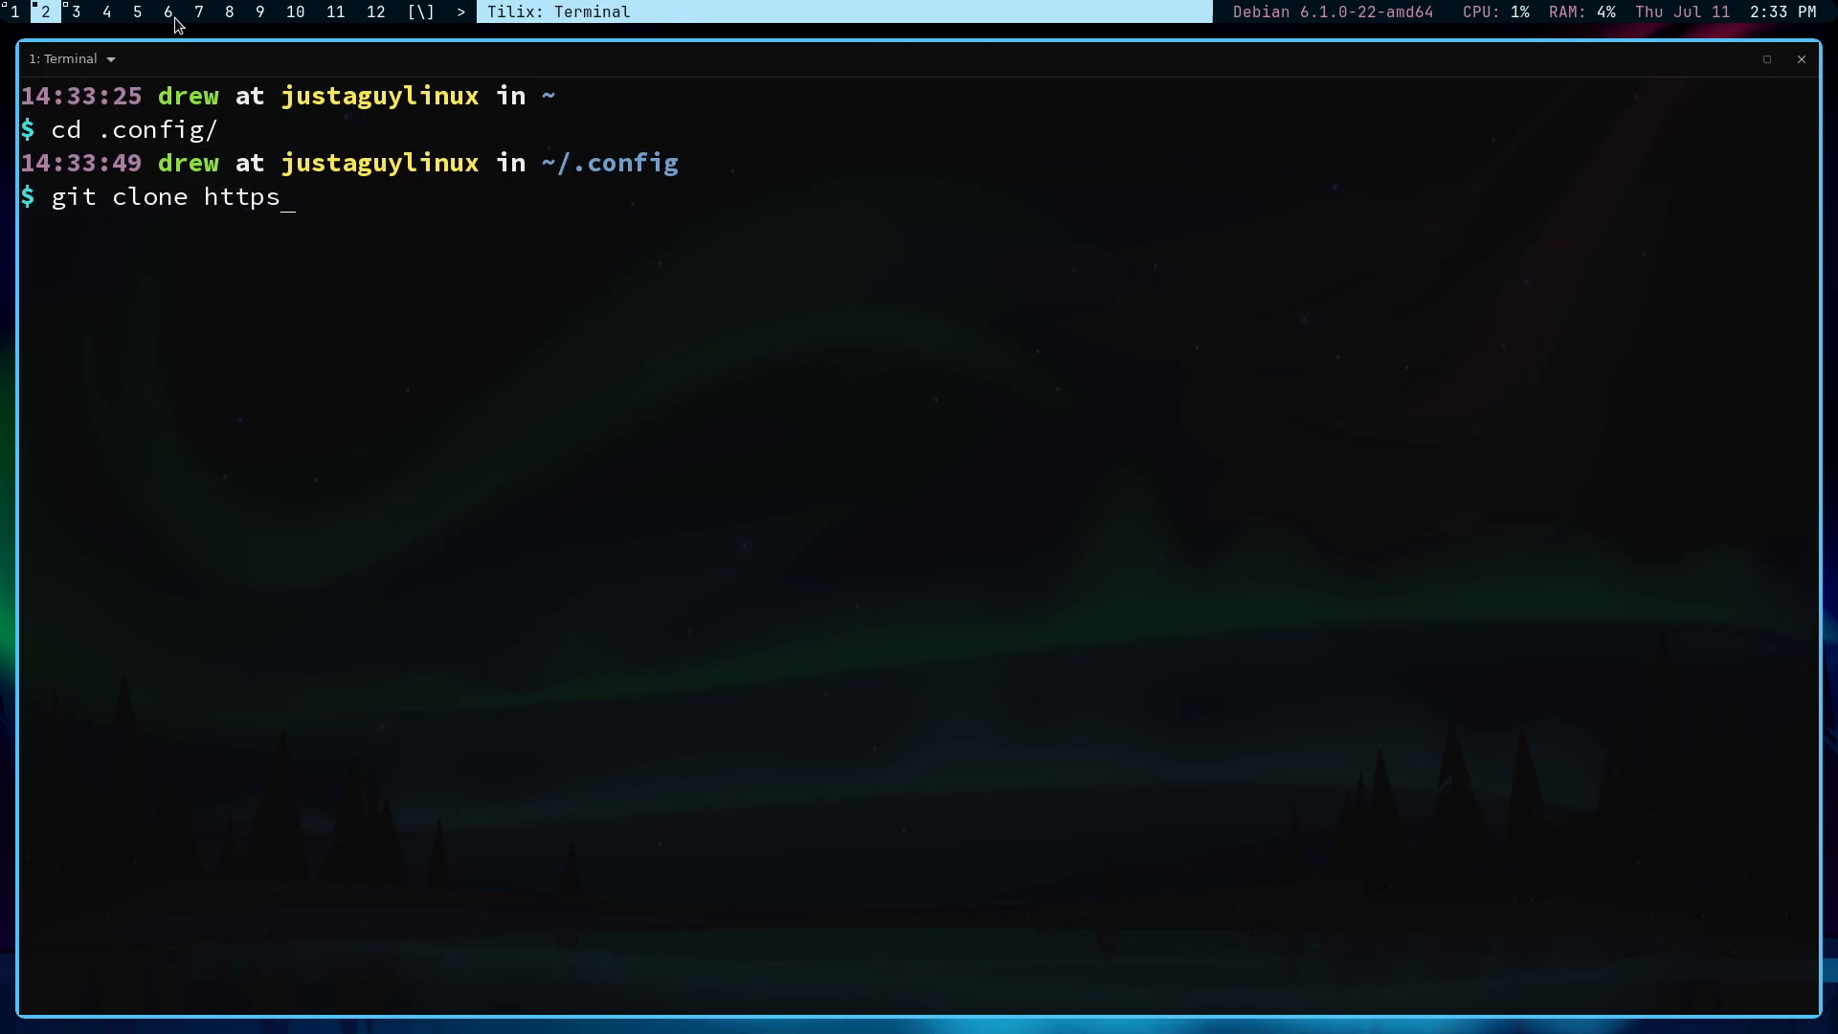
{"action": "type", "text": "://github"}
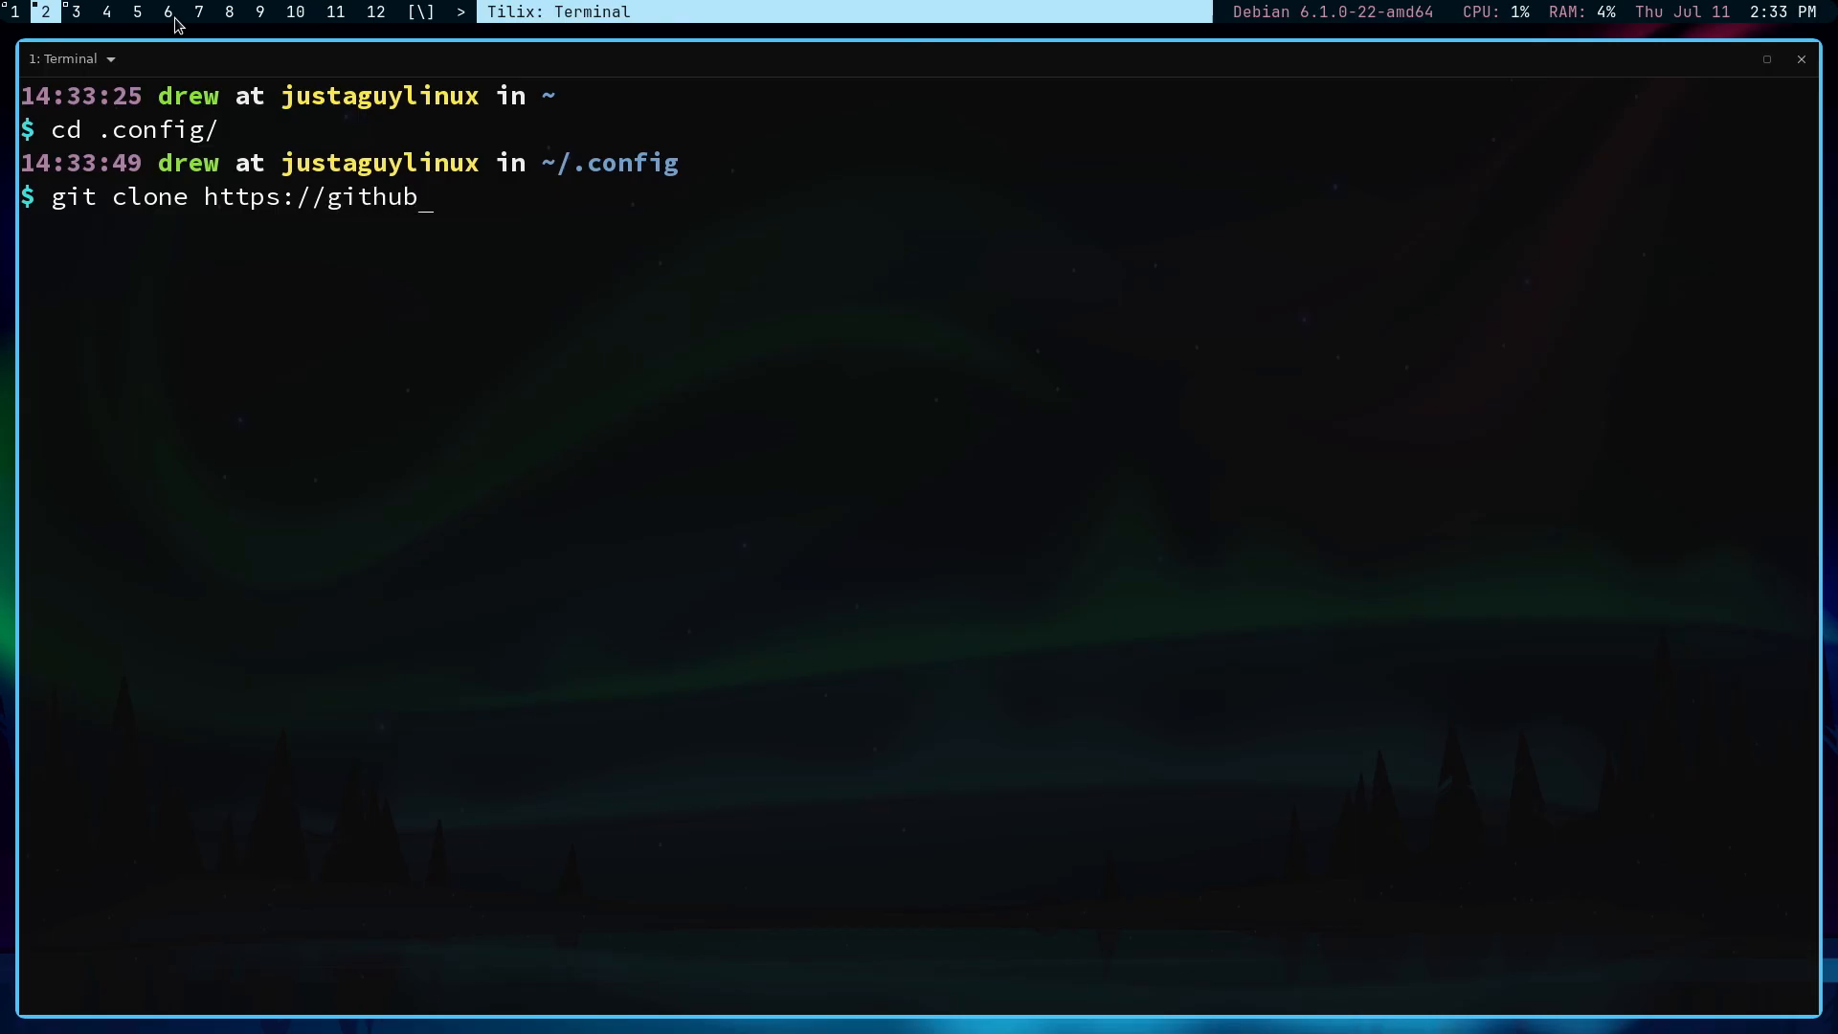
{"action": "type", "text": ".com/drewgrif"}
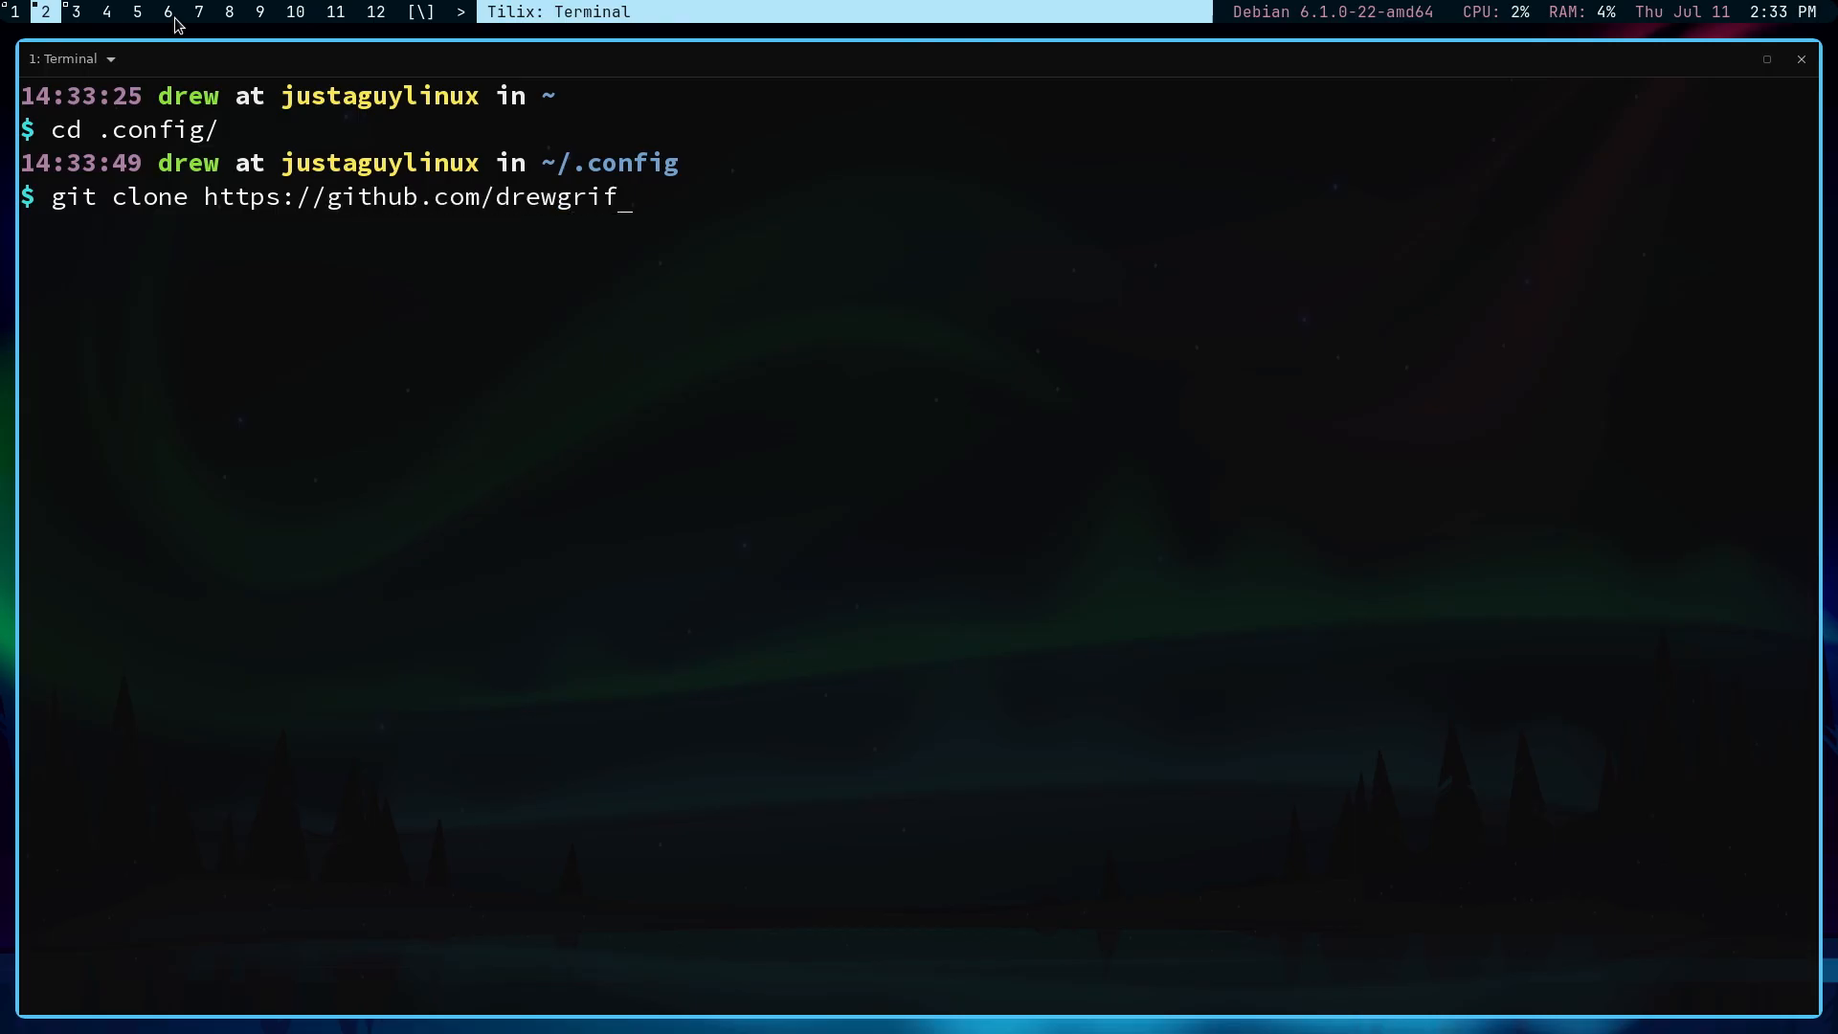
{"action": "type", "text": "/nvim"}
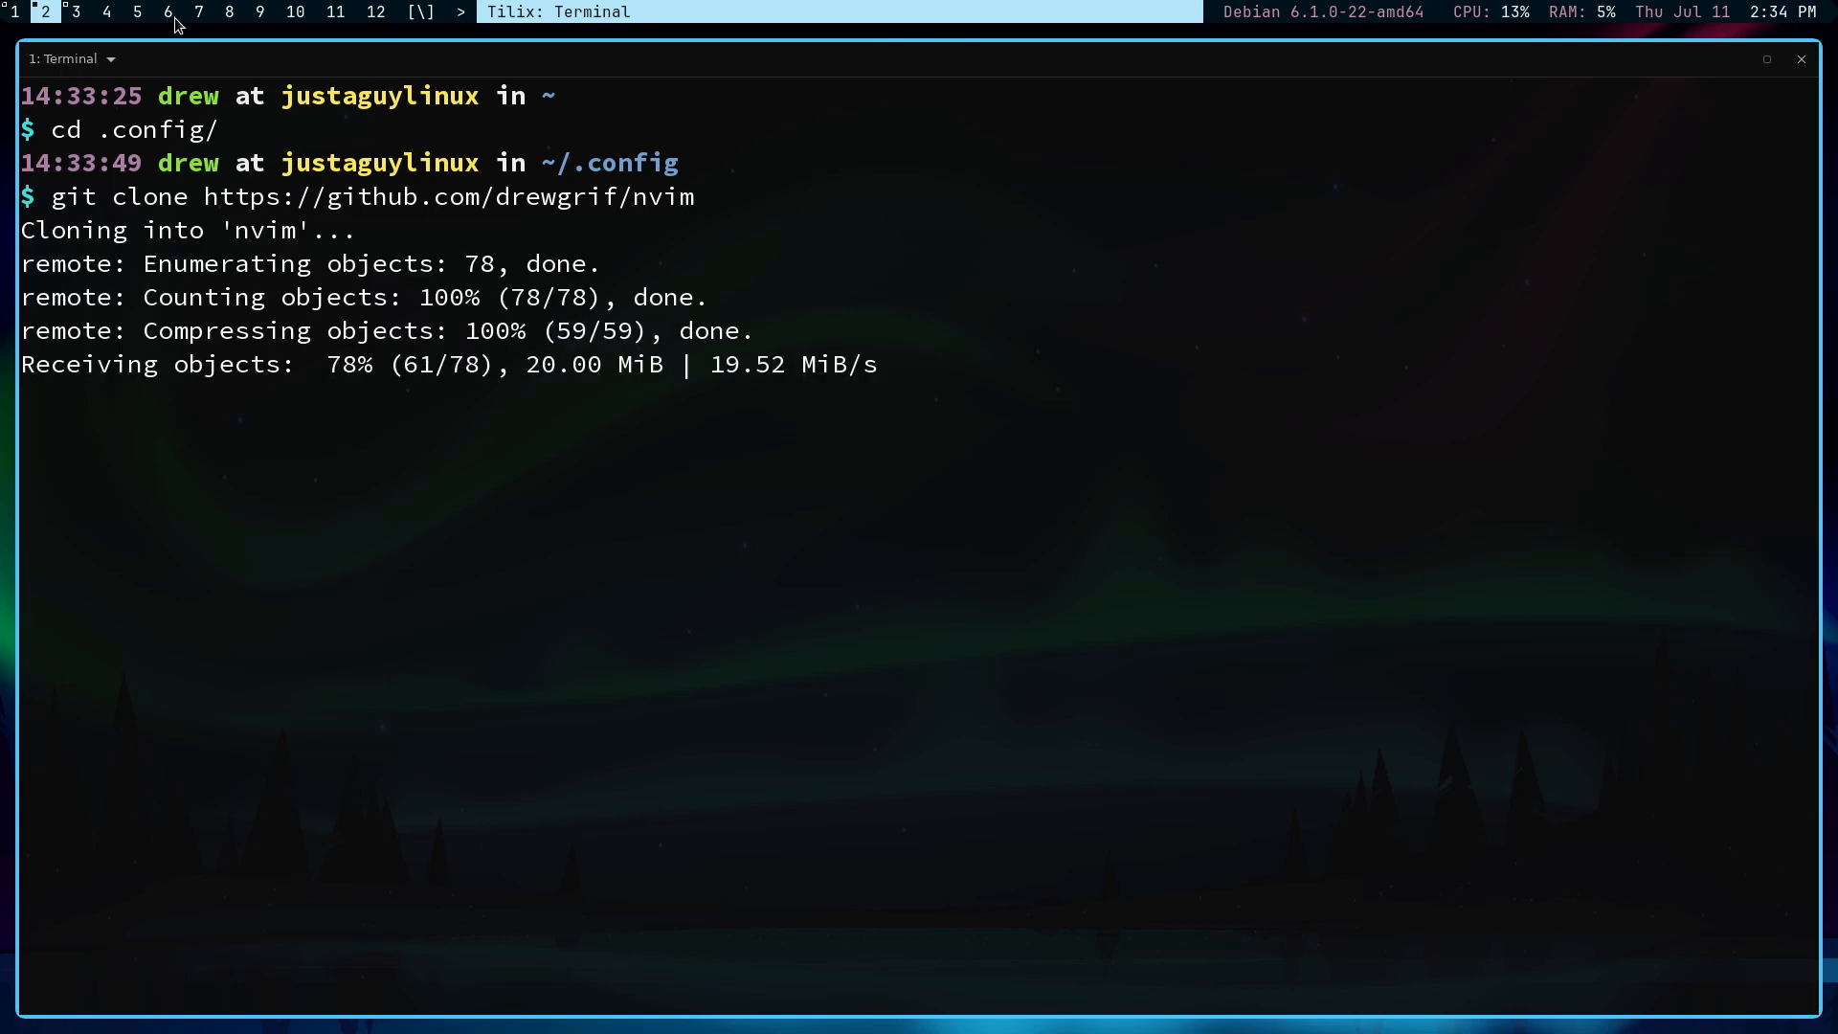
{"action": "key", "text": "Return"}
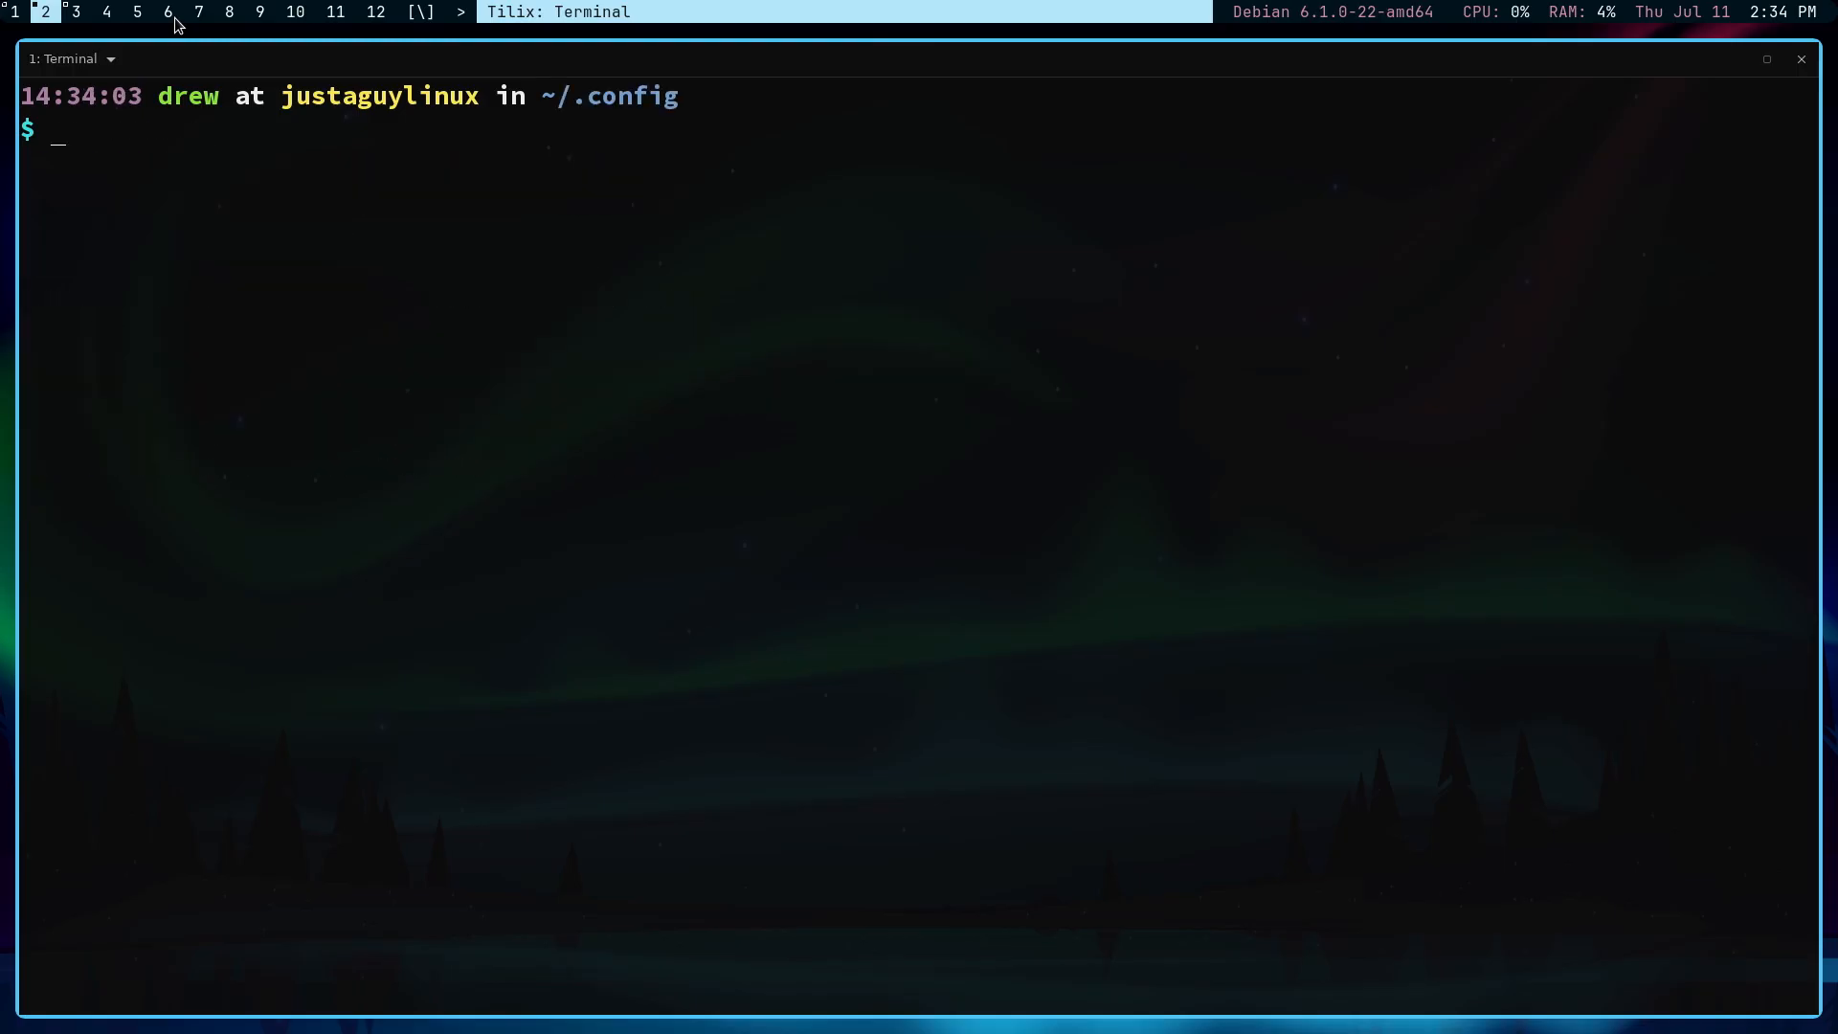
Step: Enter the cloned nvim folder, list it and select the .deb file name
{"action": "type", "text": "cd nv"}
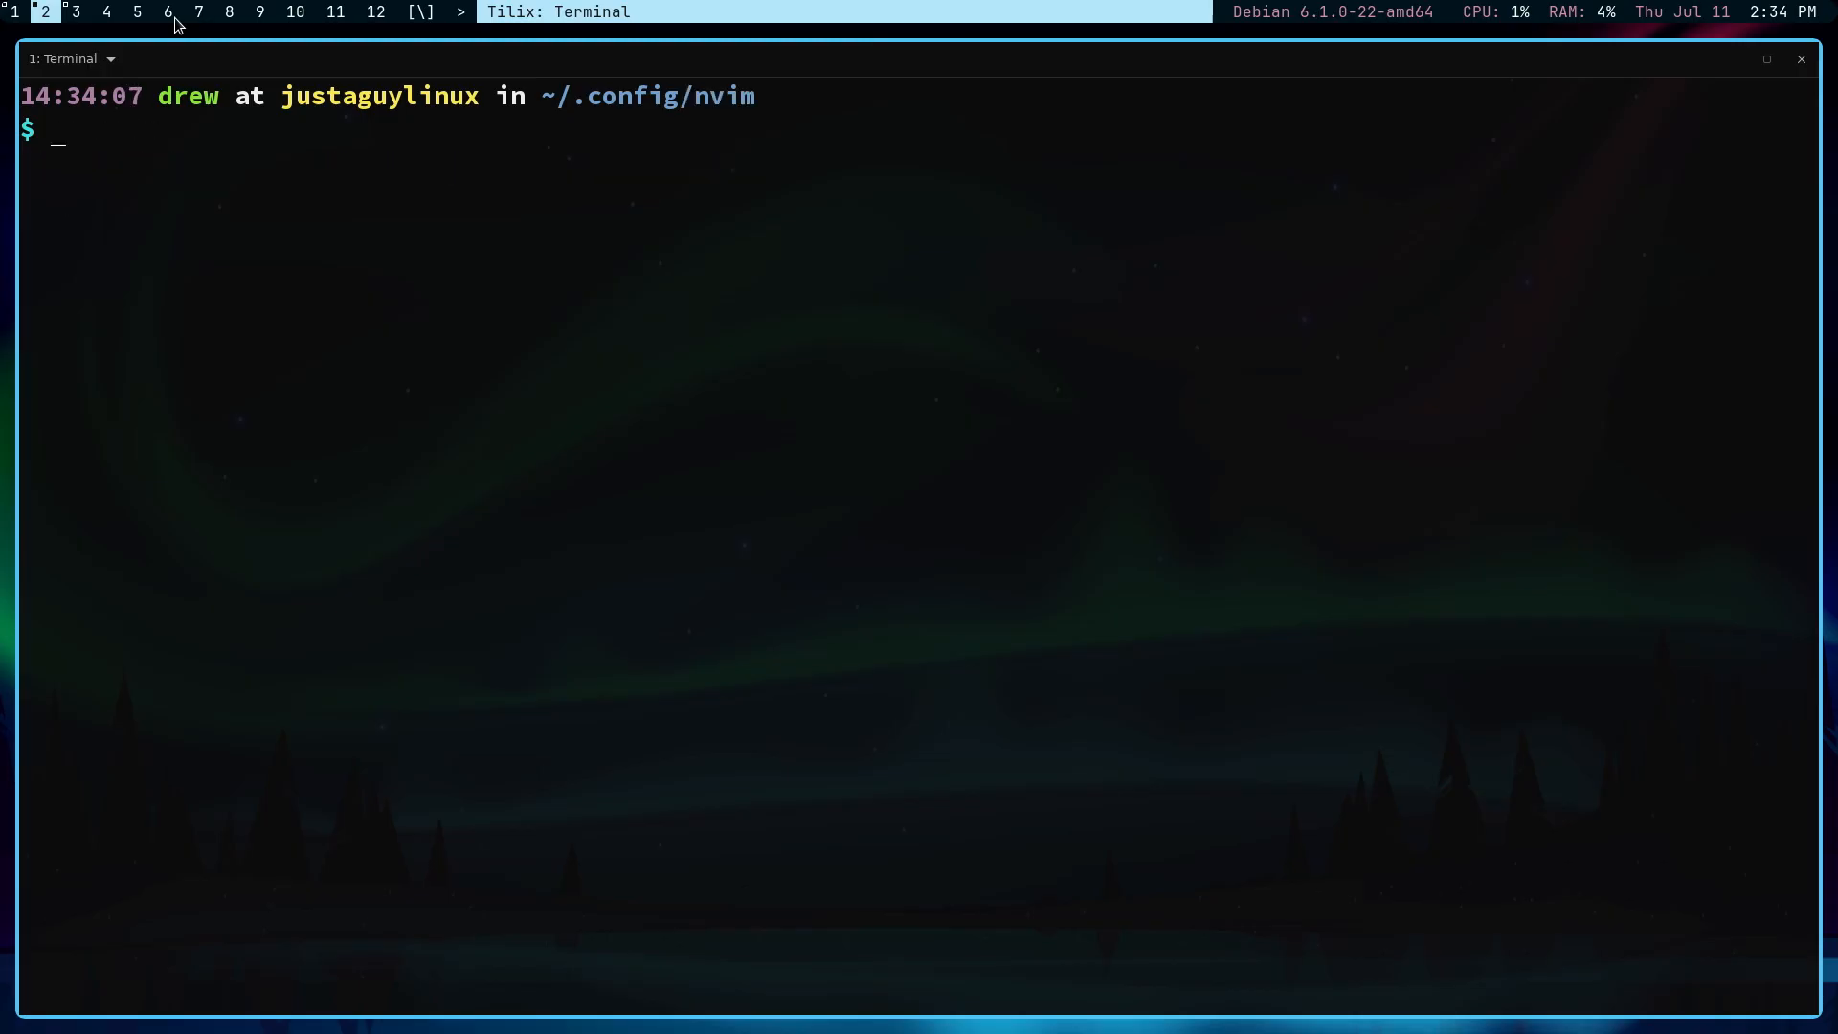
{"action": "type", "text": "ls"}
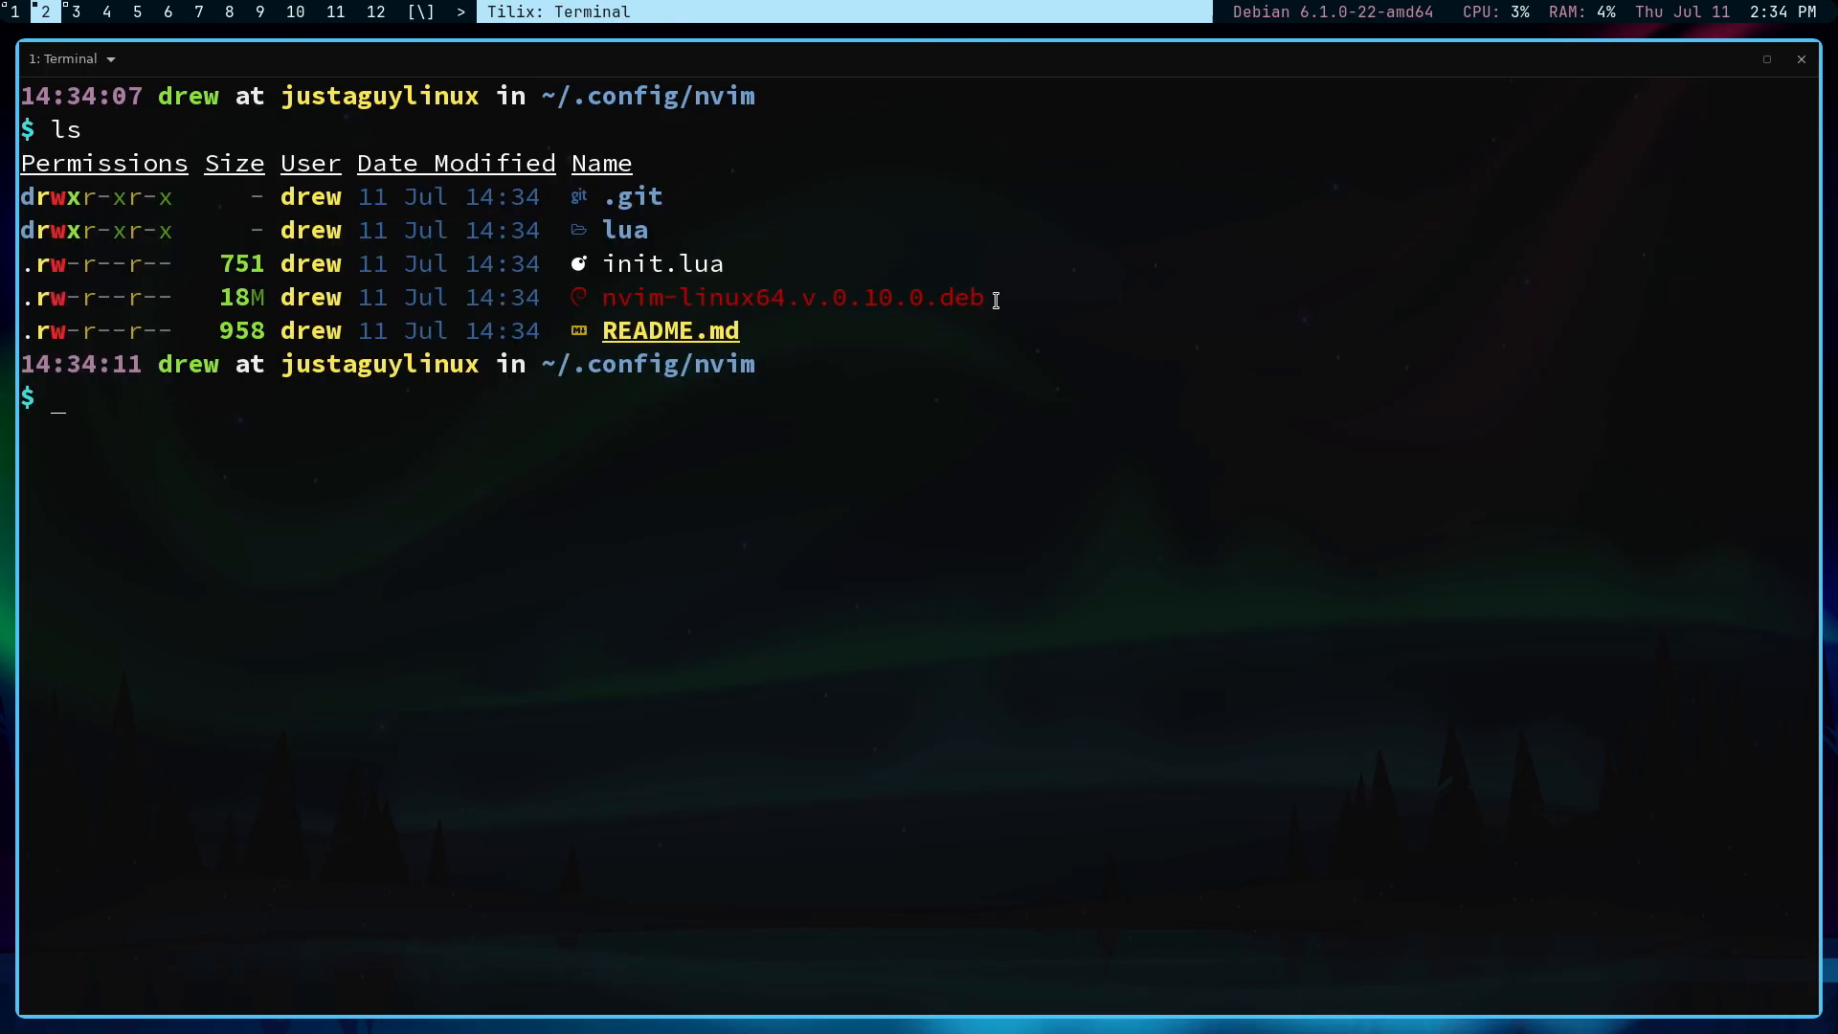
{"action": "double_click", "coordinate": [791, 298]}
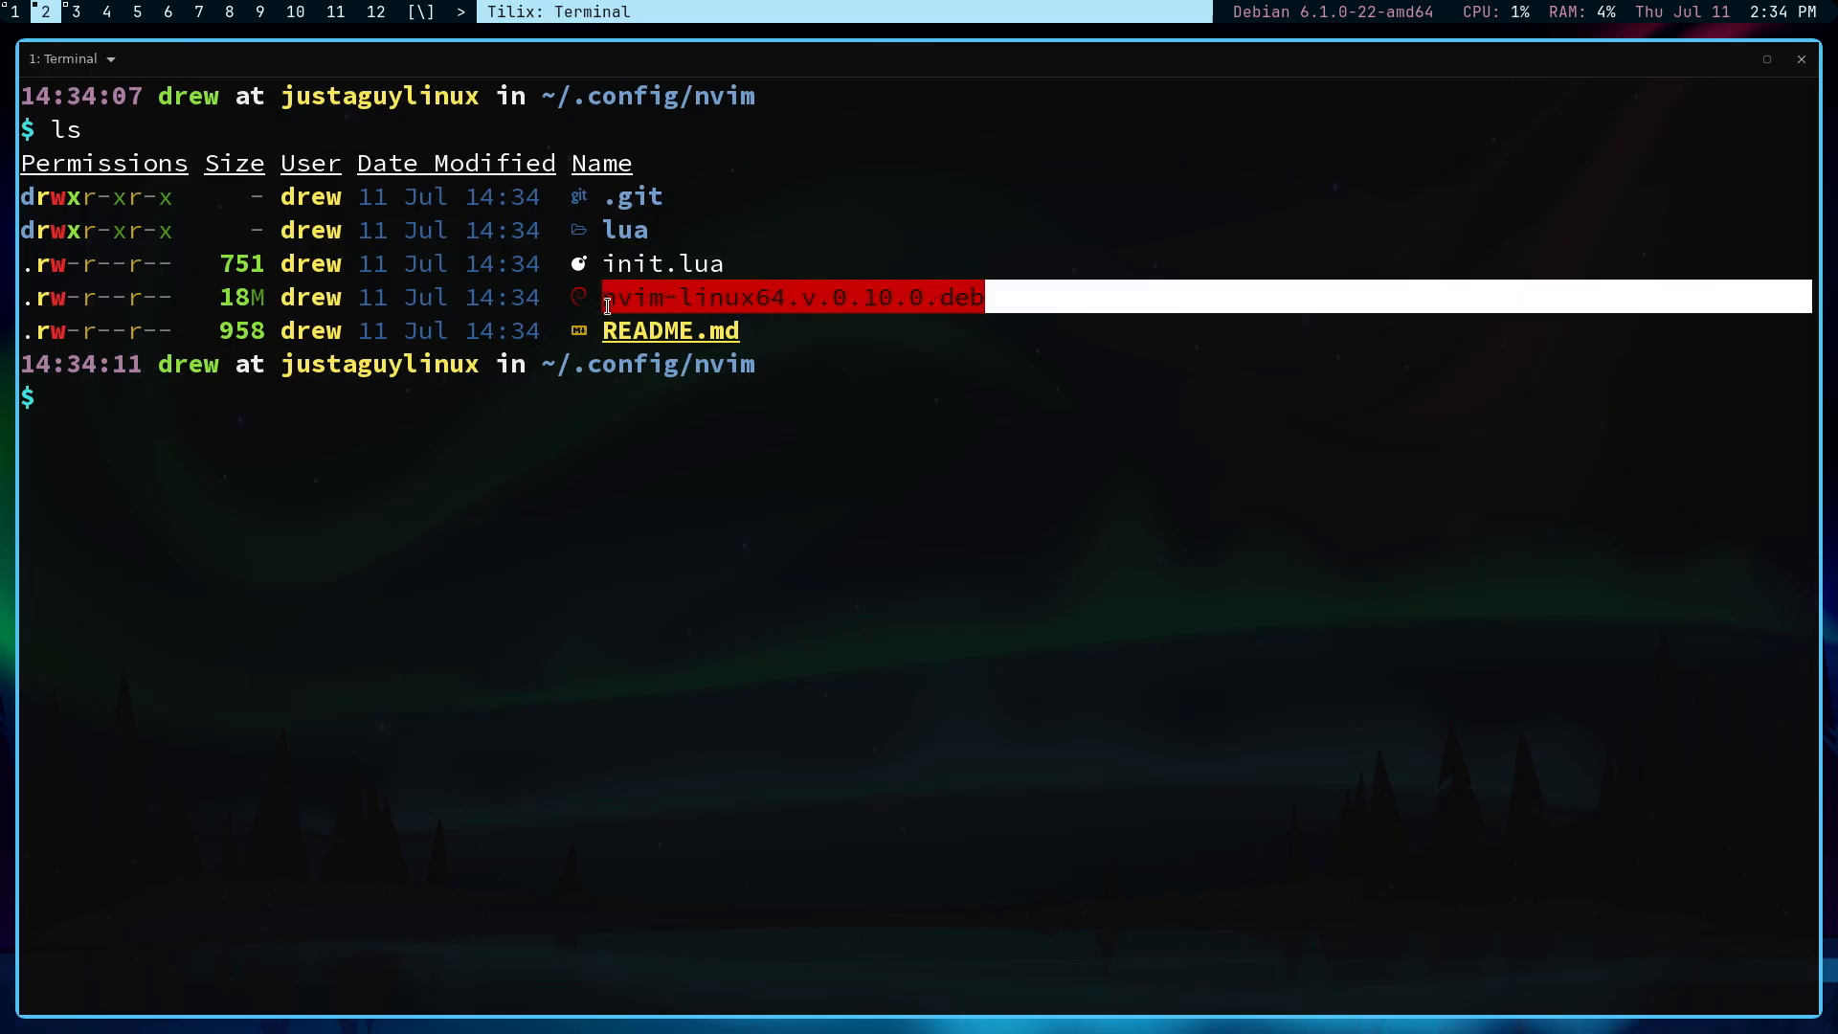
{"action": "mouse_move", "coordinate": [641, 364]}
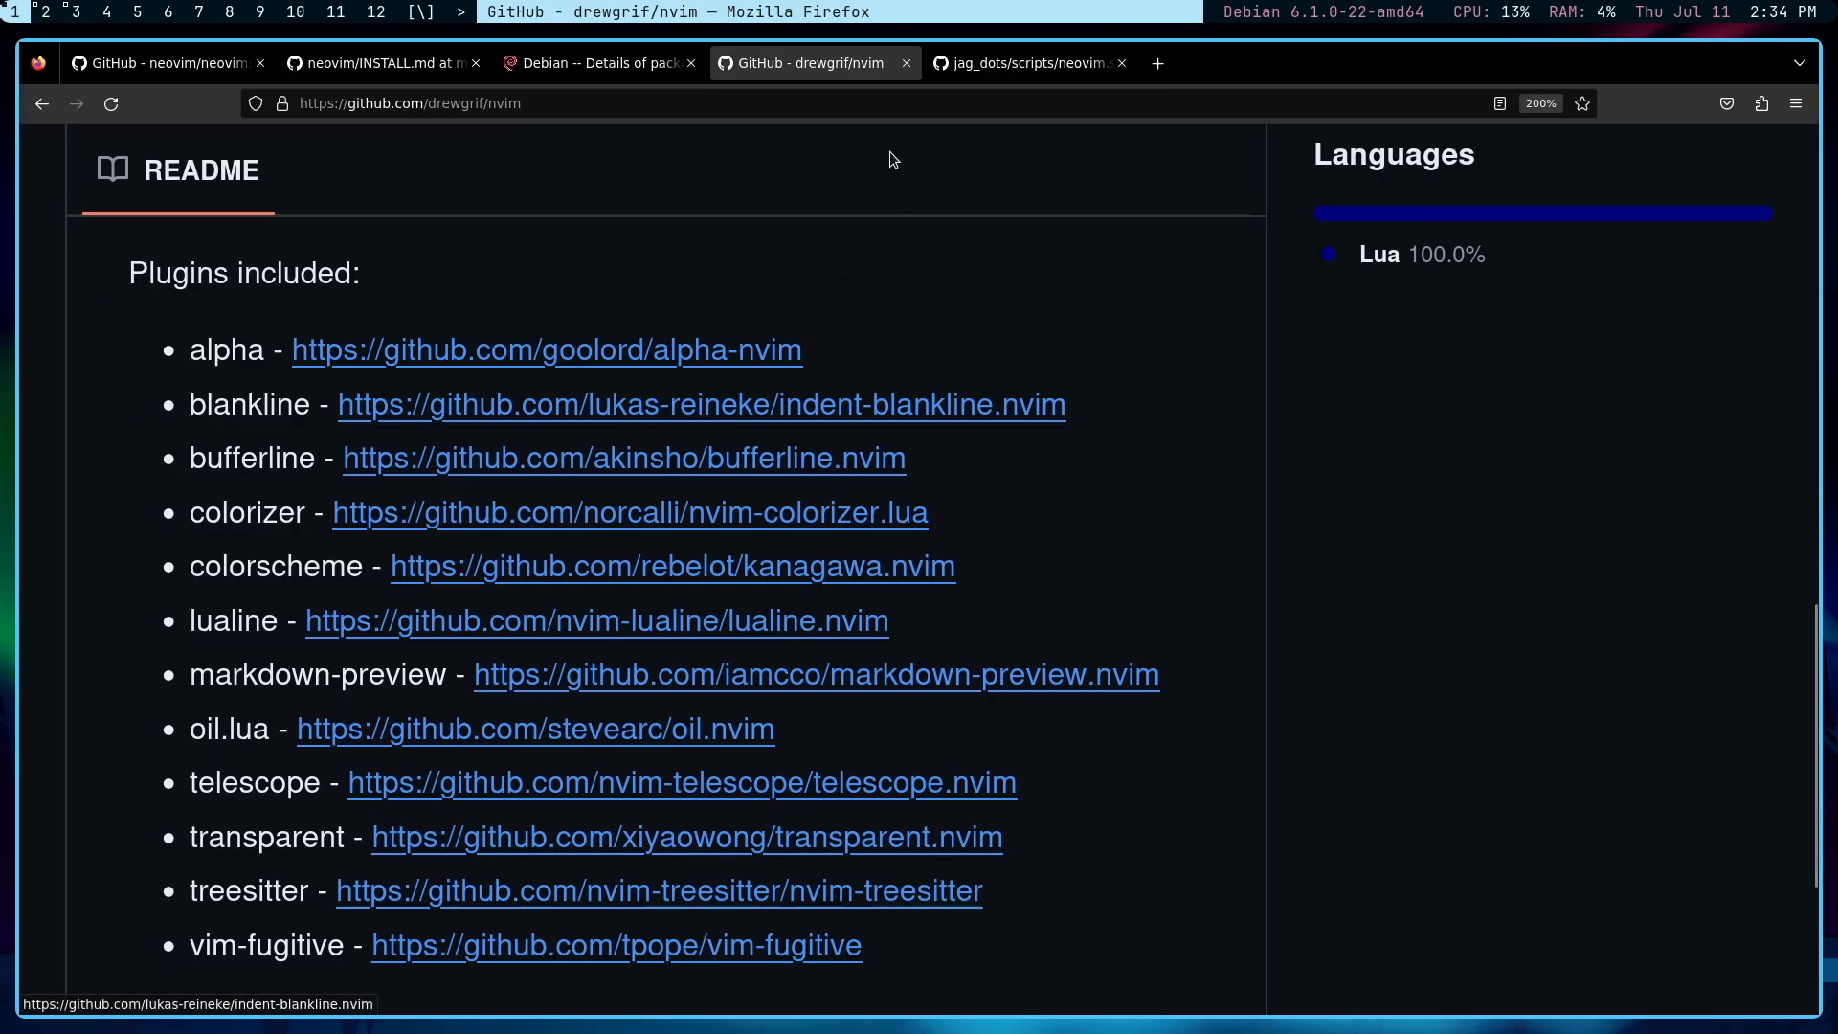
{"action": "left_click", "coordinate": [1027, 63]}
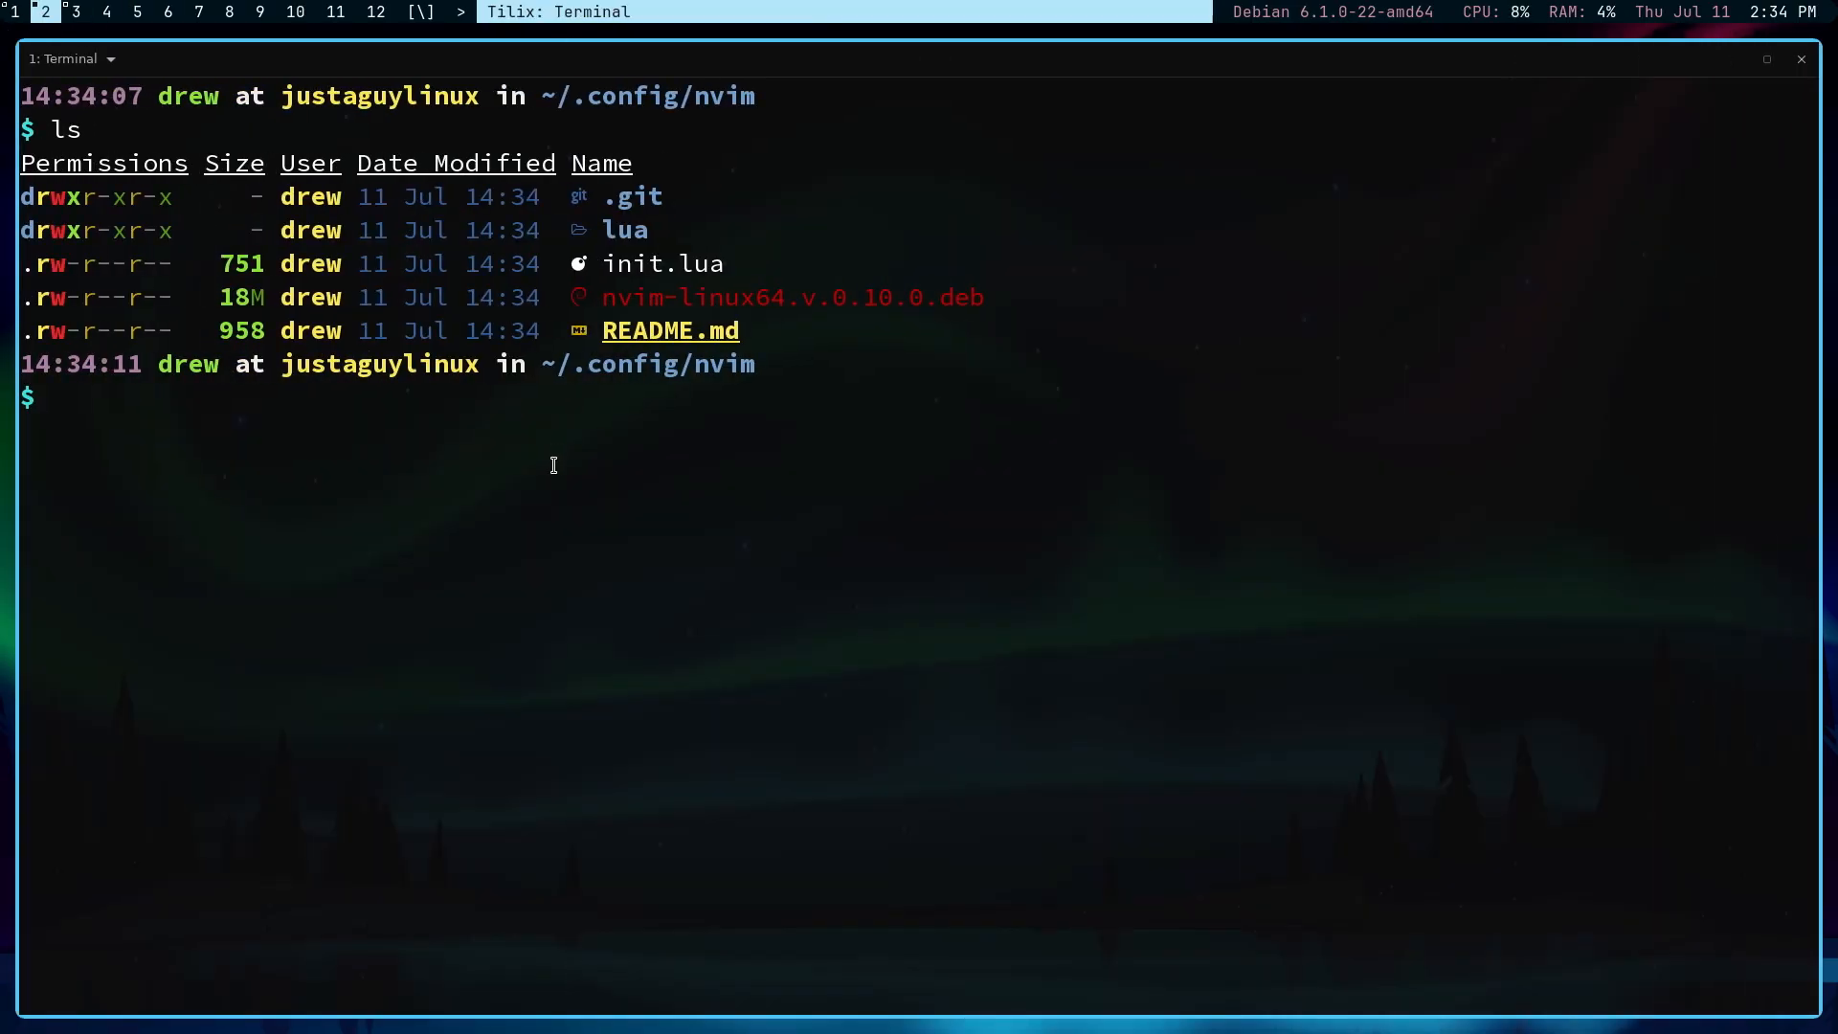
Step: Run sudo apt install ./nvim-linux64.v.0.10.0.deb, finding neovim 0.10.0 already installed
{"action": "type", "text": "sudo apt install ."}
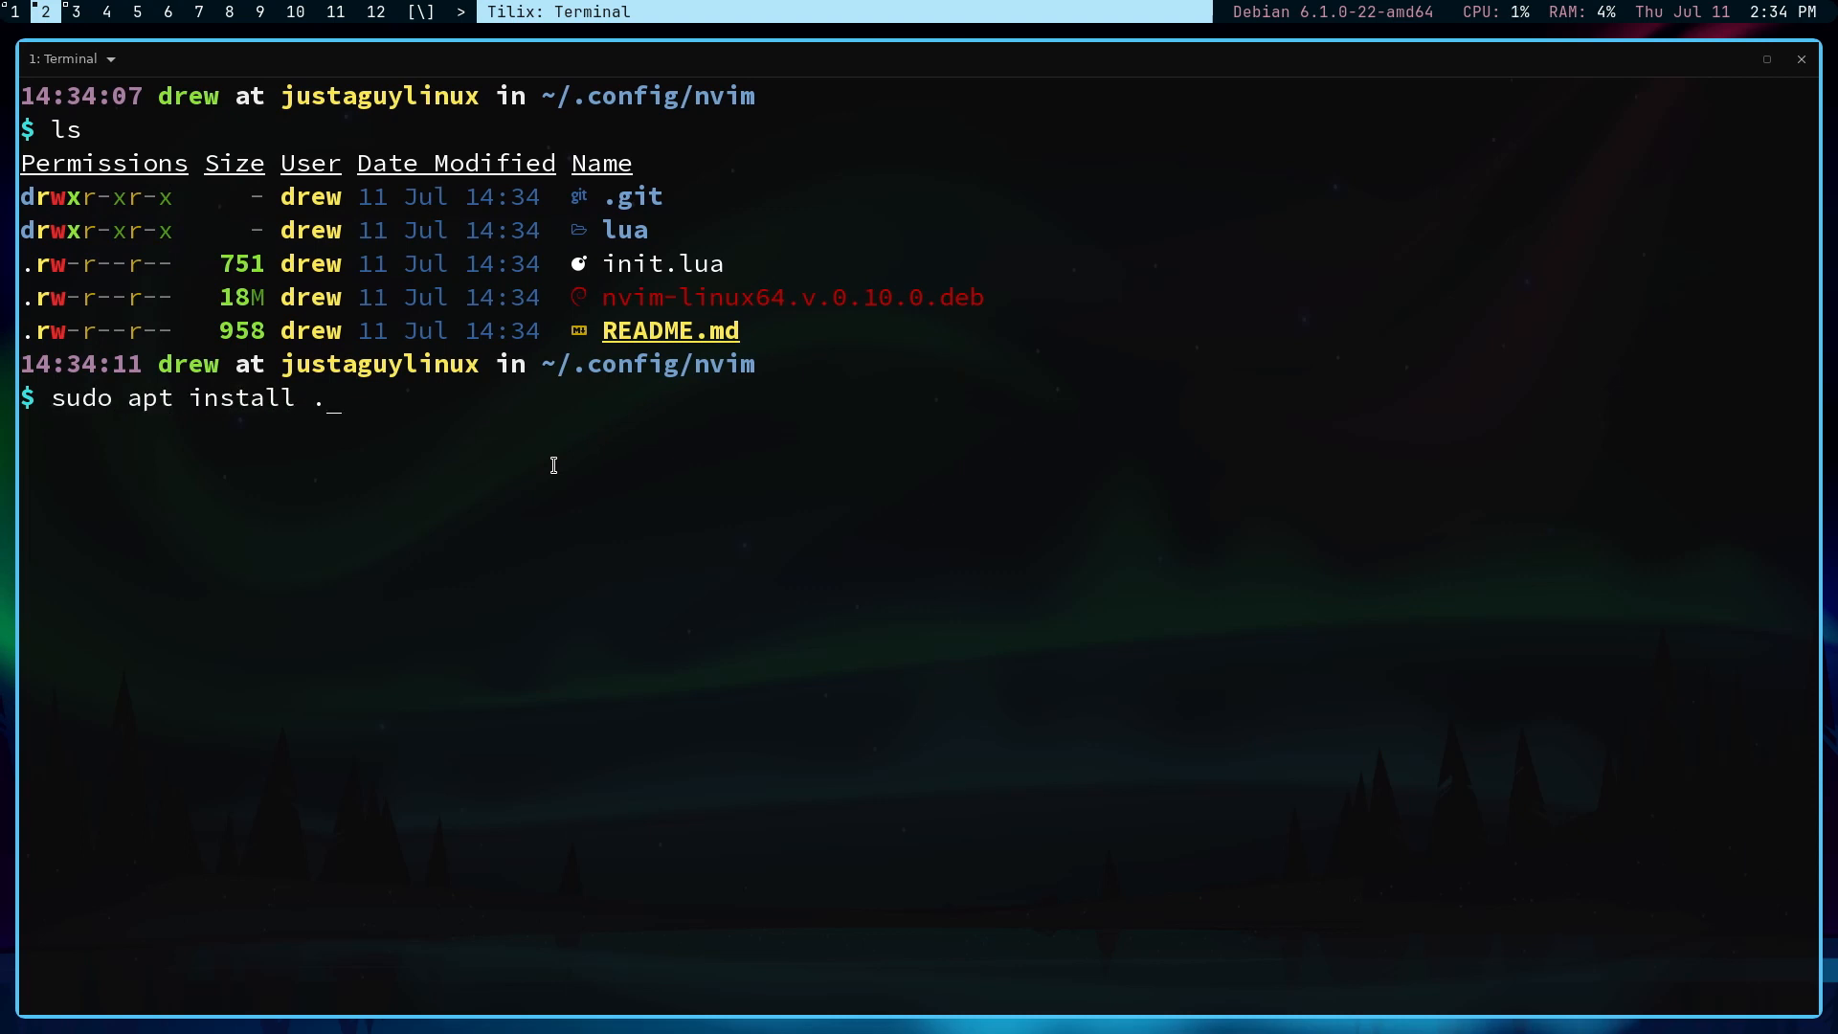
{"action": "type", "text": "/nvim-linux64.v.0.10.0.deb"}
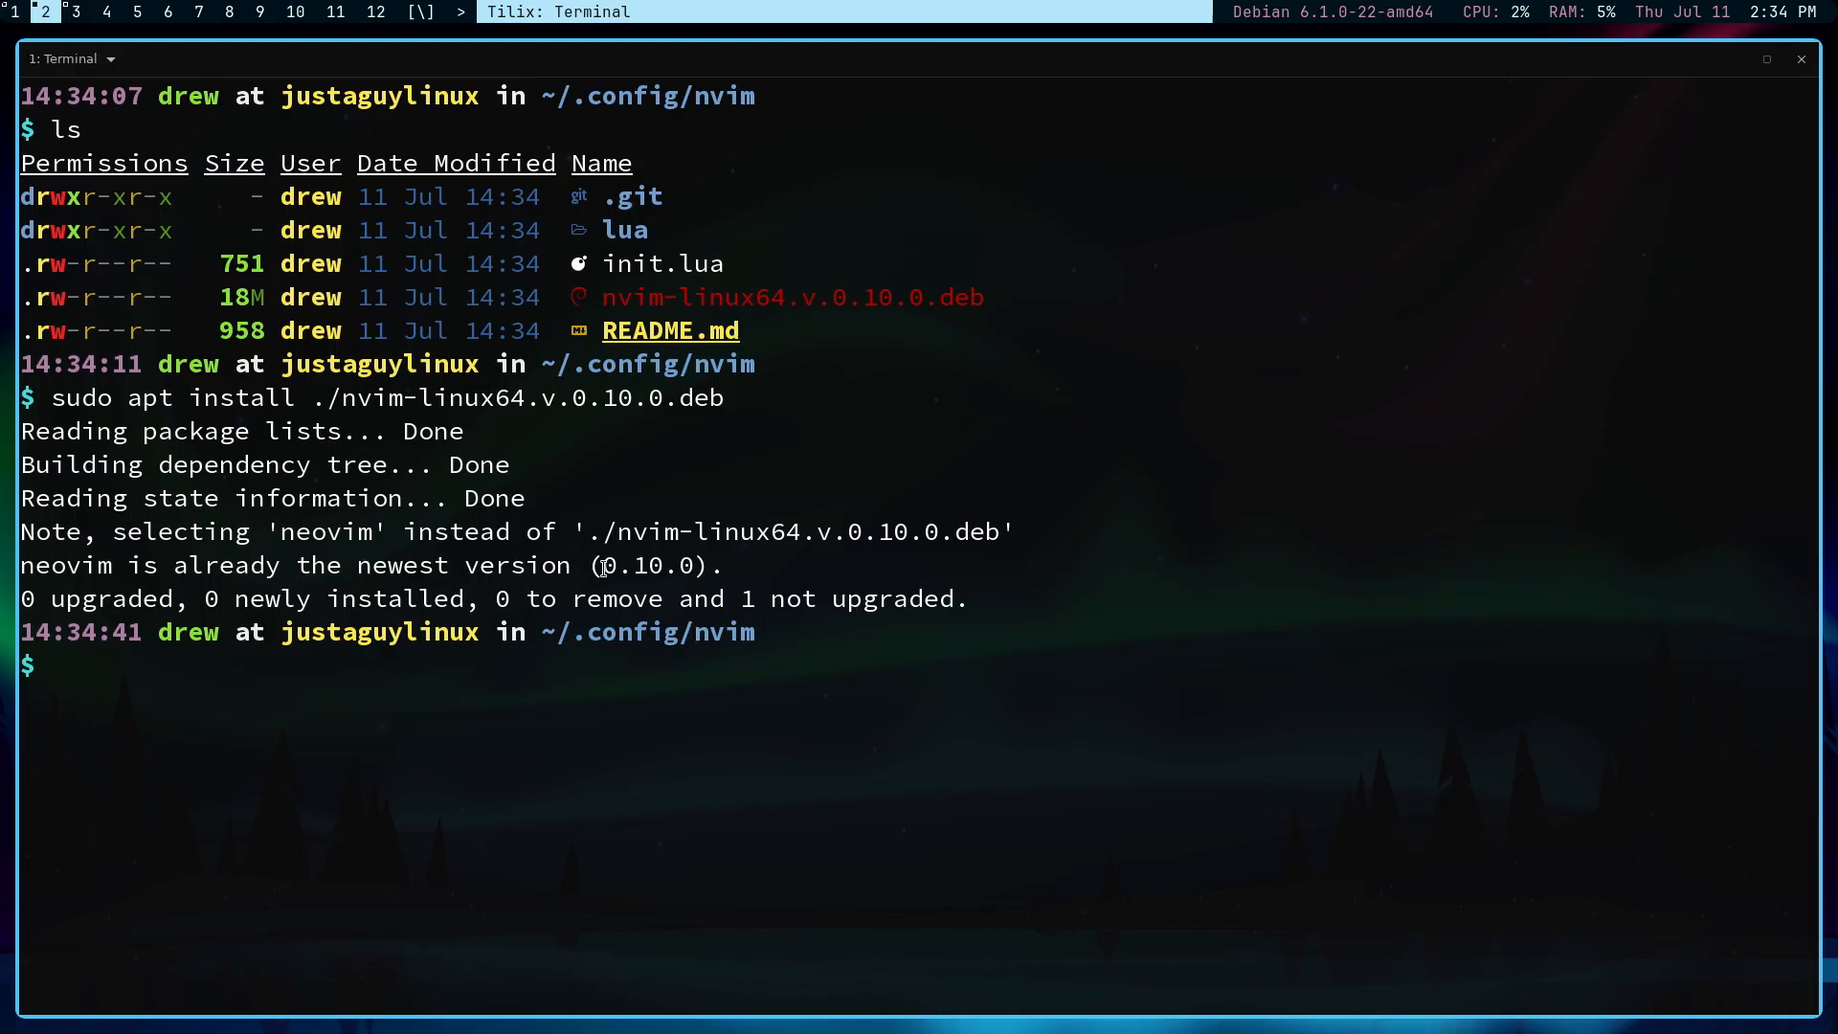
{"action": "mouse_move", "coordinate": [682, 566]}
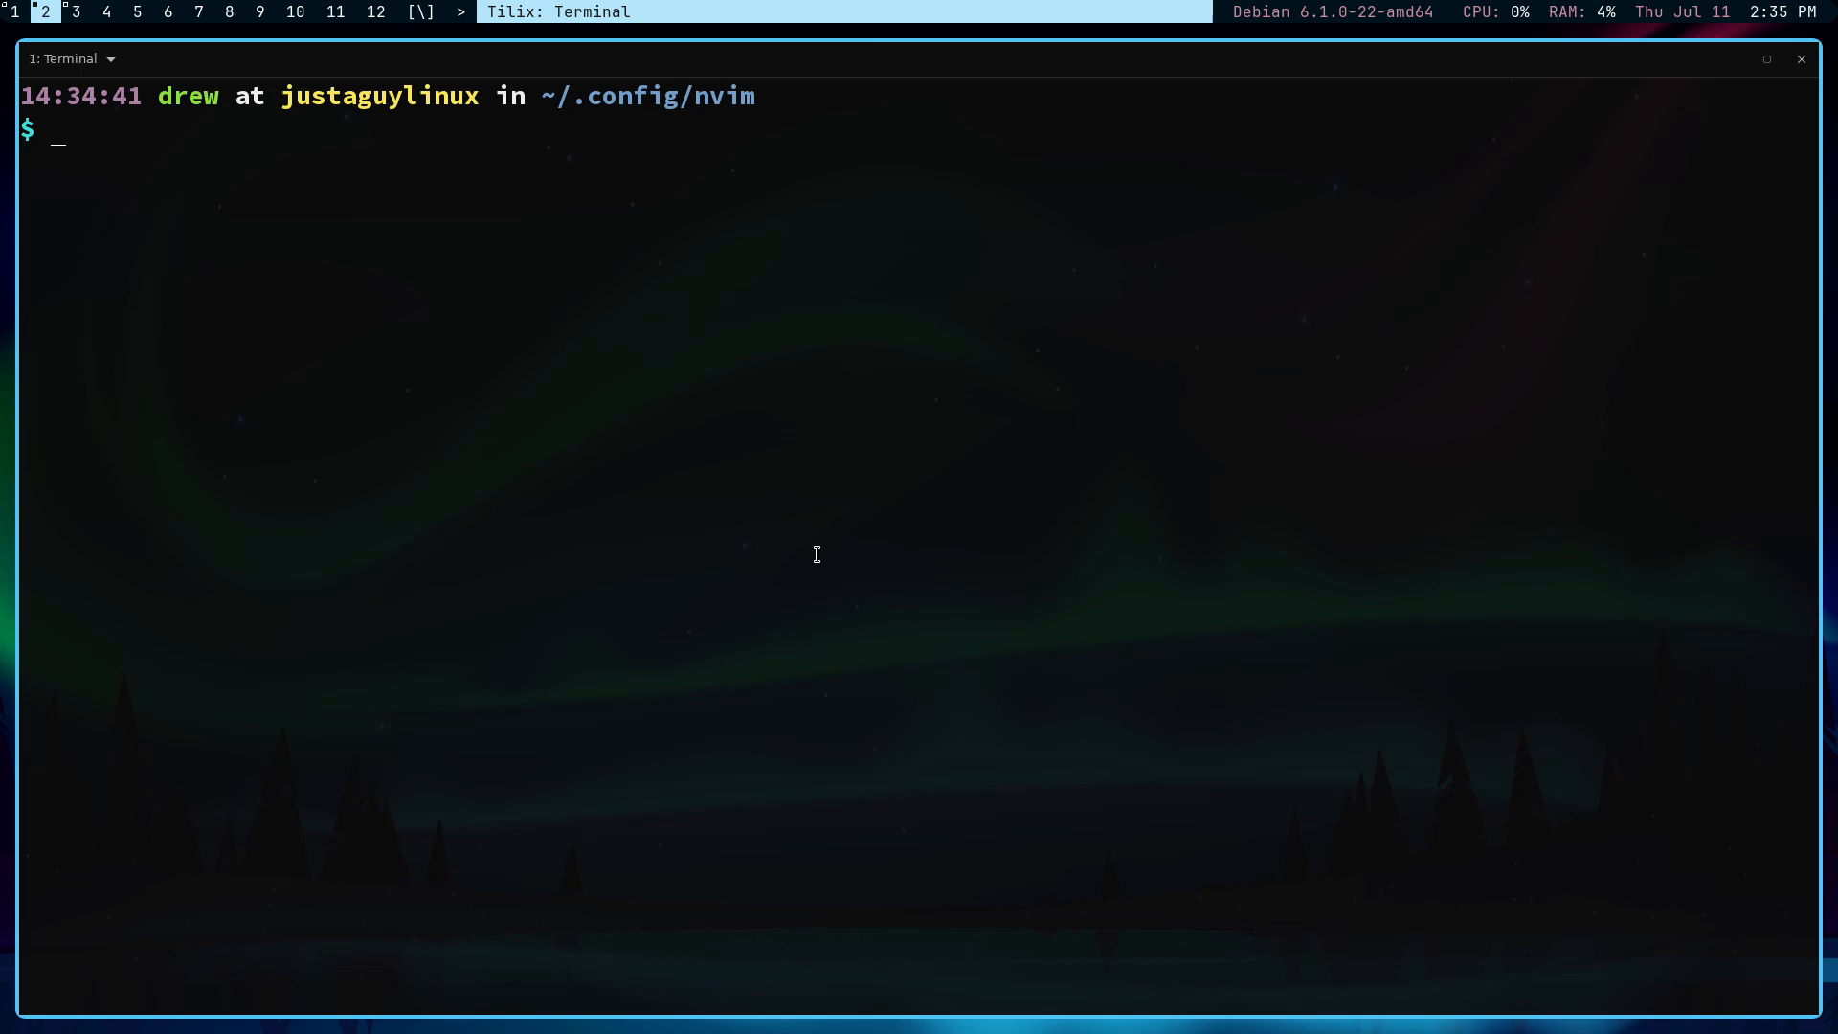
{"action": "mouse_move", "coordinate": [821, 424]}
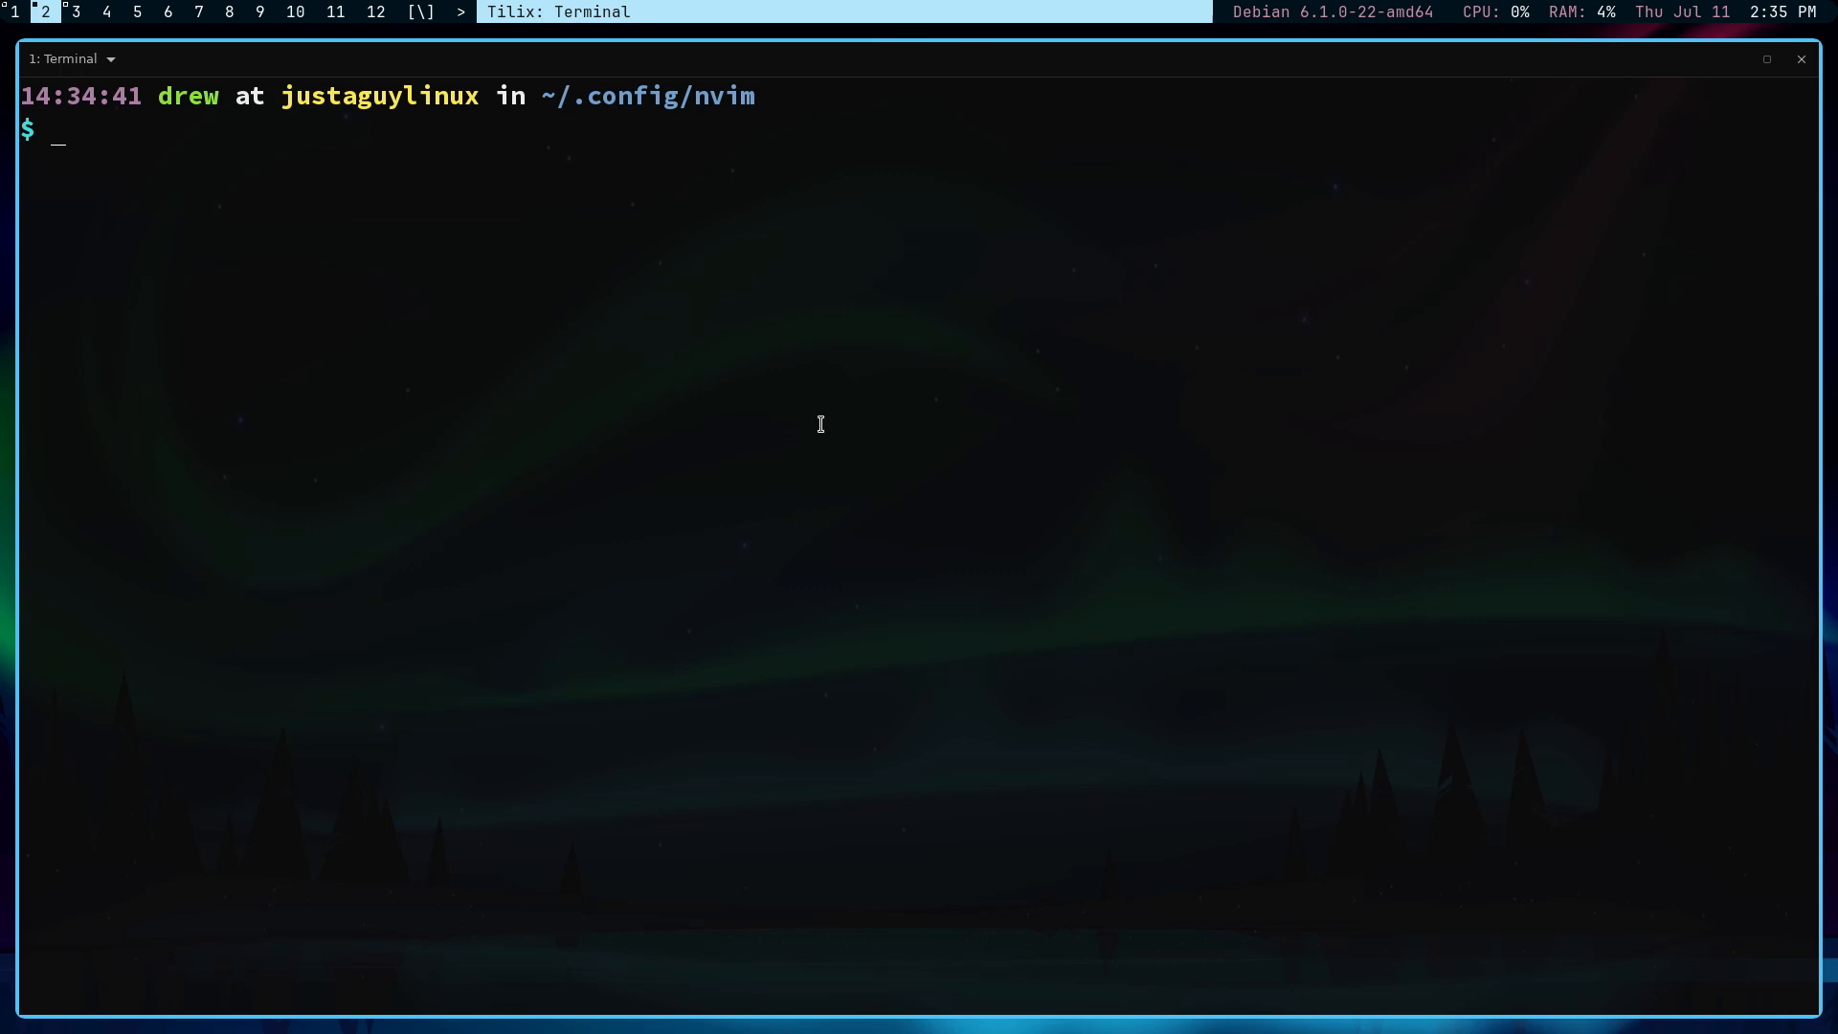
{"action": "double_click", "coordinate": [729, 96]}
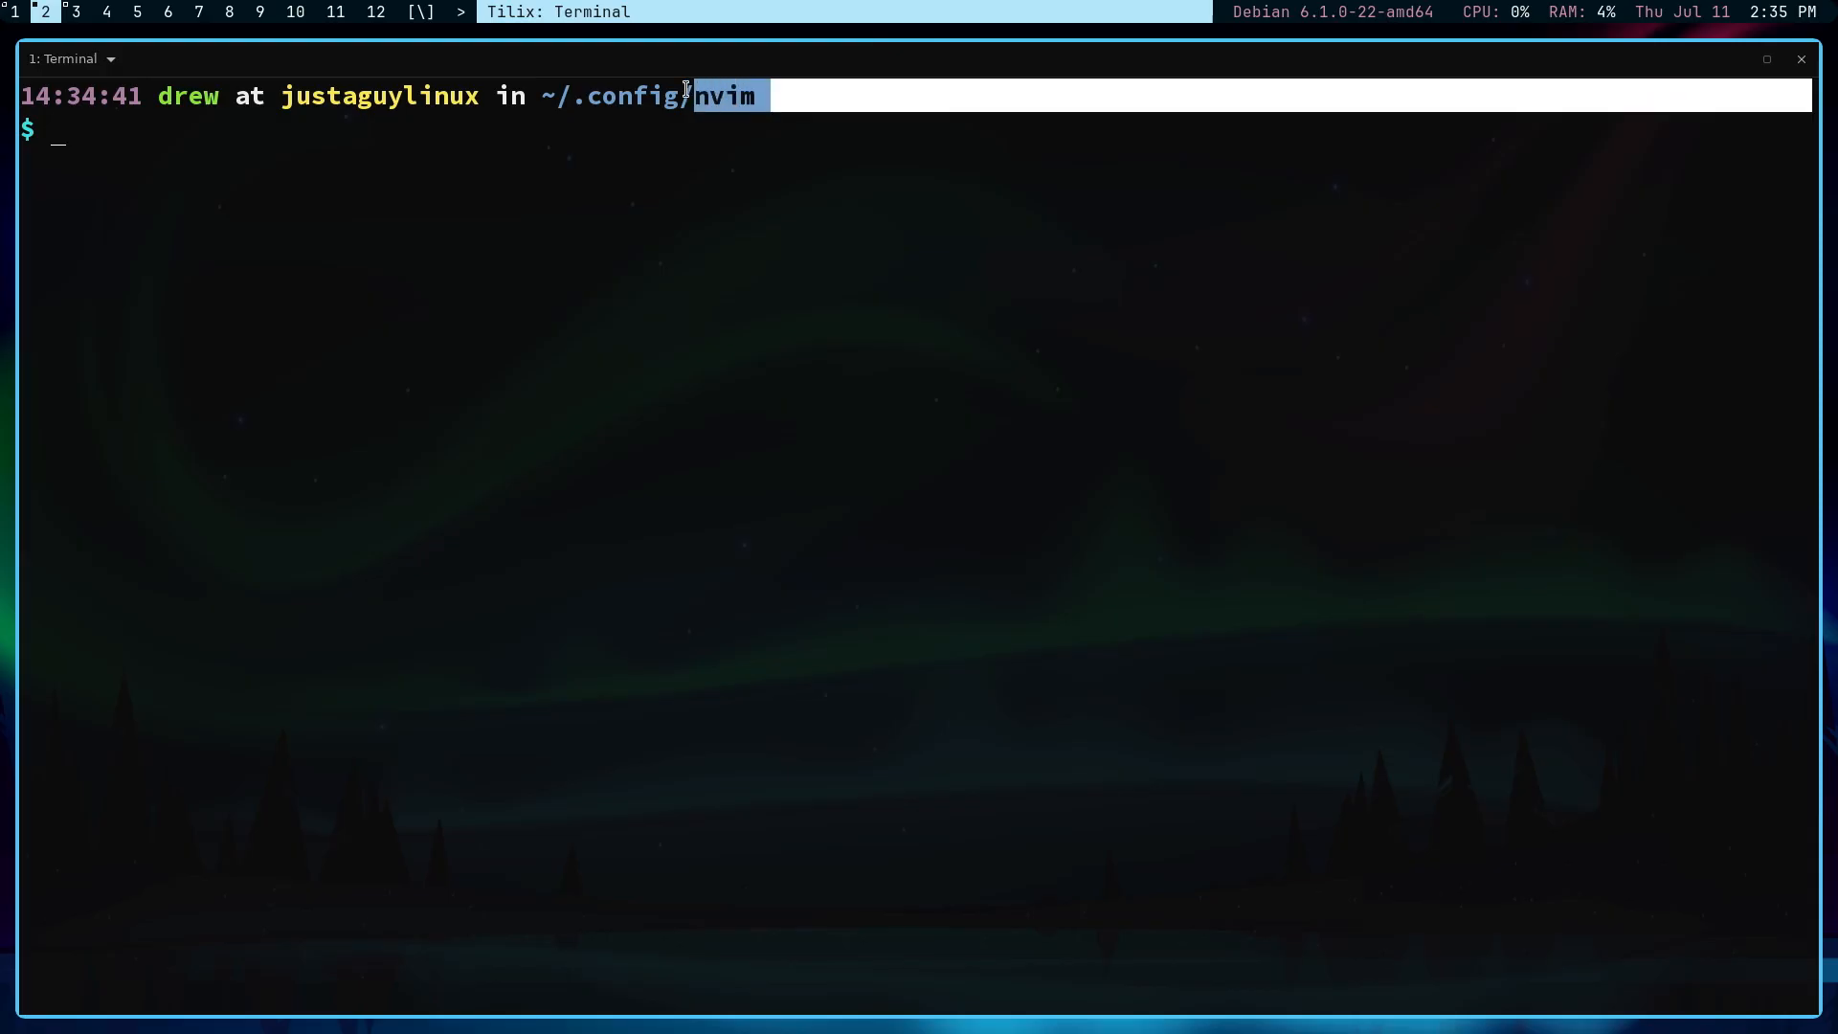
{"action": "mouse_move", "coordinate": [621, 323]}
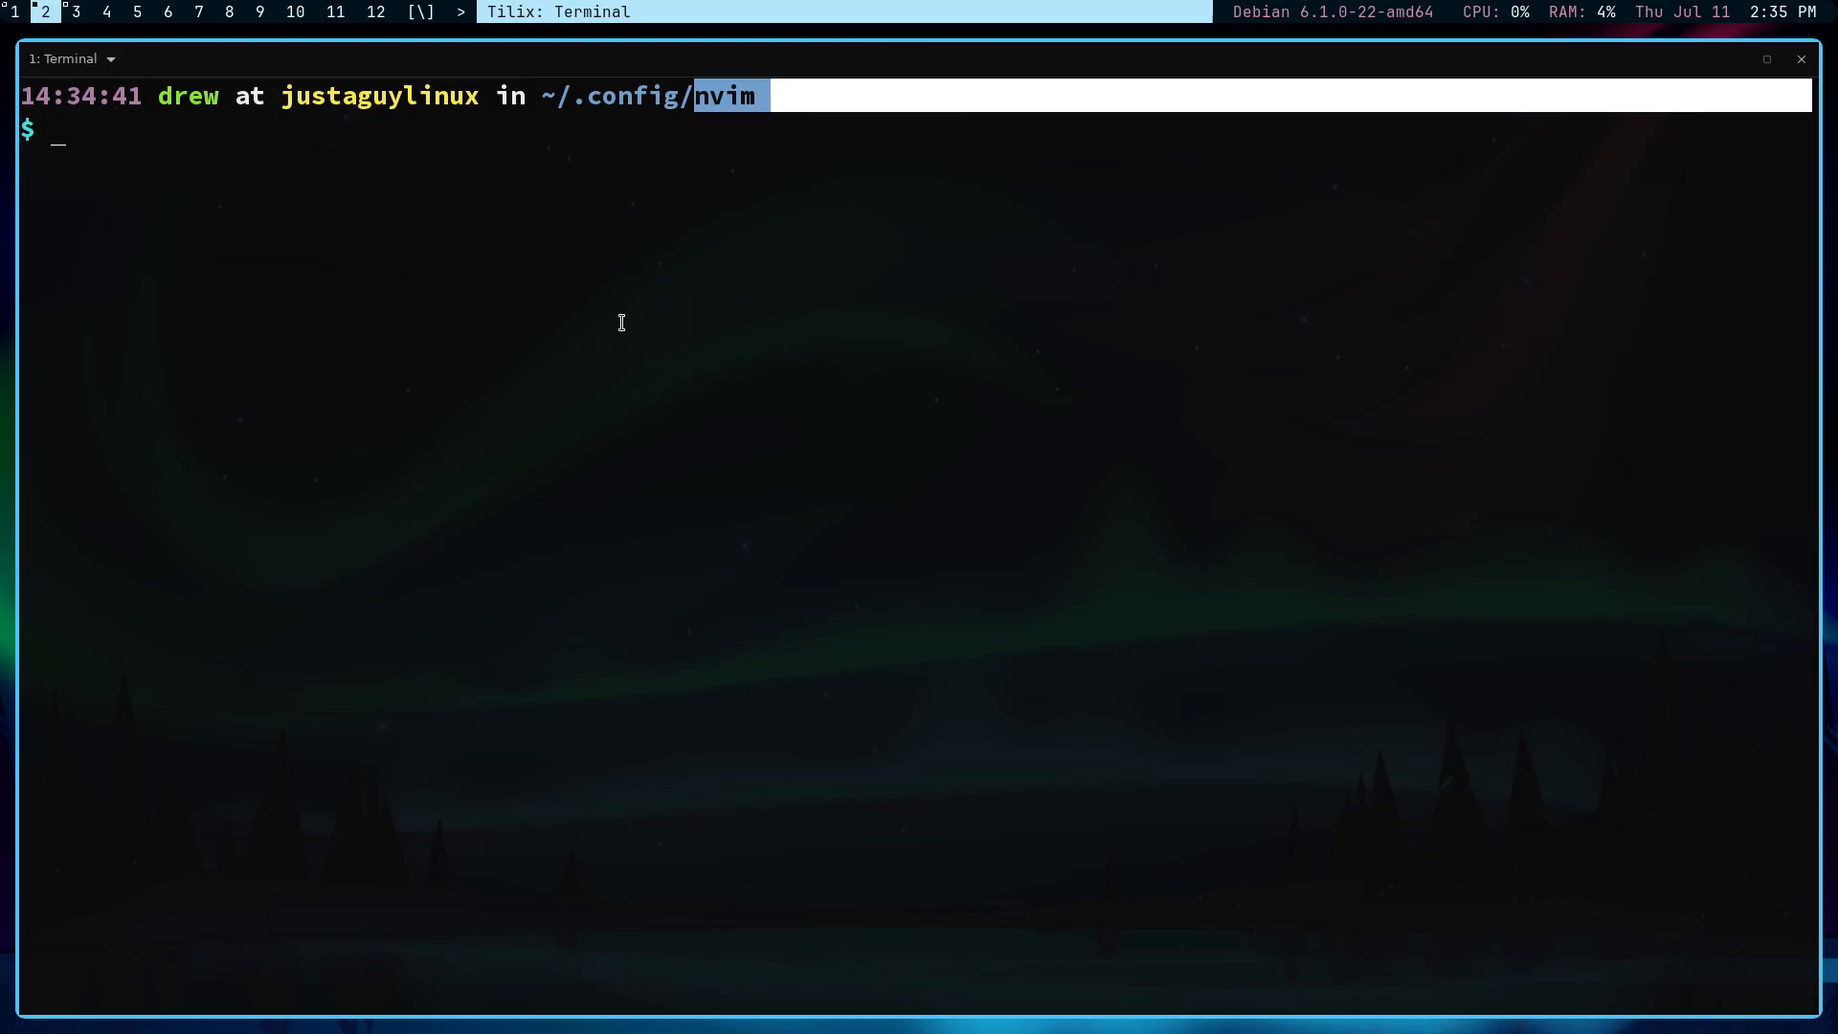
{"action": "mouse_move", "coordinate": [374, 227]}
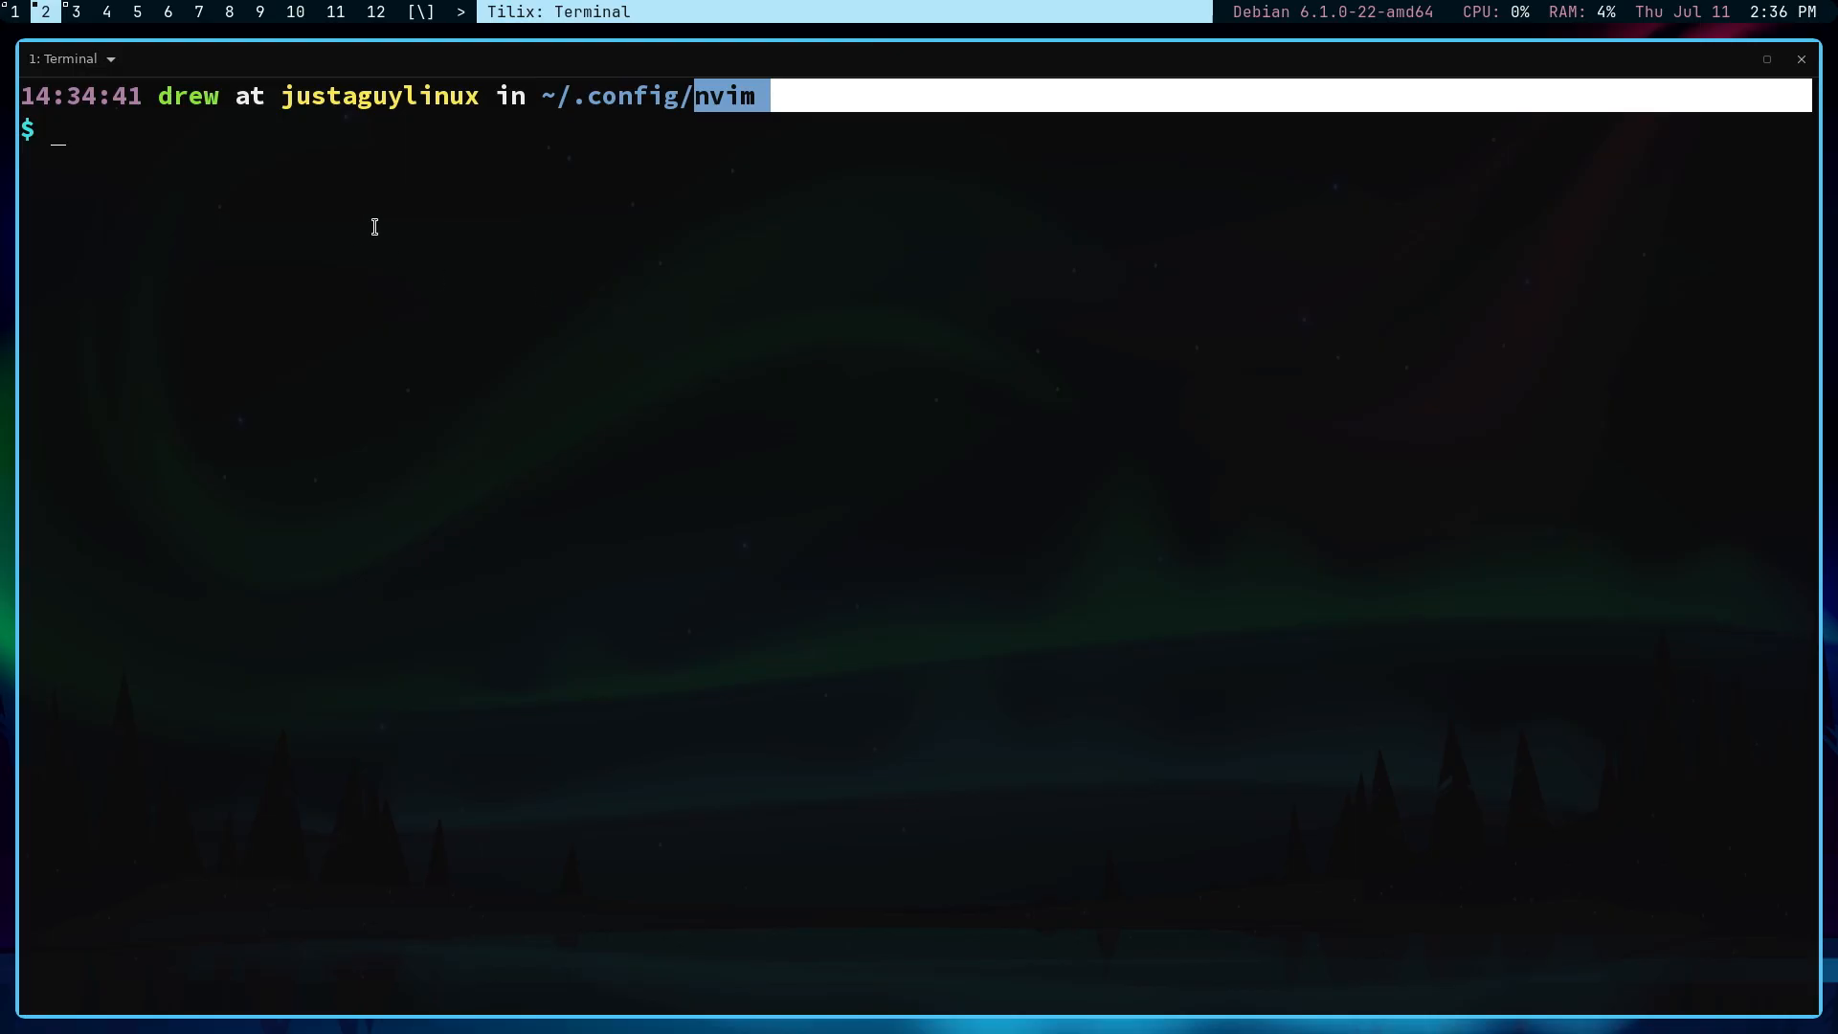
Step: Launch nvim so lazy.nvim installs the 17 plugins, then quit with :q
{"action": "type", "text": "nv"}
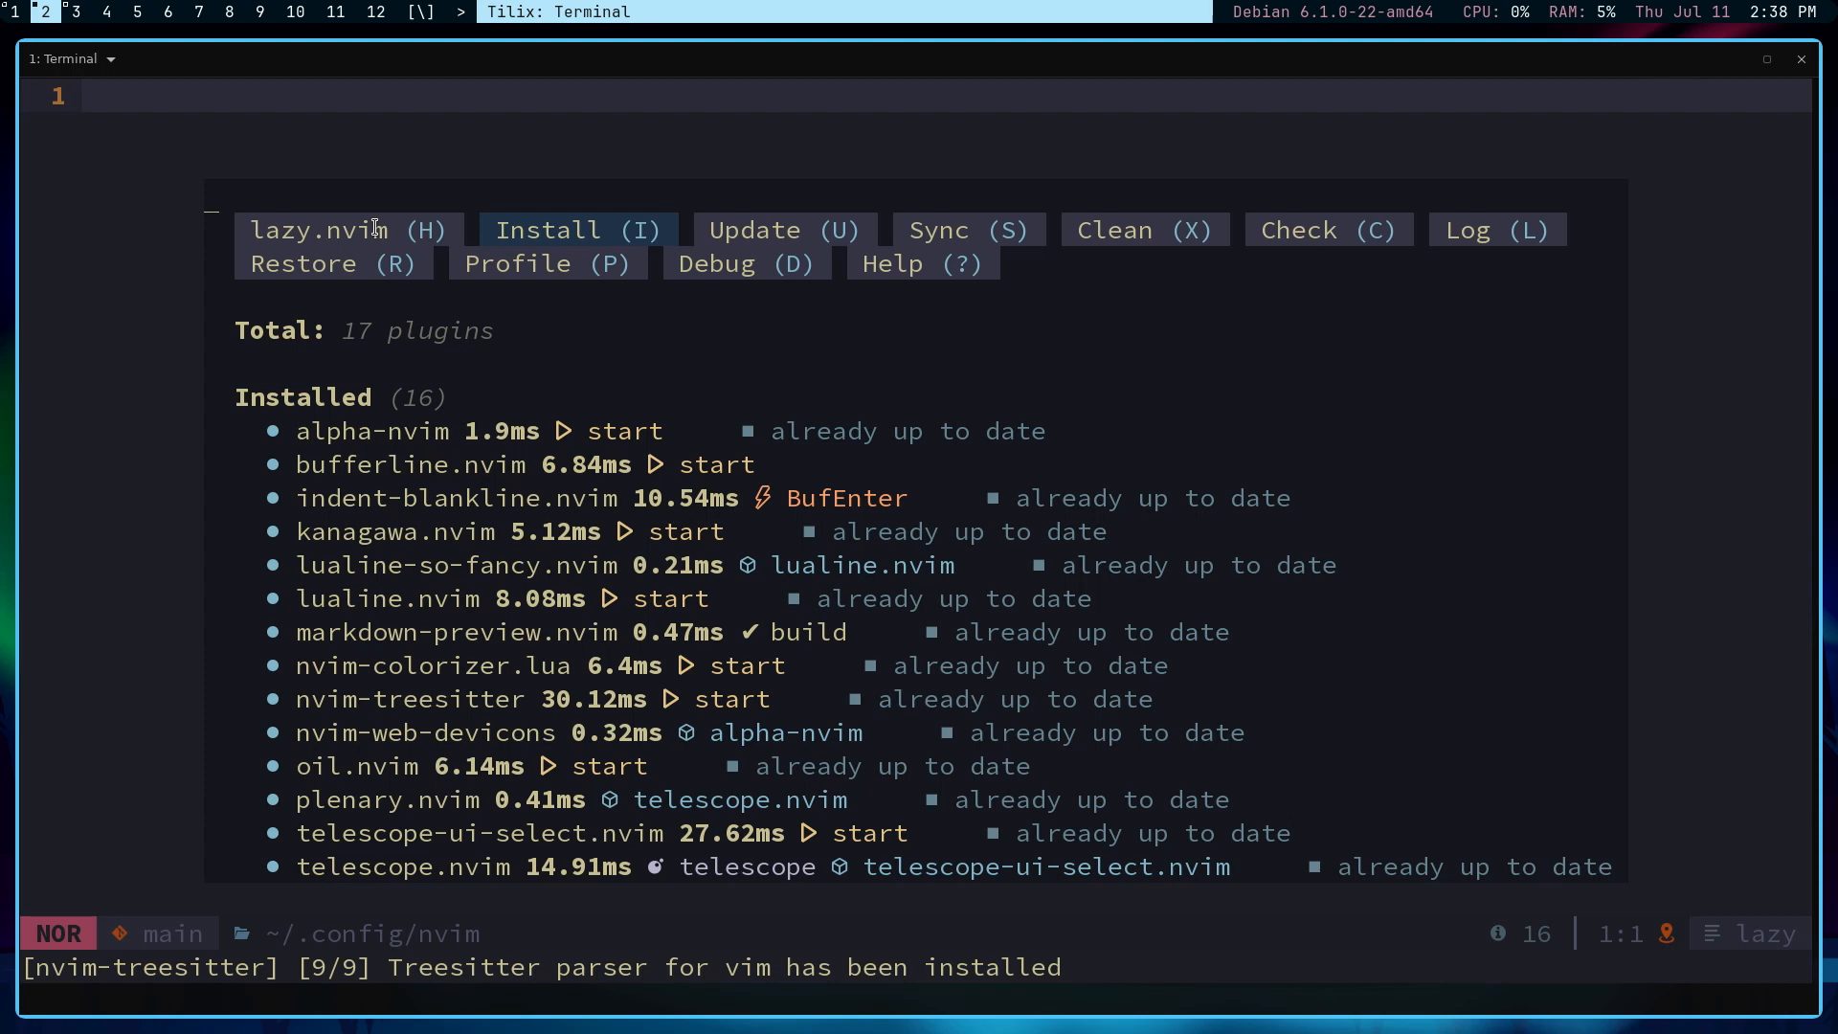
{"action": "type", "text": ":q"}
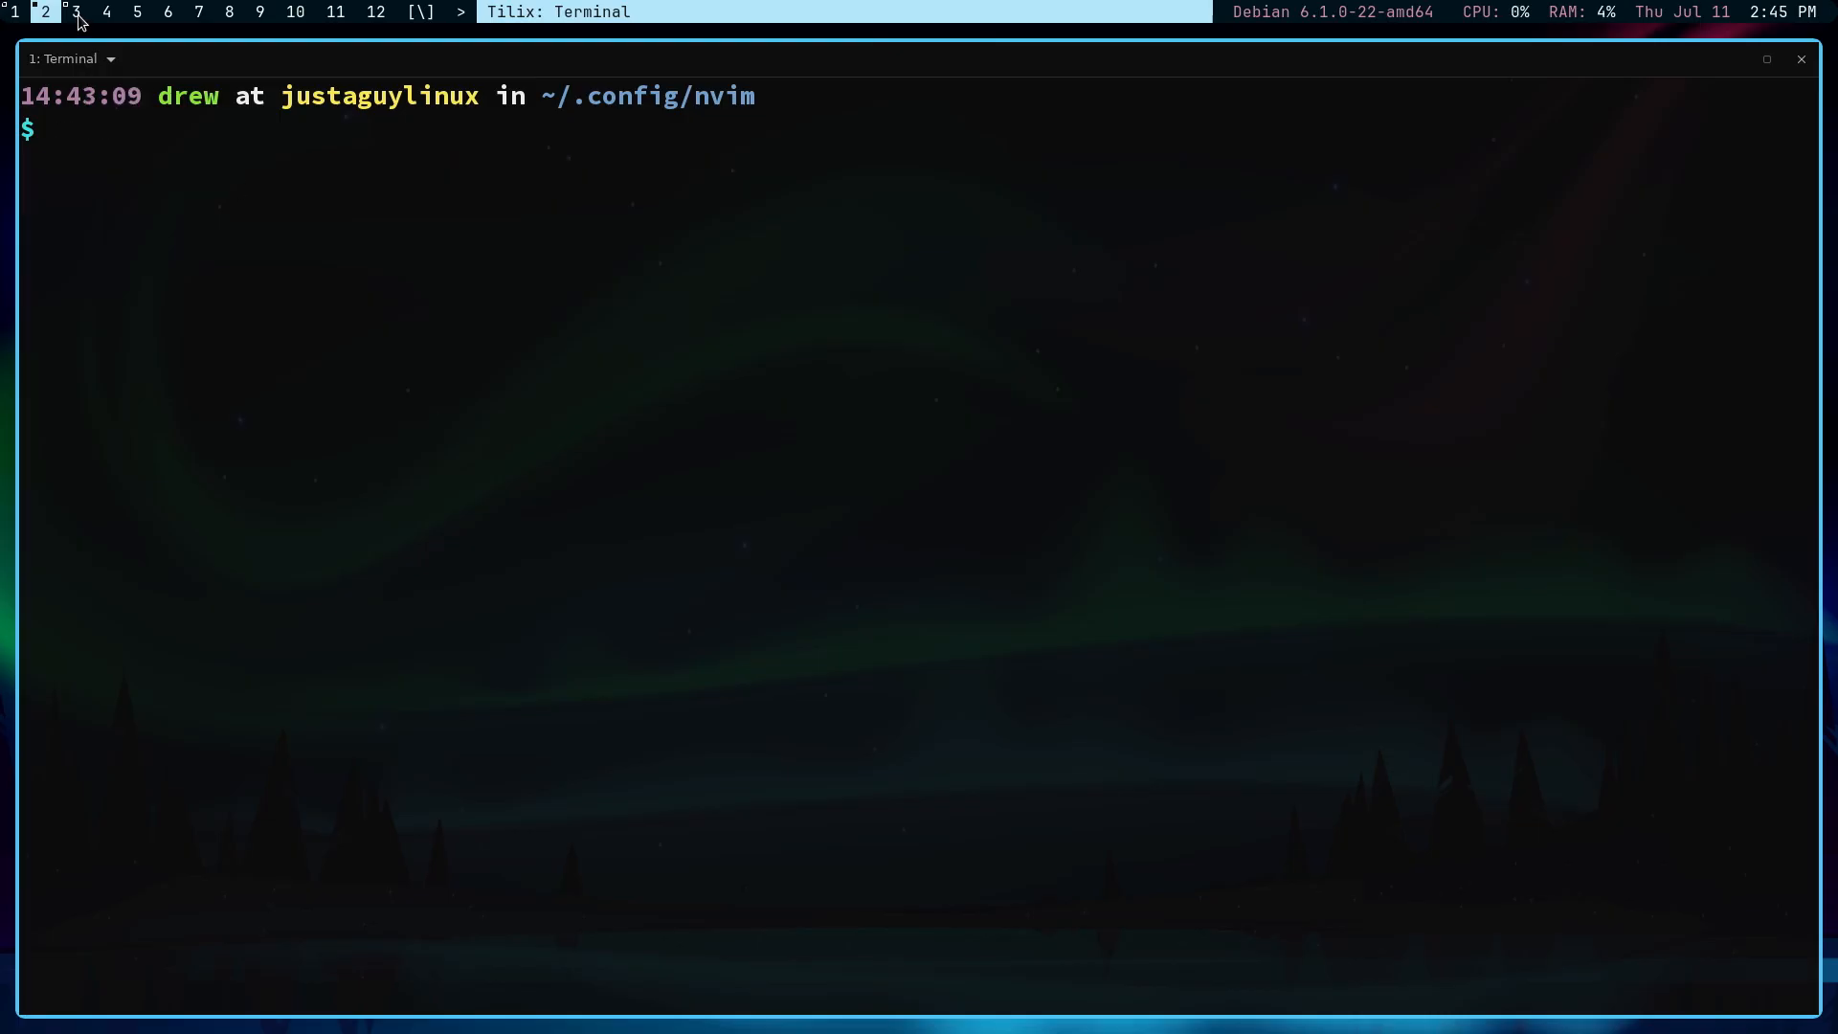
Step: Switch to Thunar and navigate up to the nvim config, then into its lua folder
{"action": "left_click", "coordinate": [76, 11]}
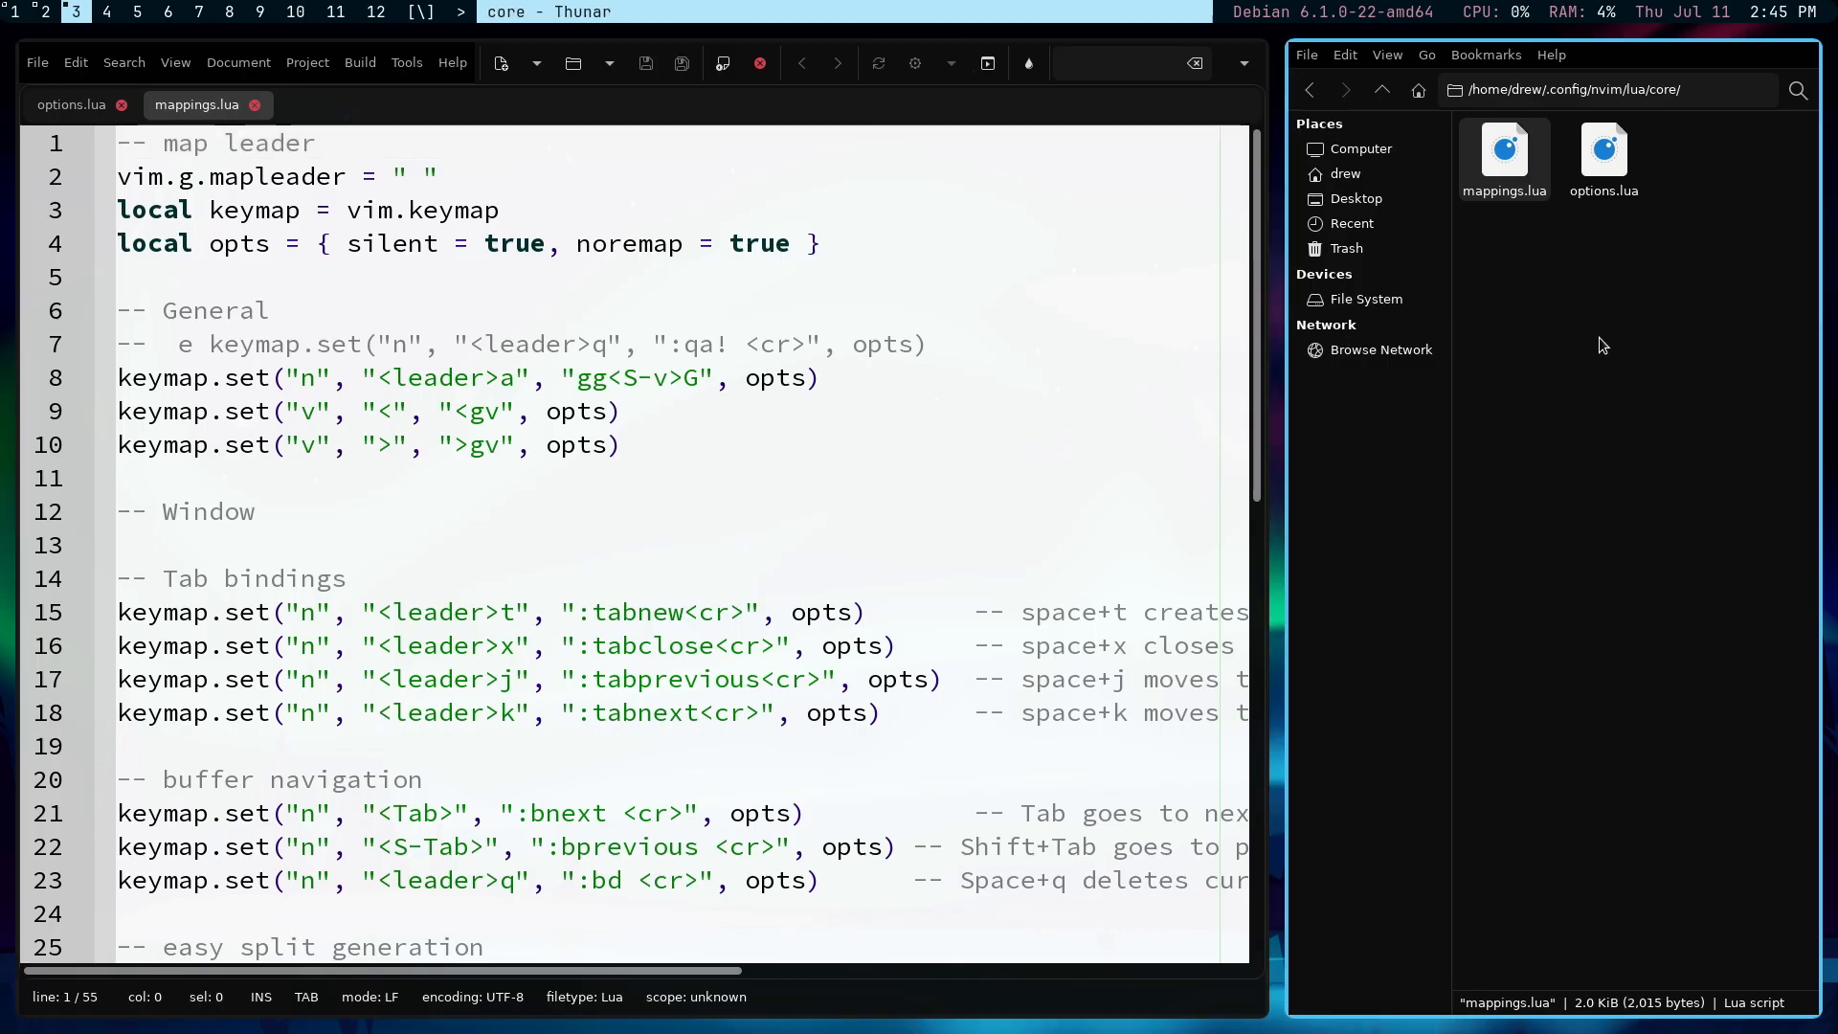
{"action": "mouse_move", "coordinate": [1453, 163]}
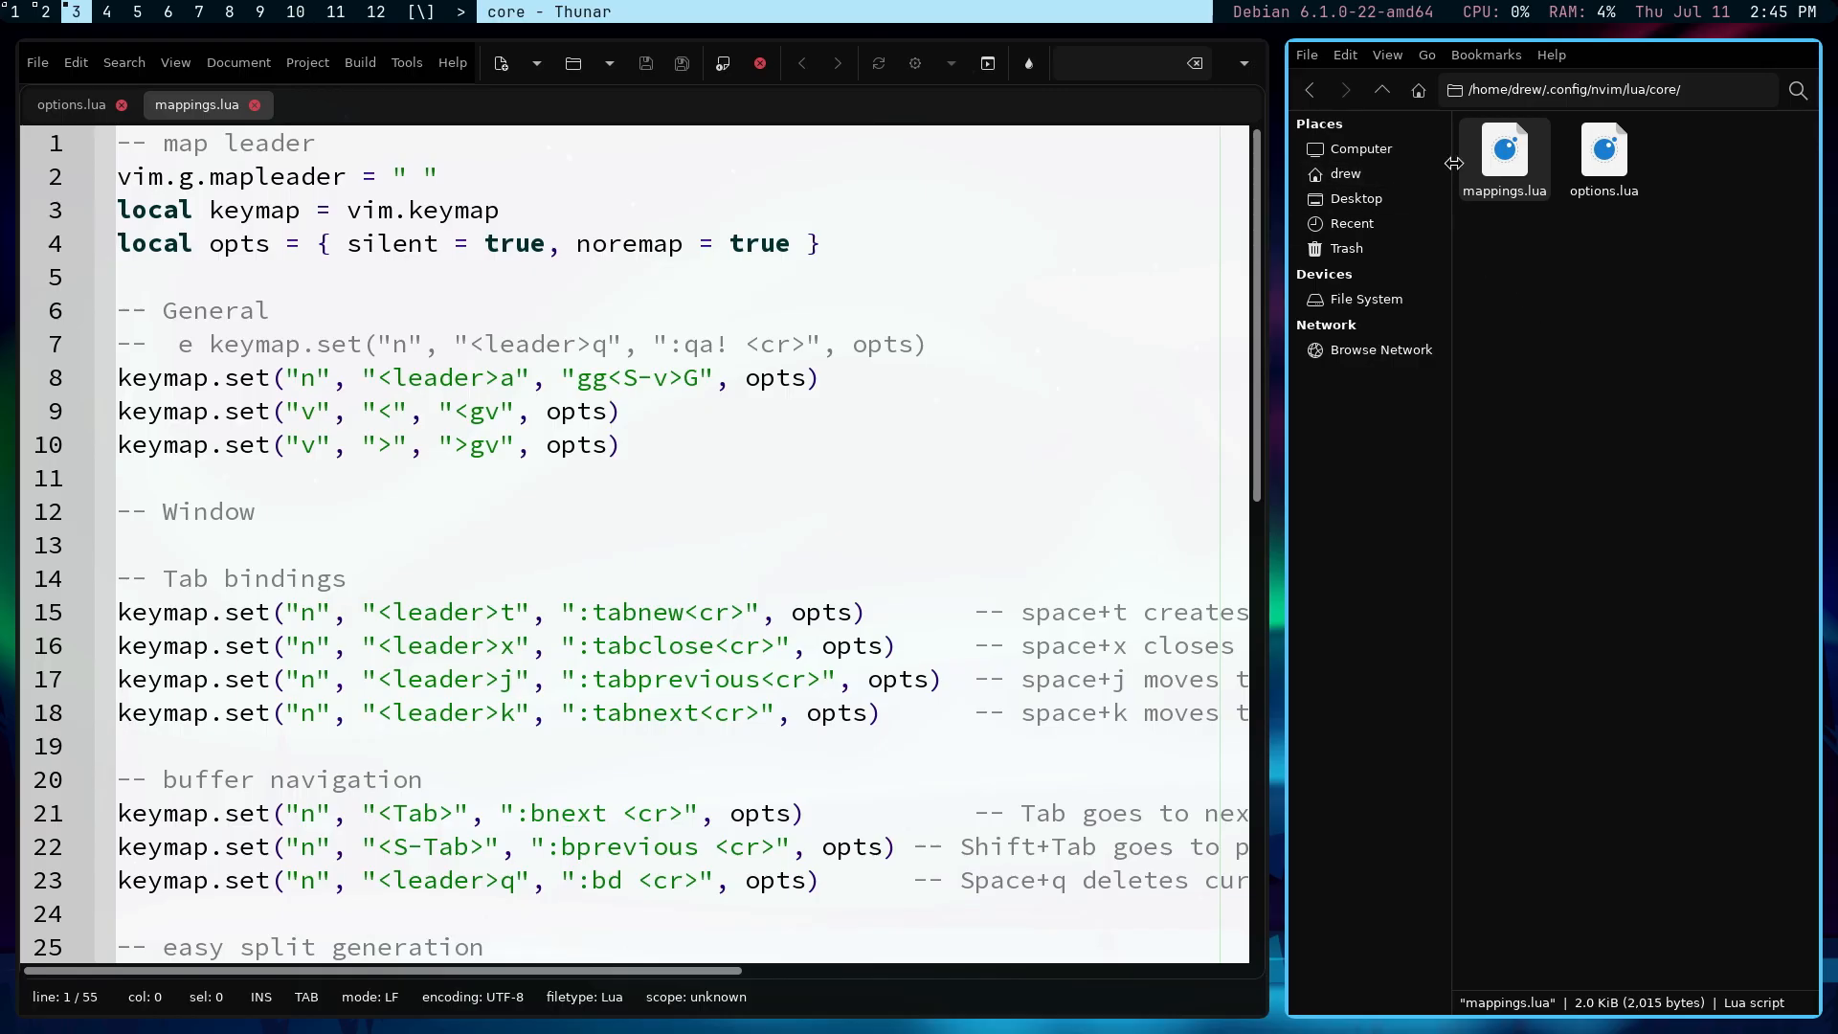
{"action": "left_click", "coordinate": [1381, 89]}
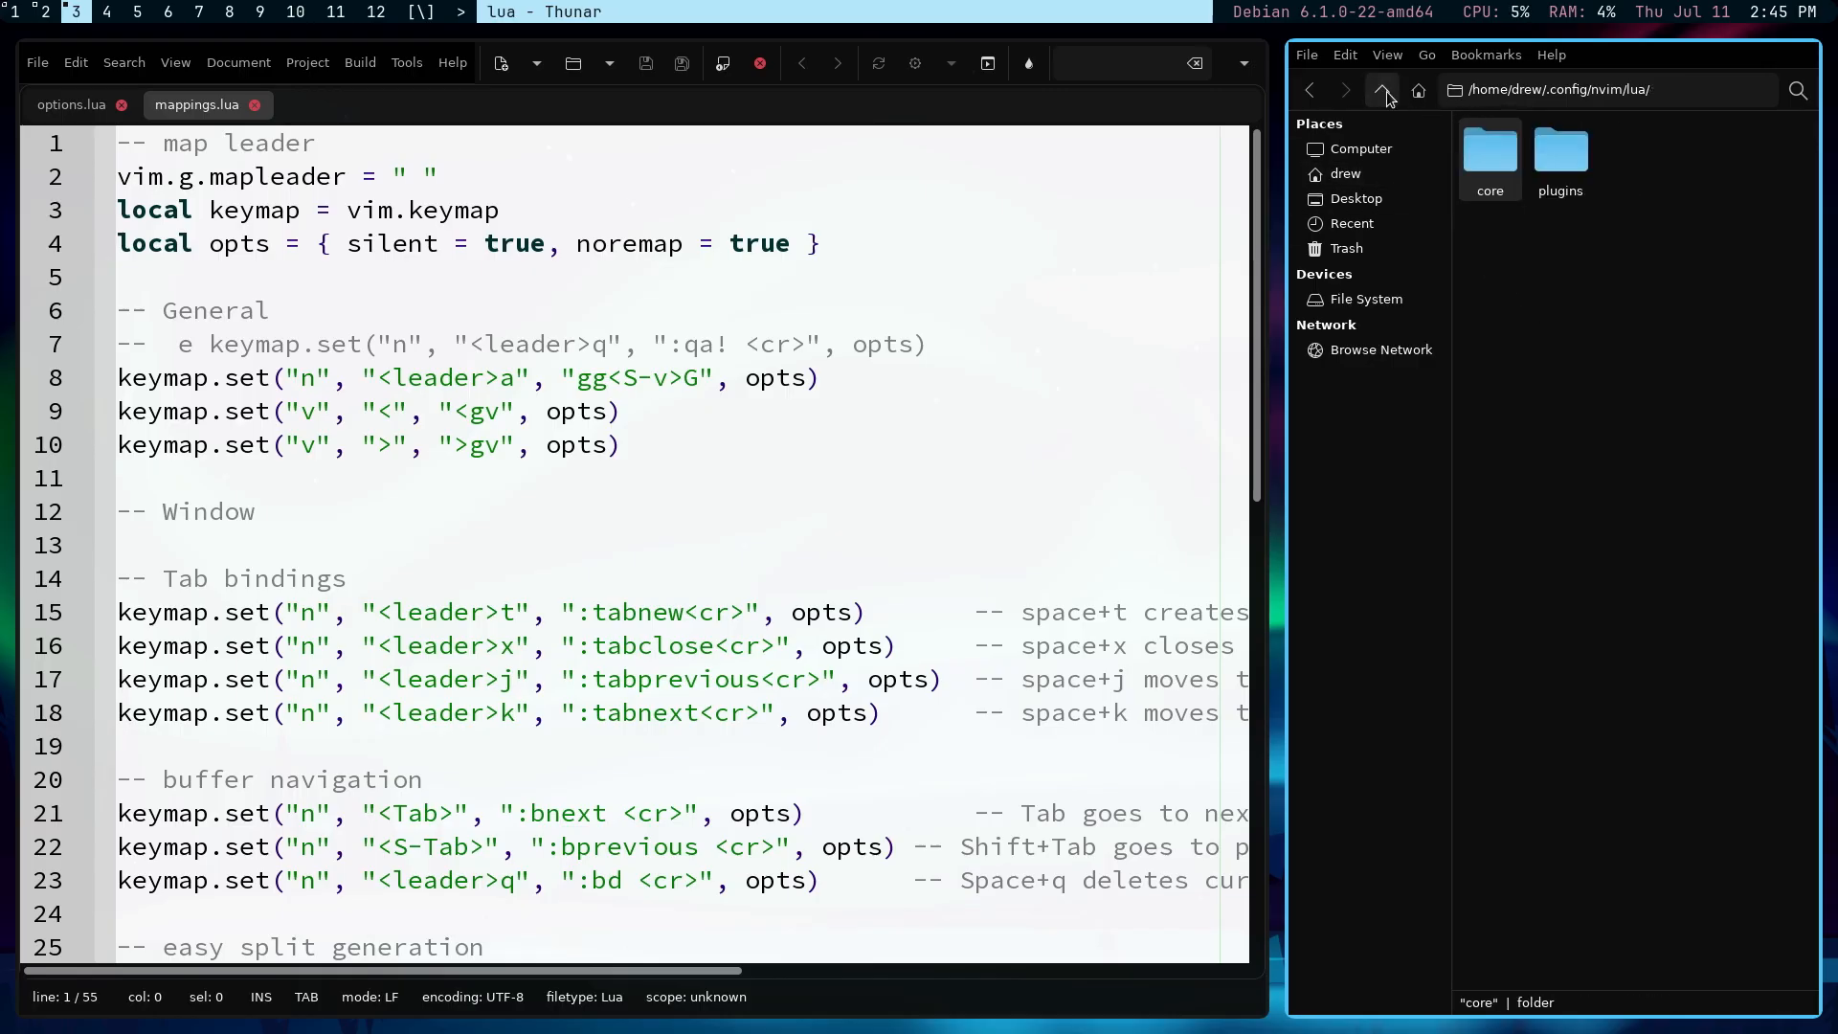
{"action": "left_click", "coordinate": [1382, 89]}
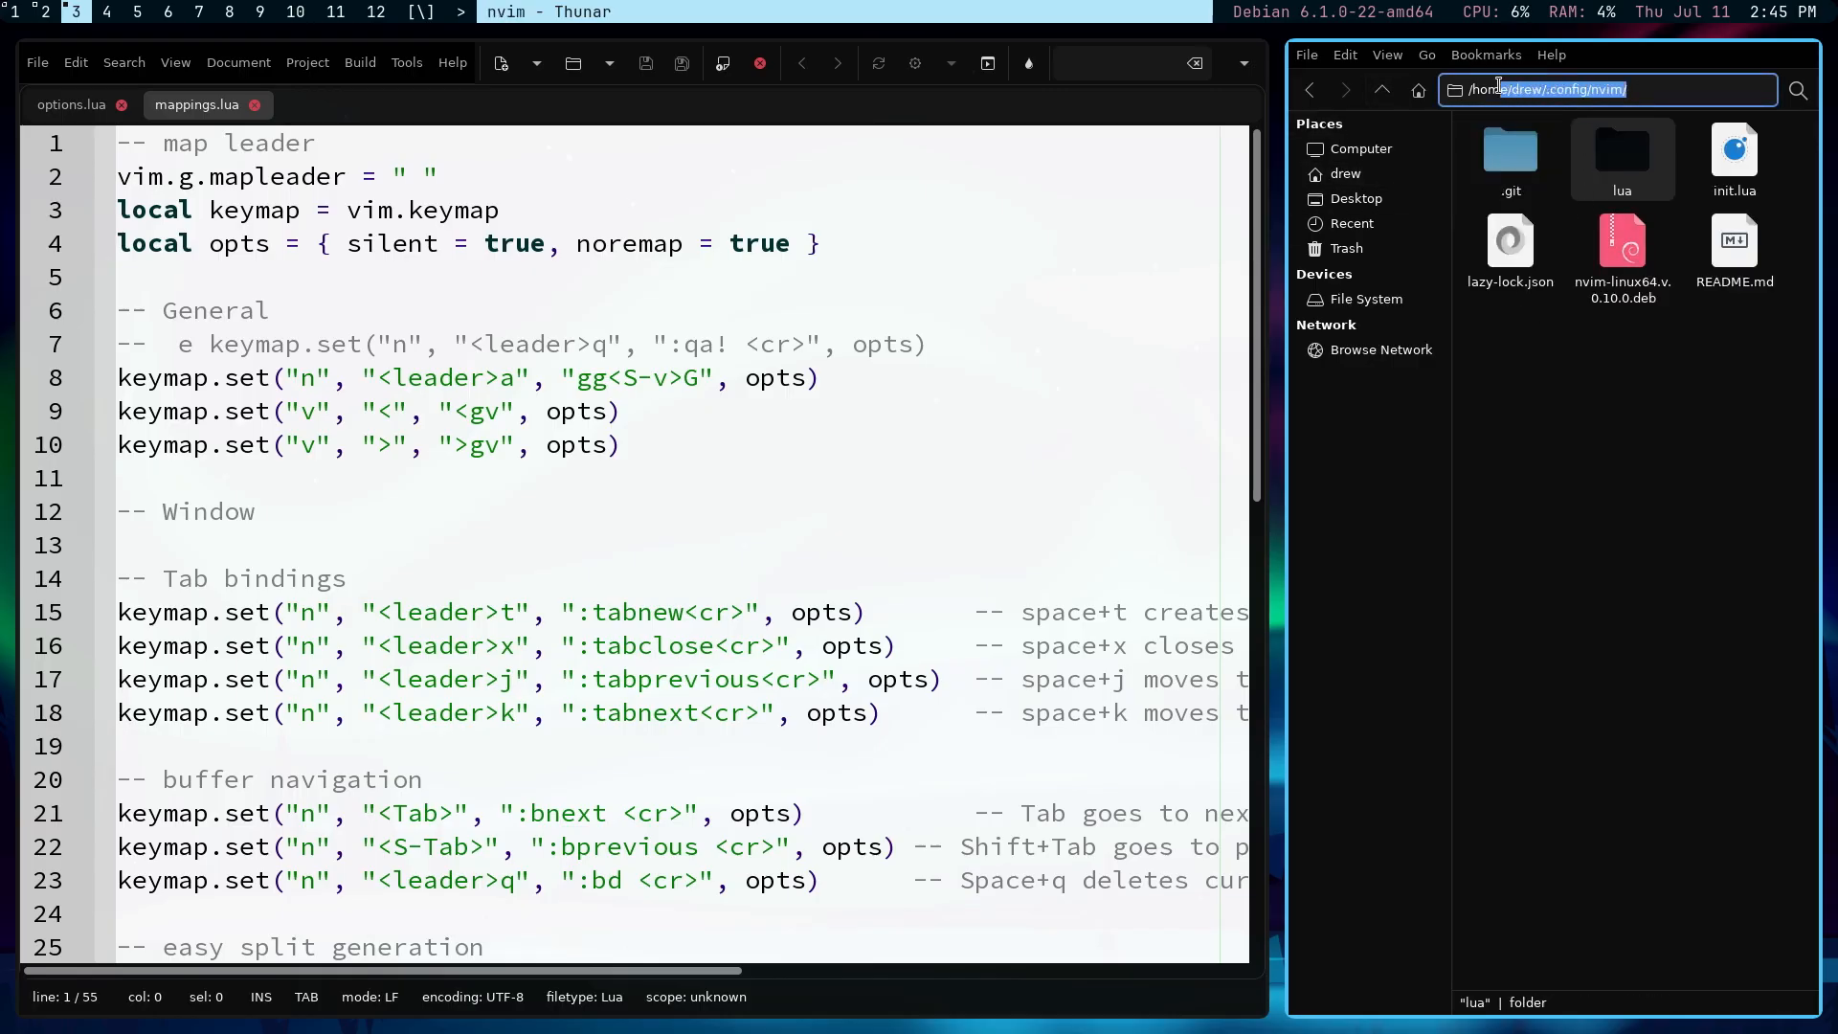
{"action": "double_click", "coordinate": [1622, 158]}
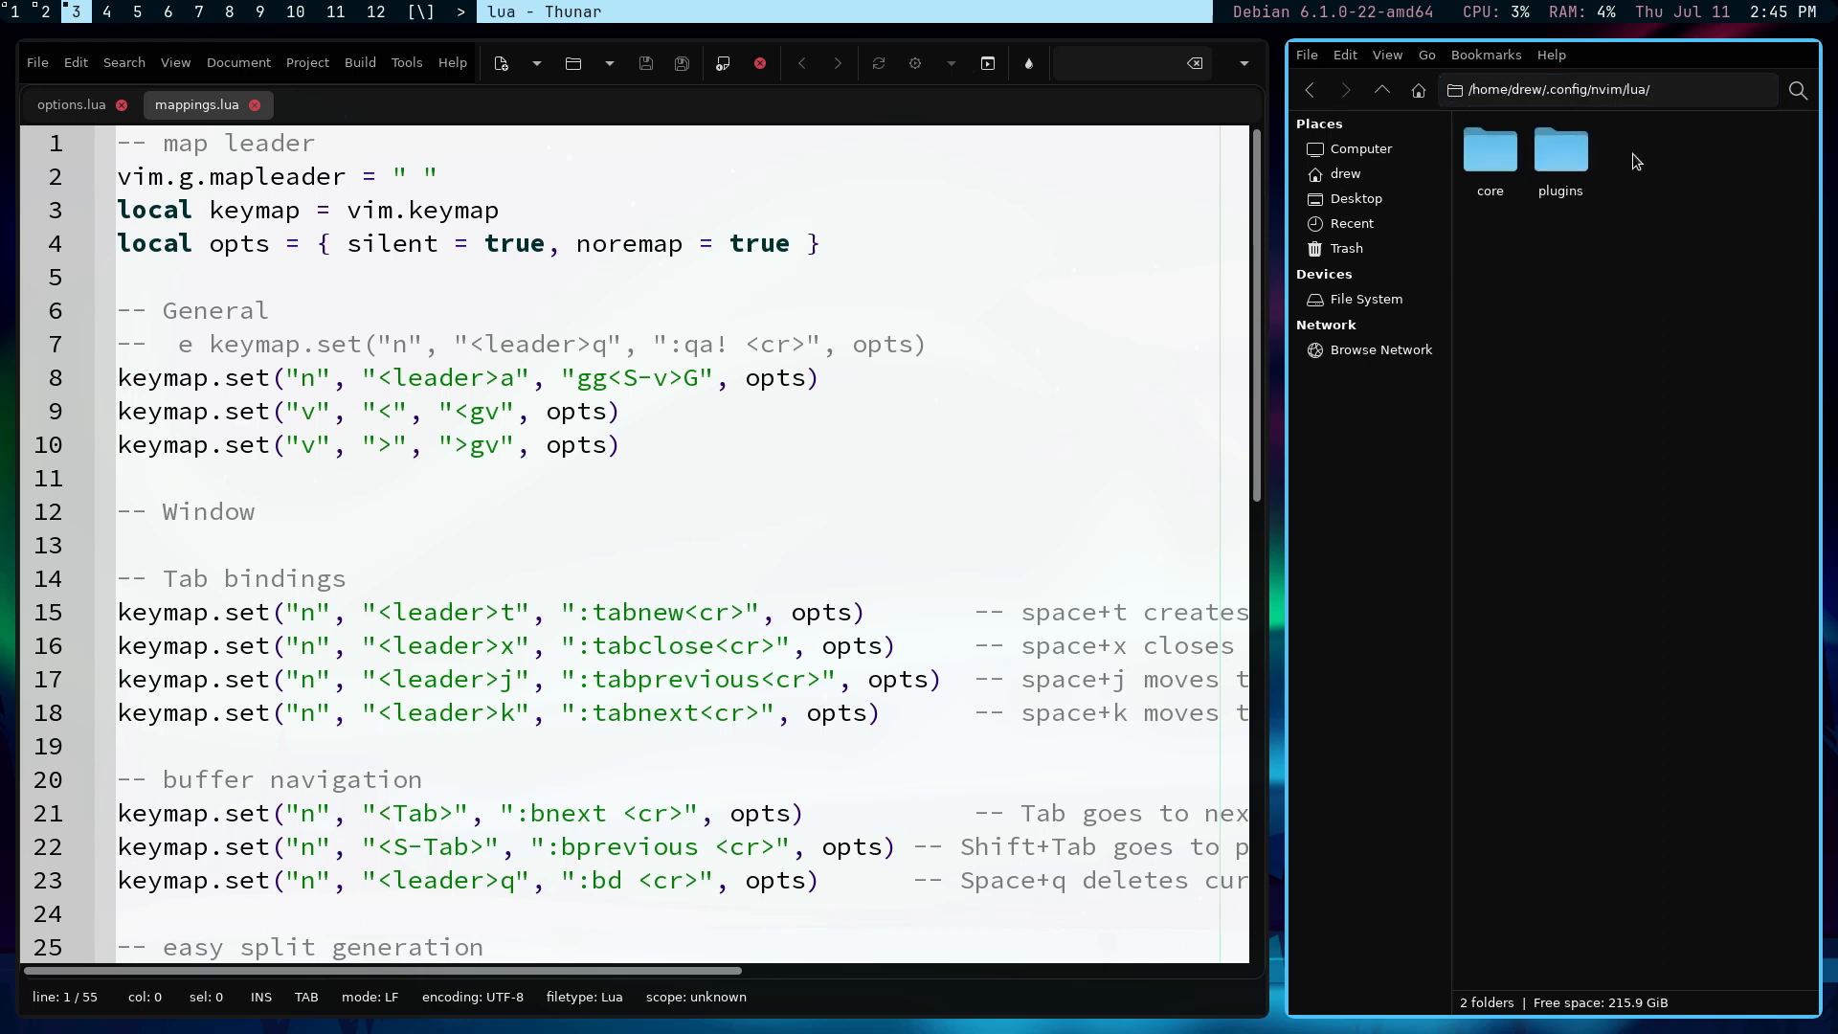
{"action": "left_click", "coordinate": [1560, 153]}
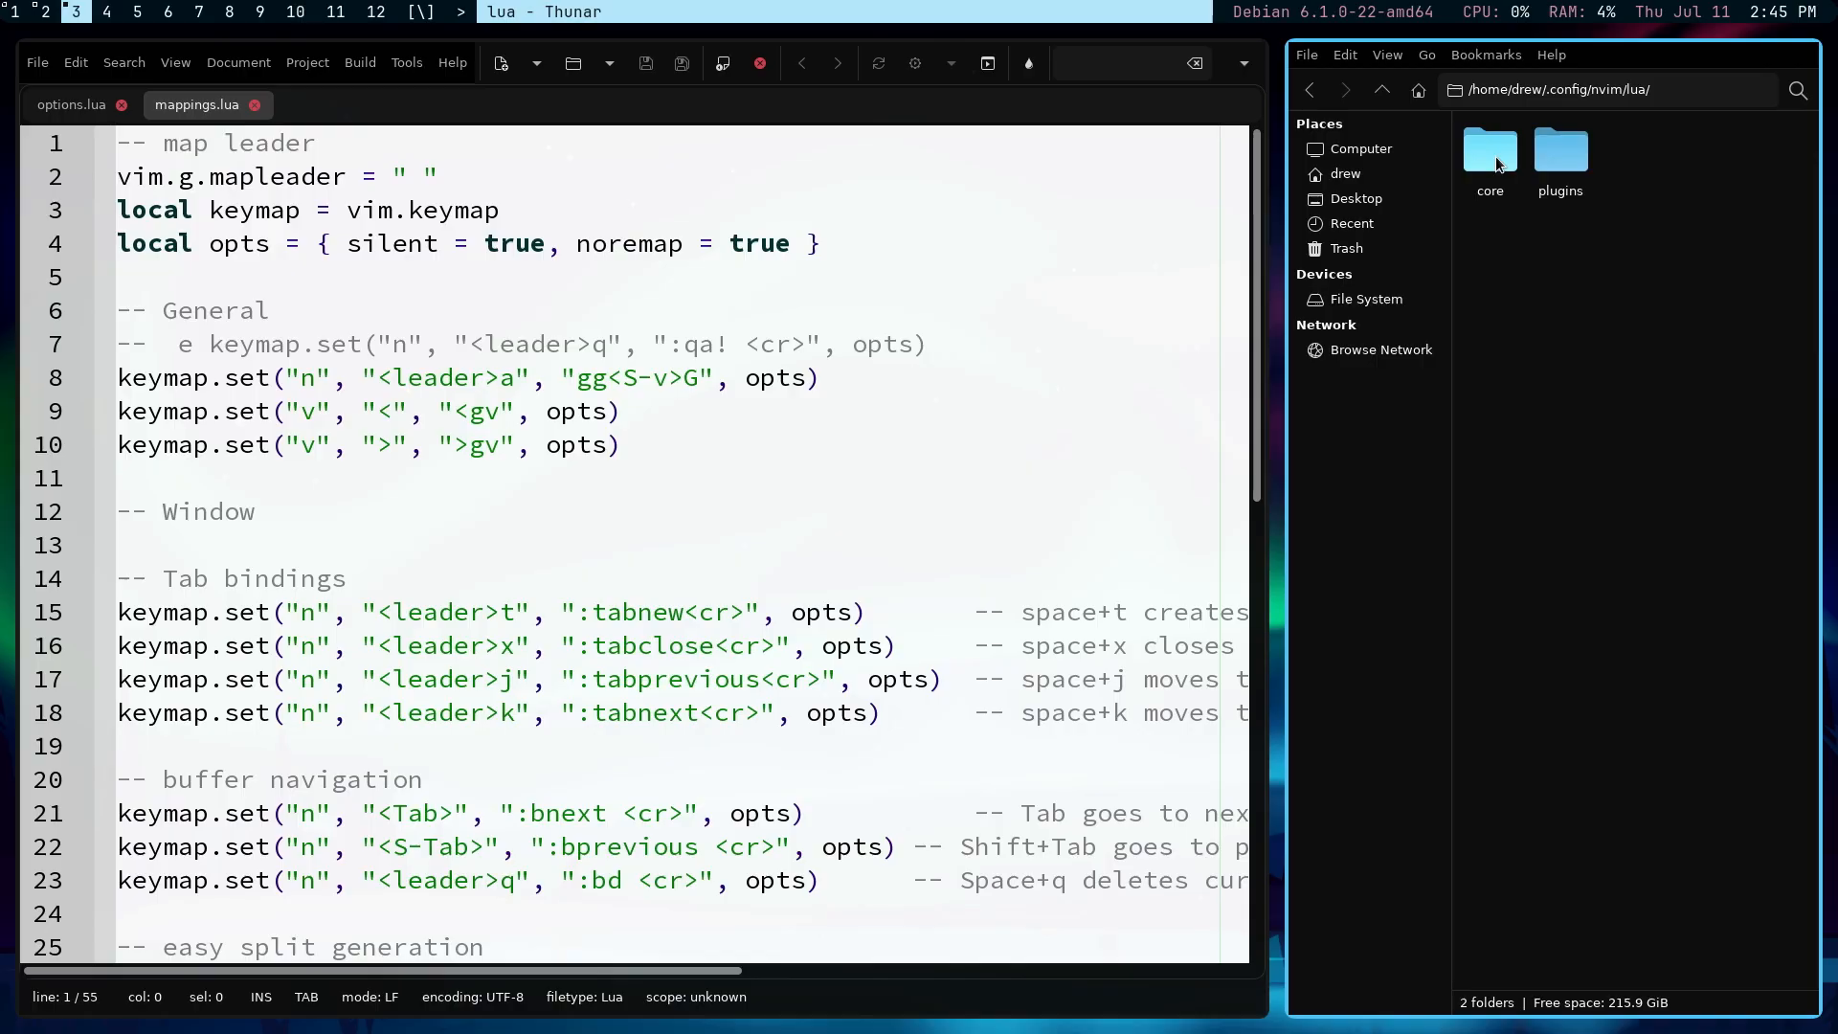
Step: Look through the 12 plugin files, then open core with mappings.lua and options.lua
{"action": "double_click", "coordinate": [1561, 149]}
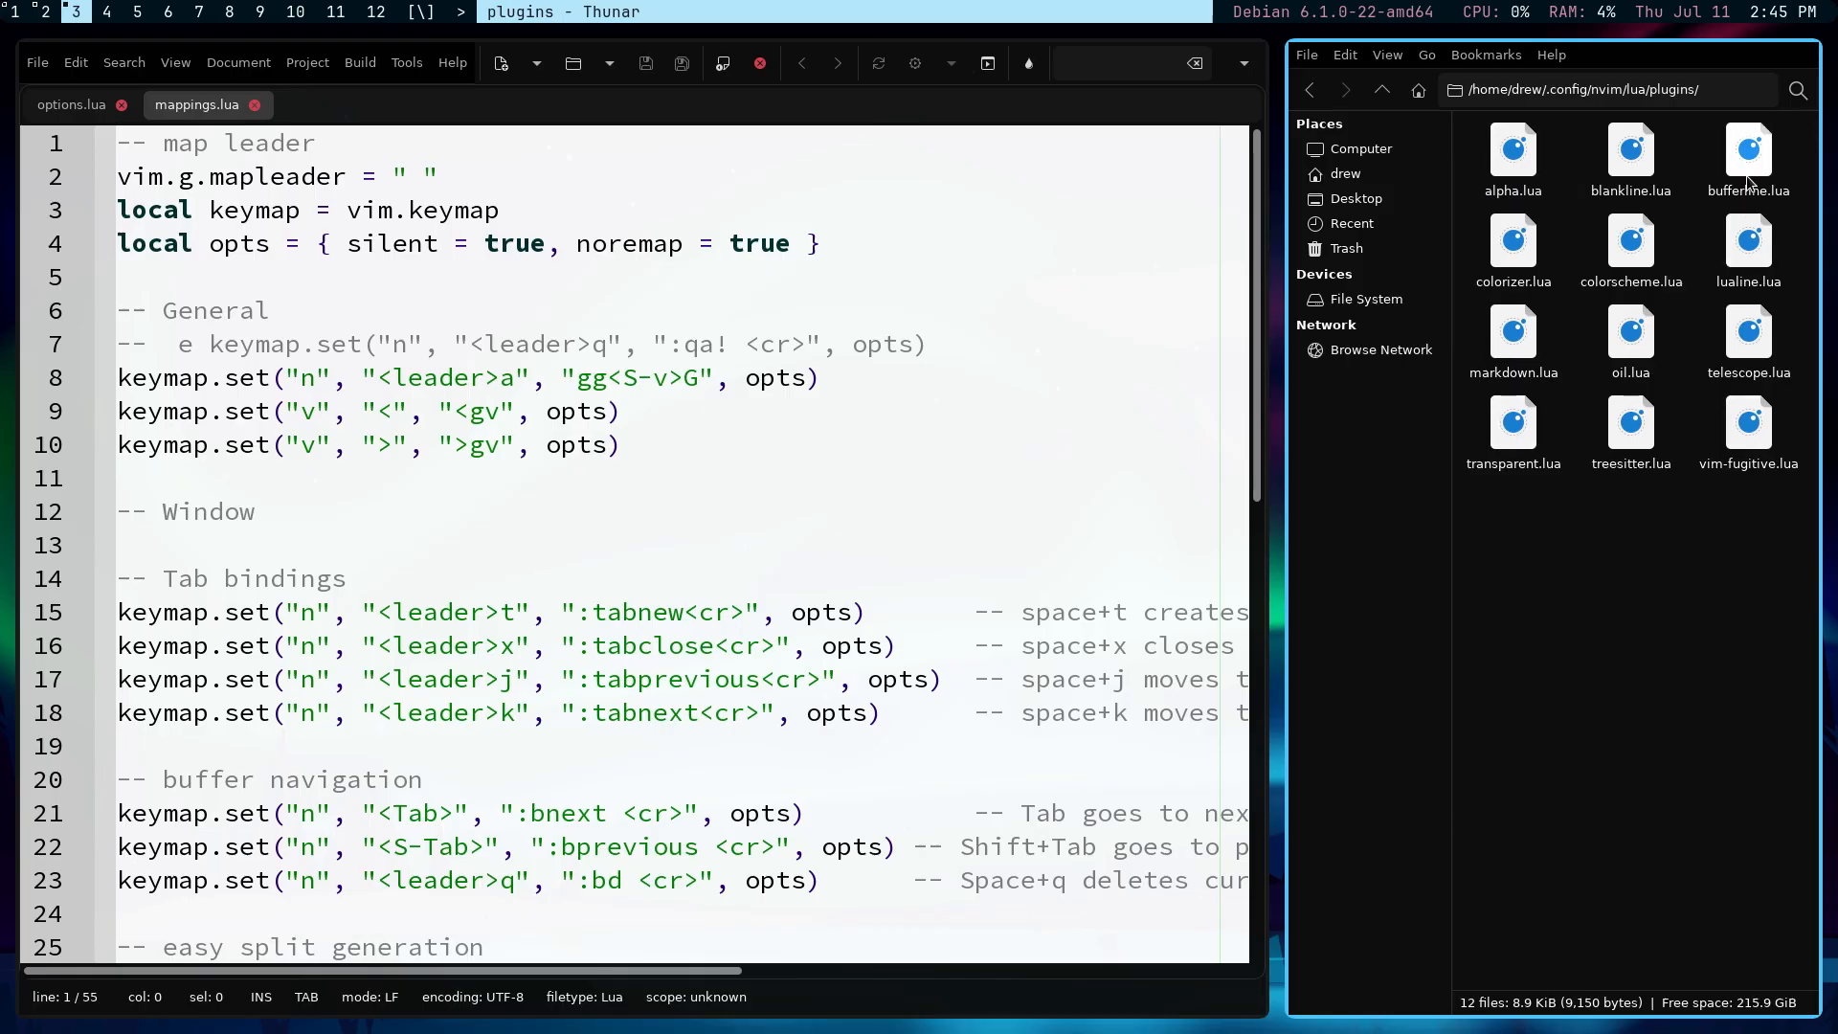
{"action": "mouse_move", "coordinate": [1381, 90]}
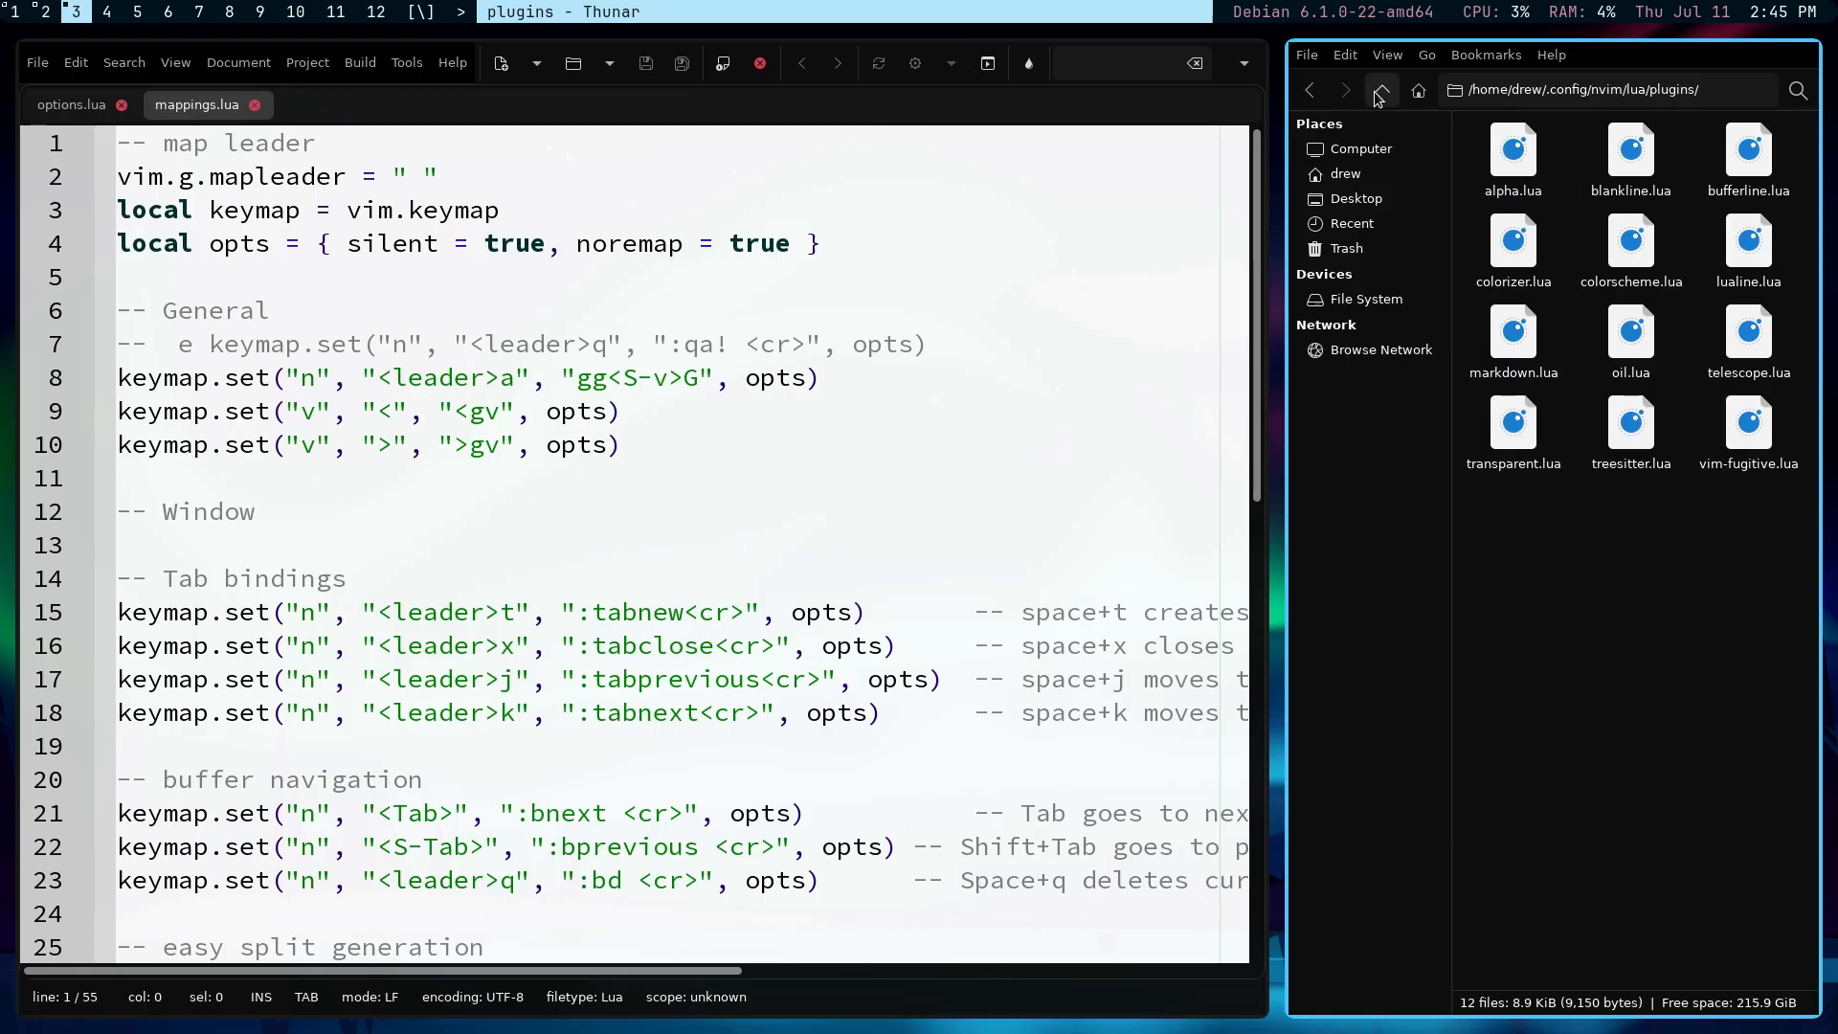
{"action": "mouse_move", "coordinate": [1381, 89]}
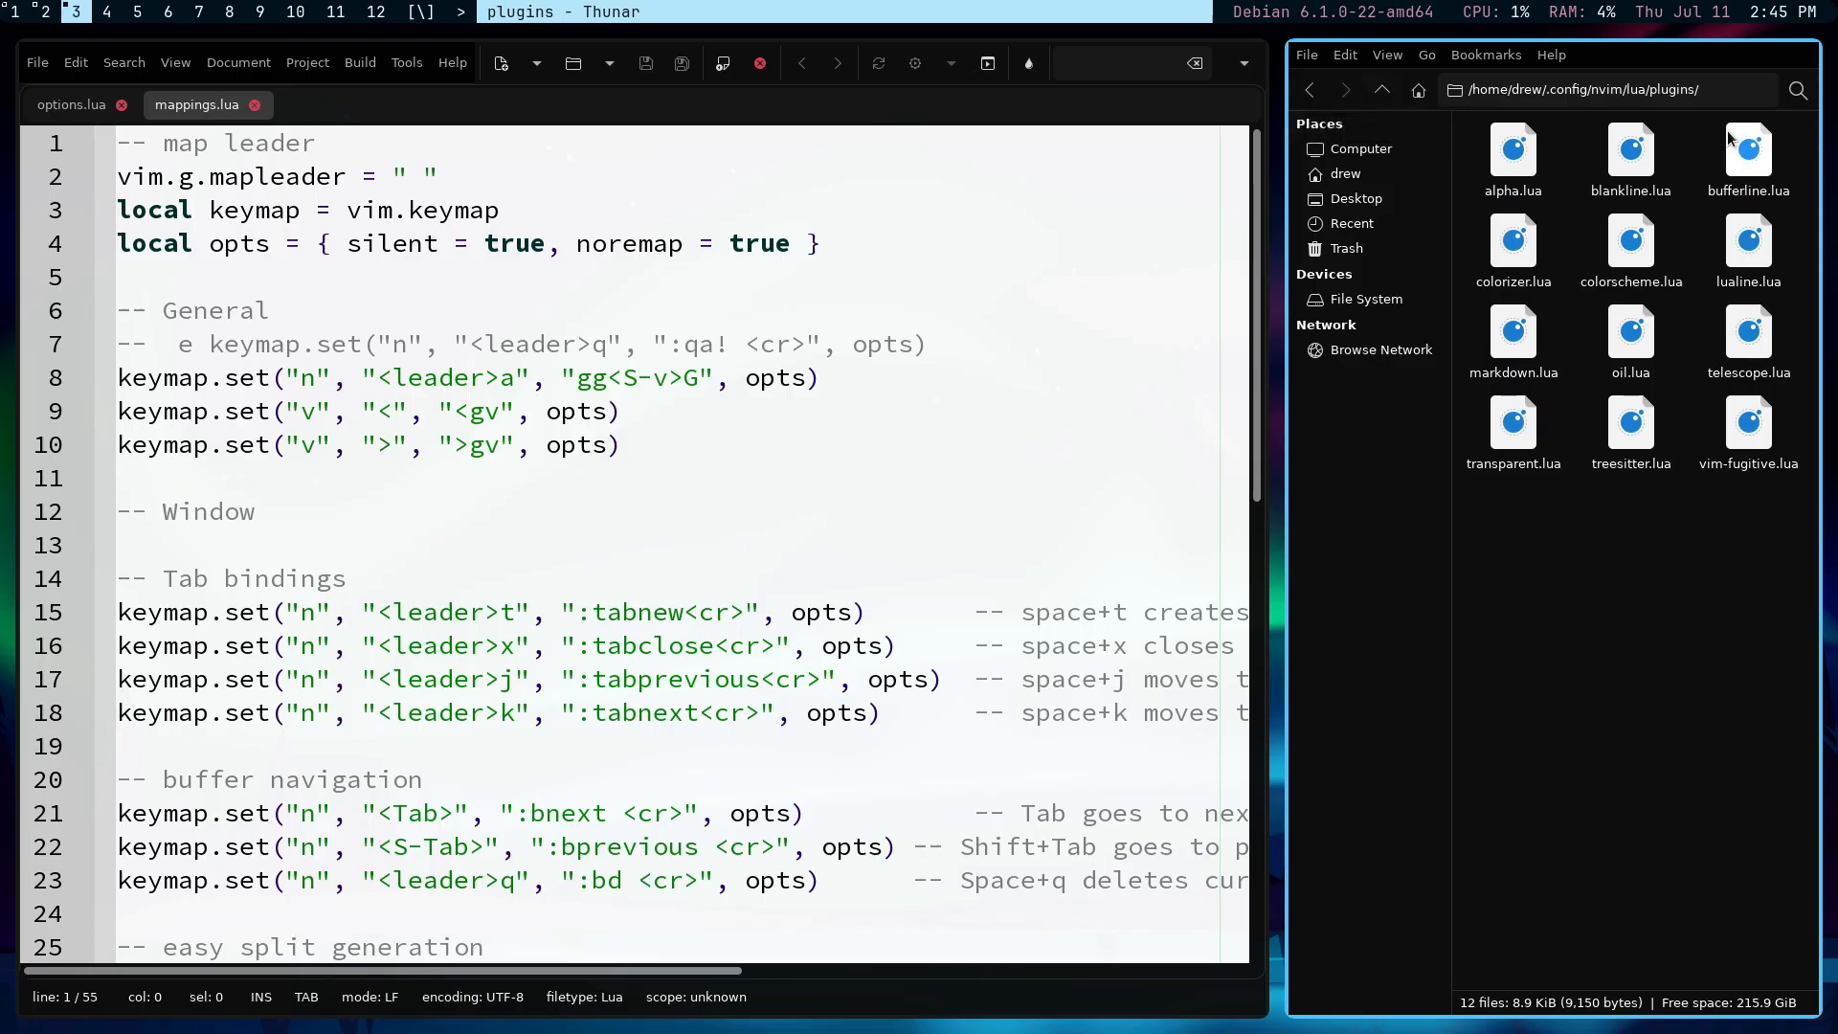
{"action": "mouse_move", "coordinate": [1401, 133]}
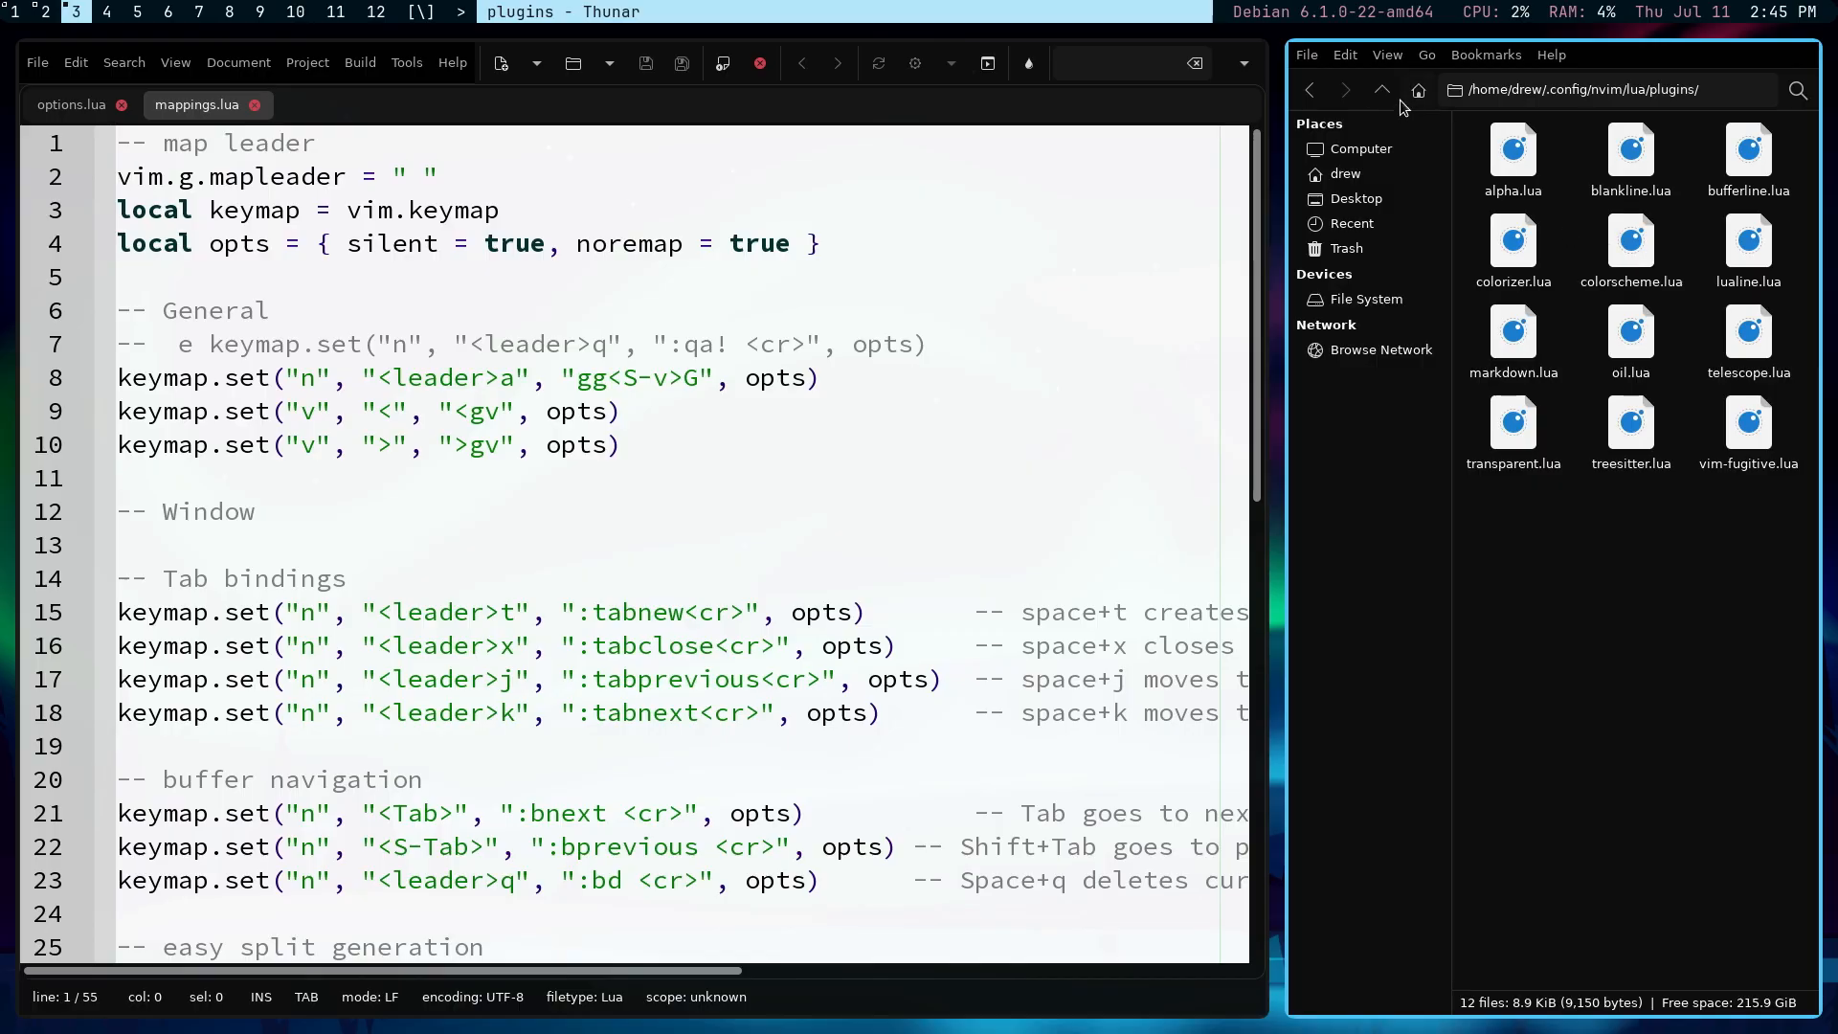
{"action": "left_click", "coordinate": [1382, 90]}
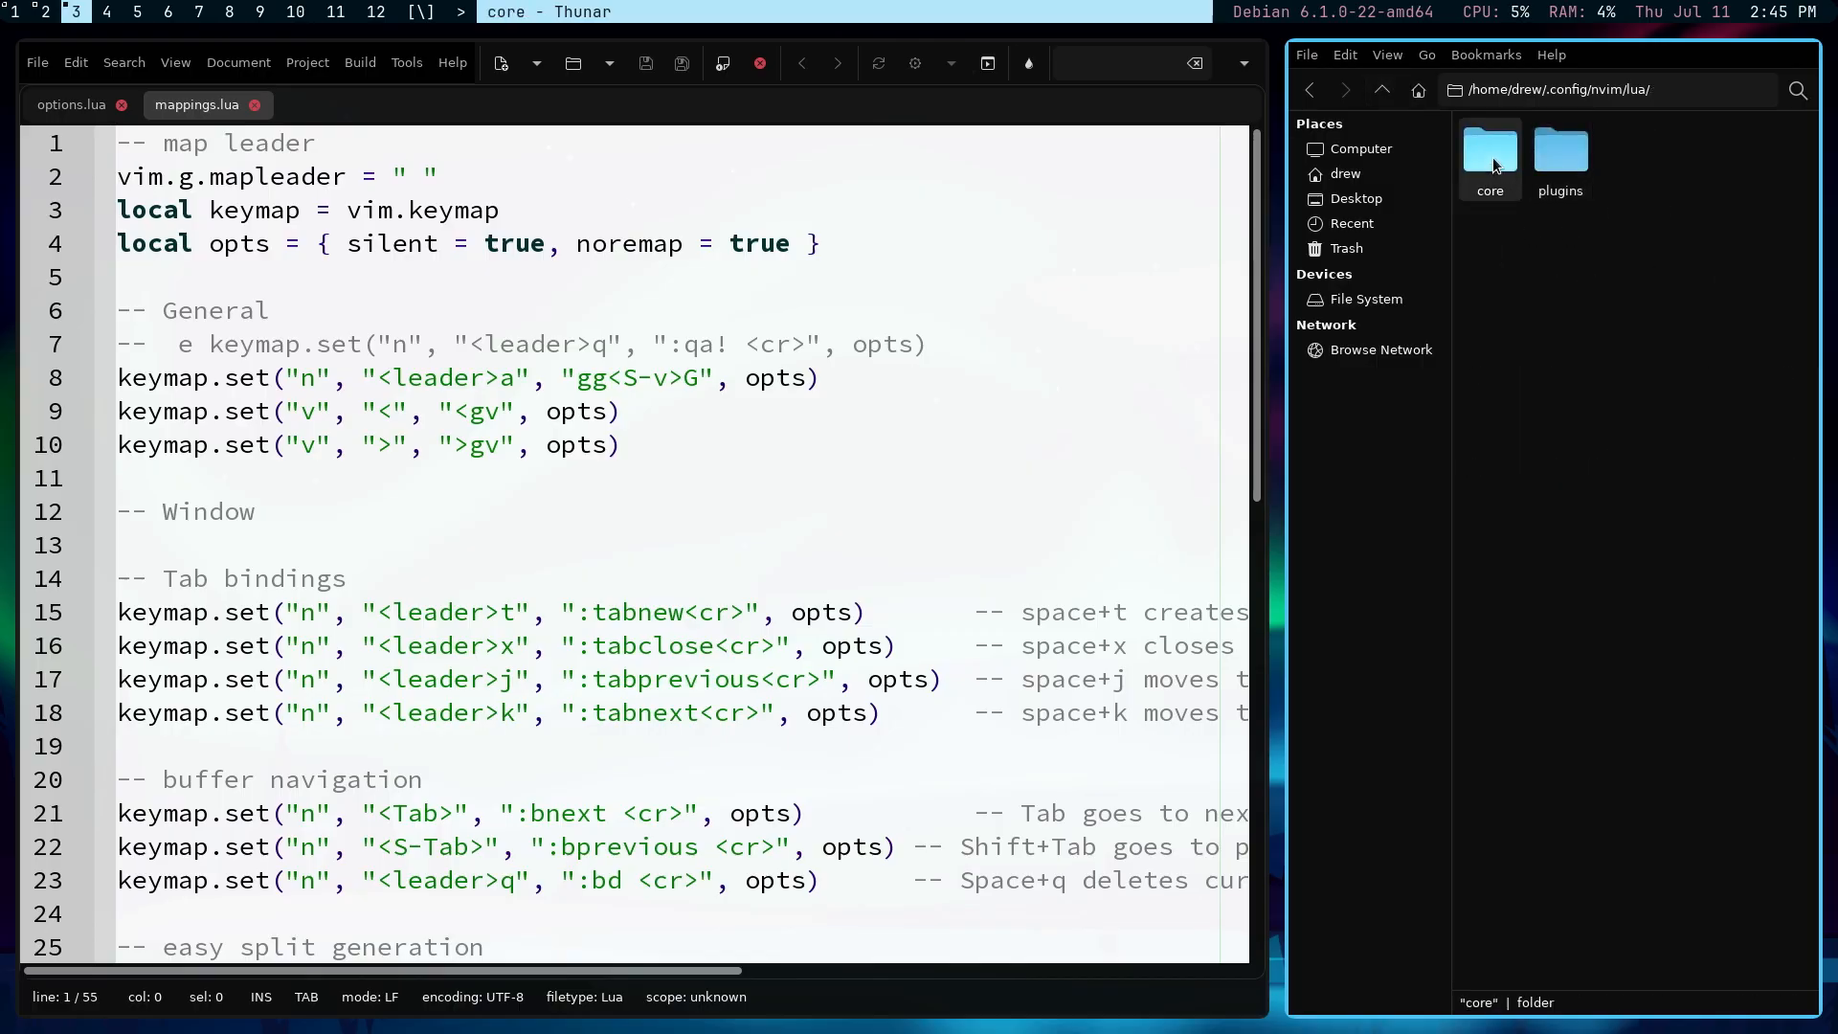
{"action": "double_click", "coordinate": [1489, 152]}
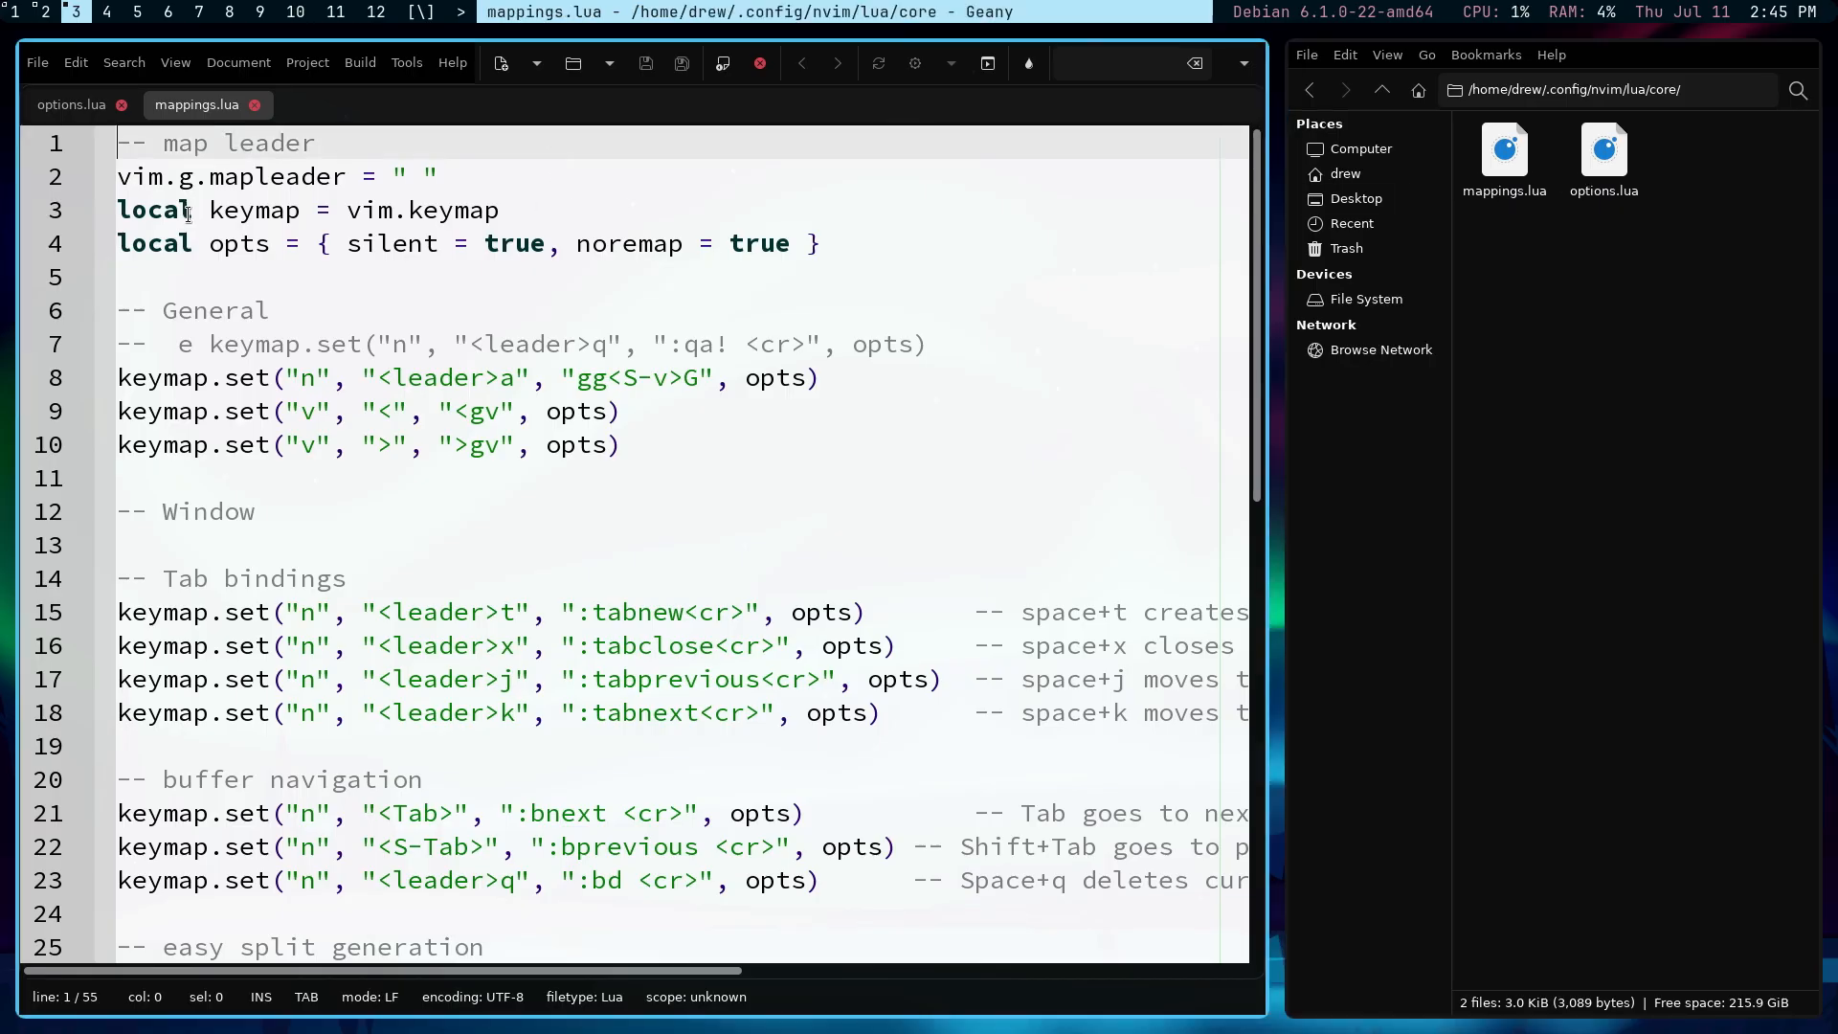
{"action": "left_click", "coordinate": [71, 104]}
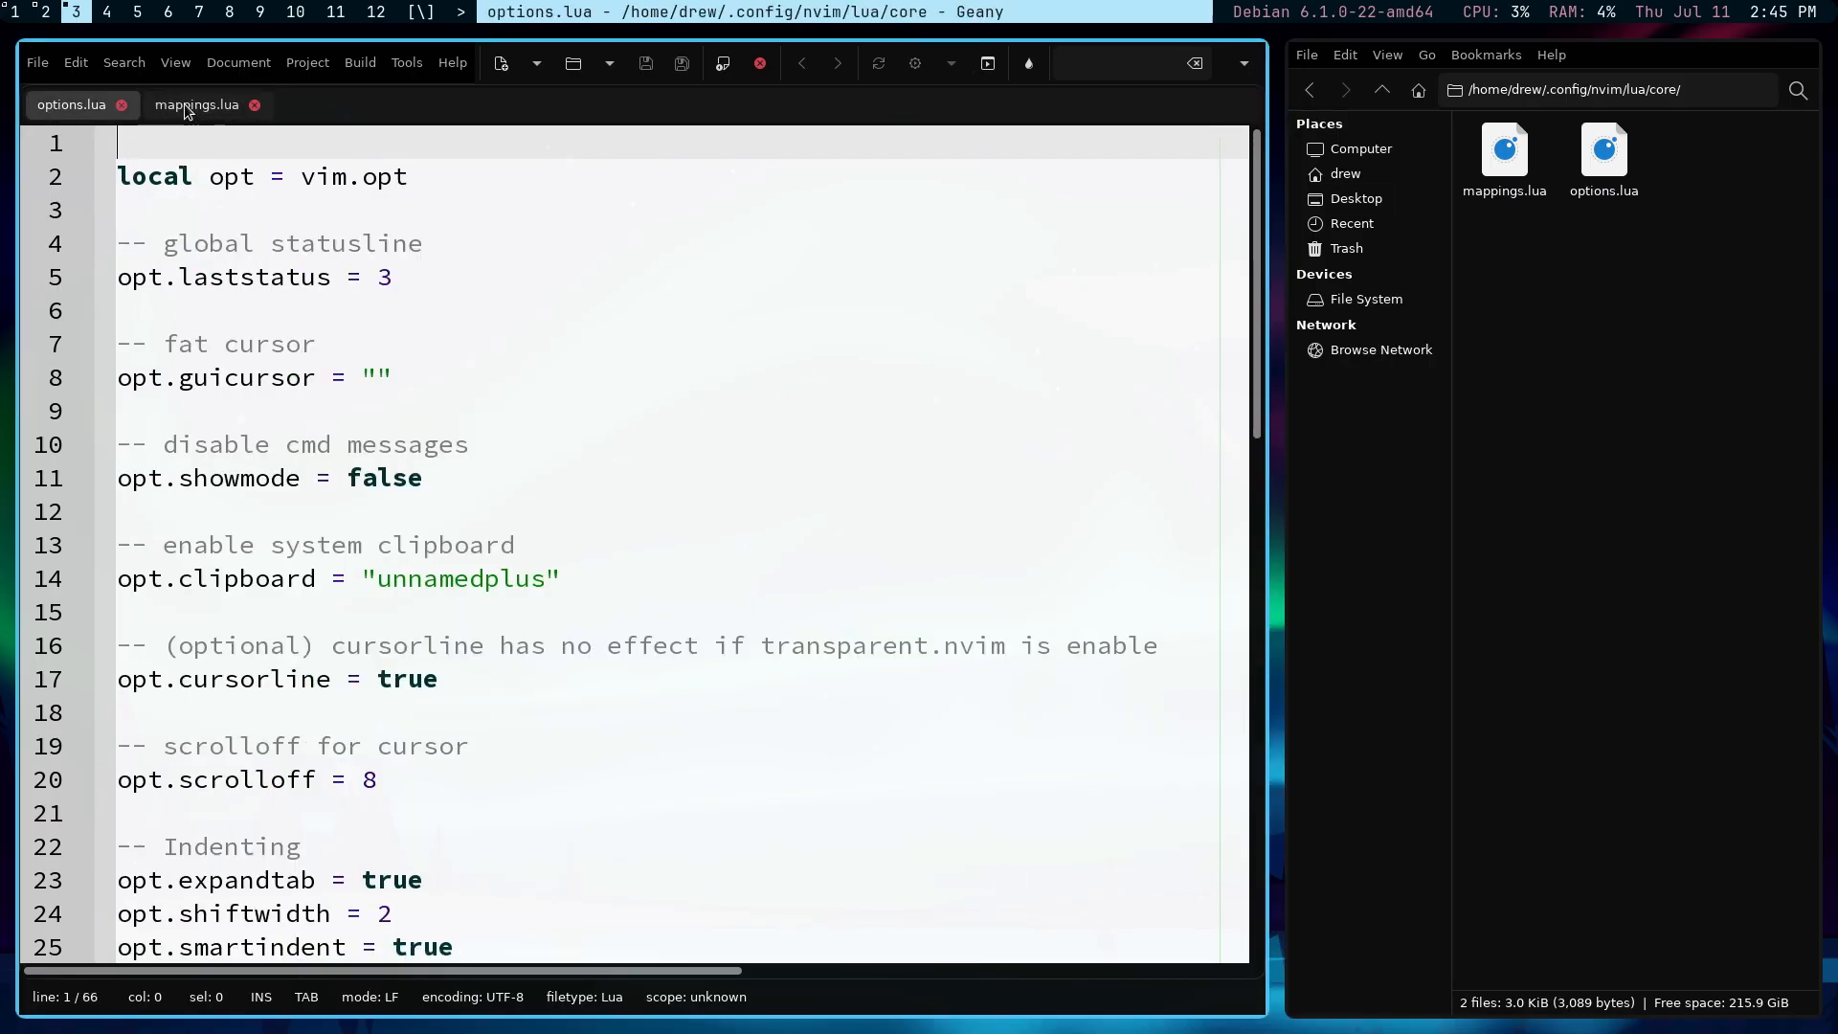
{"action": "left_click", "coordinate": [196, 105]}
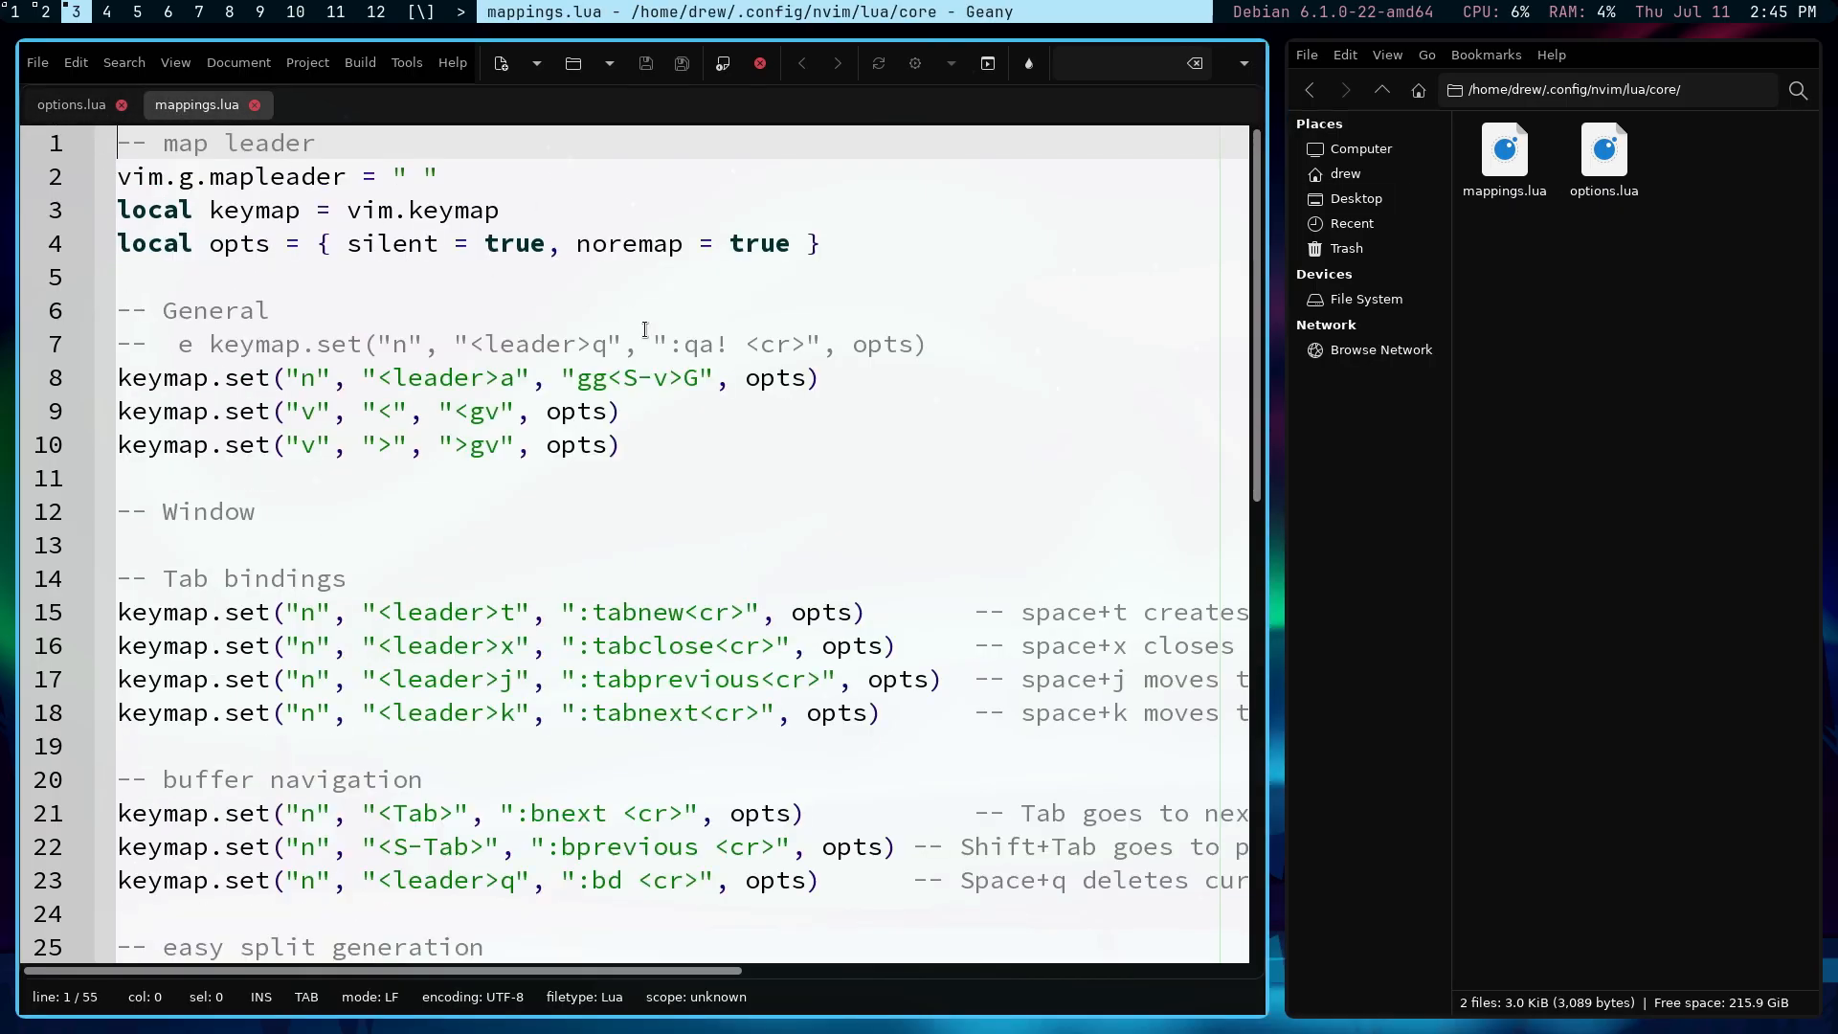
{"action": "mouse_move", "coordinate": [676, 465]}
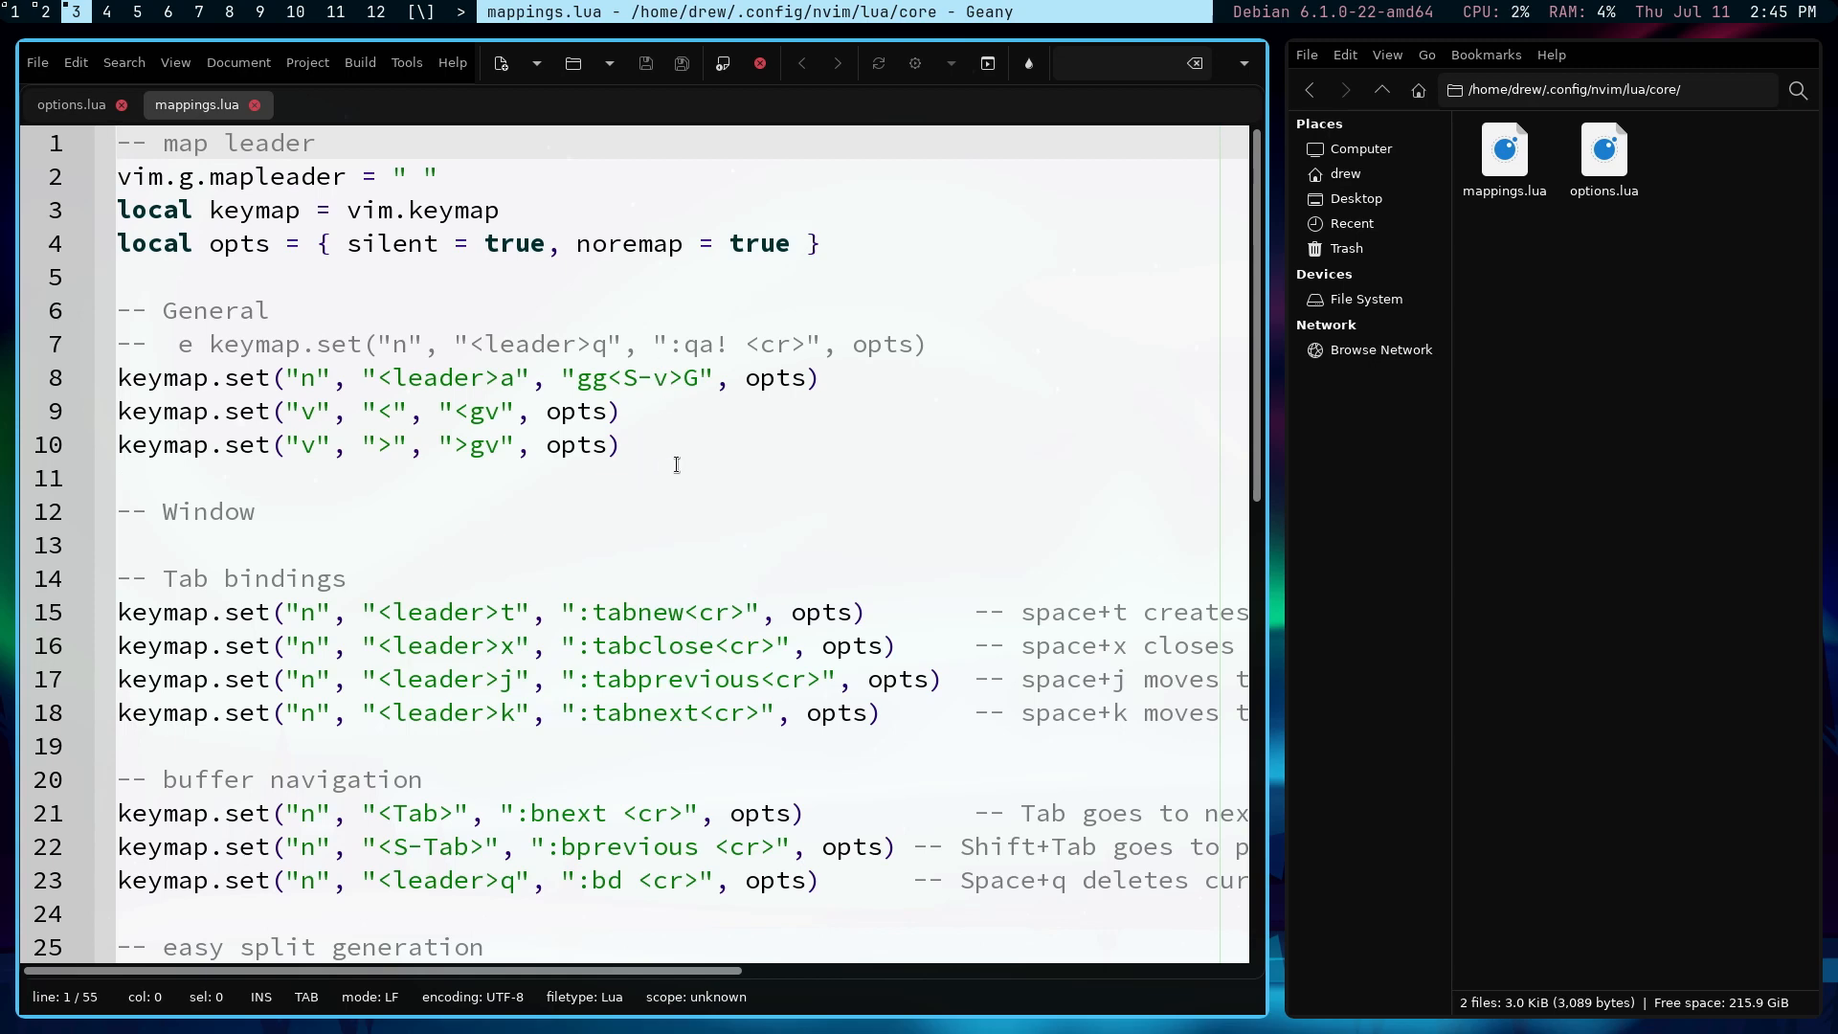
{"action": "scroll", "scroll_direction": "down", "scroll_amount": 3}
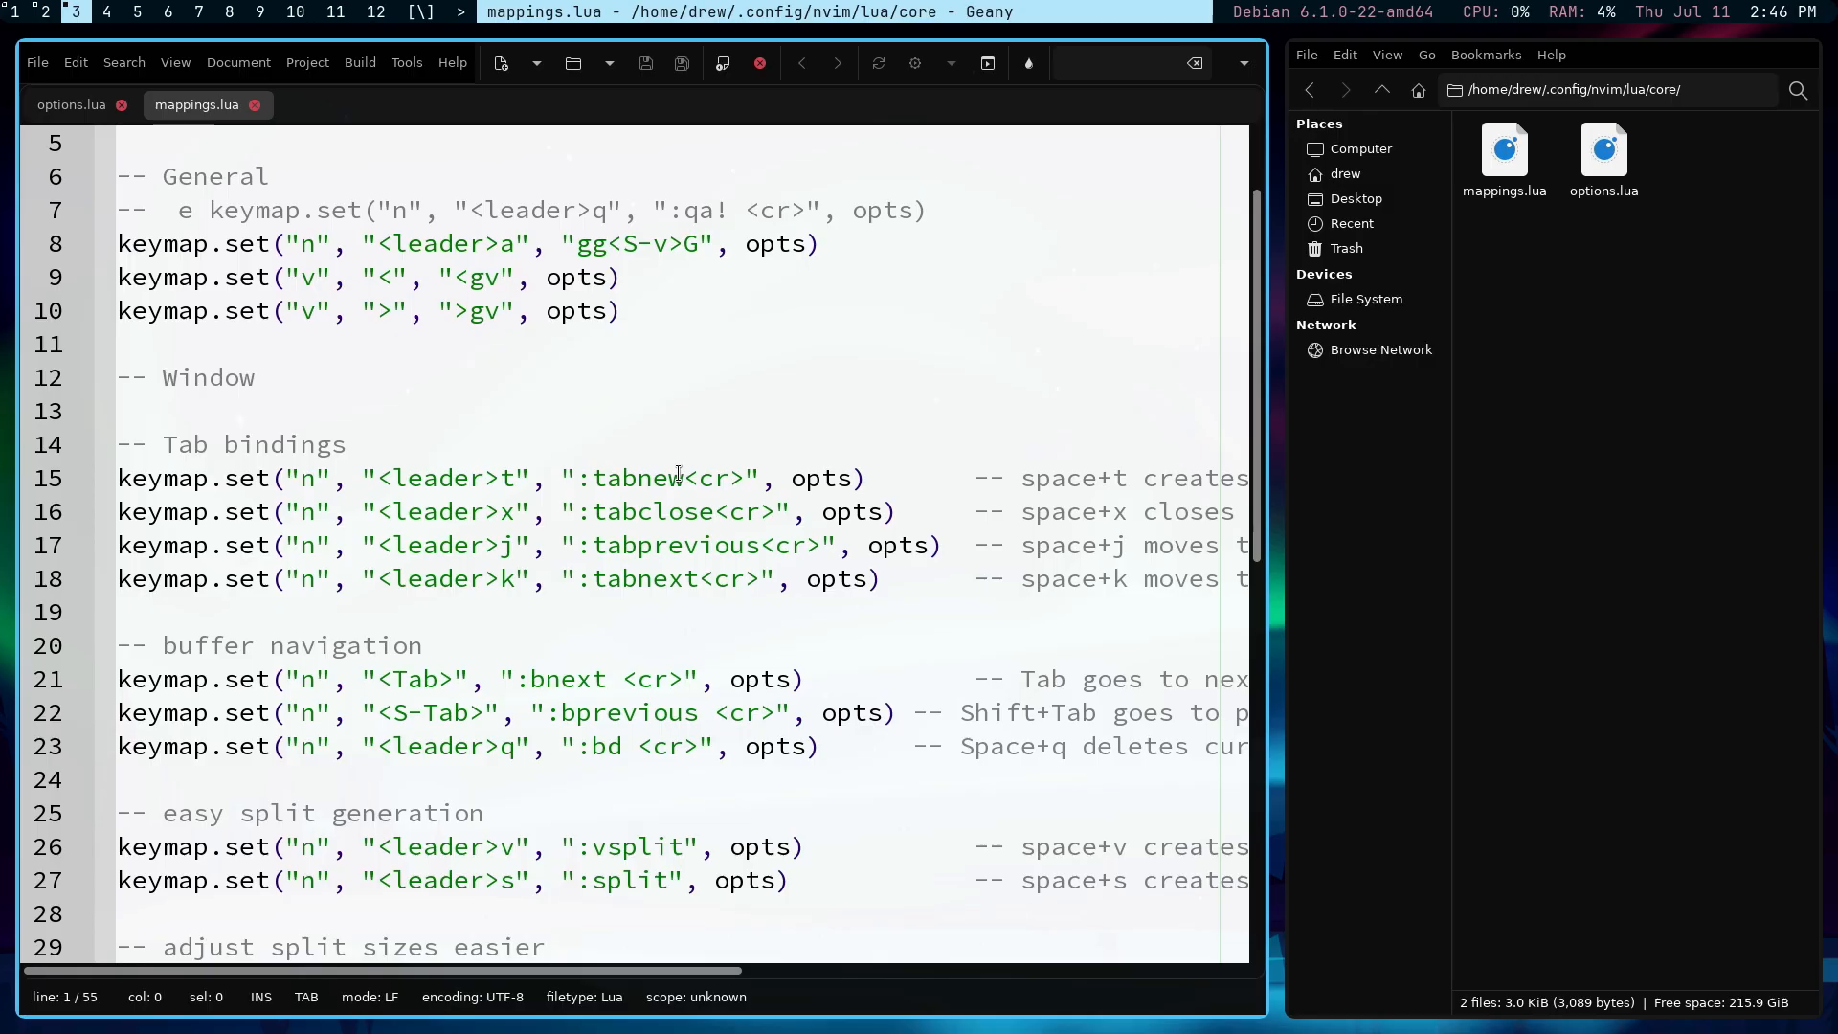
{"action": "scroll", "scroll_direction": "down", "scroll_amount": 3}
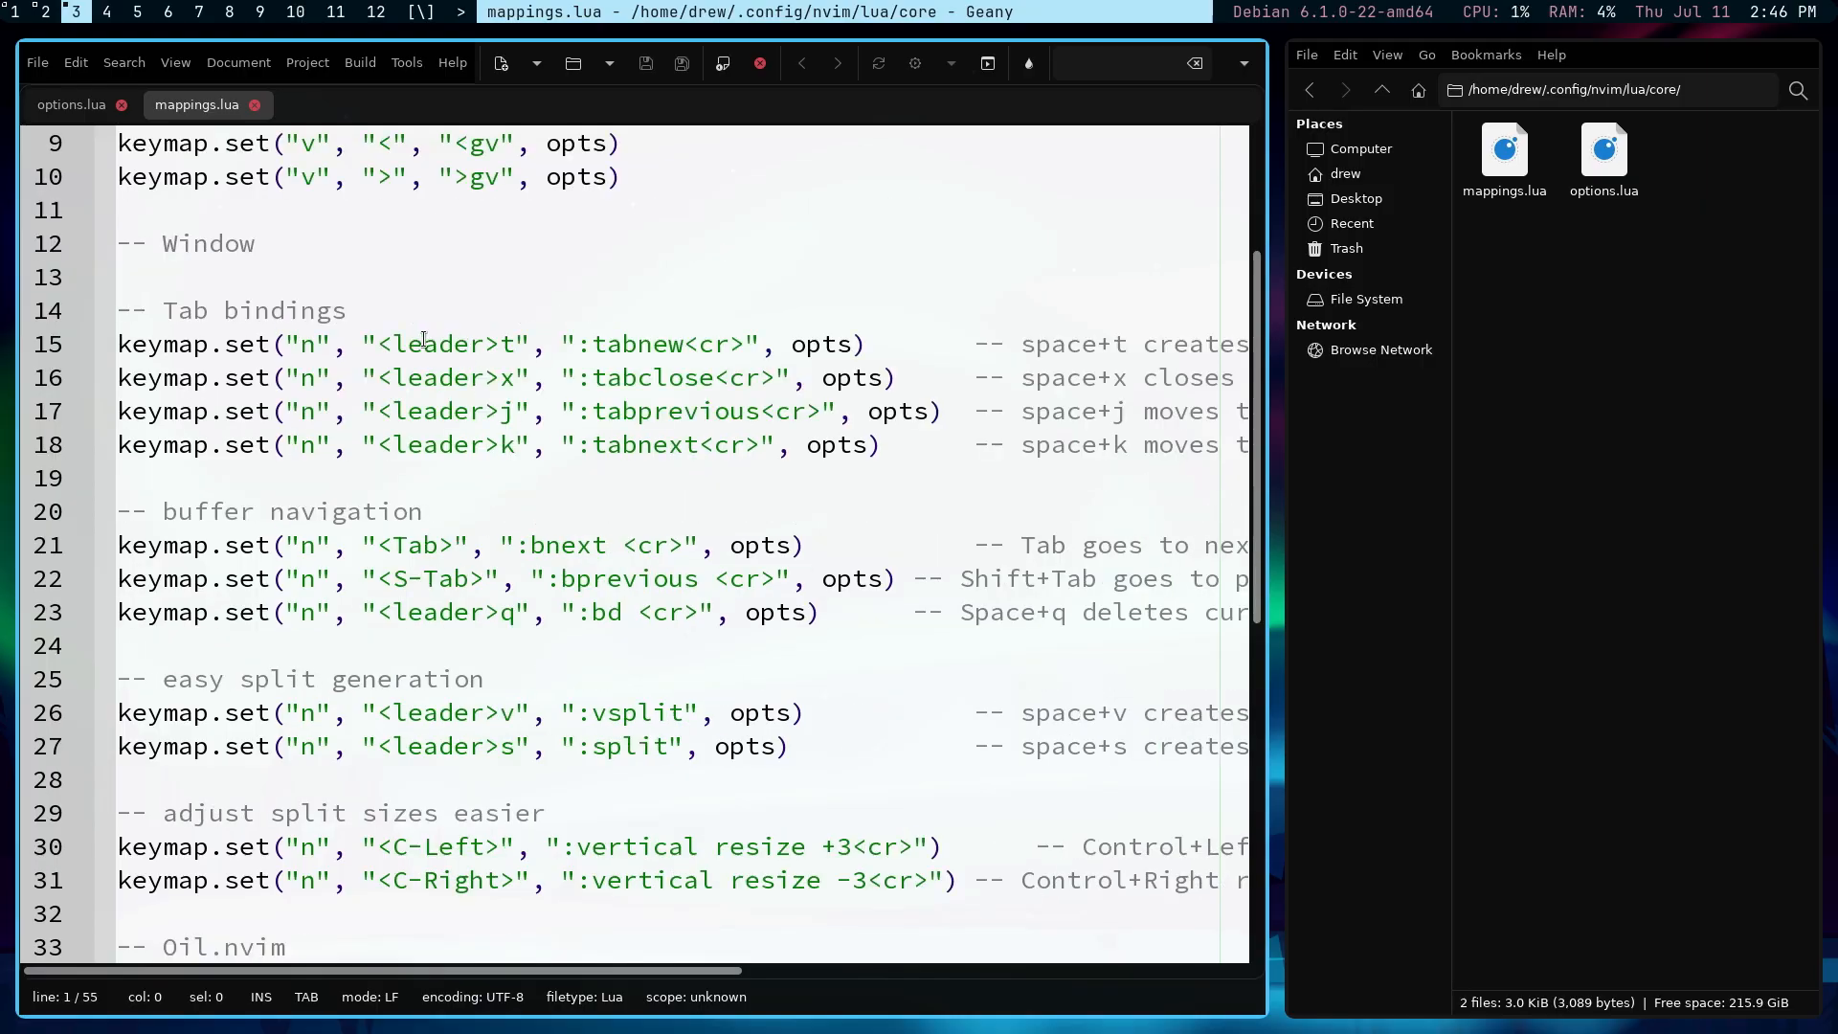
{"action": "mouse_move", "coordinate": [504, 343]}
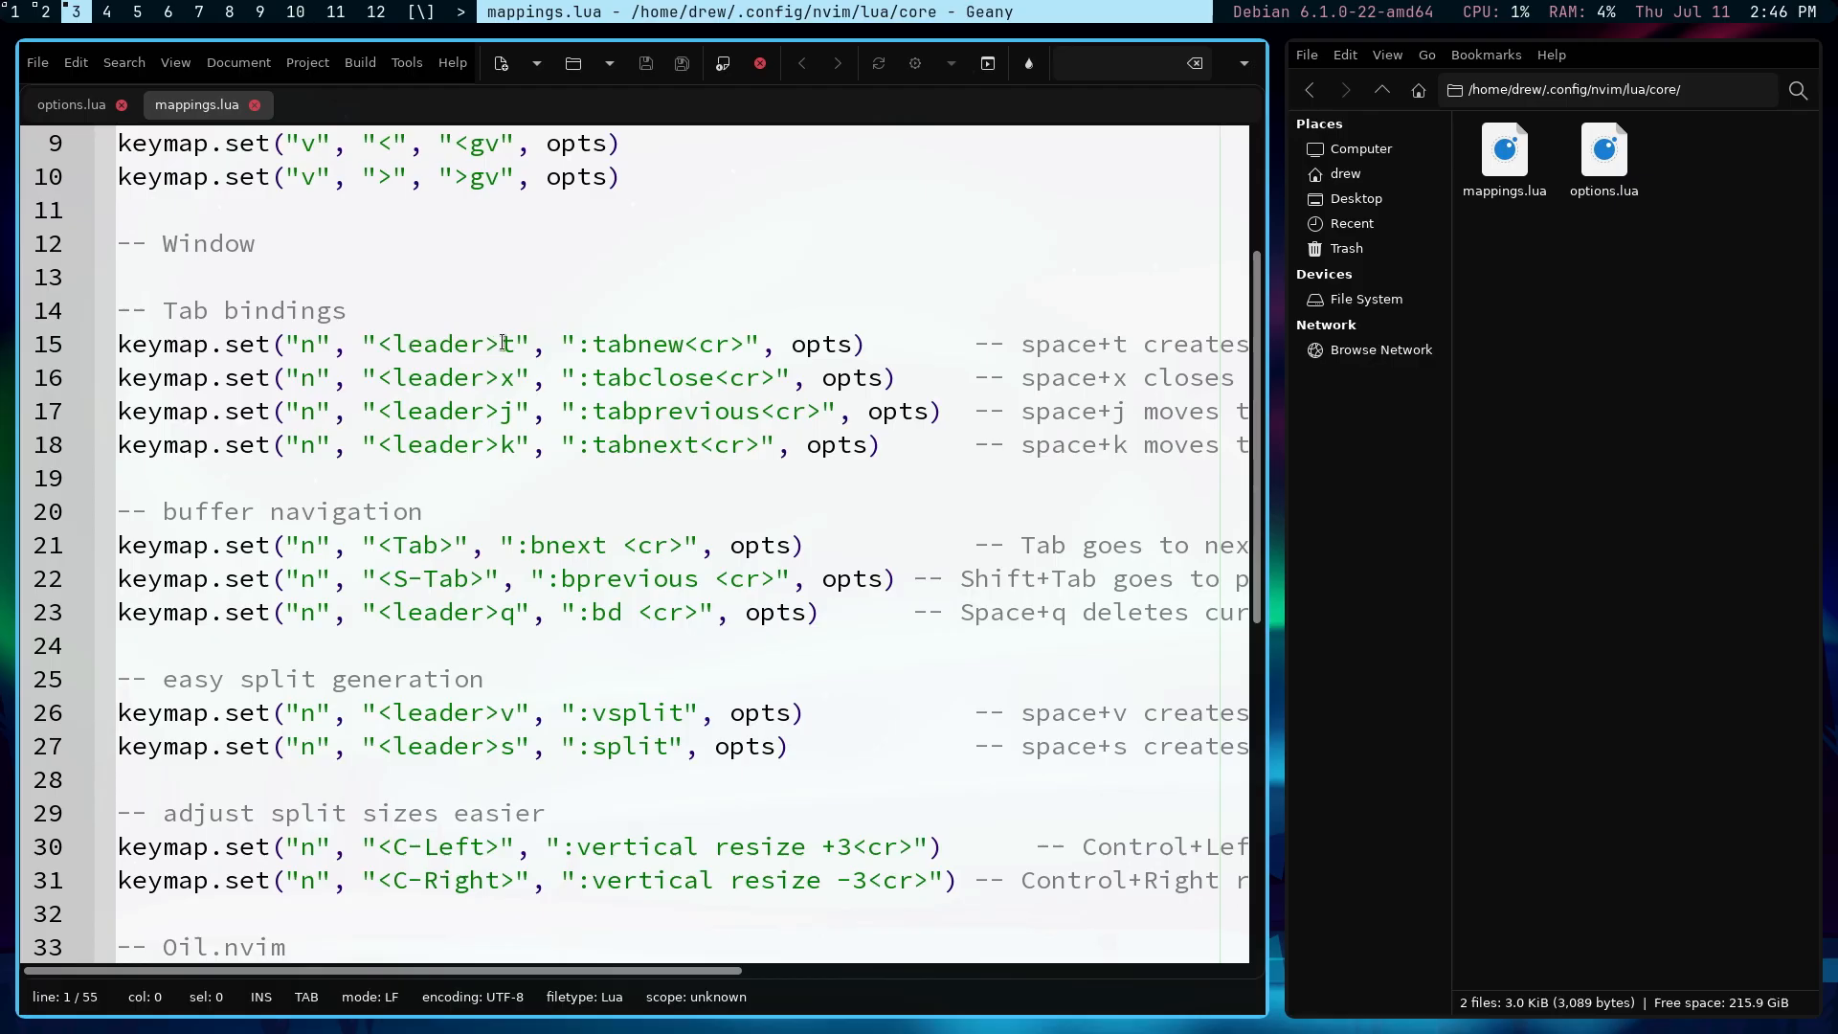
{"action": "mouse_move", "coordinate": [610, 346]}
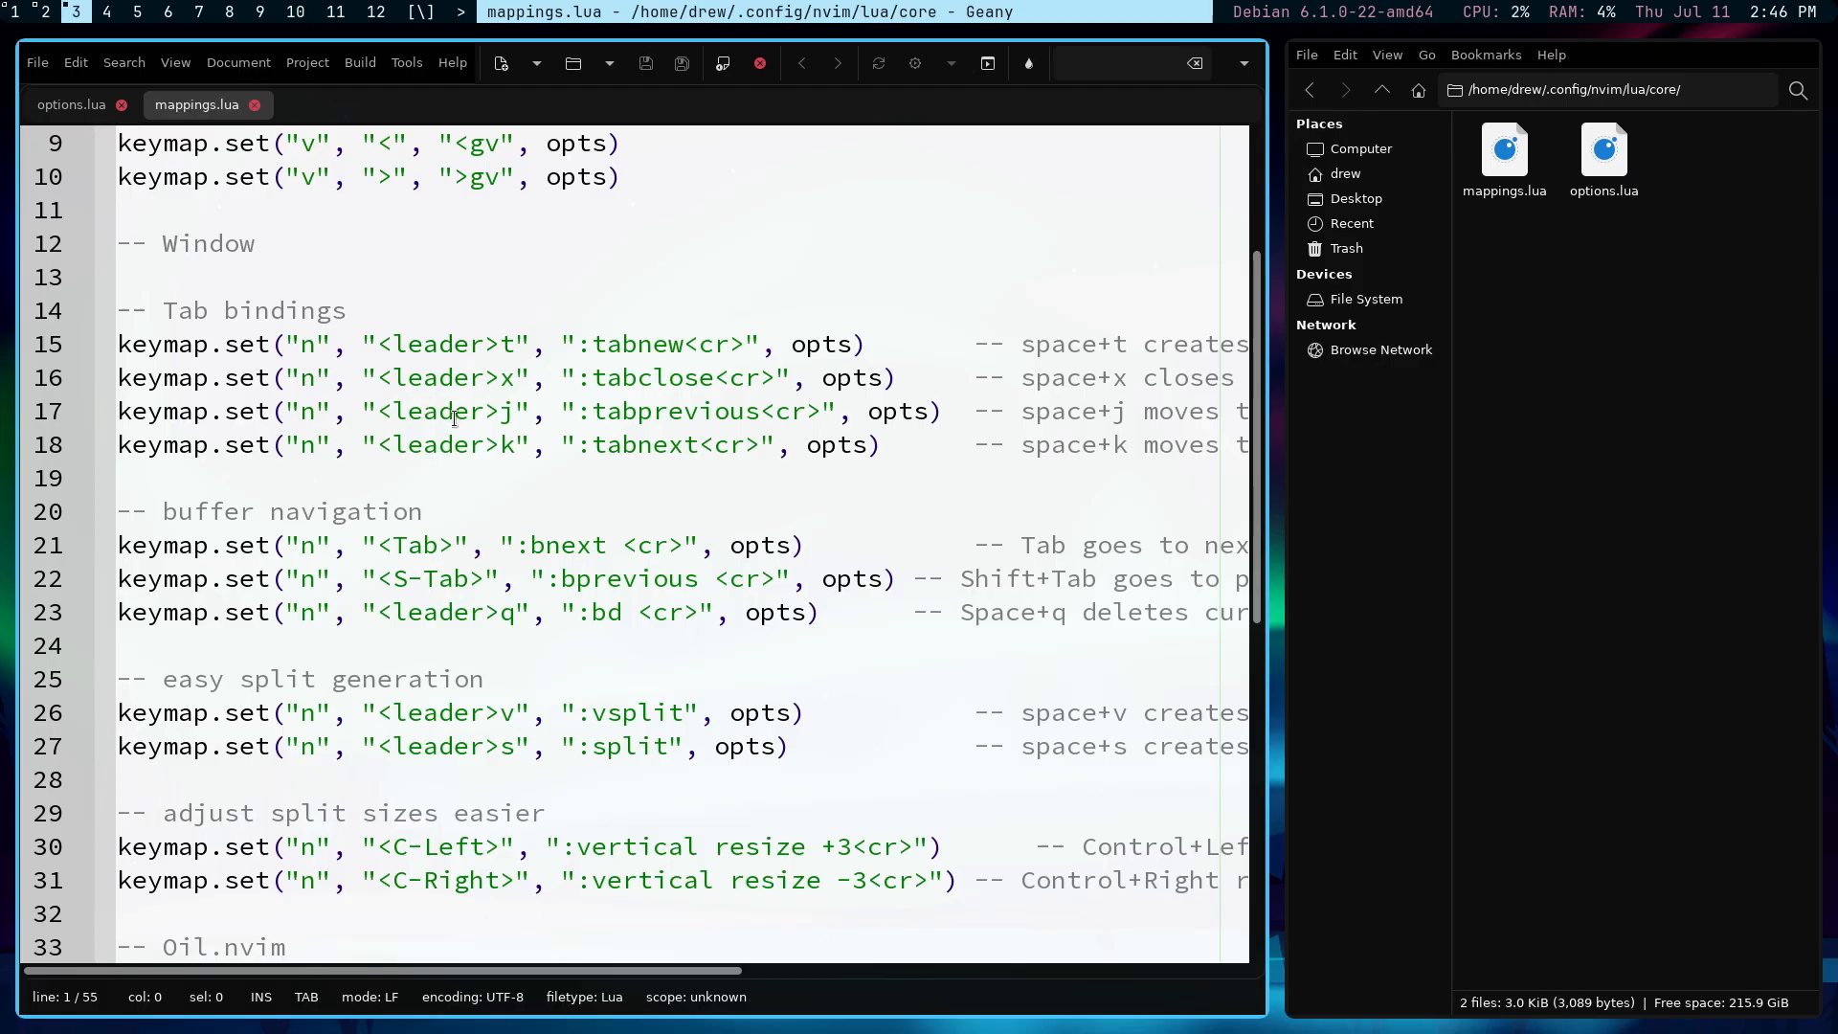
{"action": "mouse_move", "coordinate": [719, 411]}
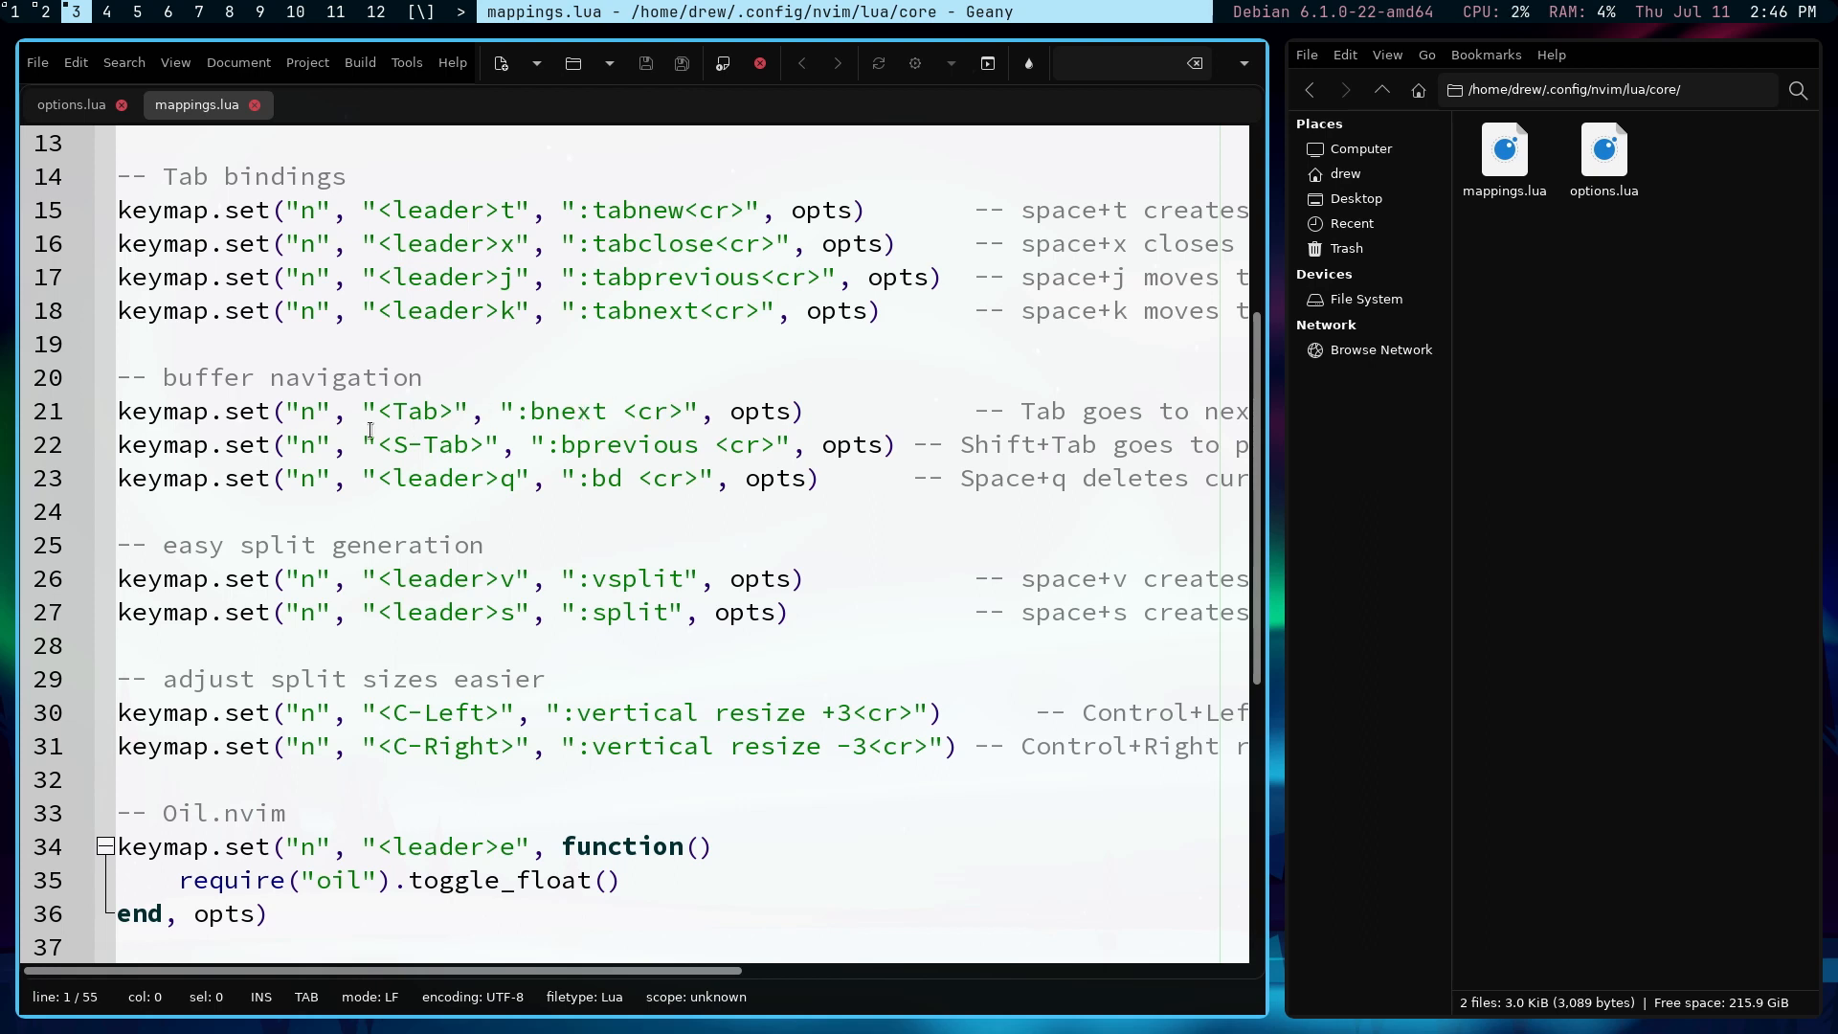
{"action": "mouse_move", "coordinate": [459, 411]}
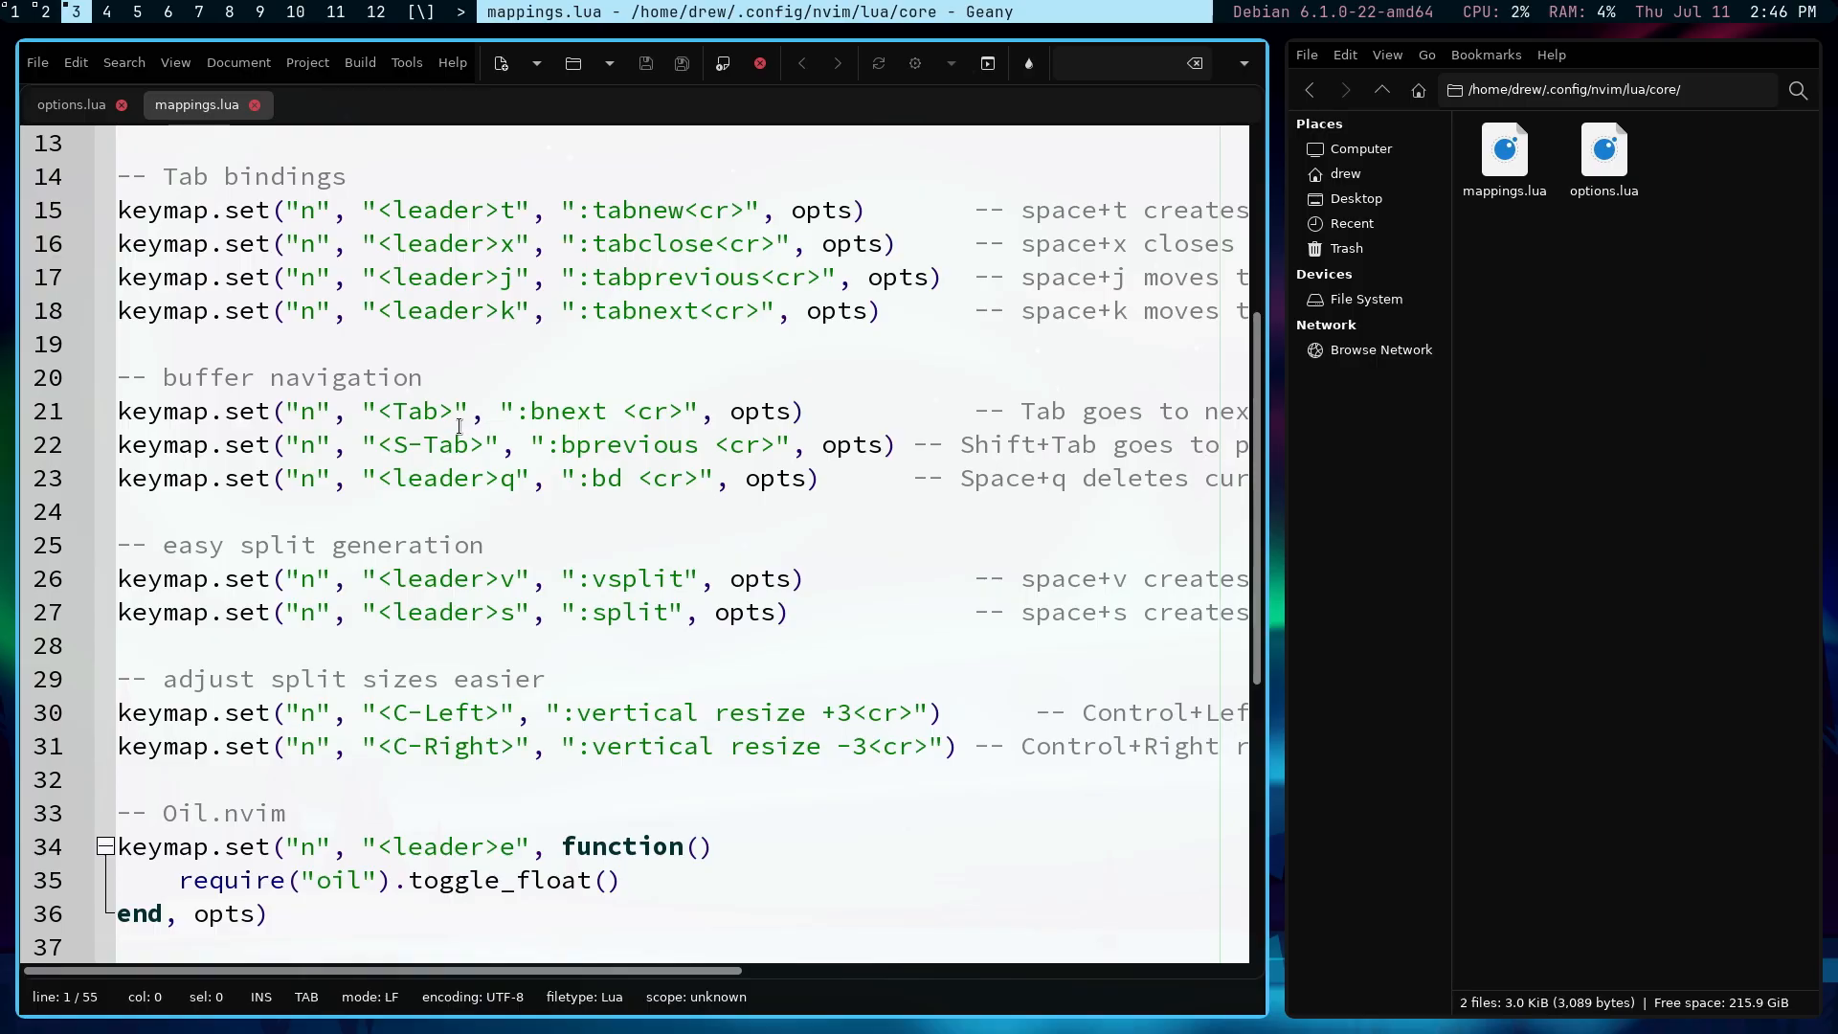
{"action": "mouse_move", "coordinate": [479, 426]}
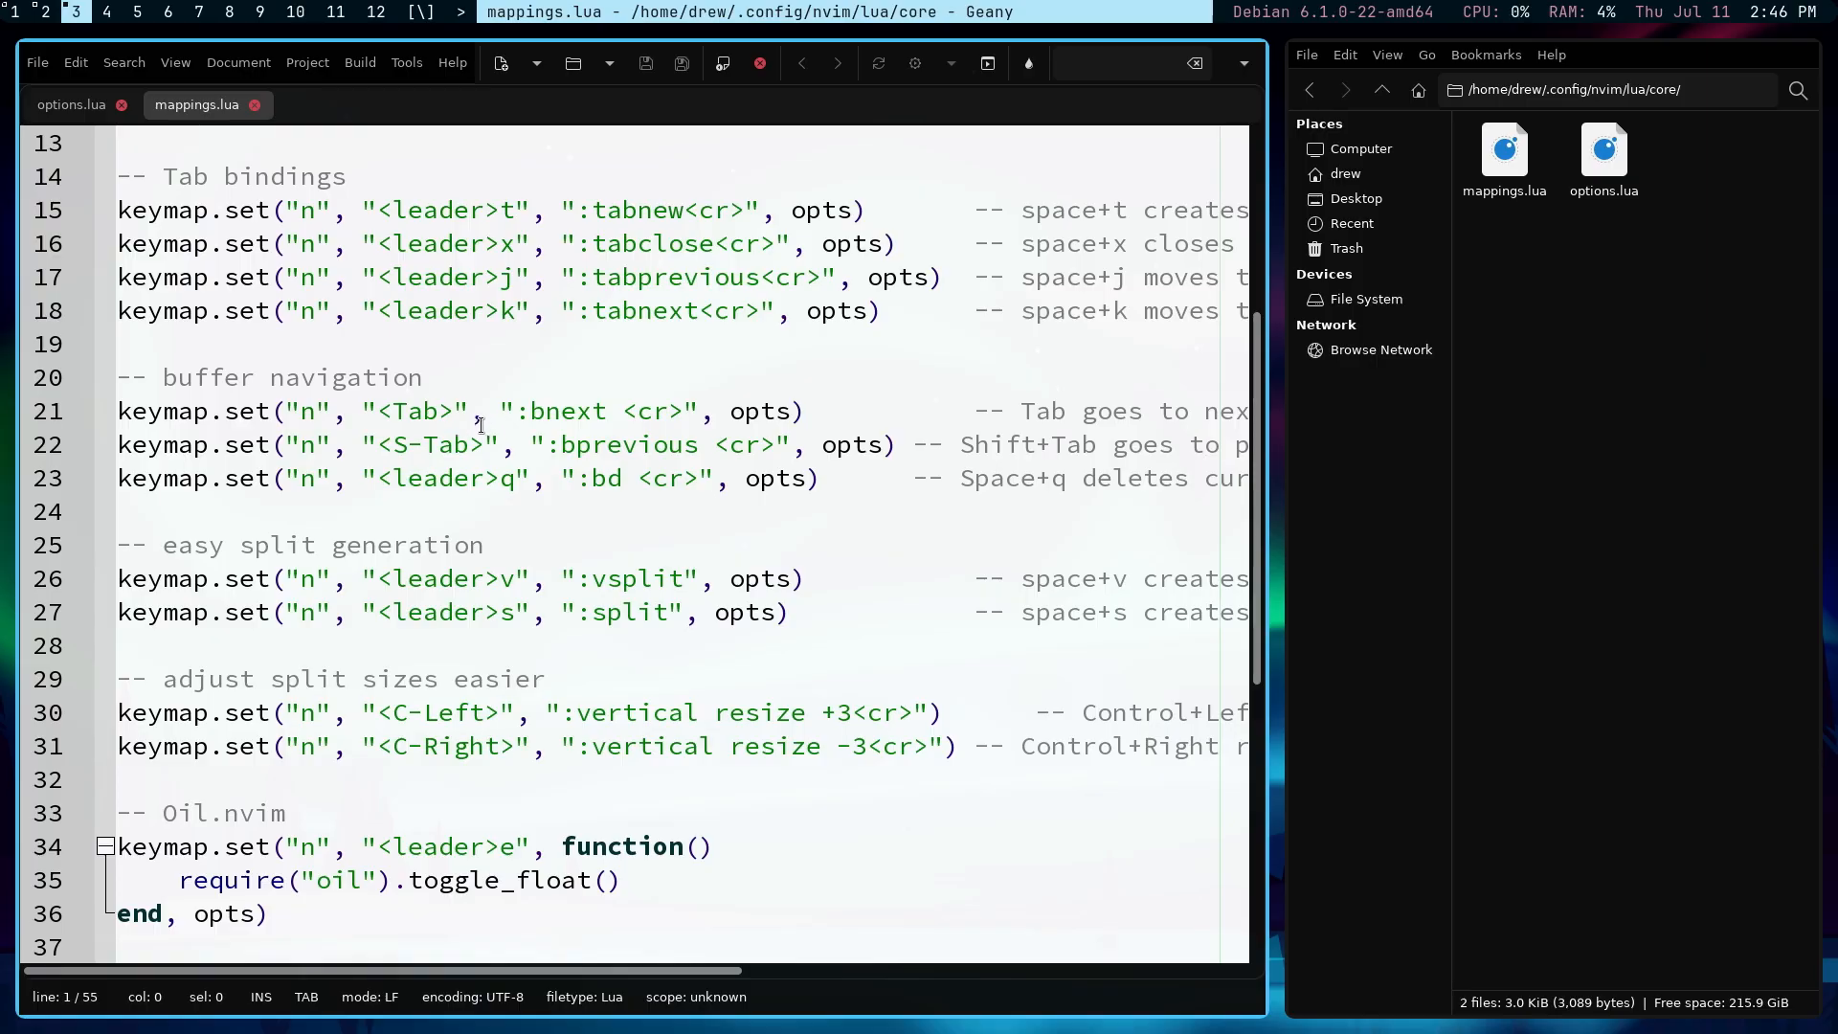
Step: Scroll through the remaining keymaps in mappings.lua, then launch nvim in Tilix
{"action": "scroll", "scroll_direction": "down", "scroll_amount": 3}
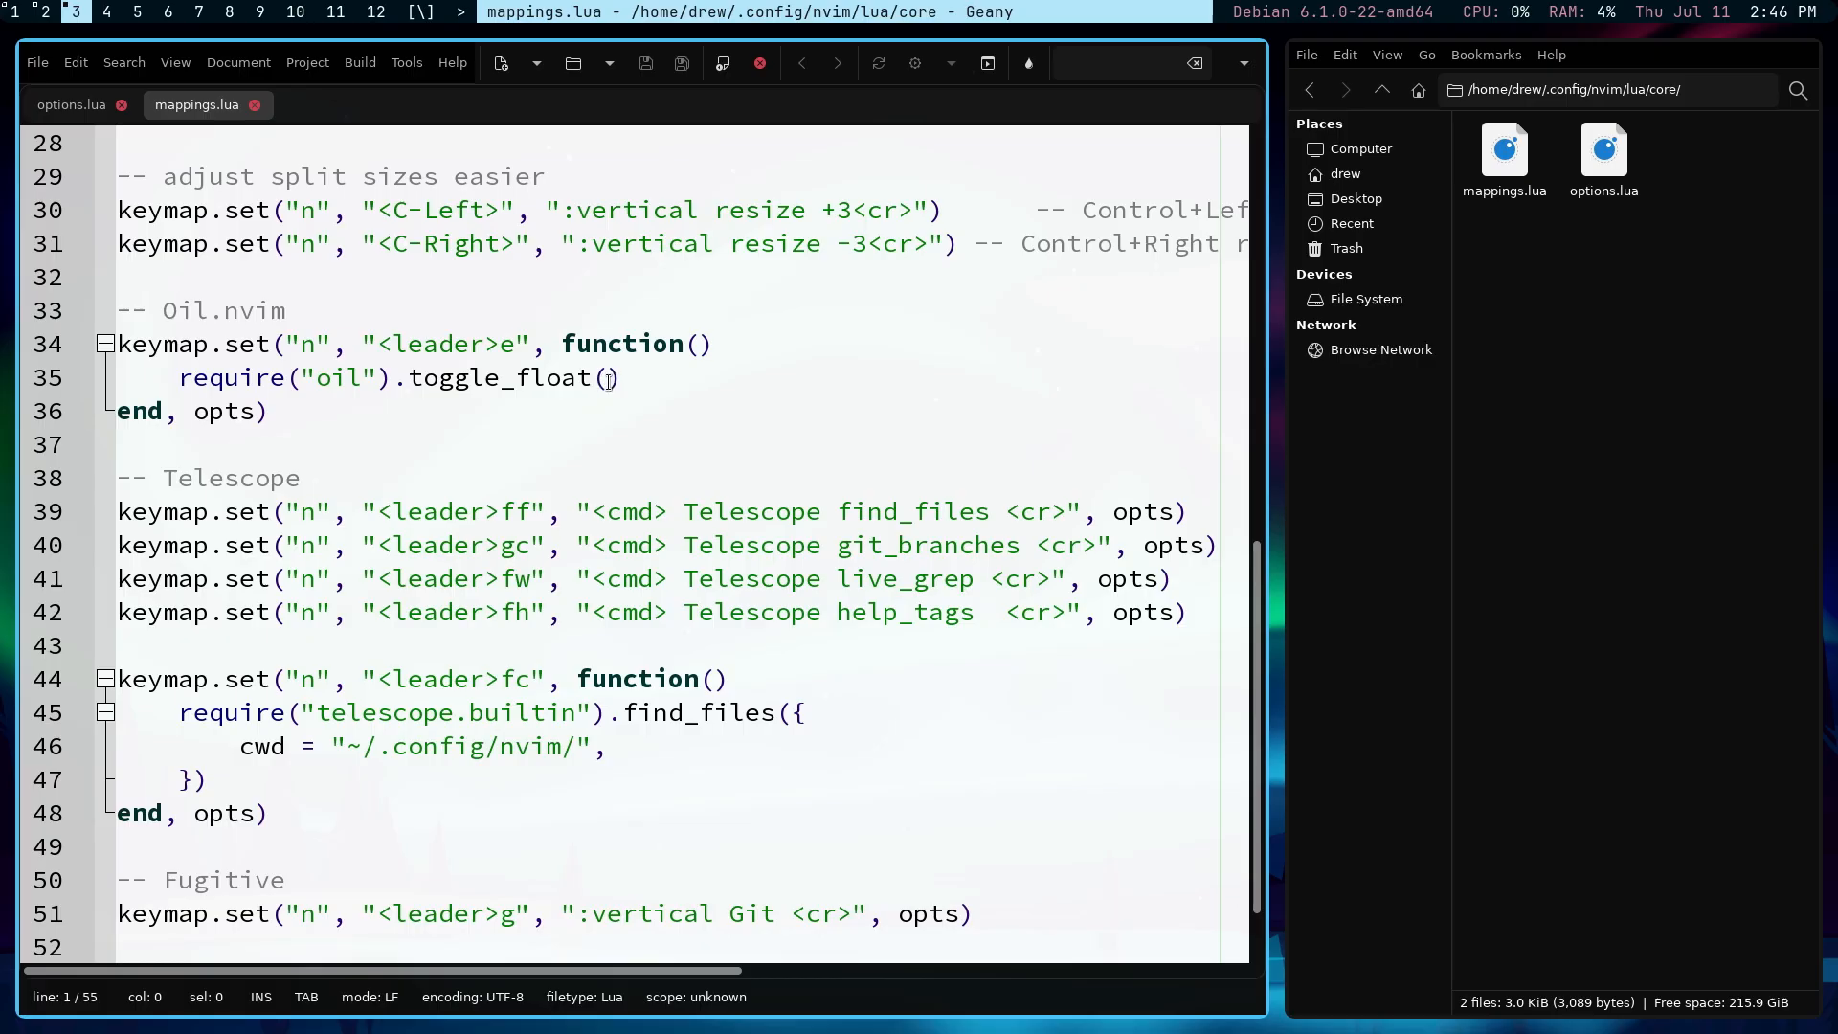
{"action": "scroll", "scroll_direction": "down", "scroll_amount": 3}
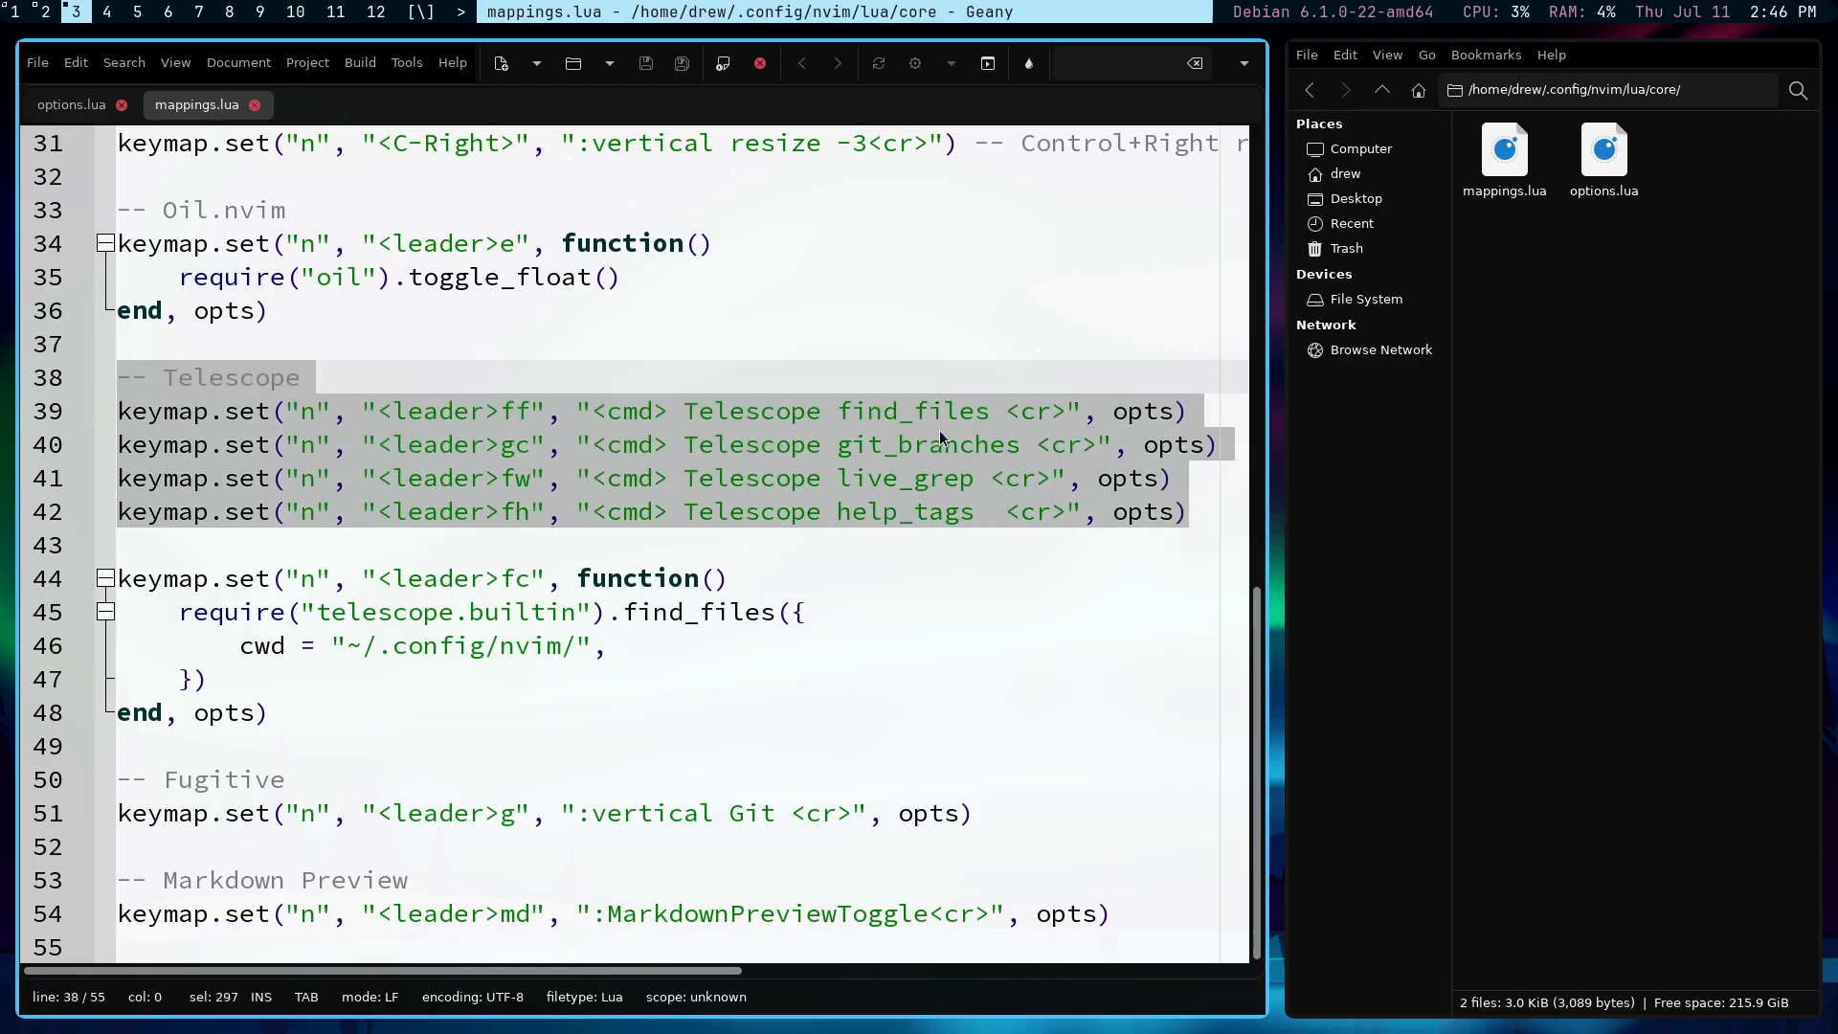
{"action": "mouse_move", "coordinate": [906, 446]}
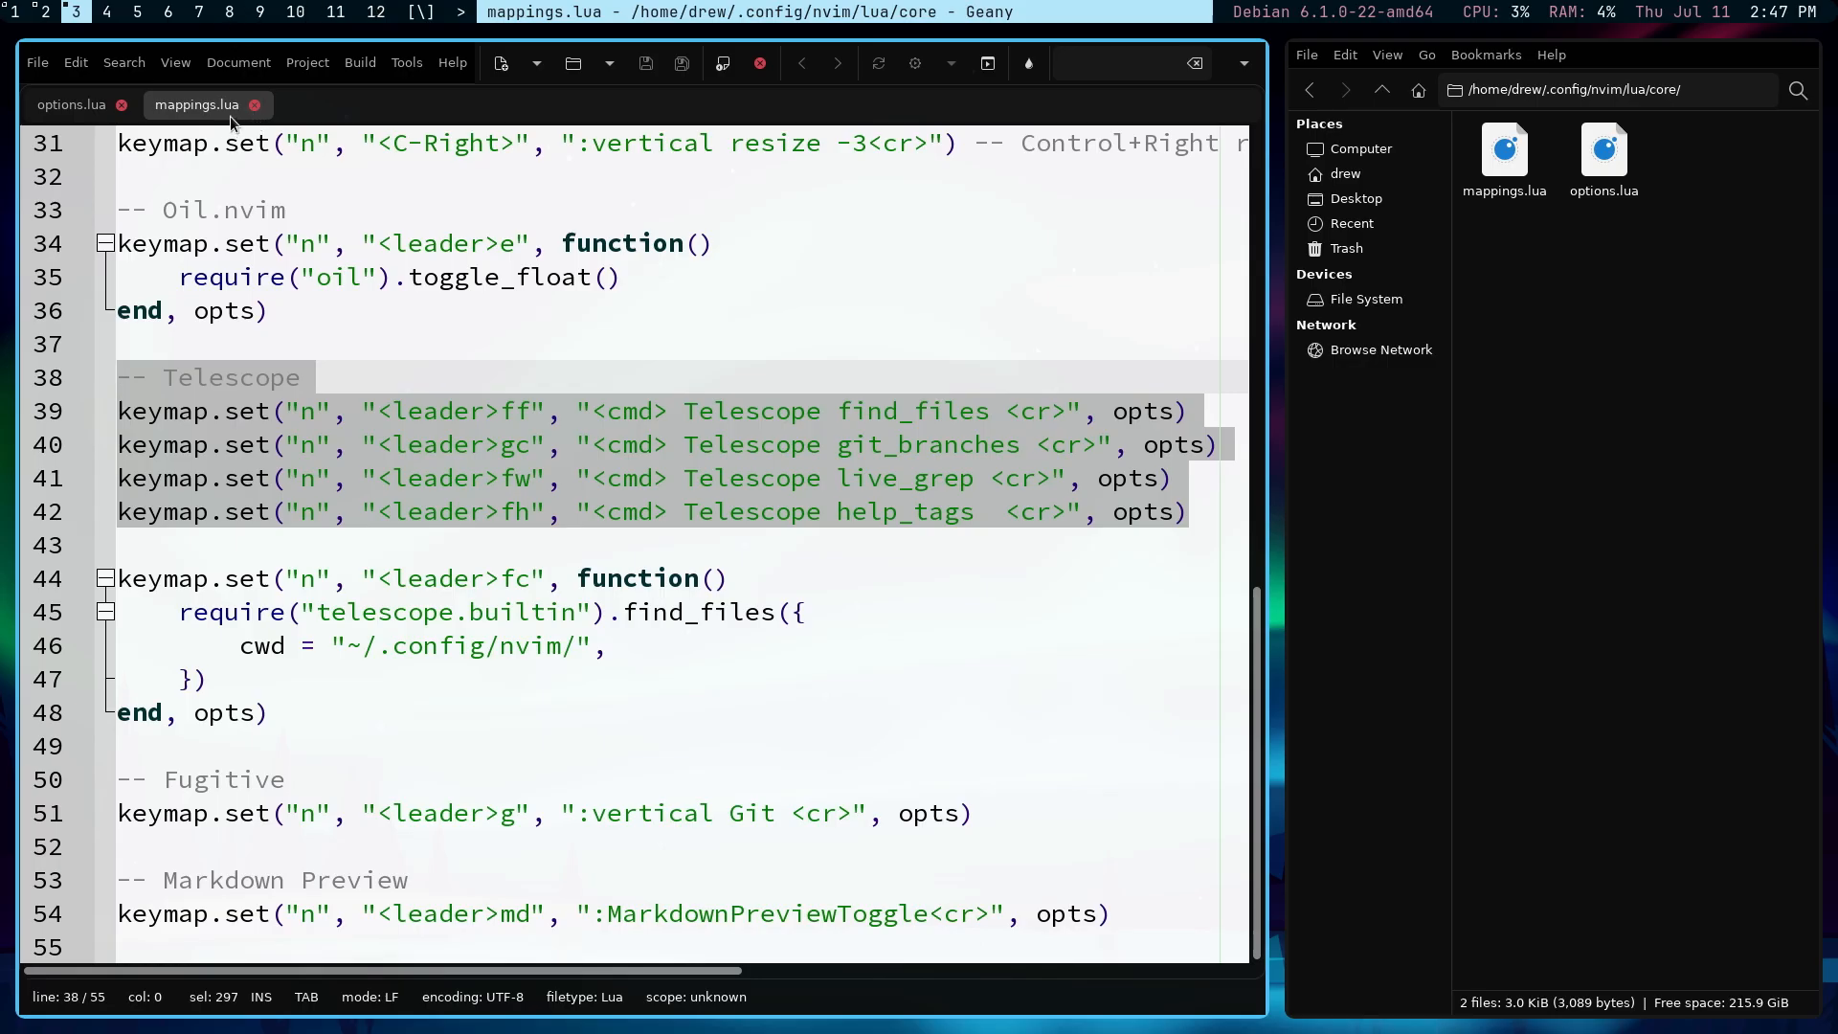
{"action": "mouse_move", "coordinate": [11, 14]}
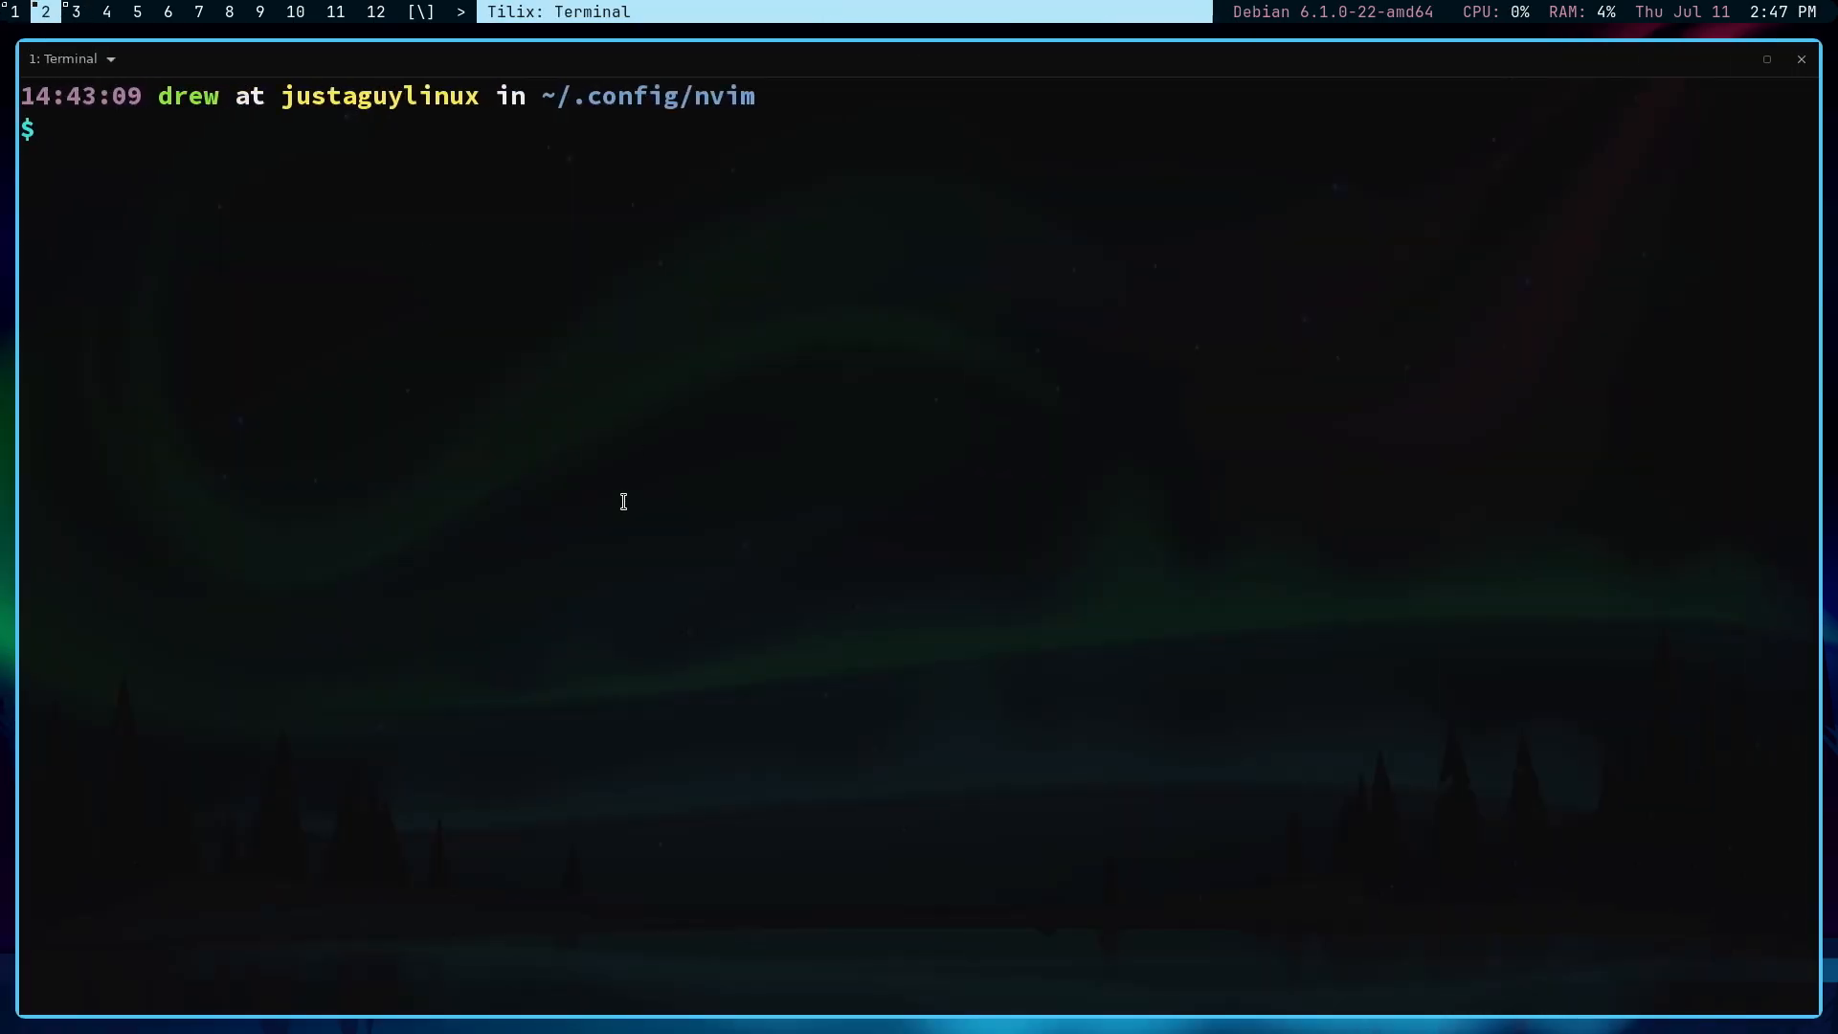
{"action": "type", "text": "nvim"}
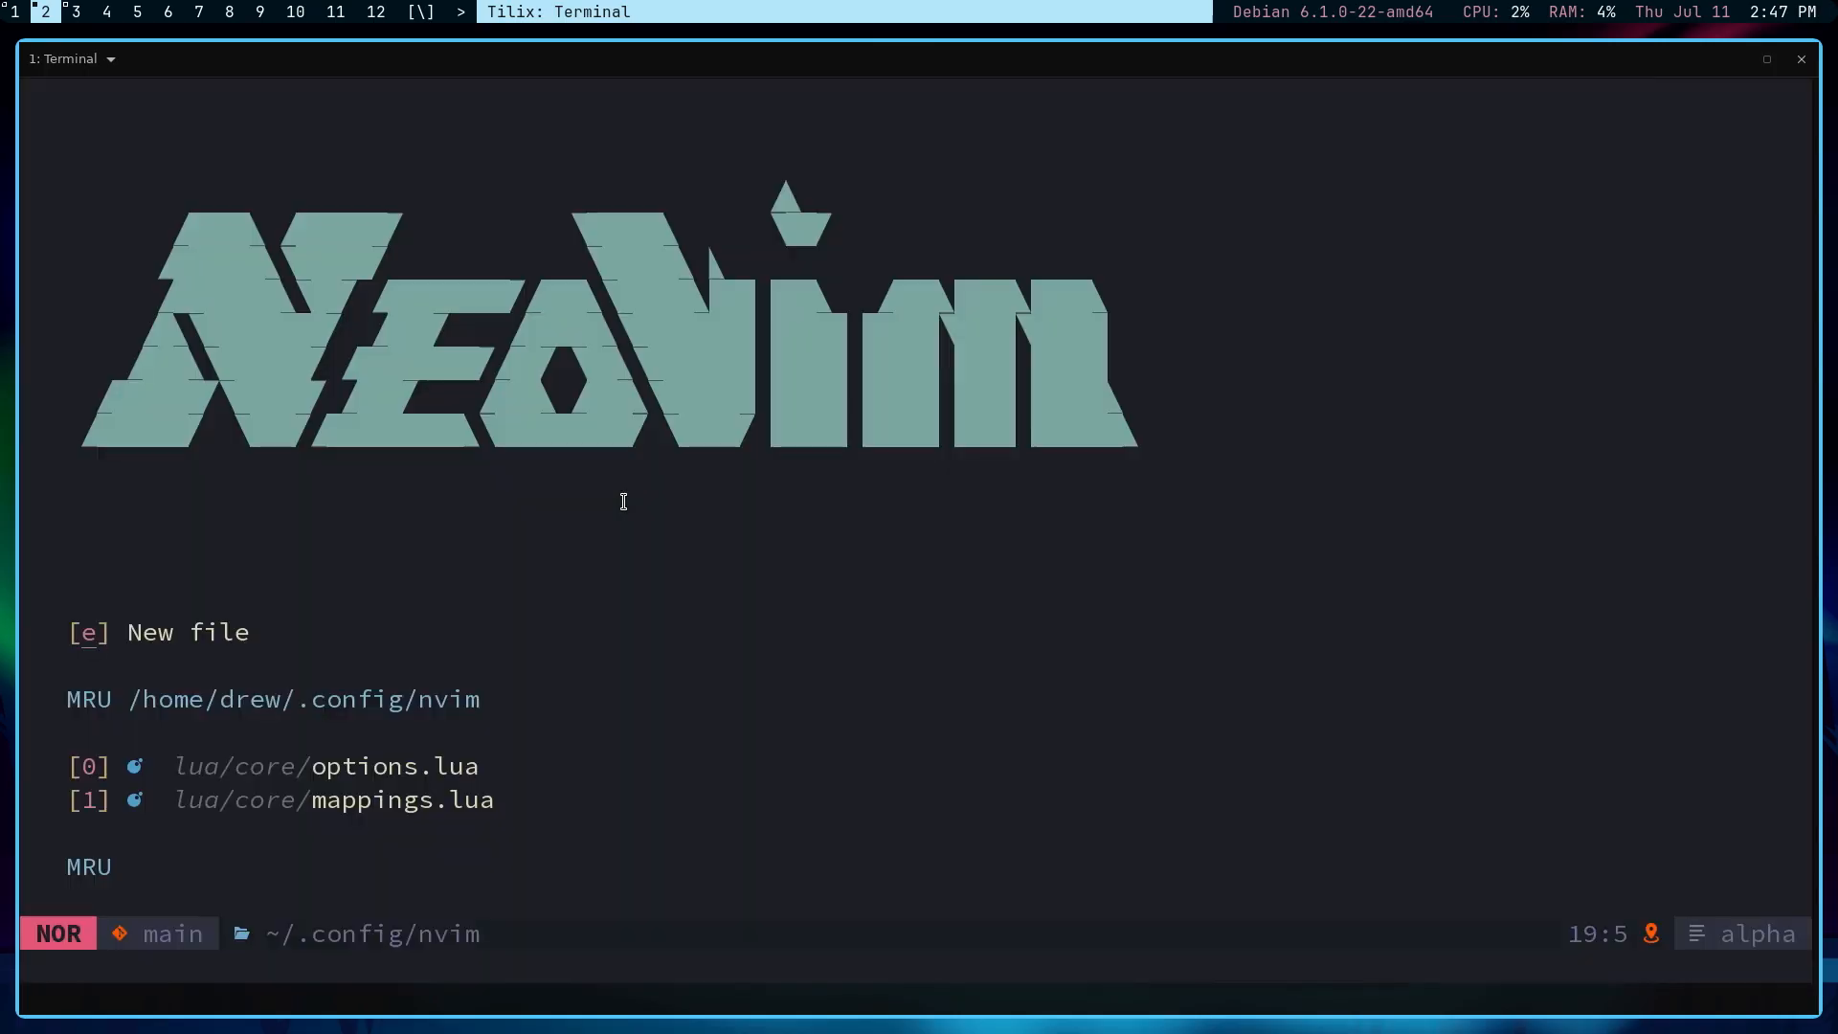
{"action": "mouse_move", "coordinate": [614, 484]}
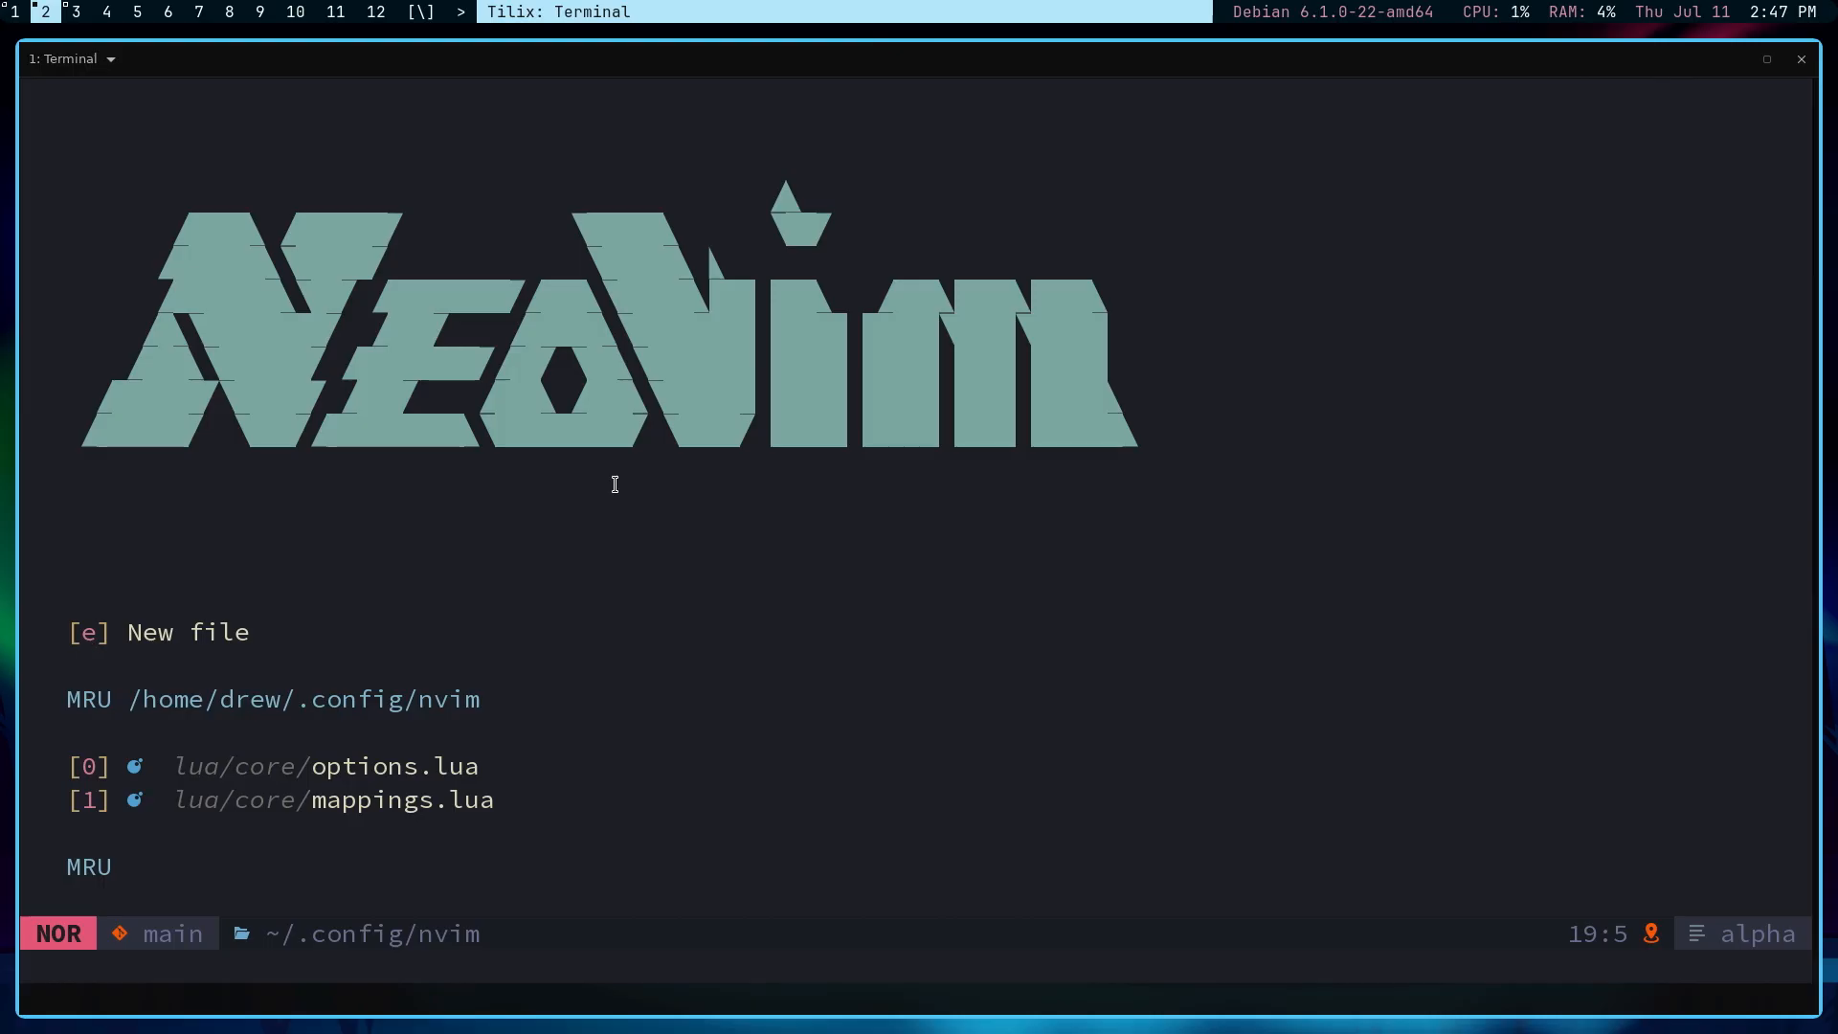
{"action": "mouse_move", "coordinate": [605, 560]}
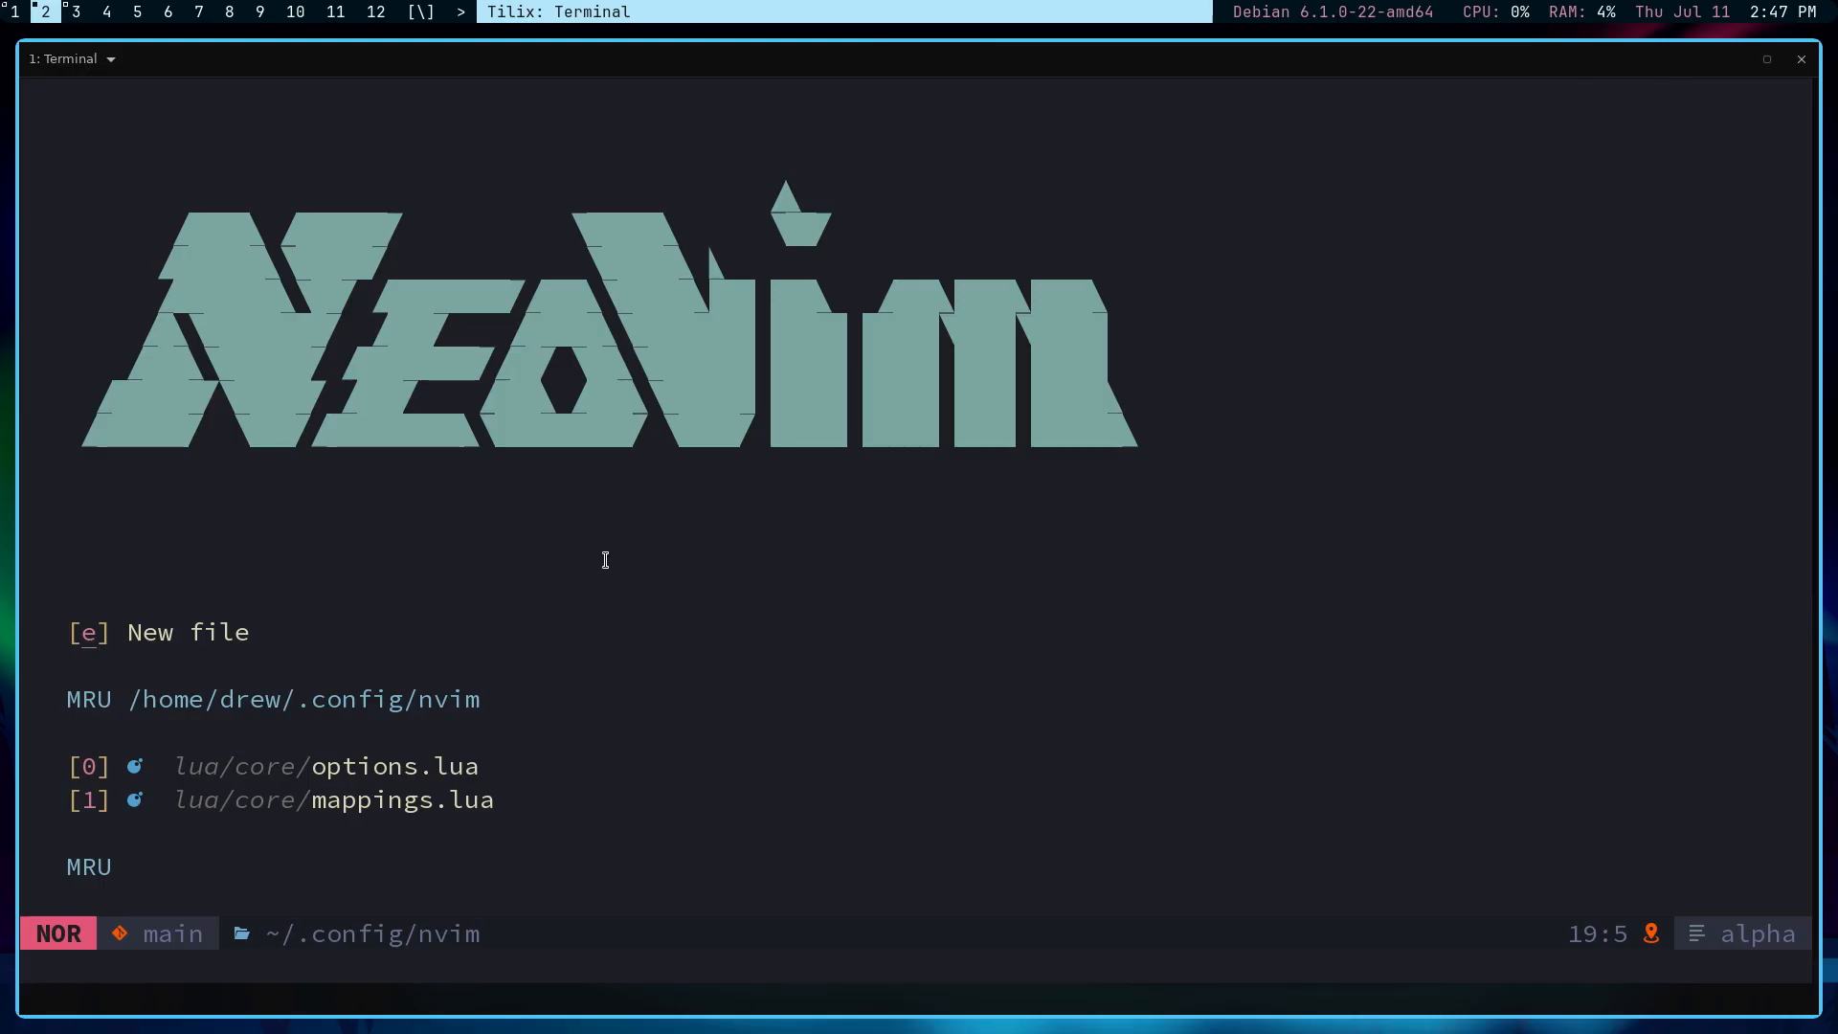
{"action": "mouse_move", "coordinate": [385, 745]}
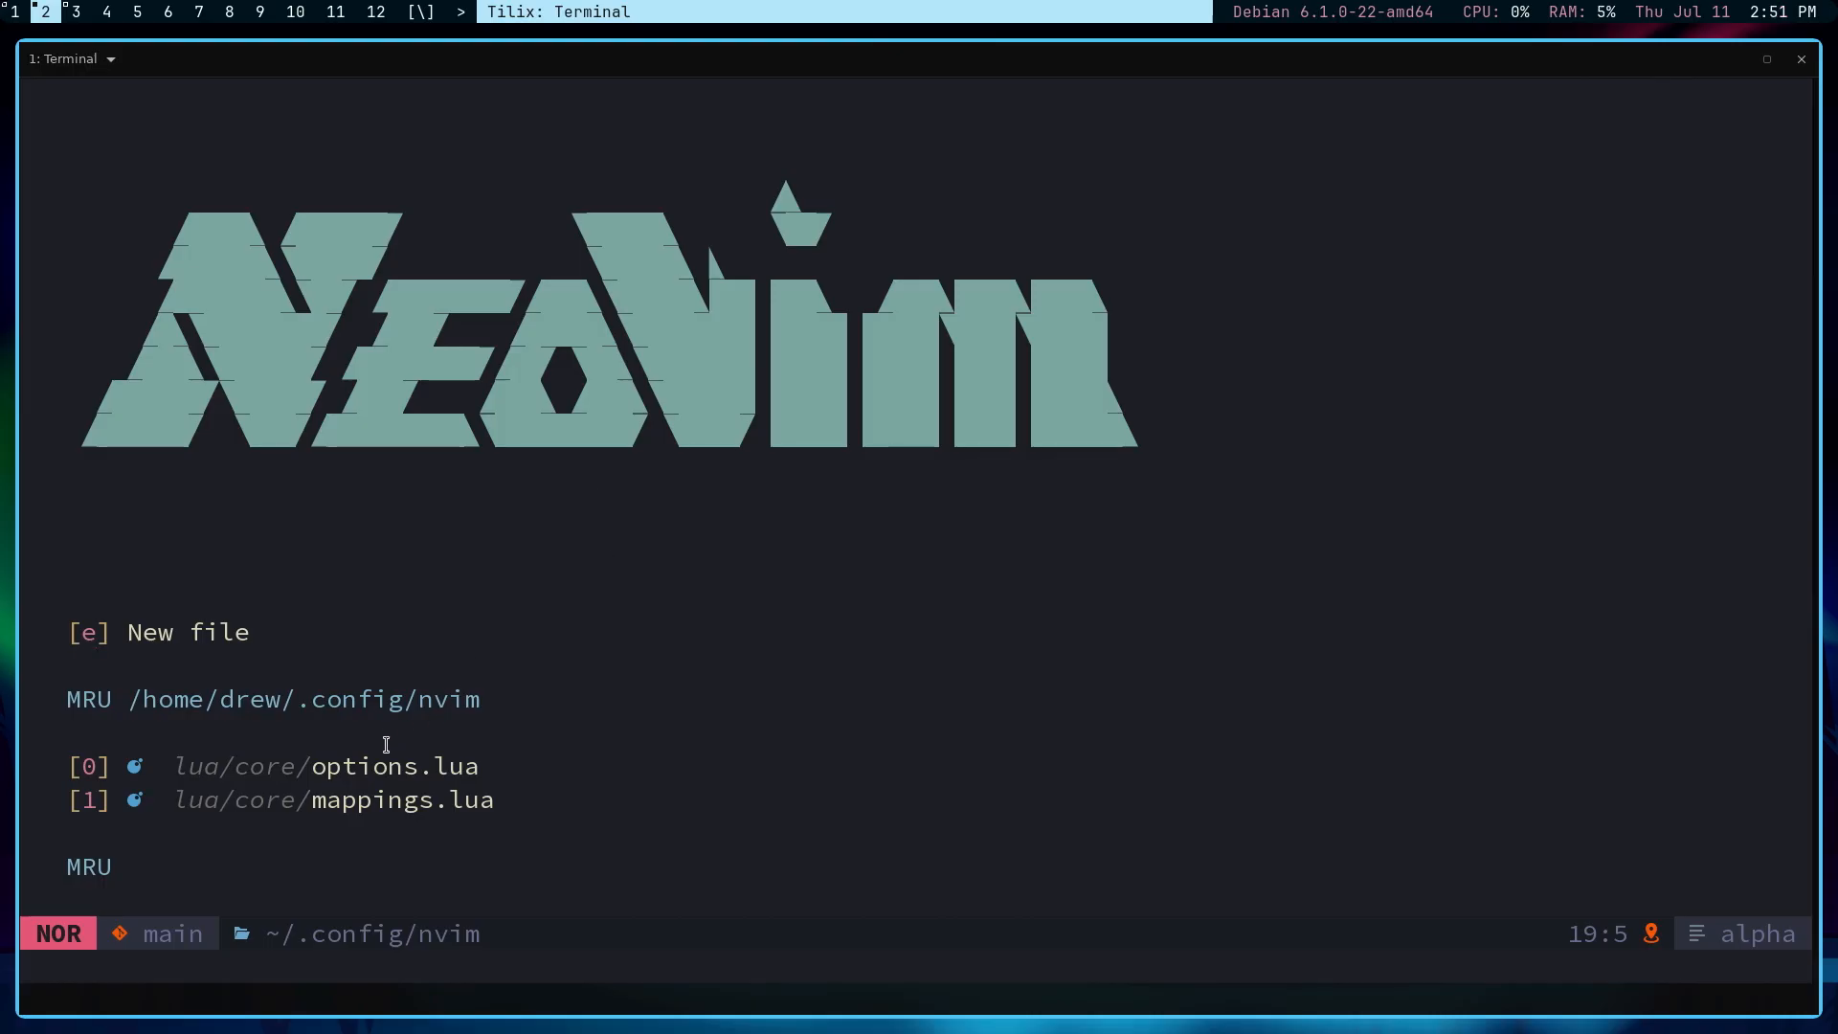
{"action": "mouse_move", "coordinate": [534, 794]}
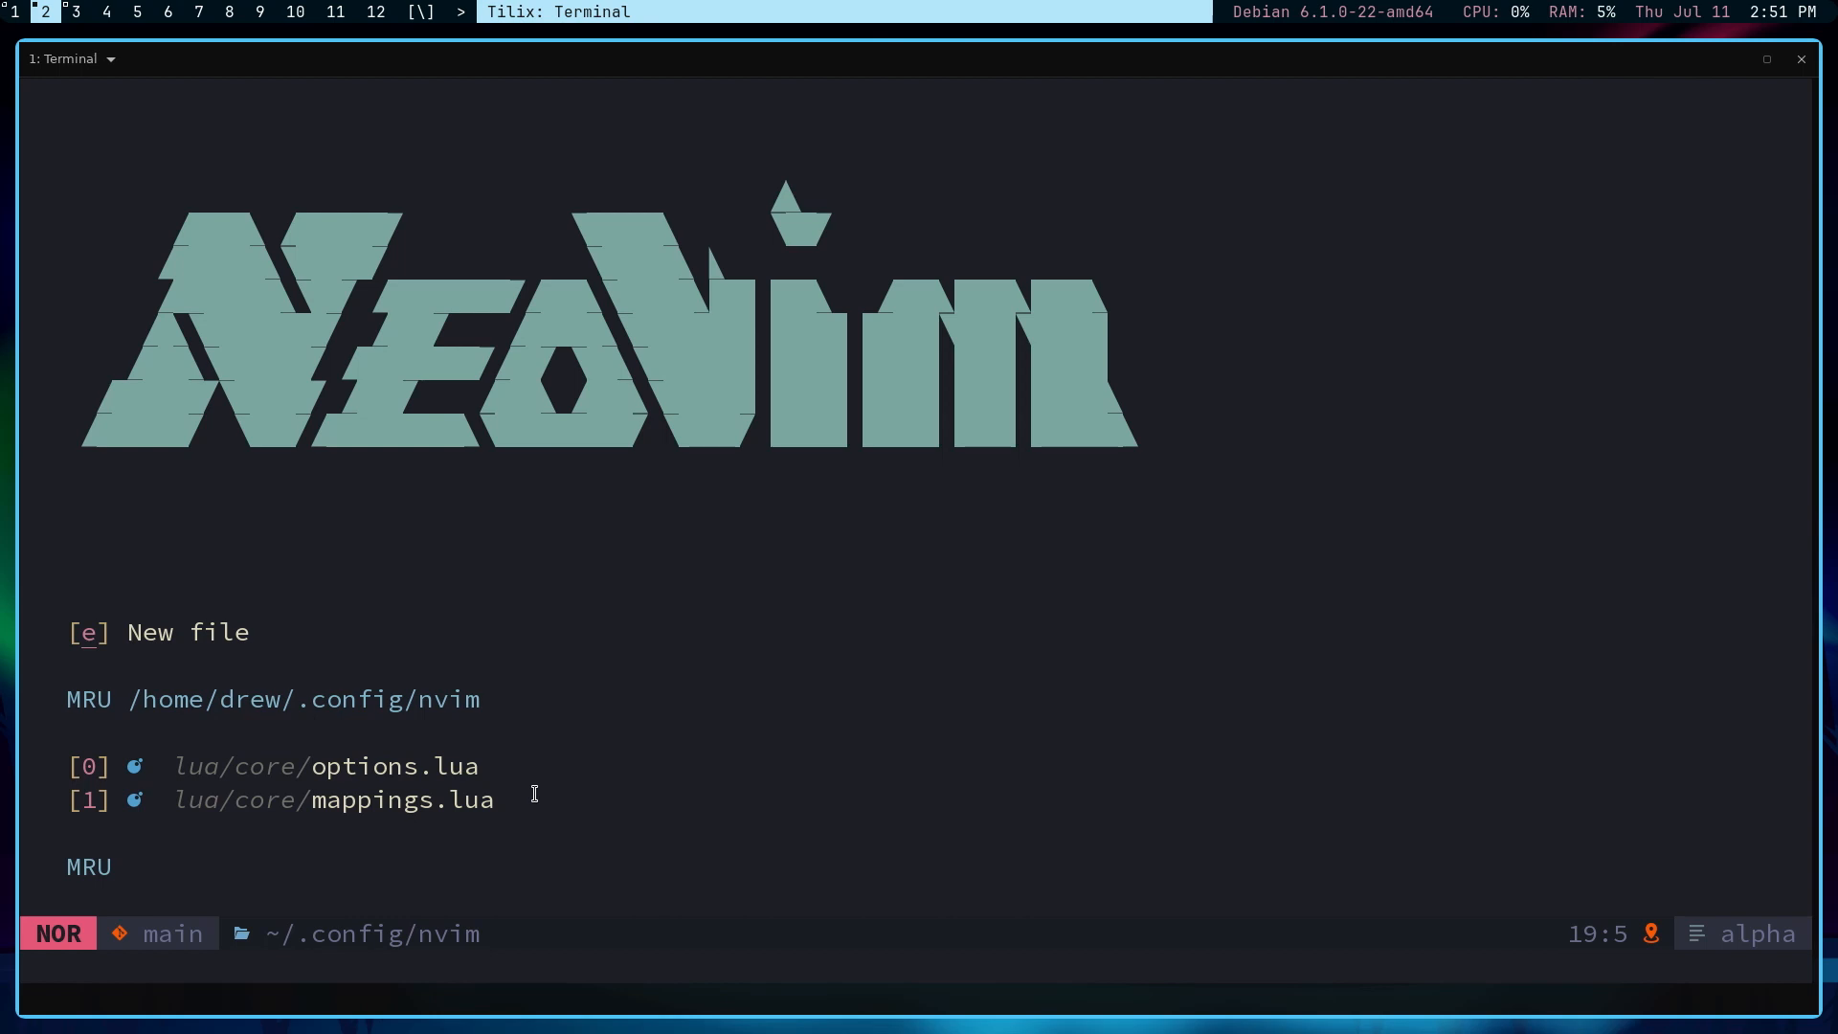
{"action": "mouse_move", "coordinate": [522, 786]}
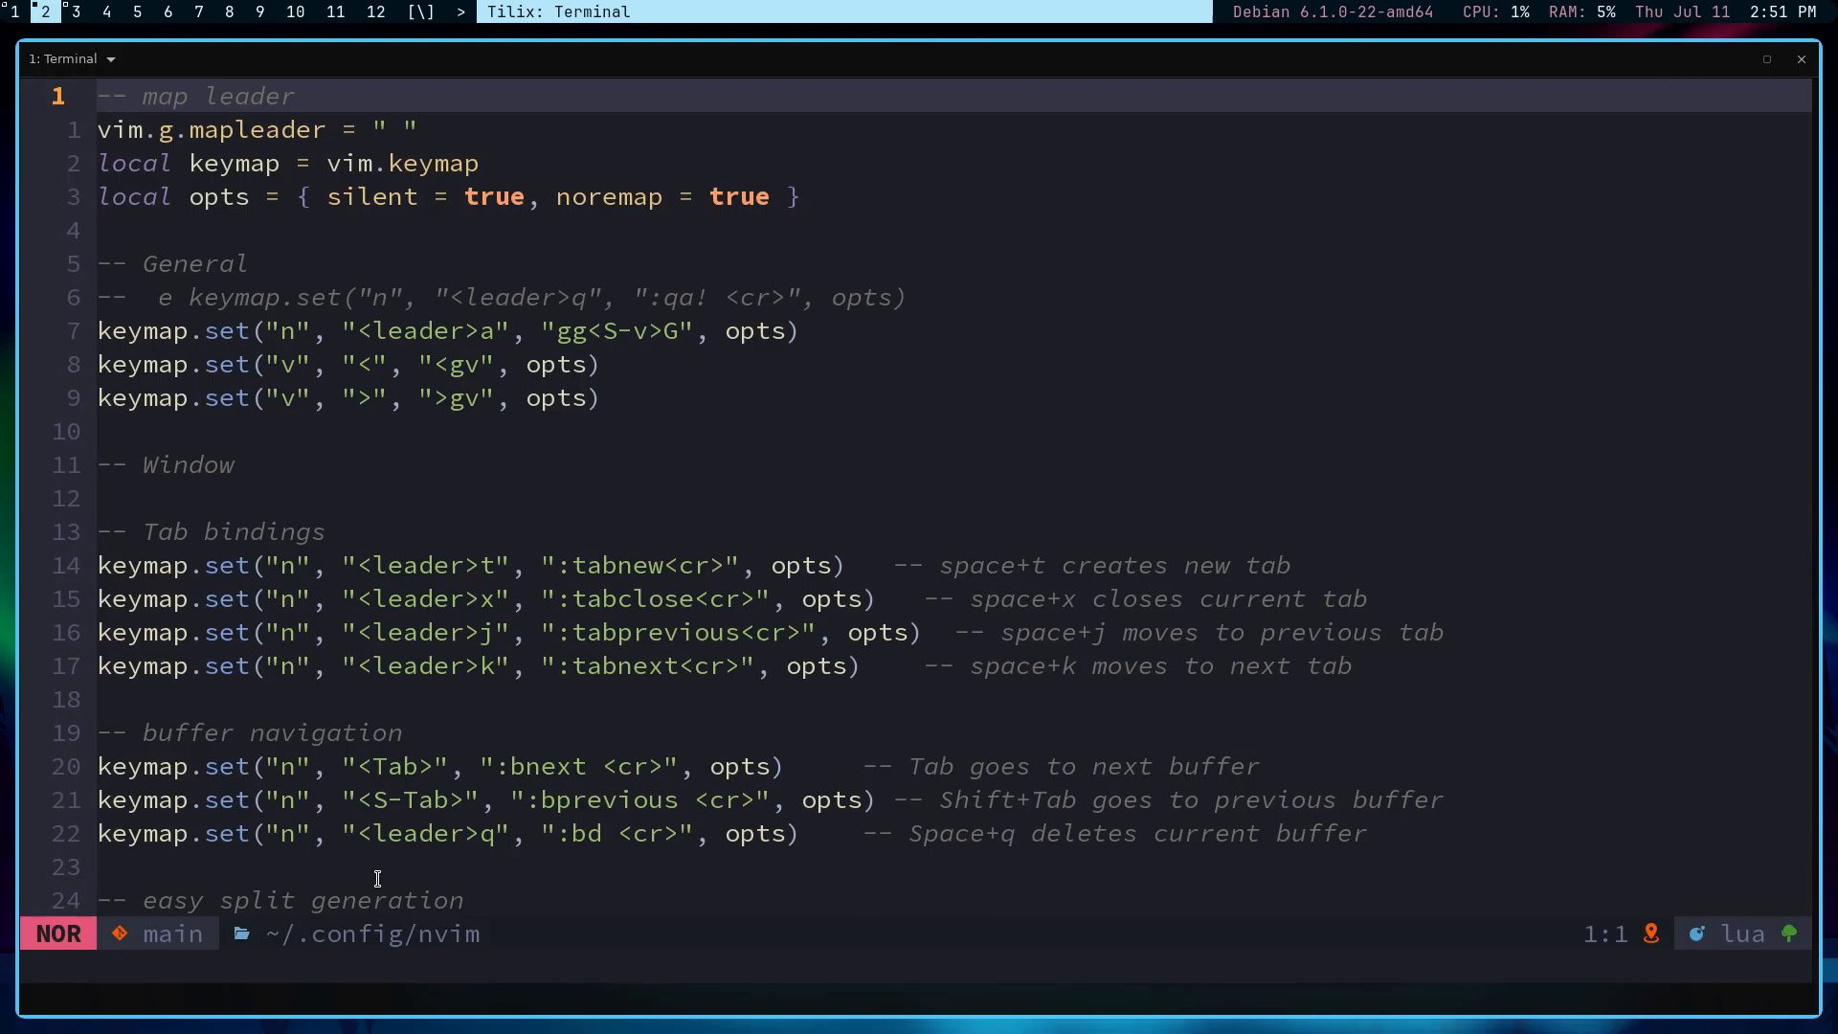
Step: Type the :q quit command at the Neovim prompt
{"action": "type", "text": ":q"}
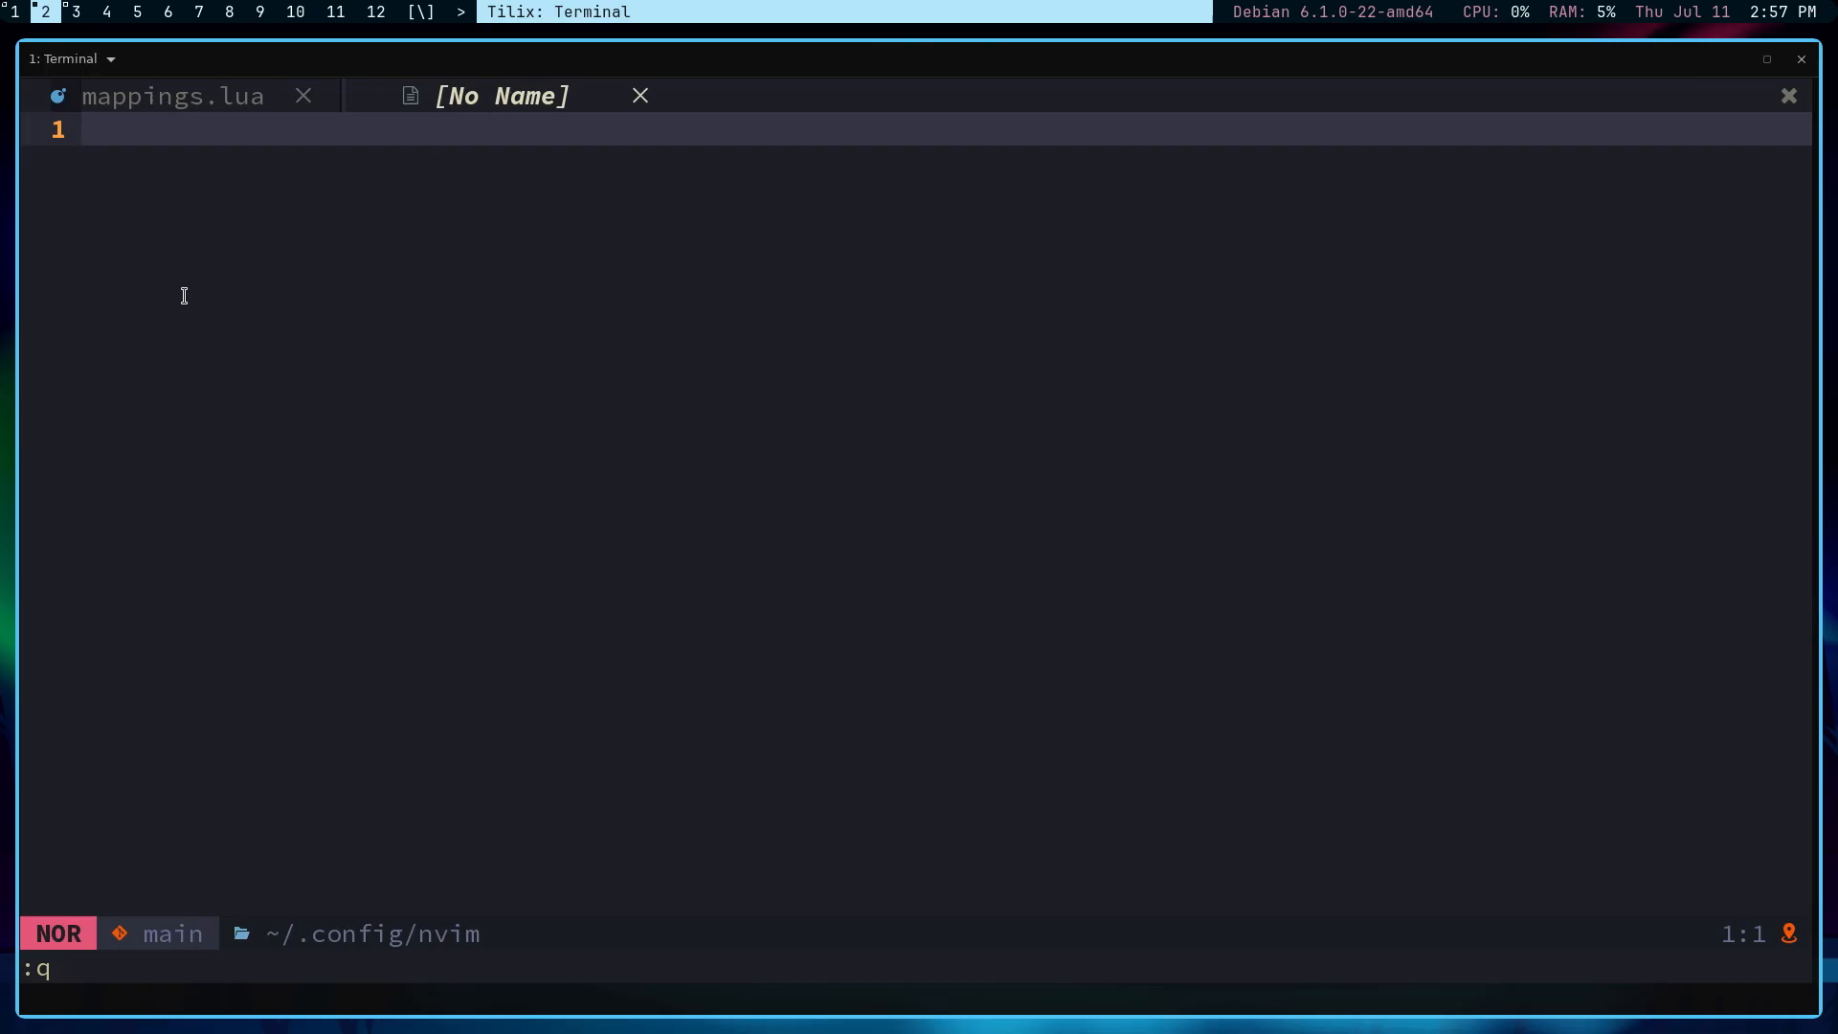
{"action": "mouse_move", "coordinate": [503, 248]}
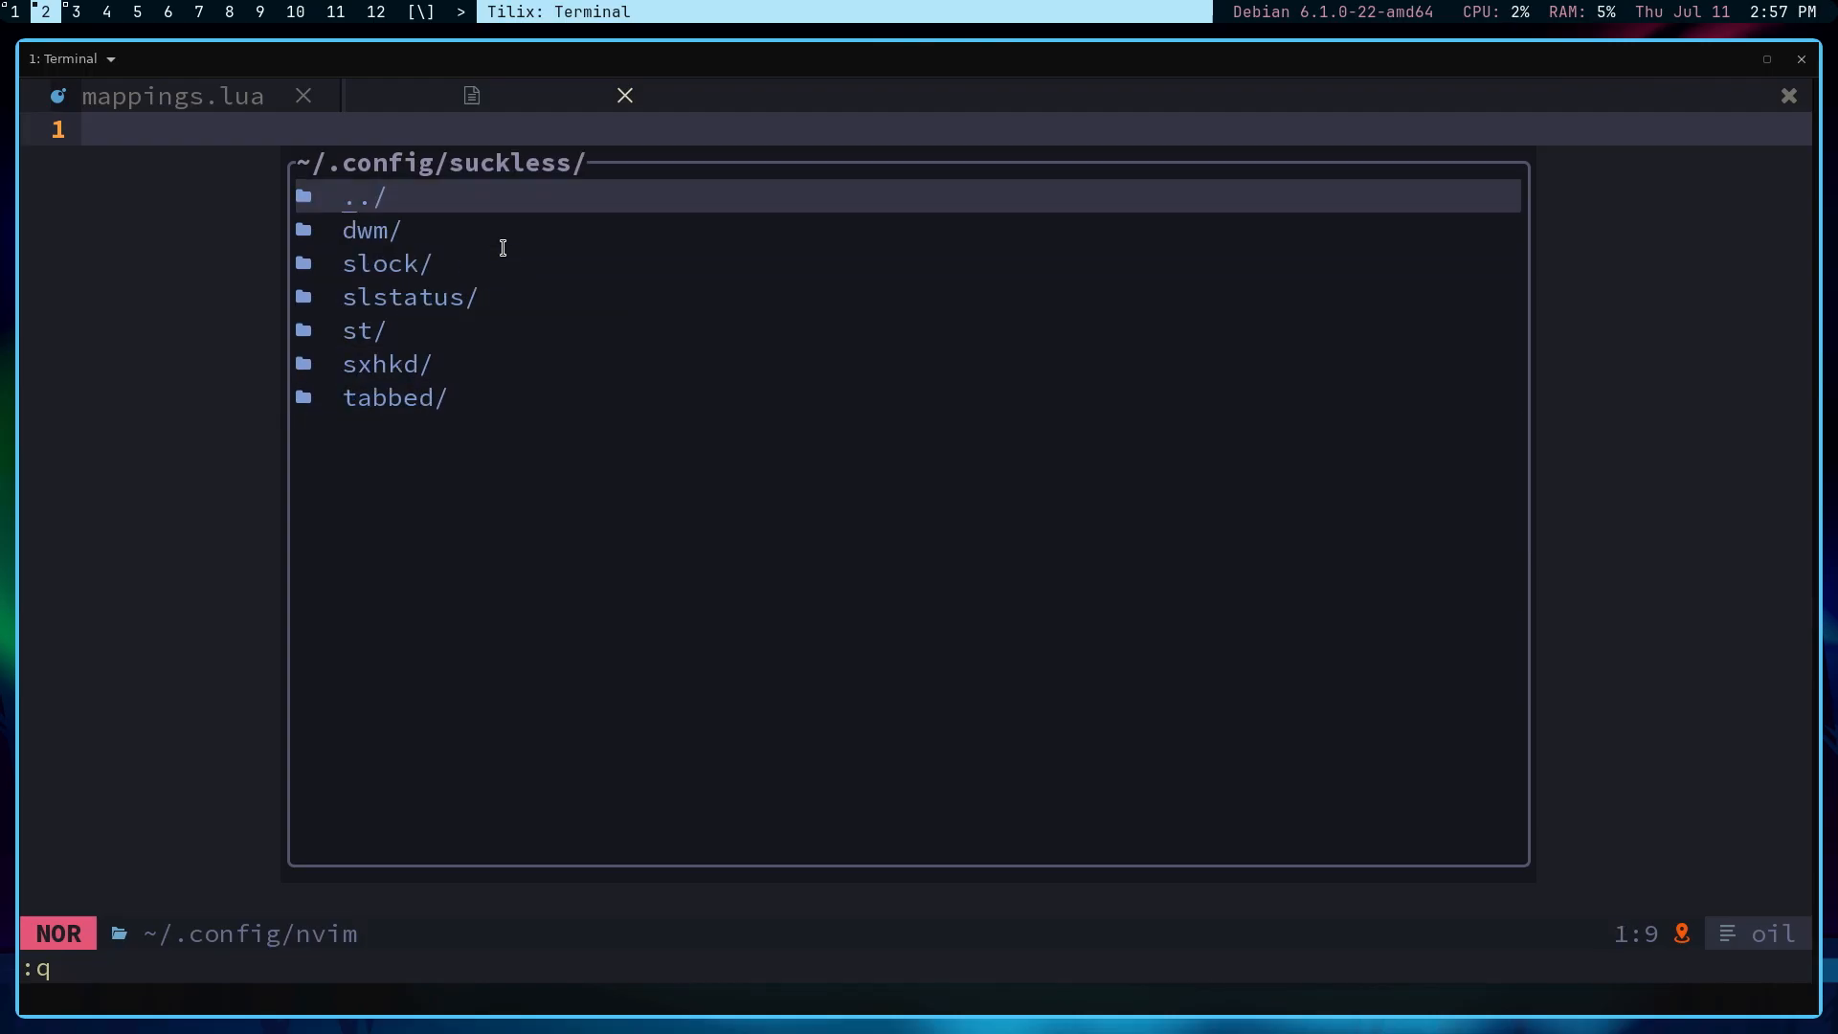
Step: Open the dwm project folder in oil
{"action": "double_click", "coordinate": [371, 230]}
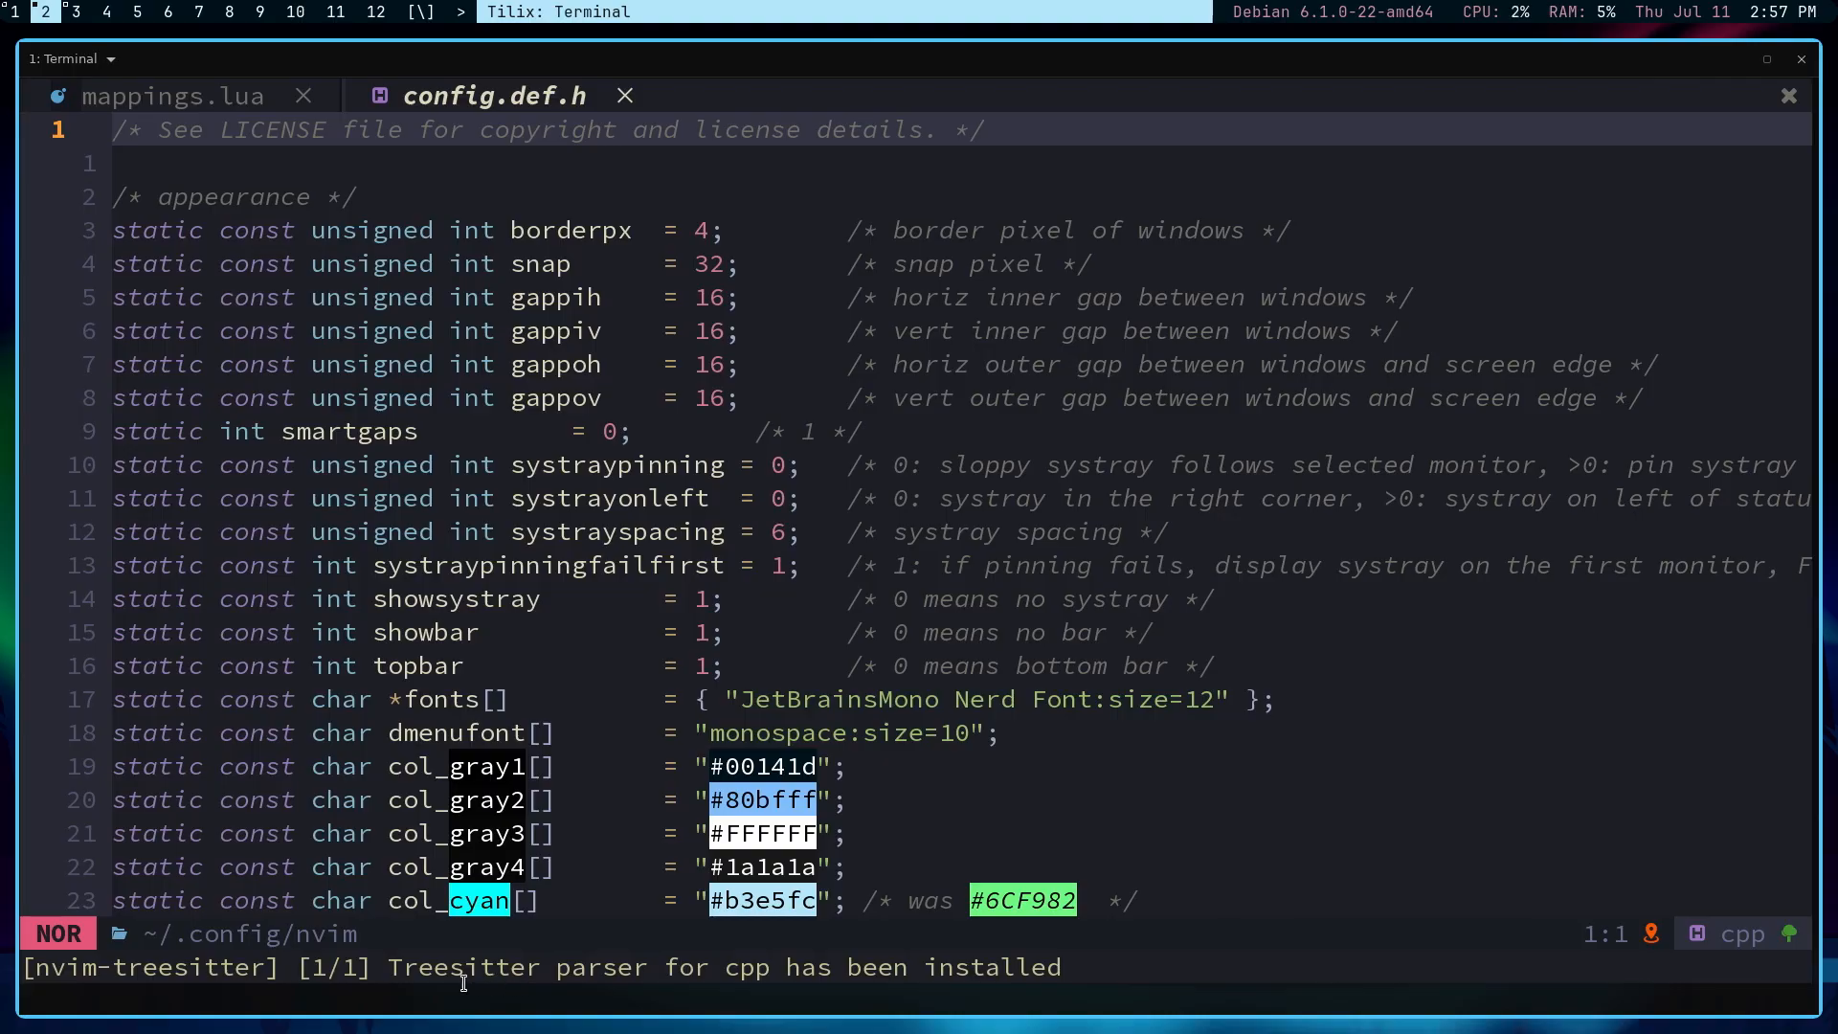
{"action": "mouse_move", "coordinate": [746, 974]}
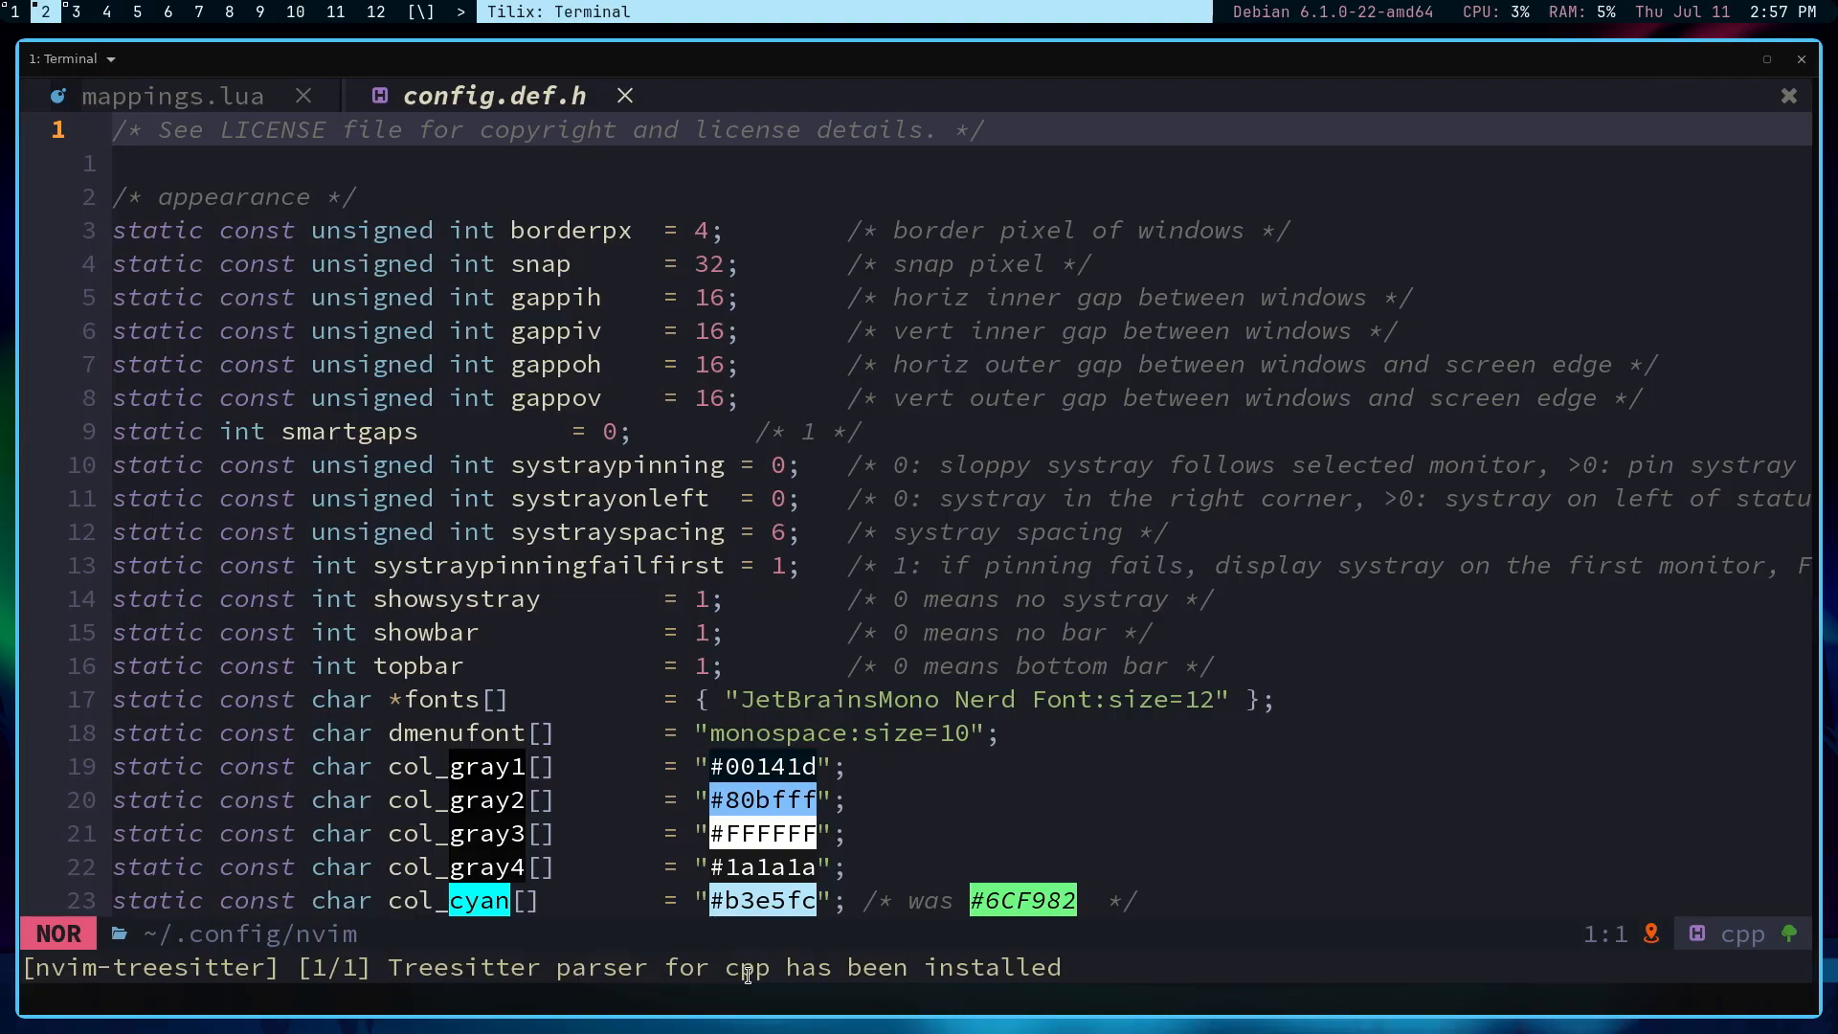
{"action": "mouse_move", "coordinate": [1070, 946]}
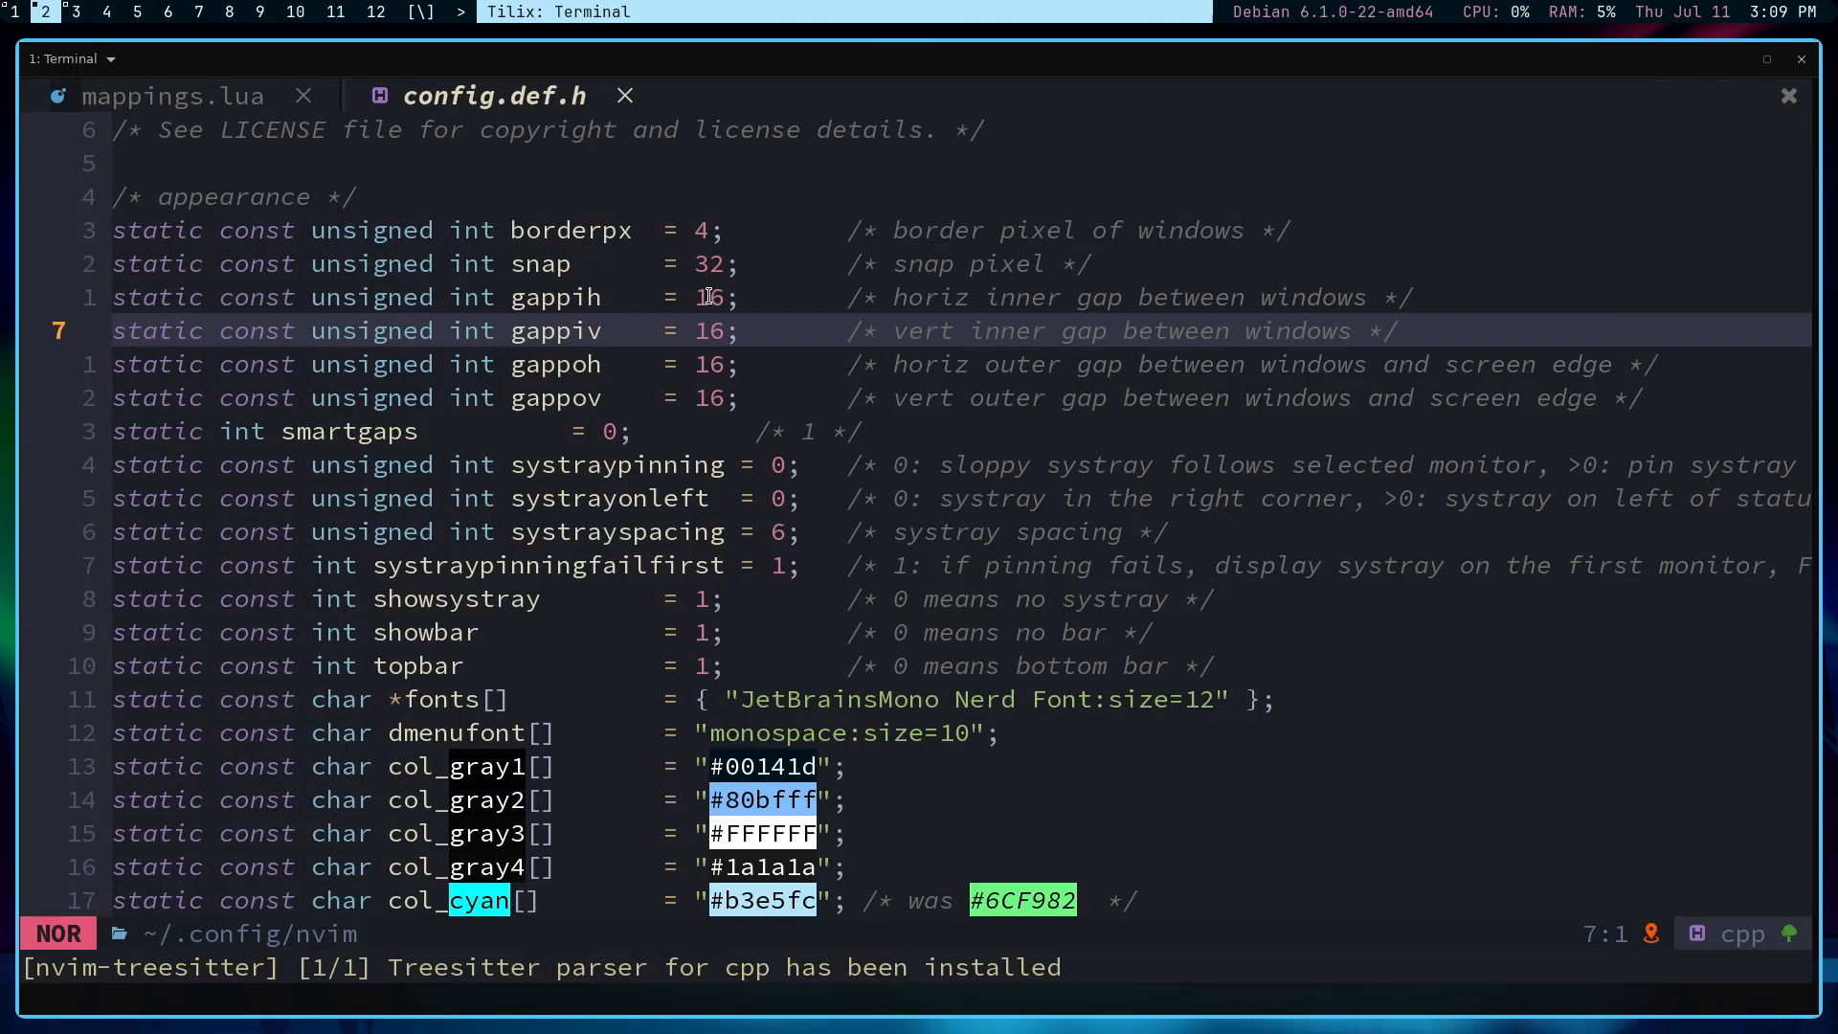
{"action": "mouse_move", "coordinate": [680, 280]}
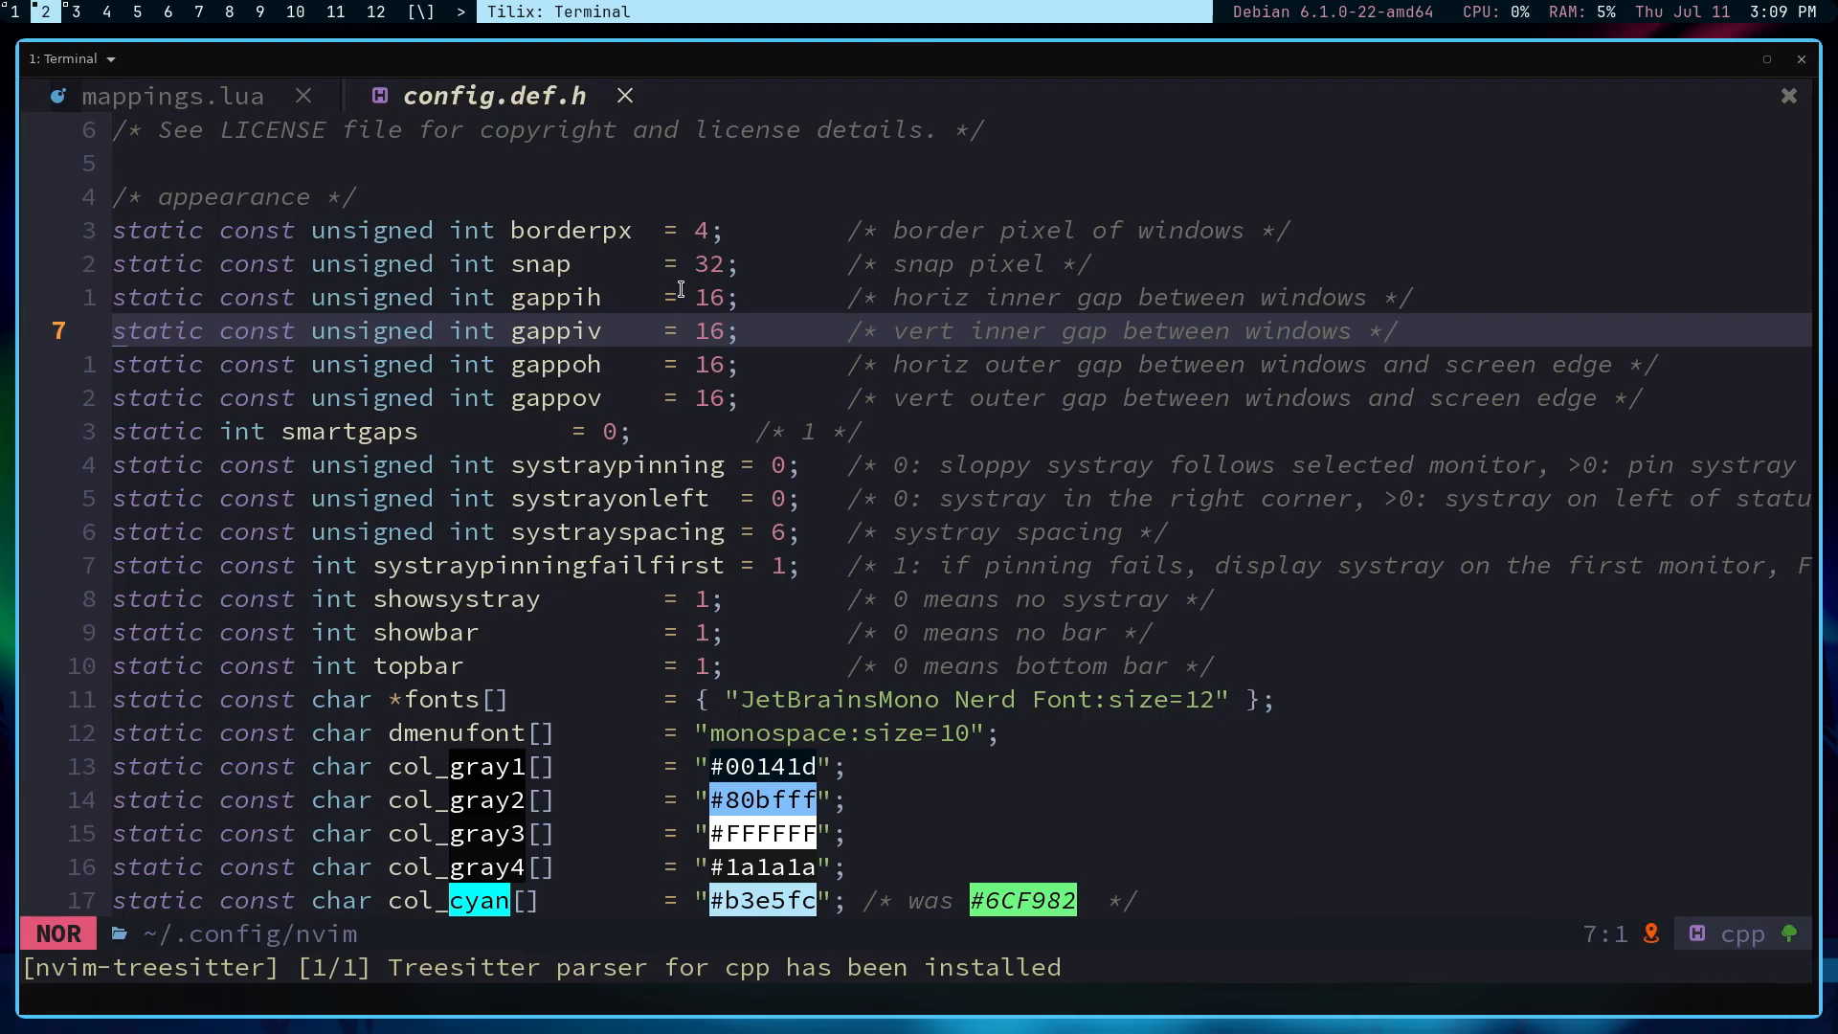
{"action": "mouse_move", "coordinate": [714, 967]}
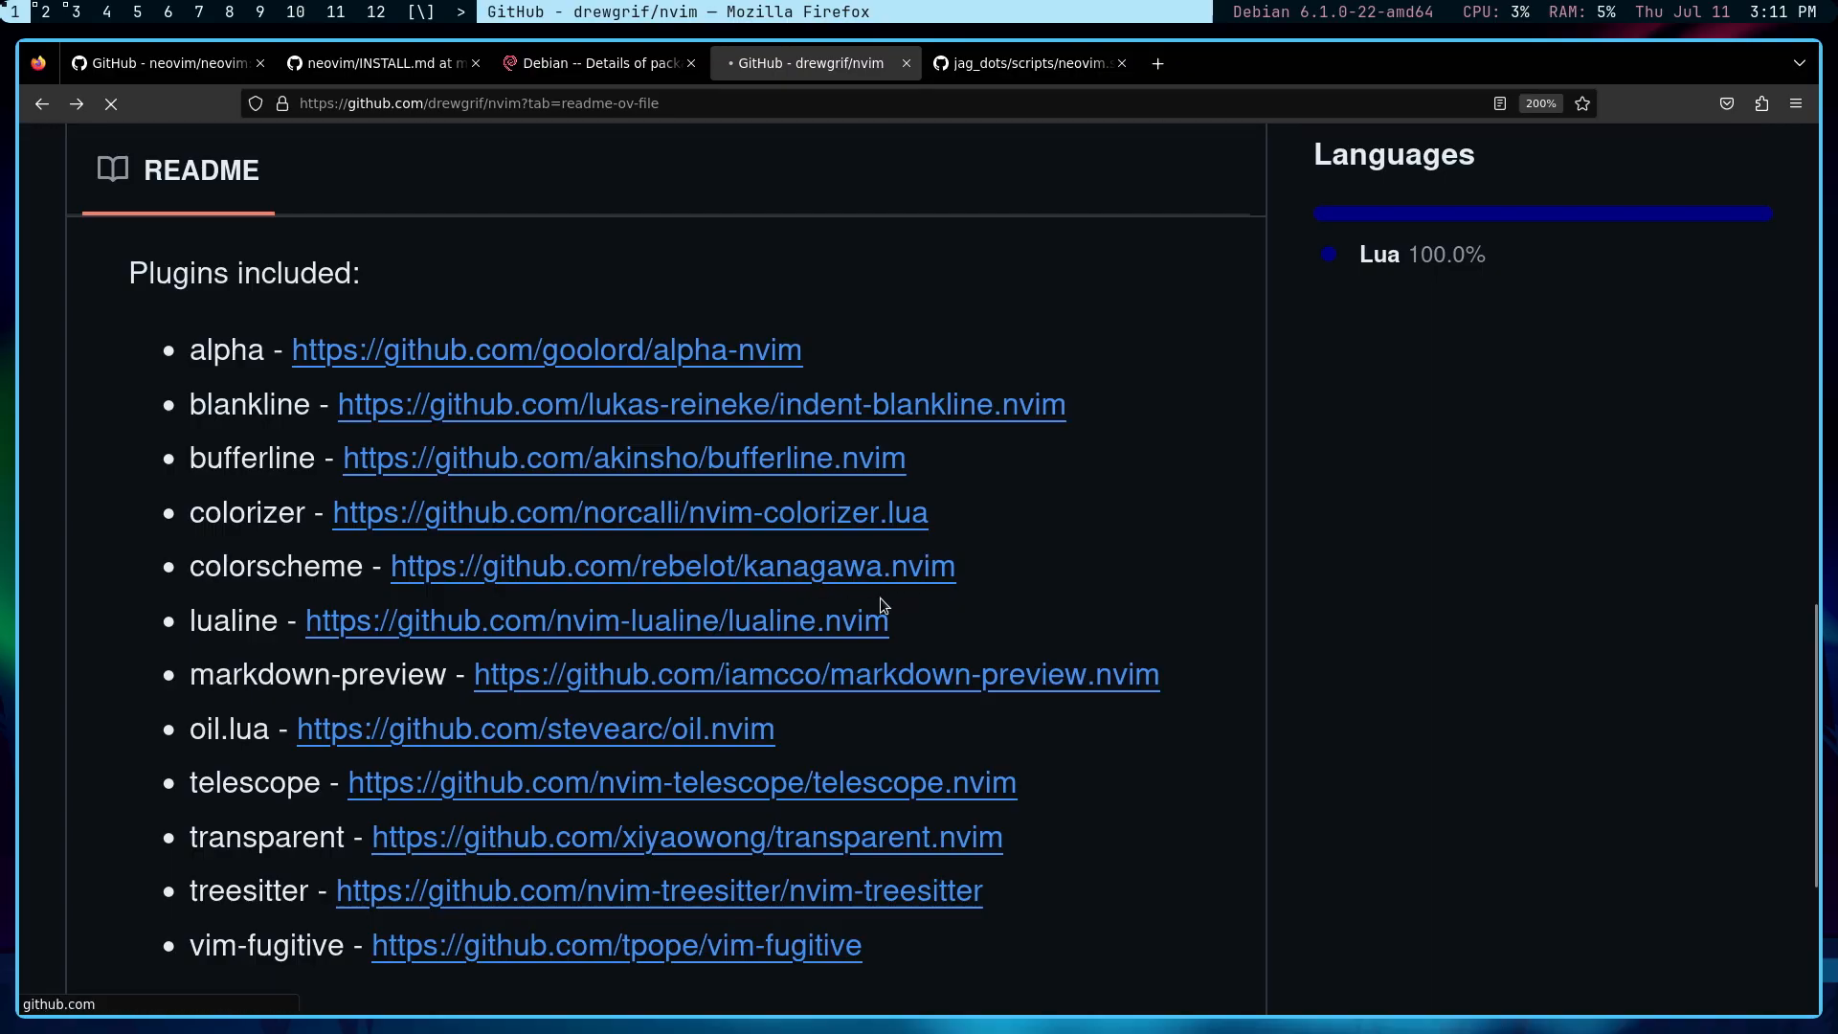
Step: Open the kanagawa.nvim repository page and scroll down through it
{"action": "left_click", "coordinate": [673, 565]}
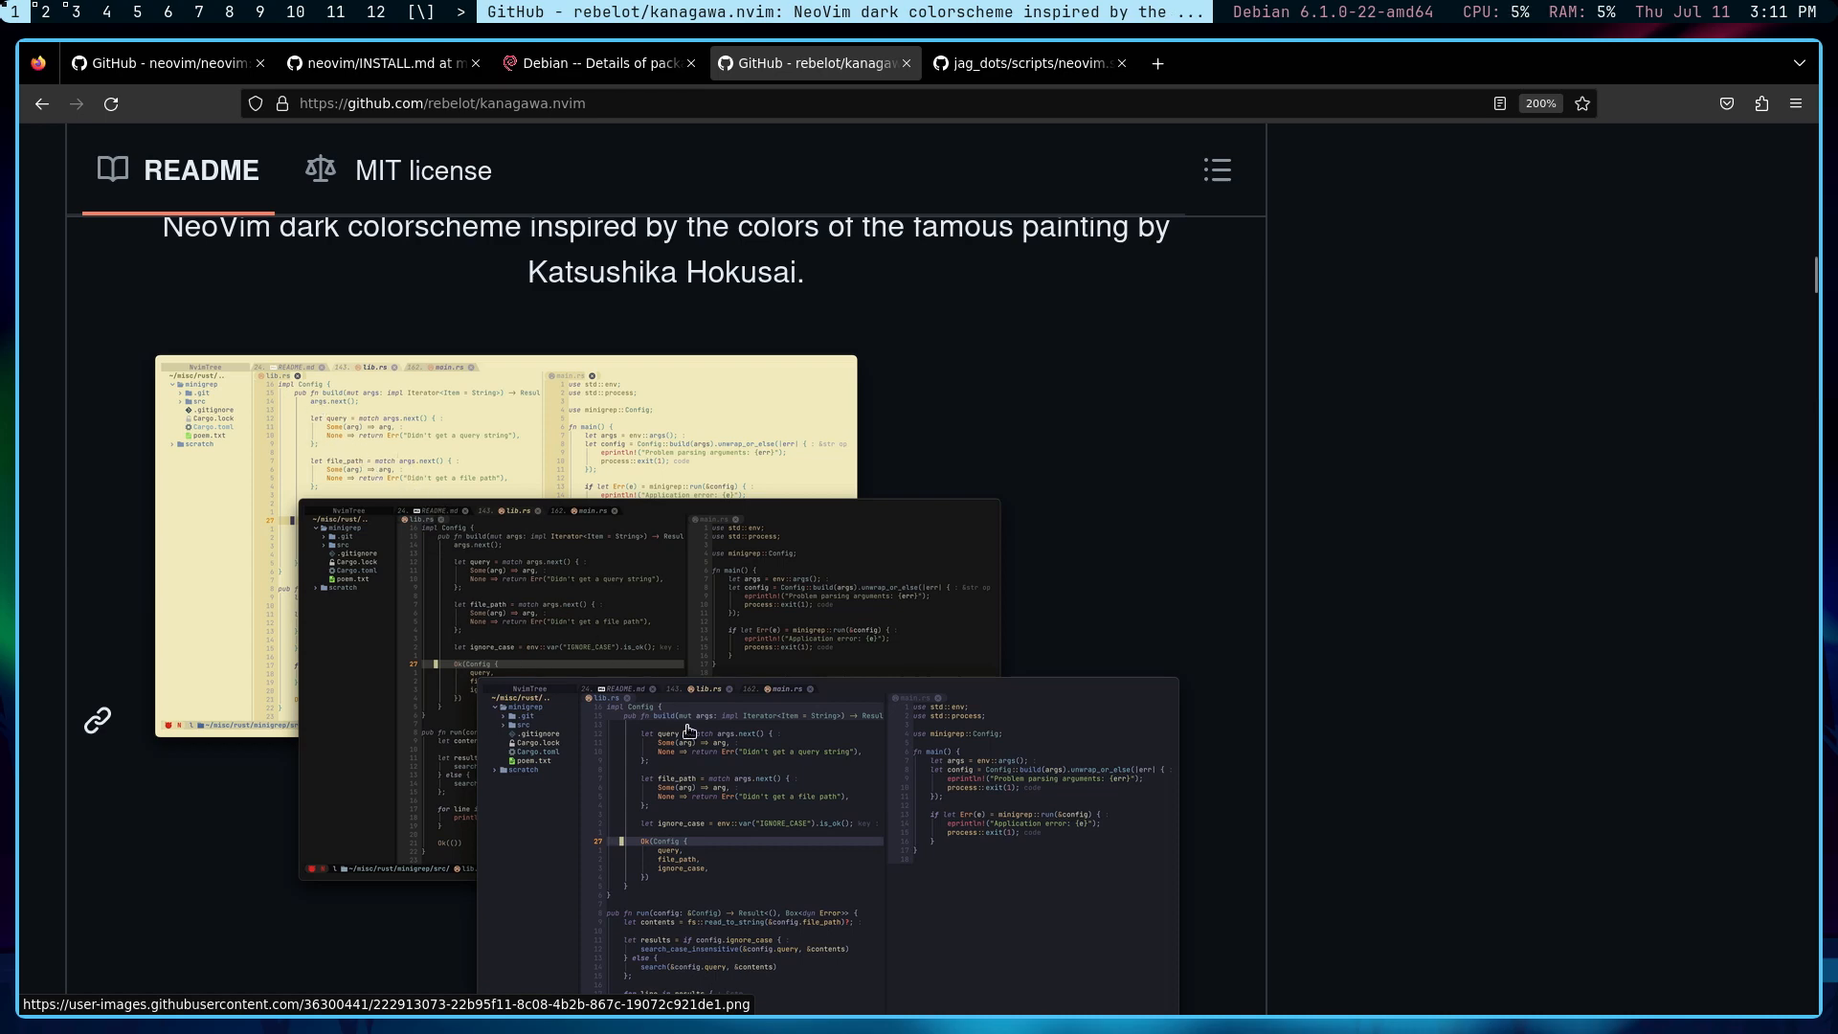
{"action": "scroll", "scroll_direction": "down", "scroll_amount": 3}
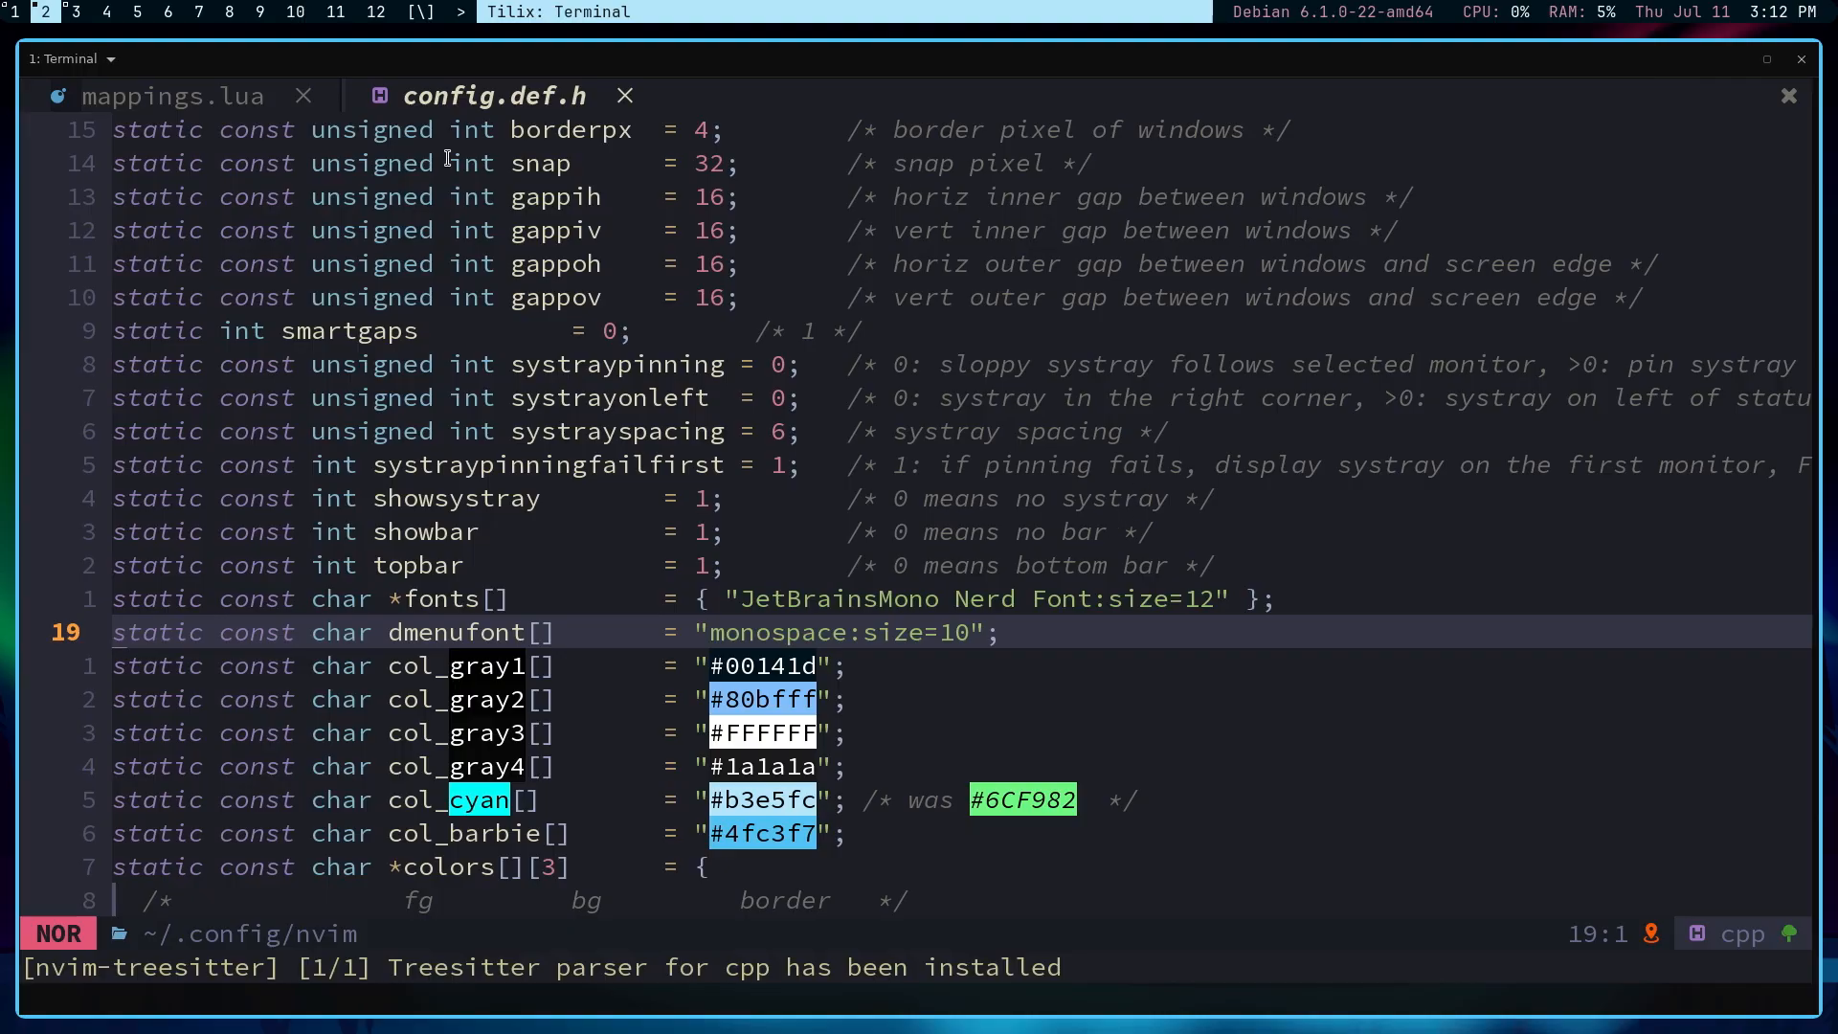
{"action": "mouse_move", "coordinate": [911, 517]}
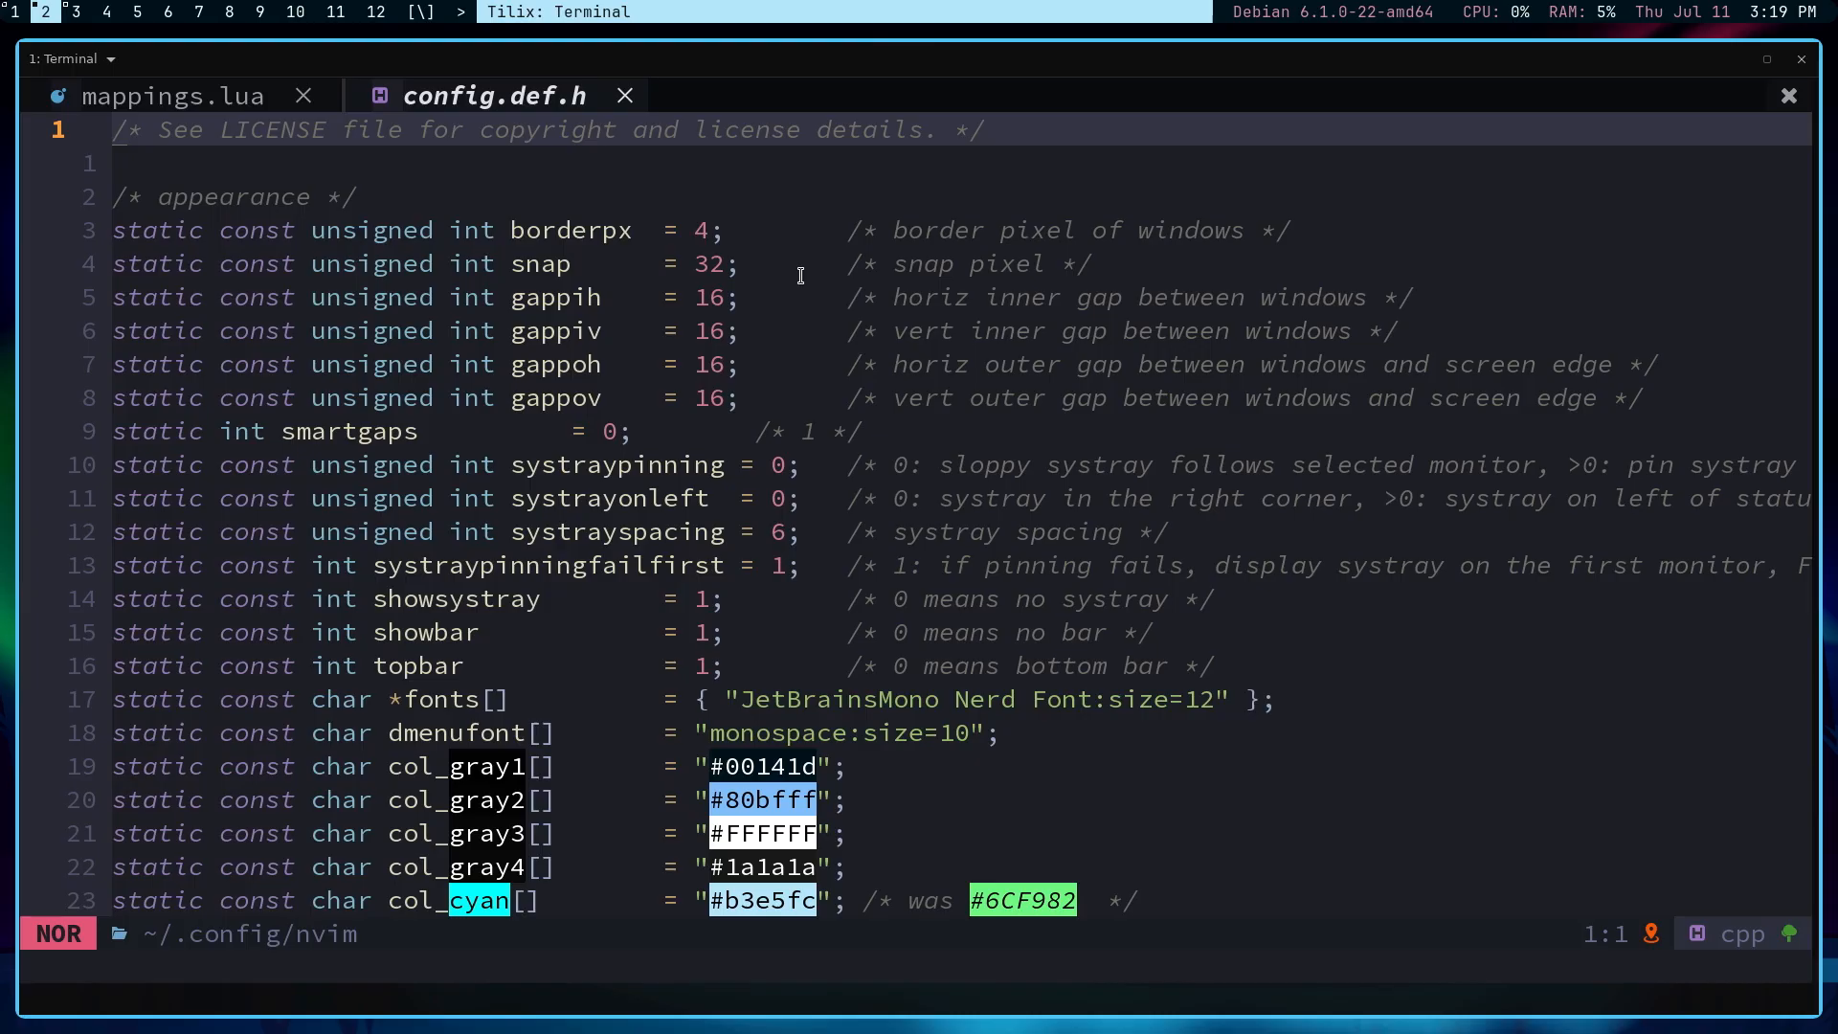
Step: Switch back and forth between the config.def.h and mappings.lua buffers
{"action": "left_click", "coordinate": [153, 95]}
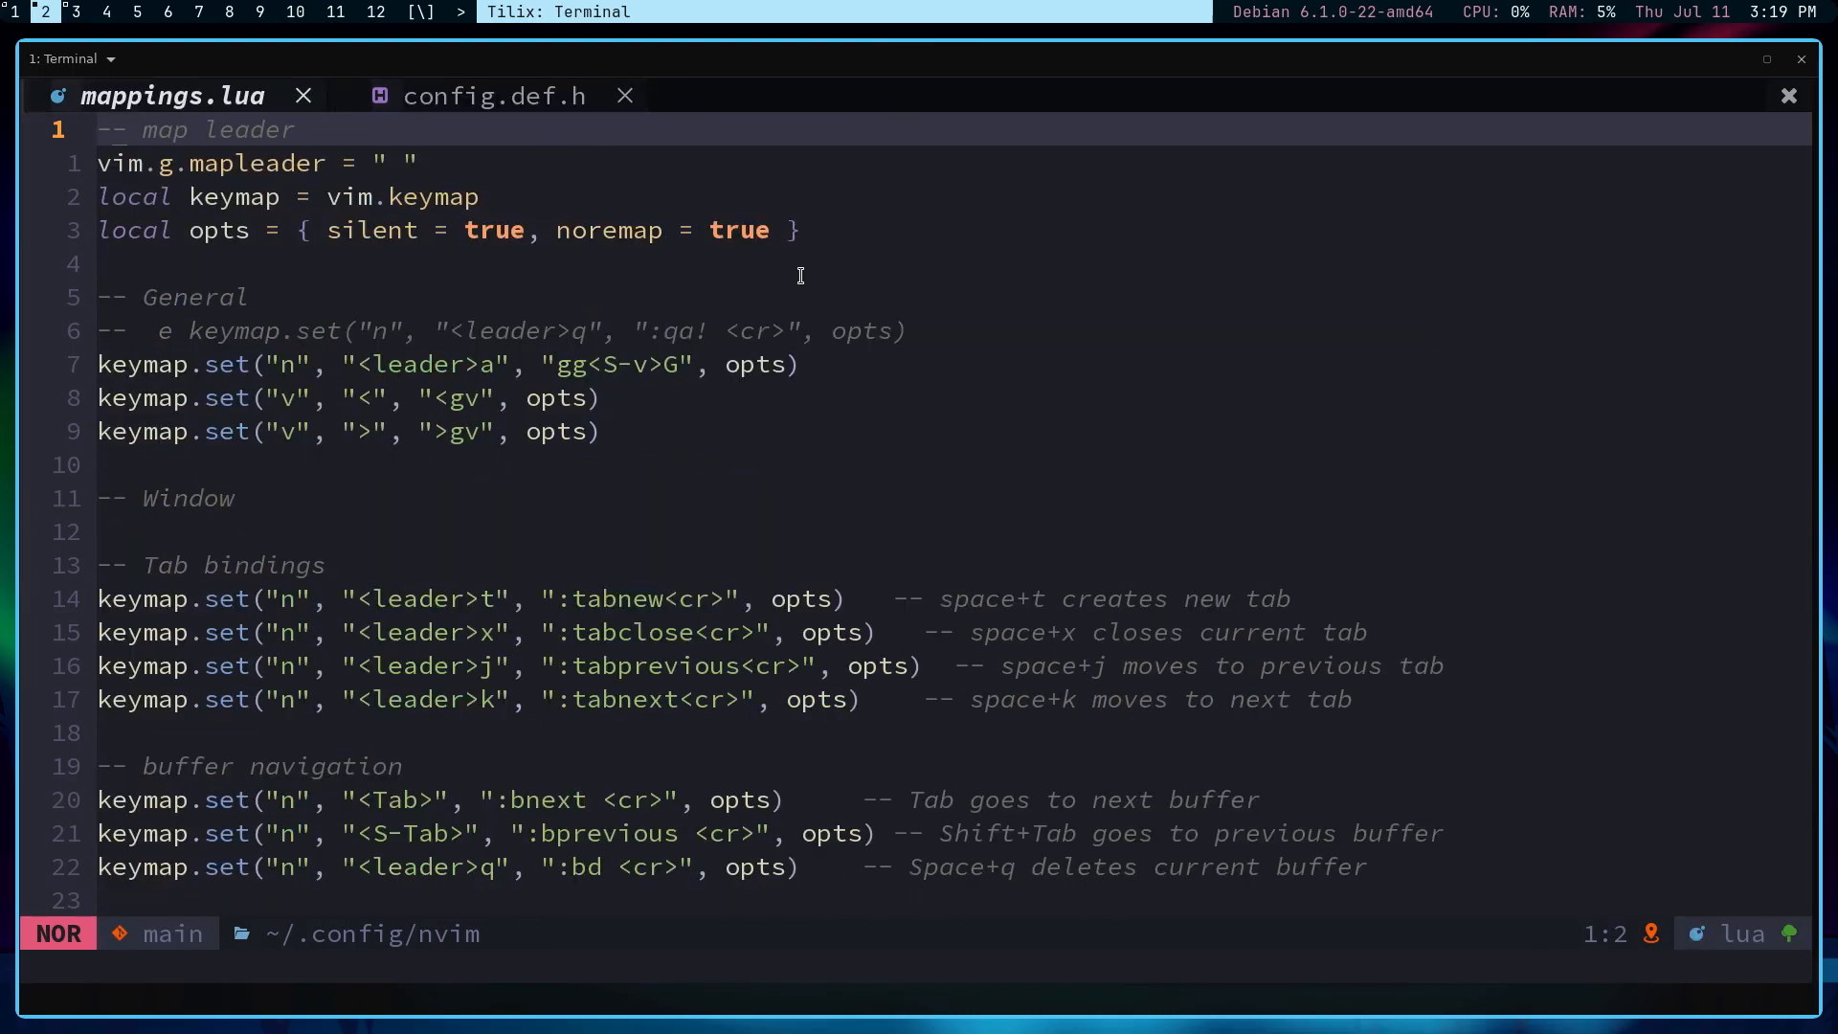
{"action": "left_click", "coordinate": [495, 96]}
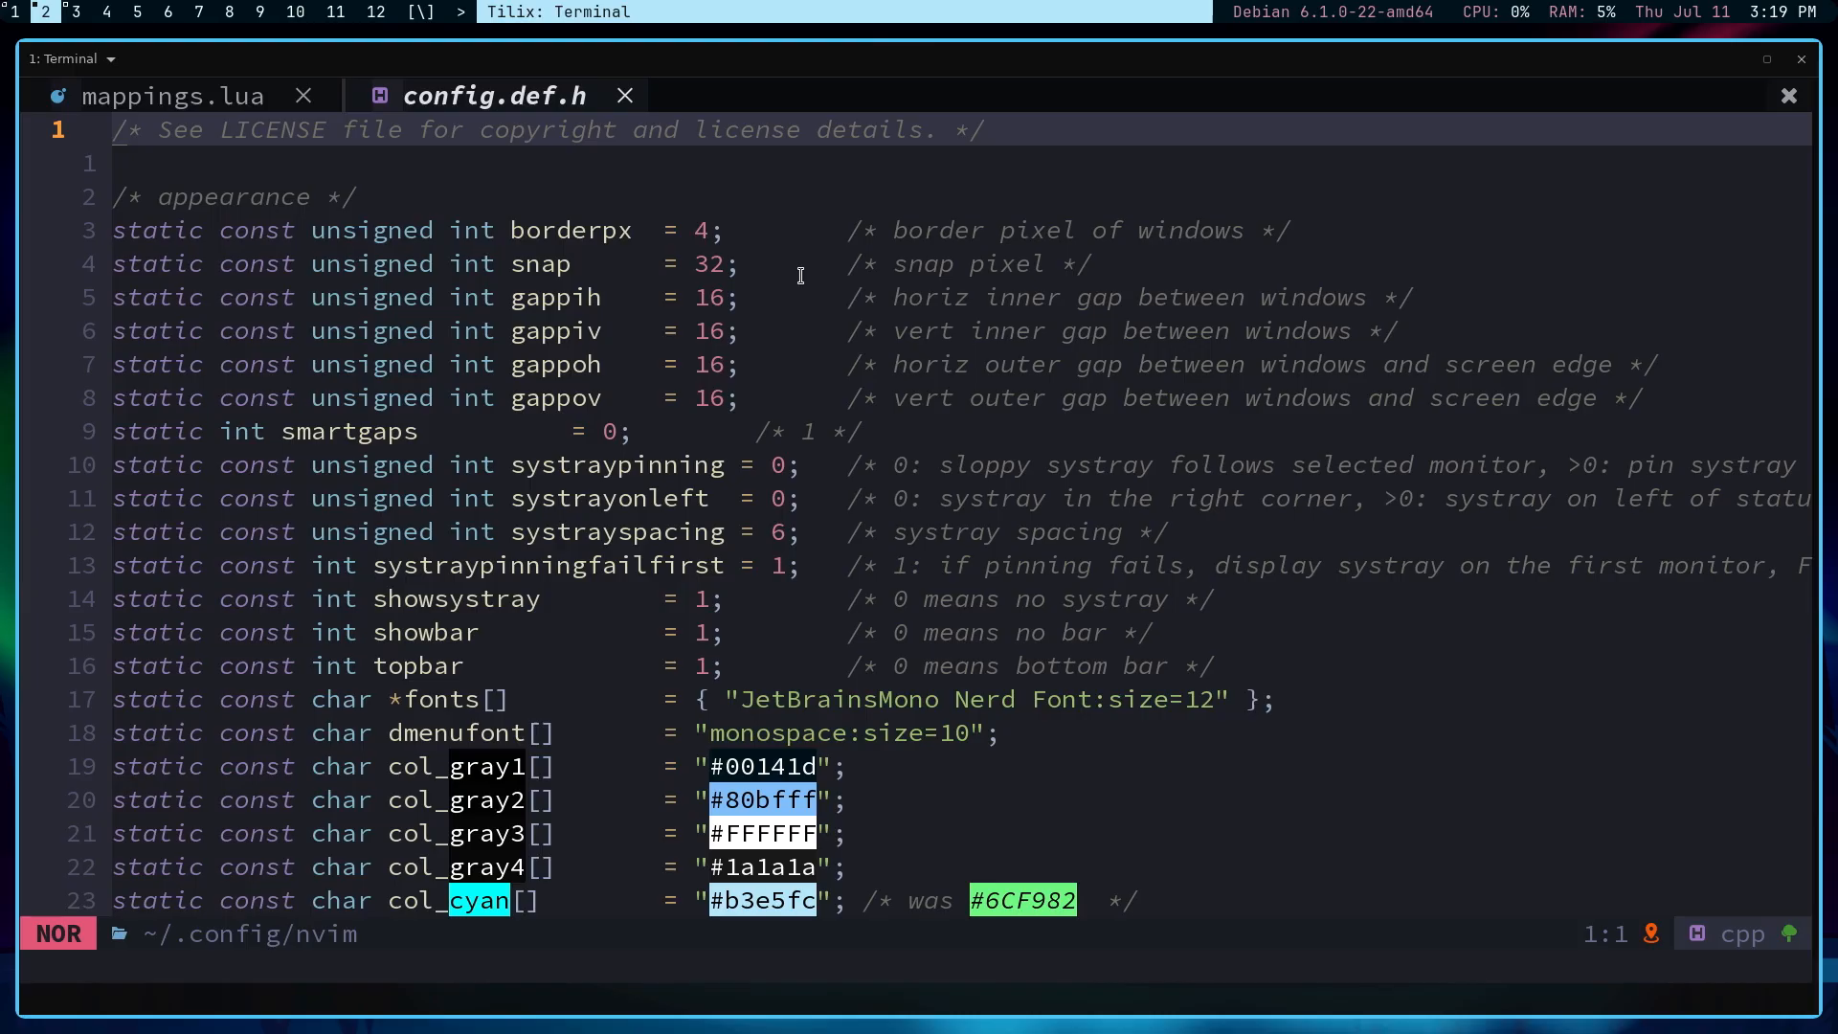
{"action": "left_click", "coordinate": [153, 95]}
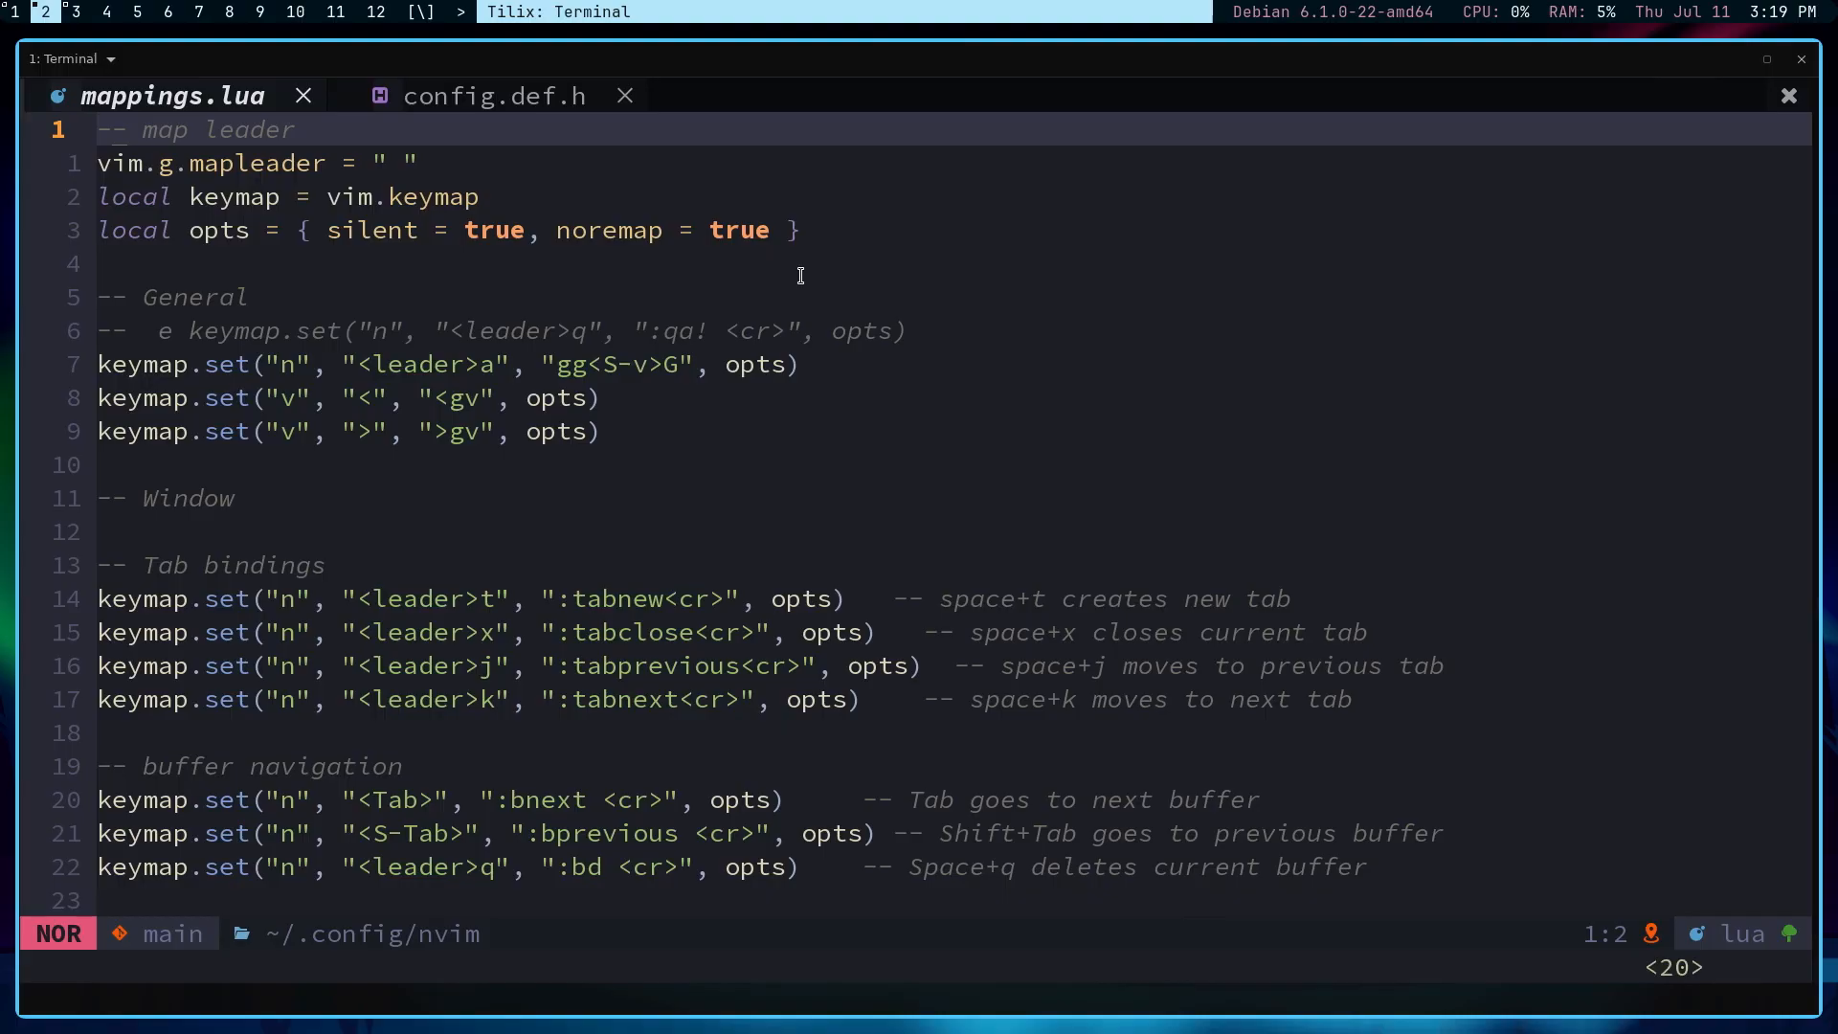
{"action": "left_click", "coordinate": [477, 96]}
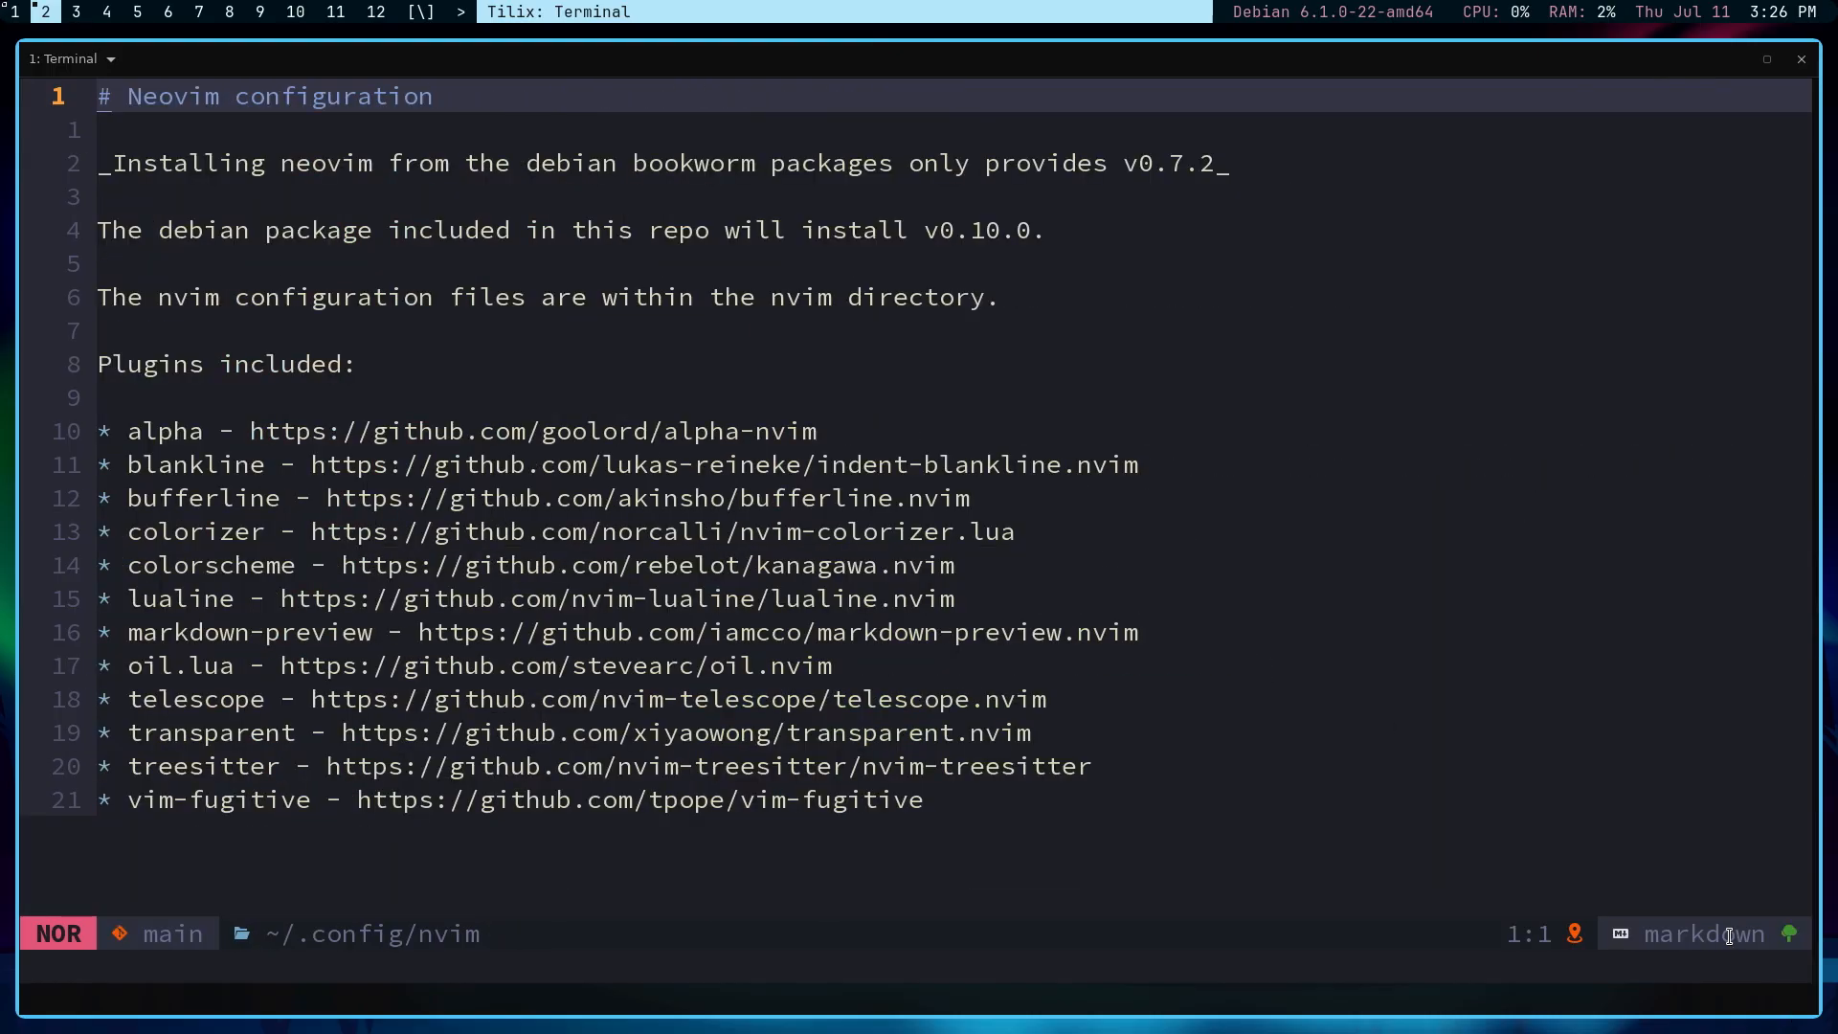
{"action": "mouse_move", "coordinate": [561, 403]}
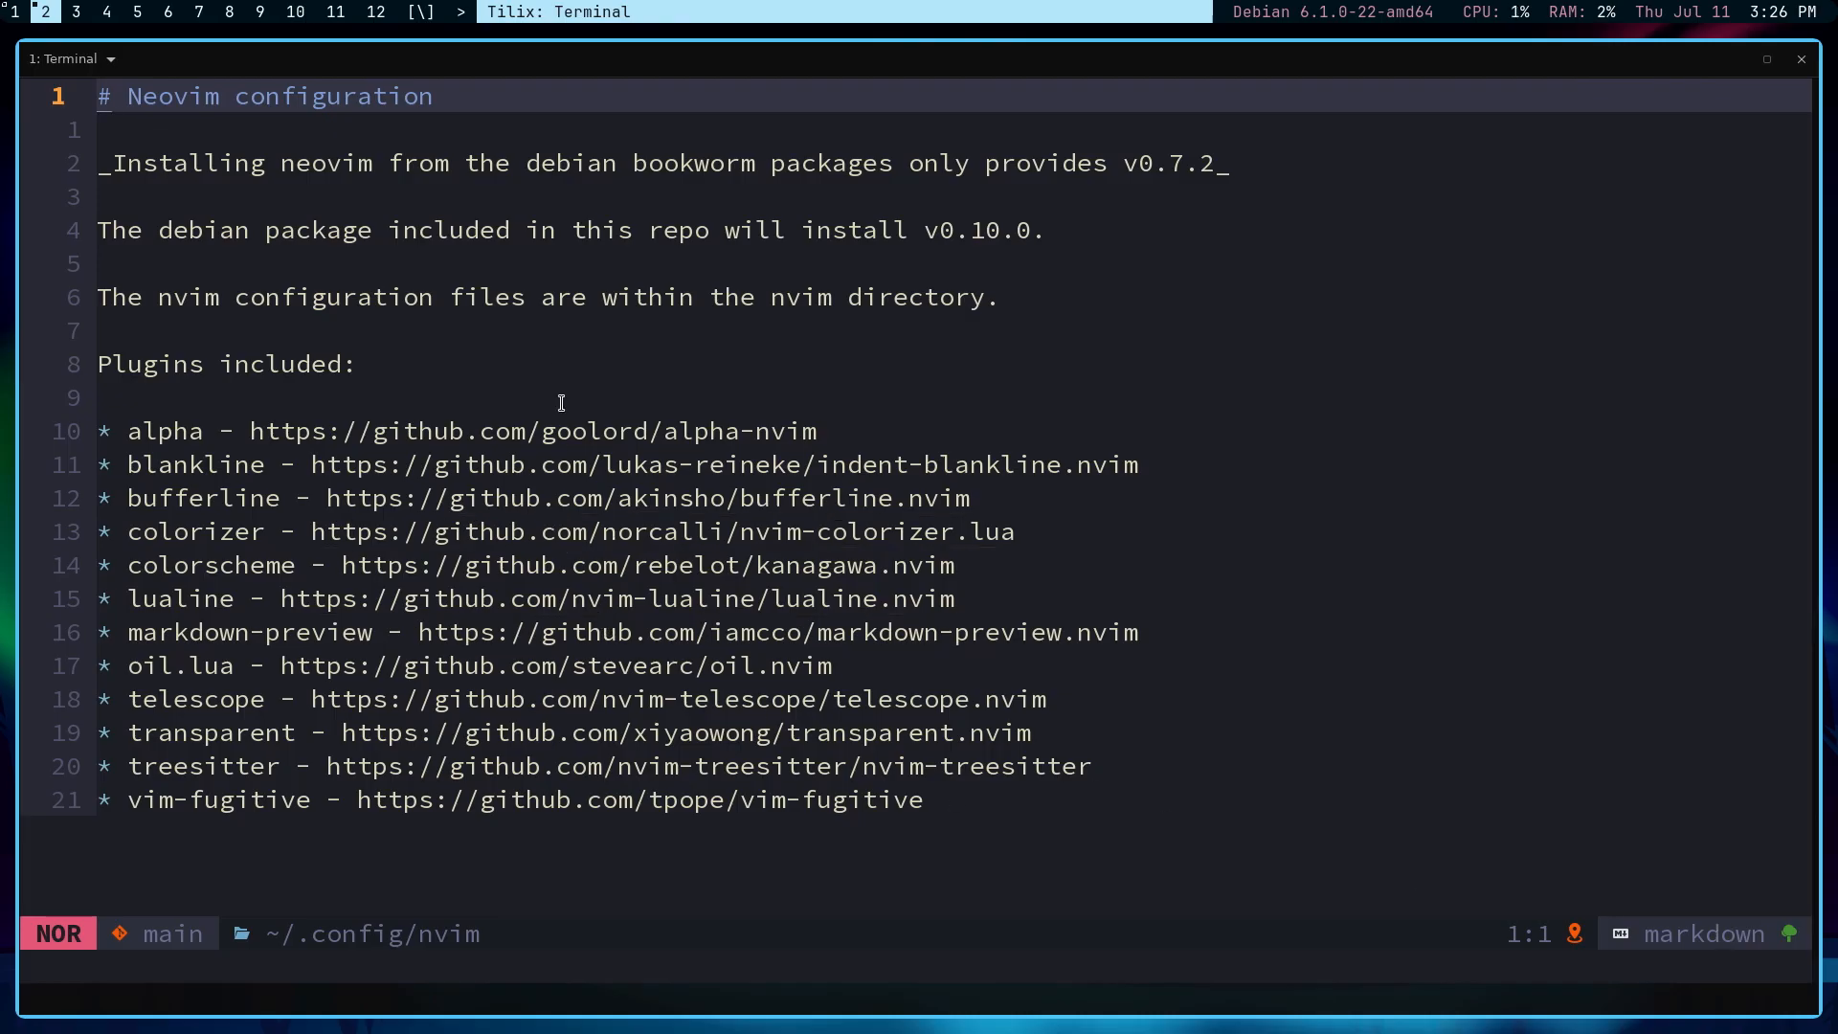
{"action": "mouse_move", "coordinate": [571, 393]}
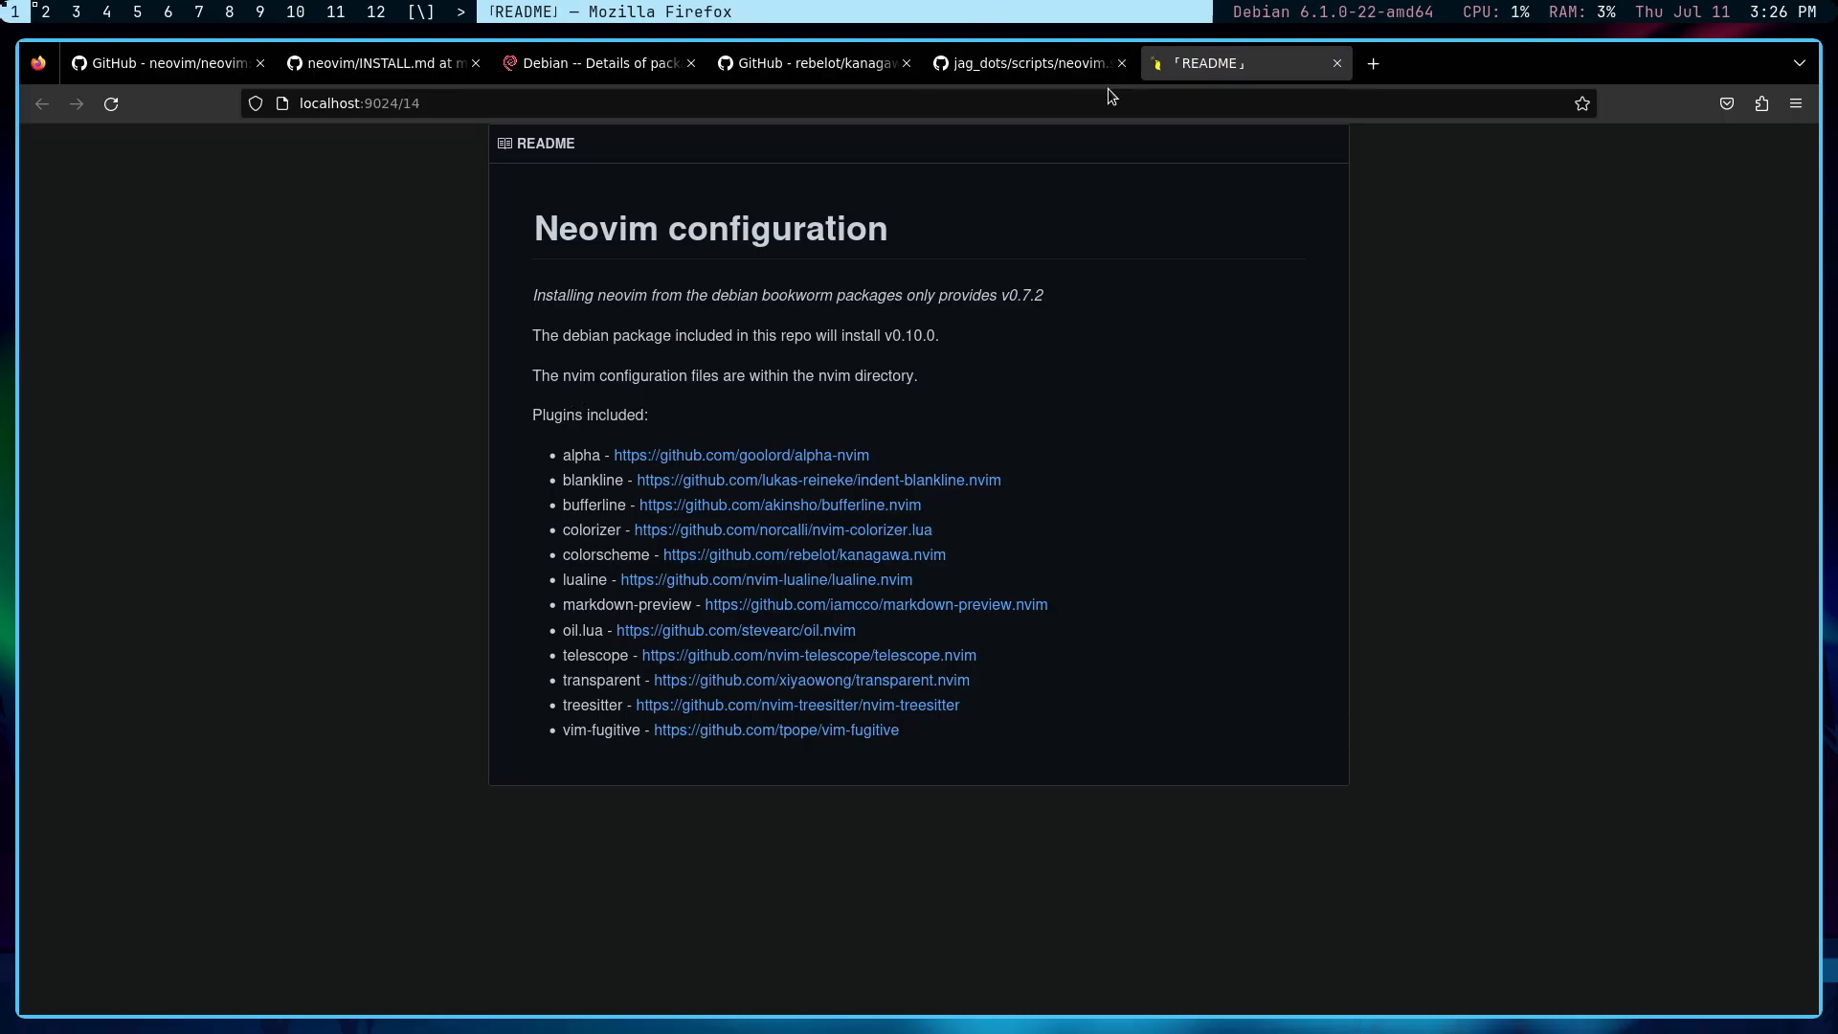
{"action": "mouse_move", "coordinate": [1103, 90]}
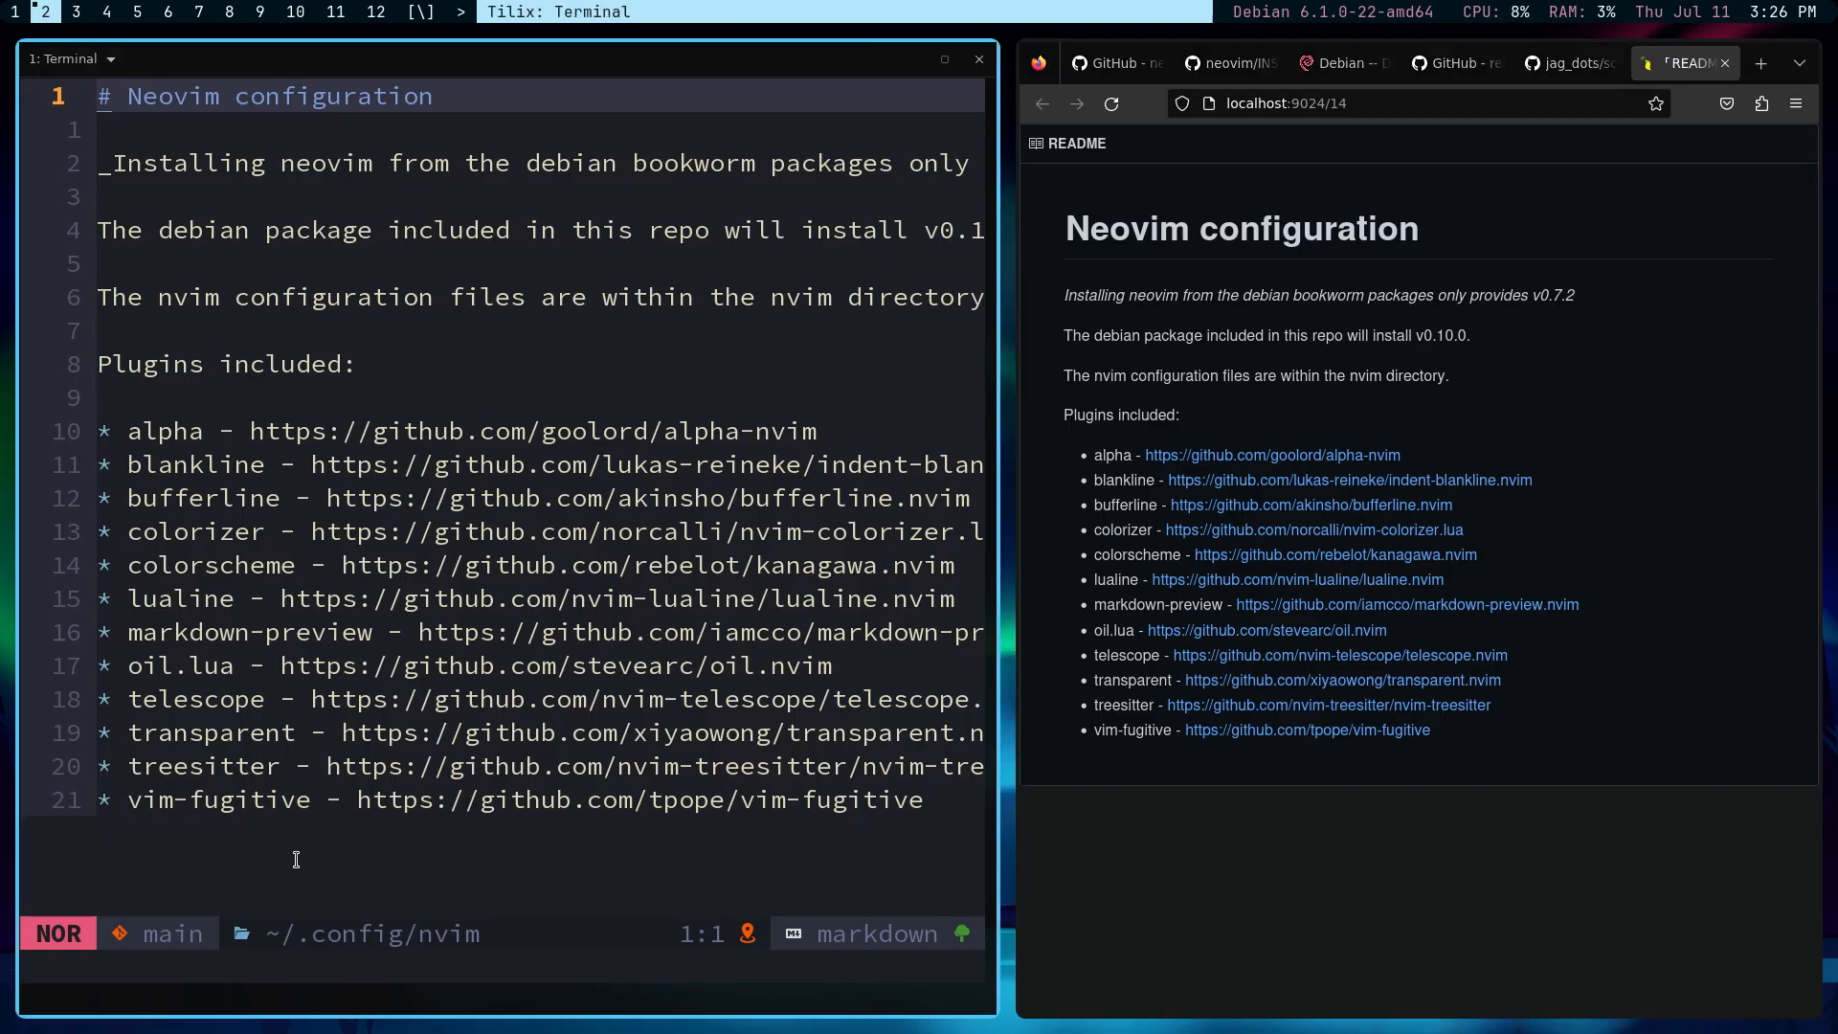
{"action": "mouse_move", "coordinate": [318, 844]}
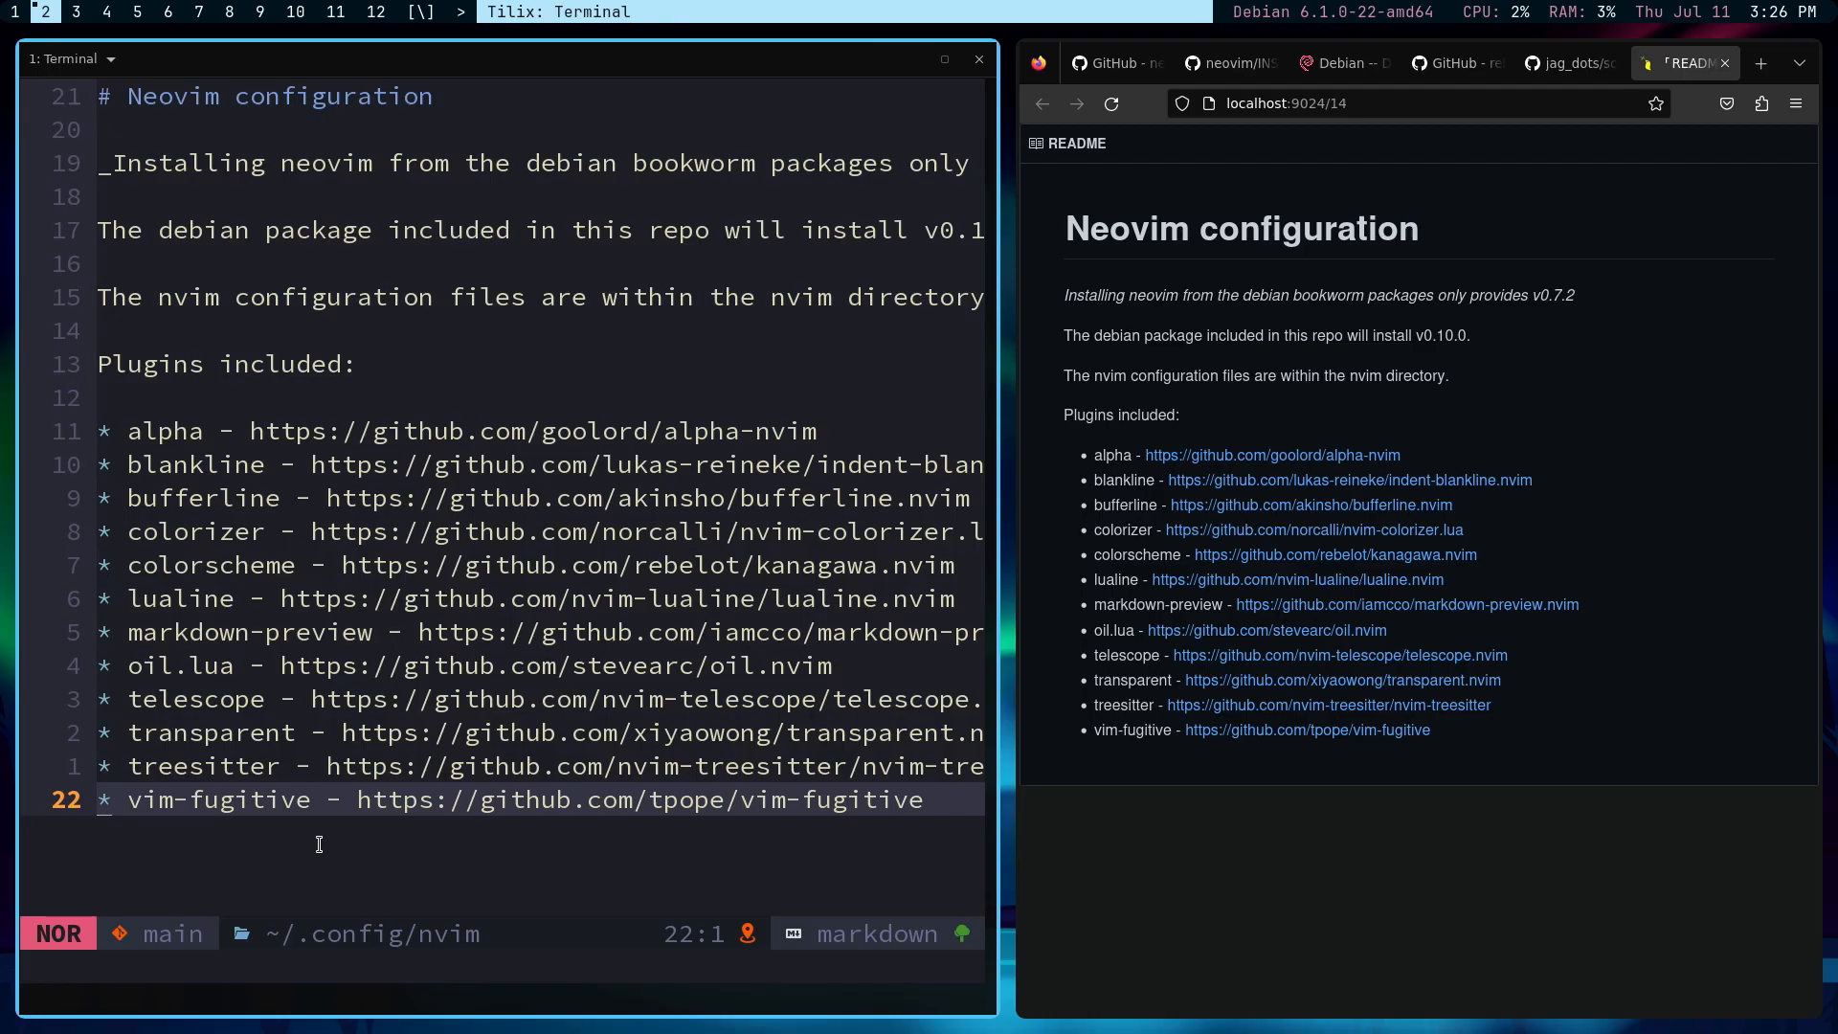
Step: Type 'This is a markdown file' on a new line after the plugin list
{"action": "key", "text": "i"}
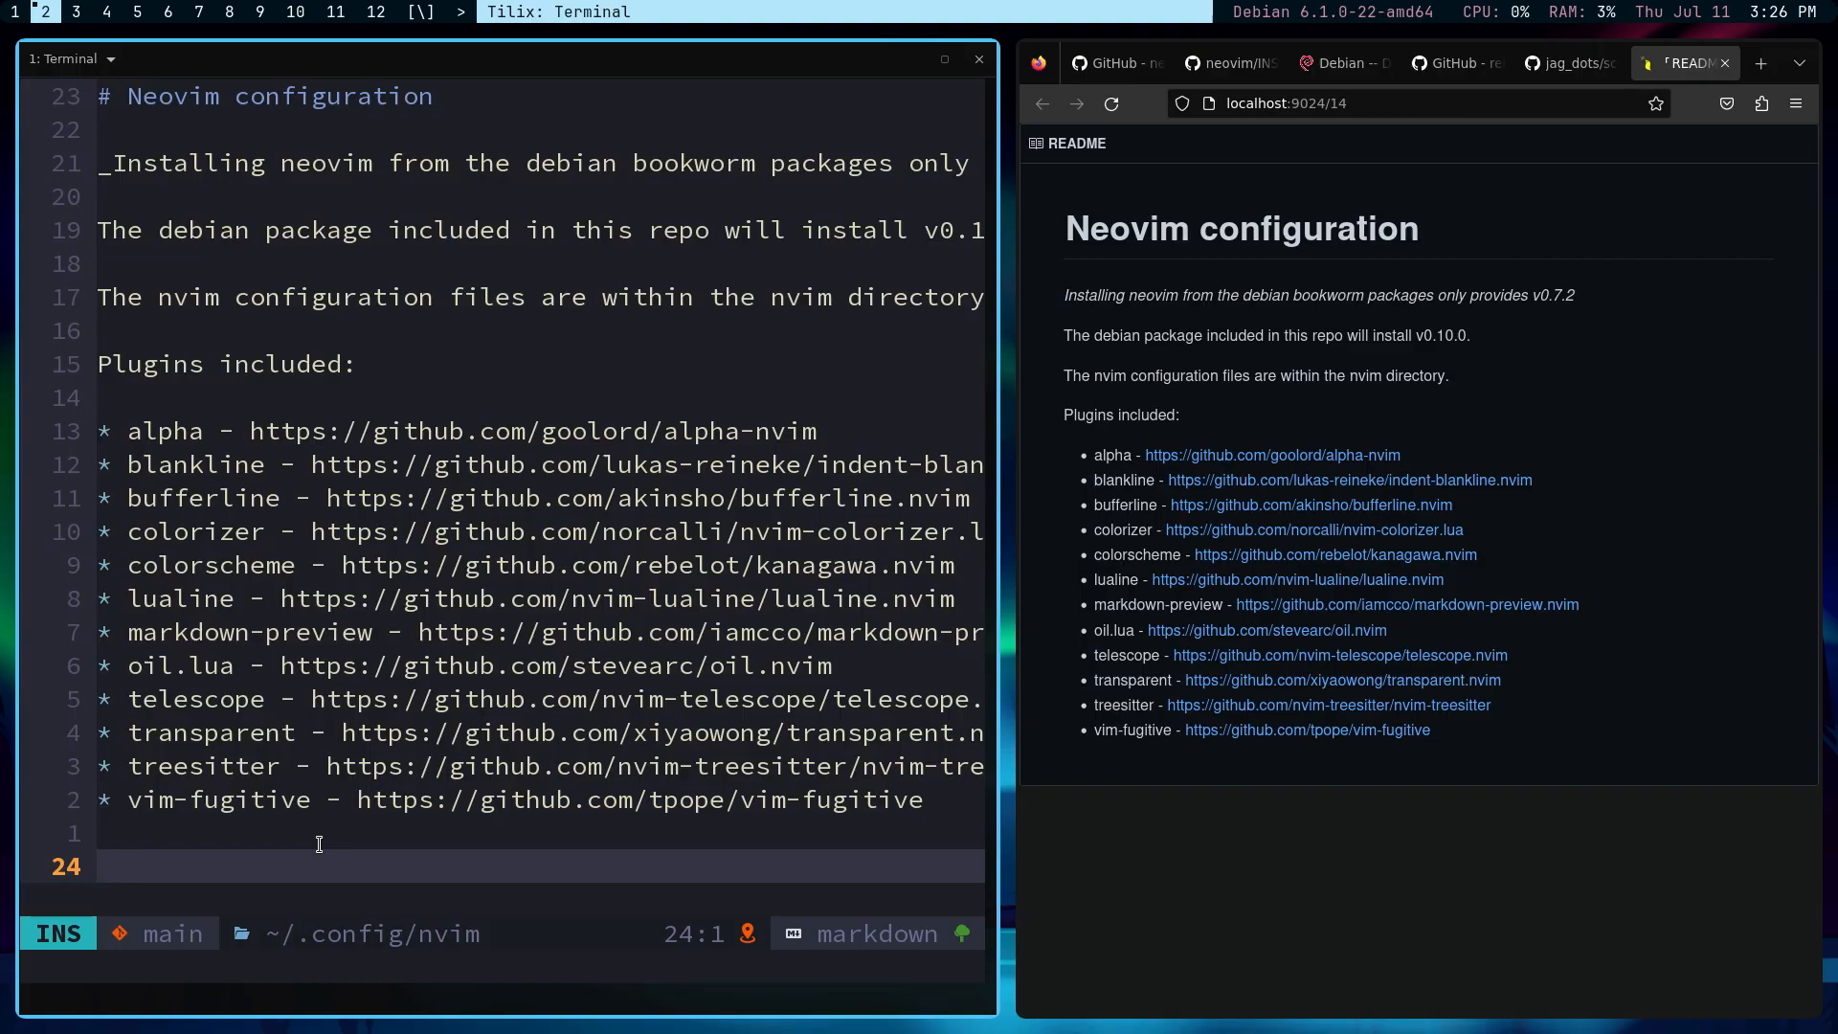
{"action": "type", "text": "This is a"}
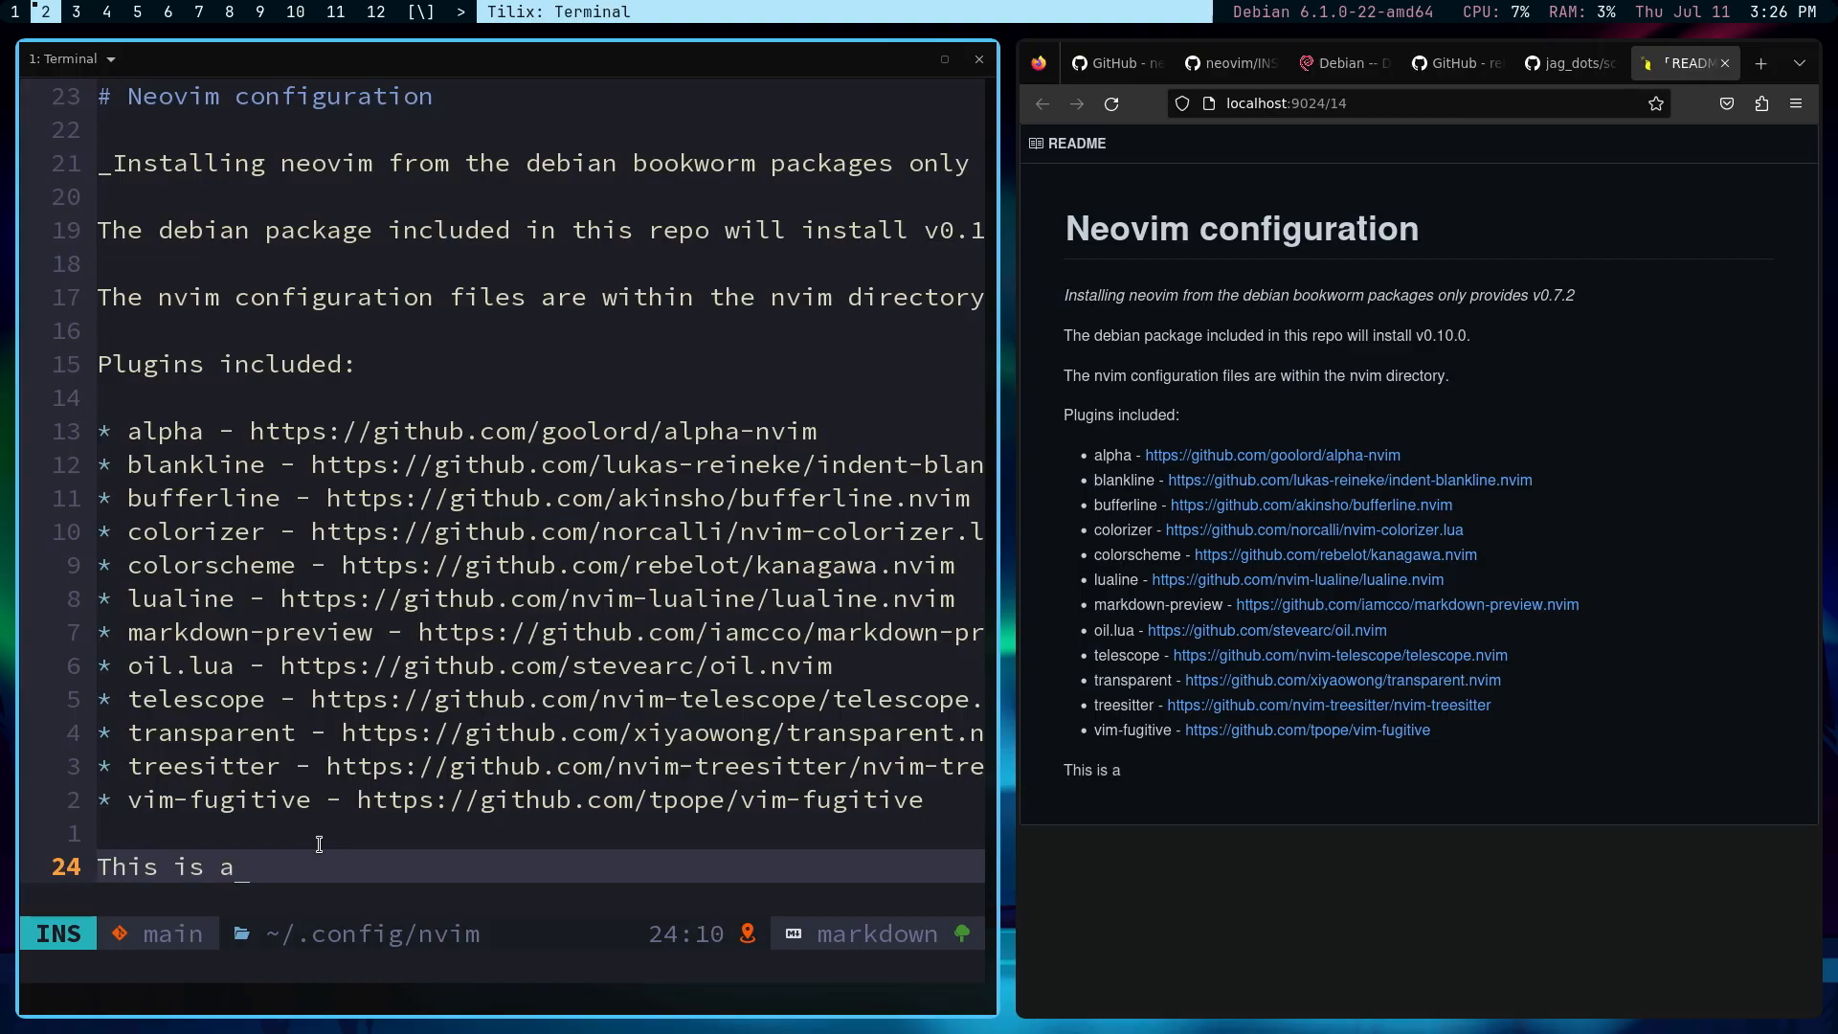
{"action": "type", "text": "markdown"}
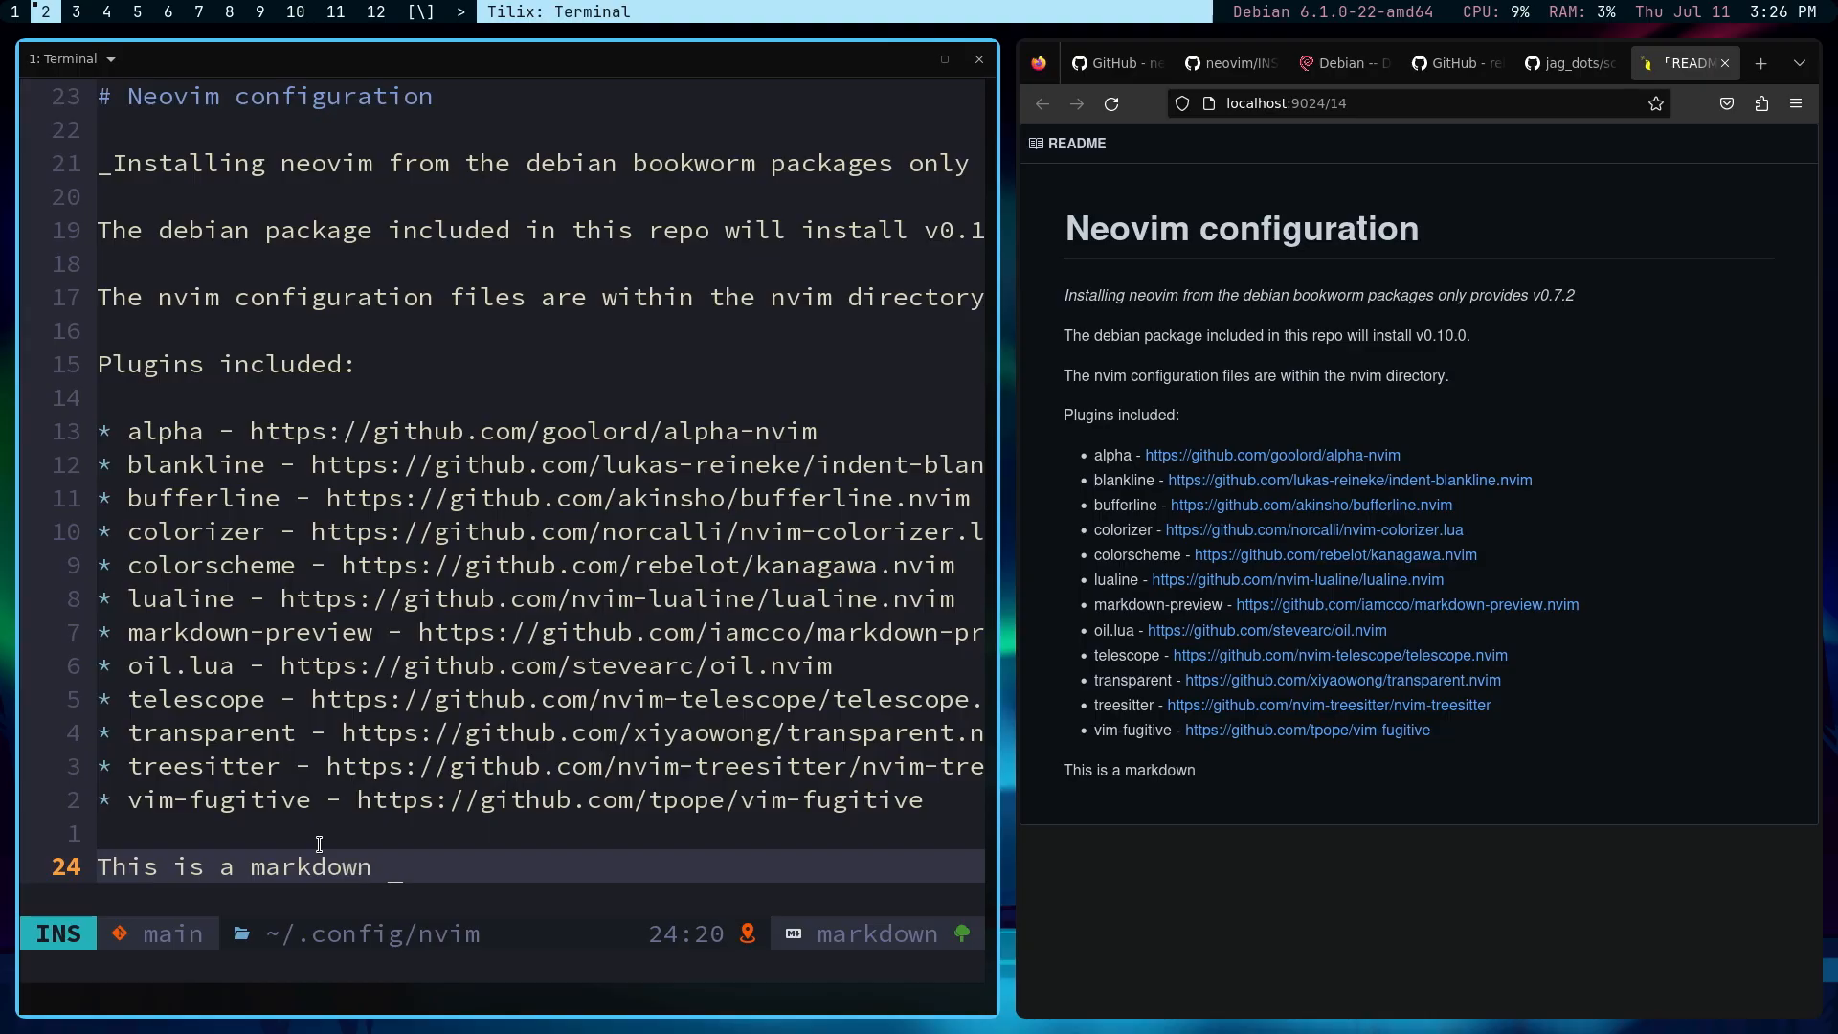
{"action": "type", "text": "file"}
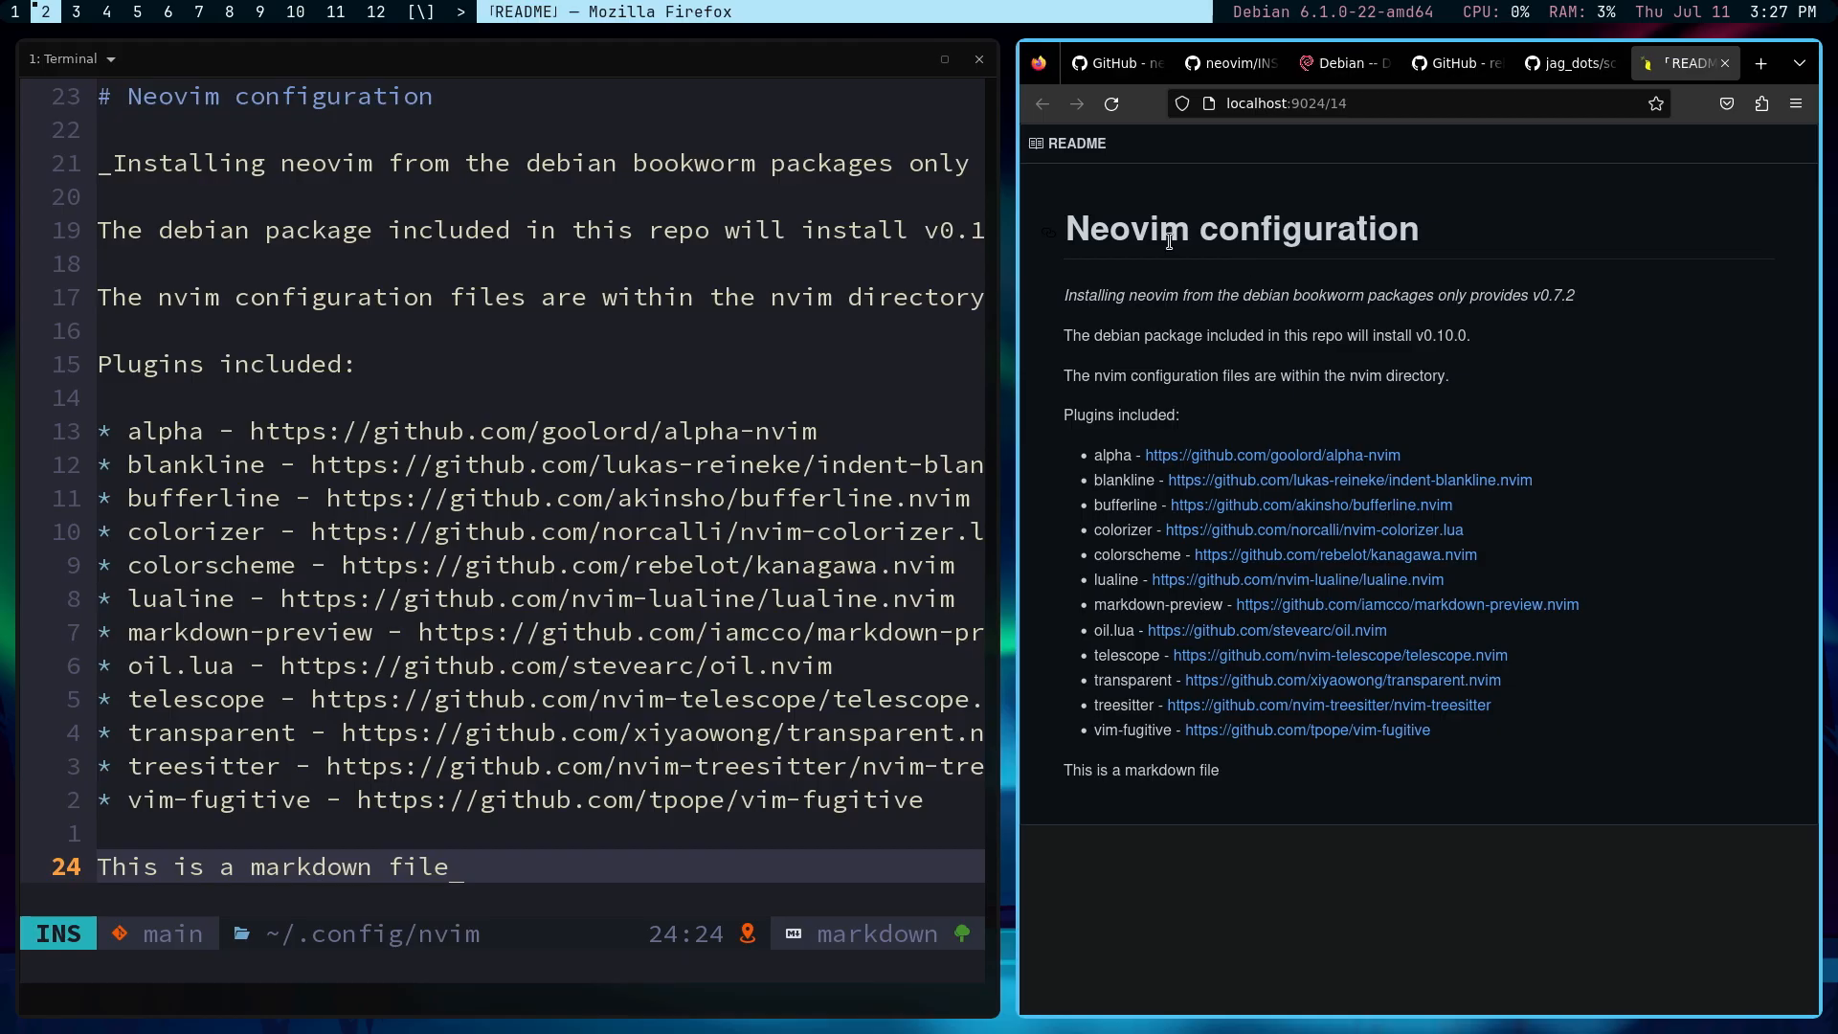
{"action": "mouse_move", "coordinate": [1109, 259]}
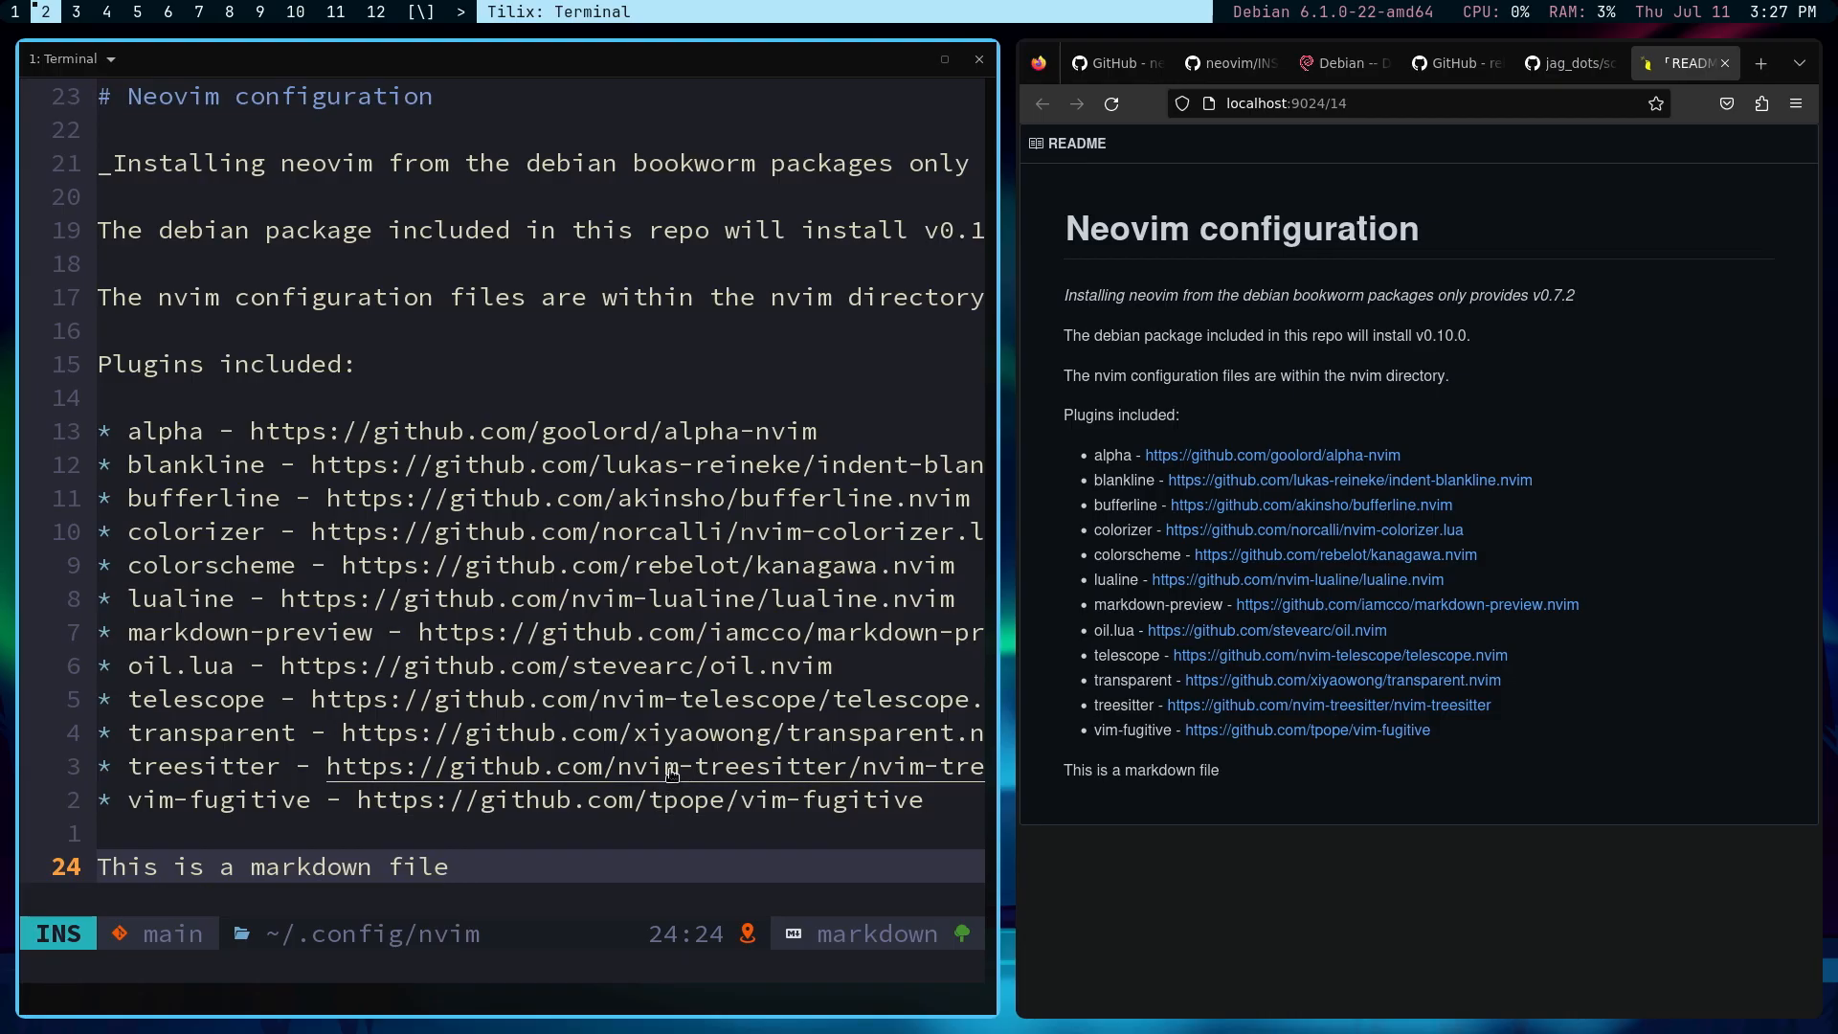
{"action": "mouse_move", "coordinate": [318, 633]}
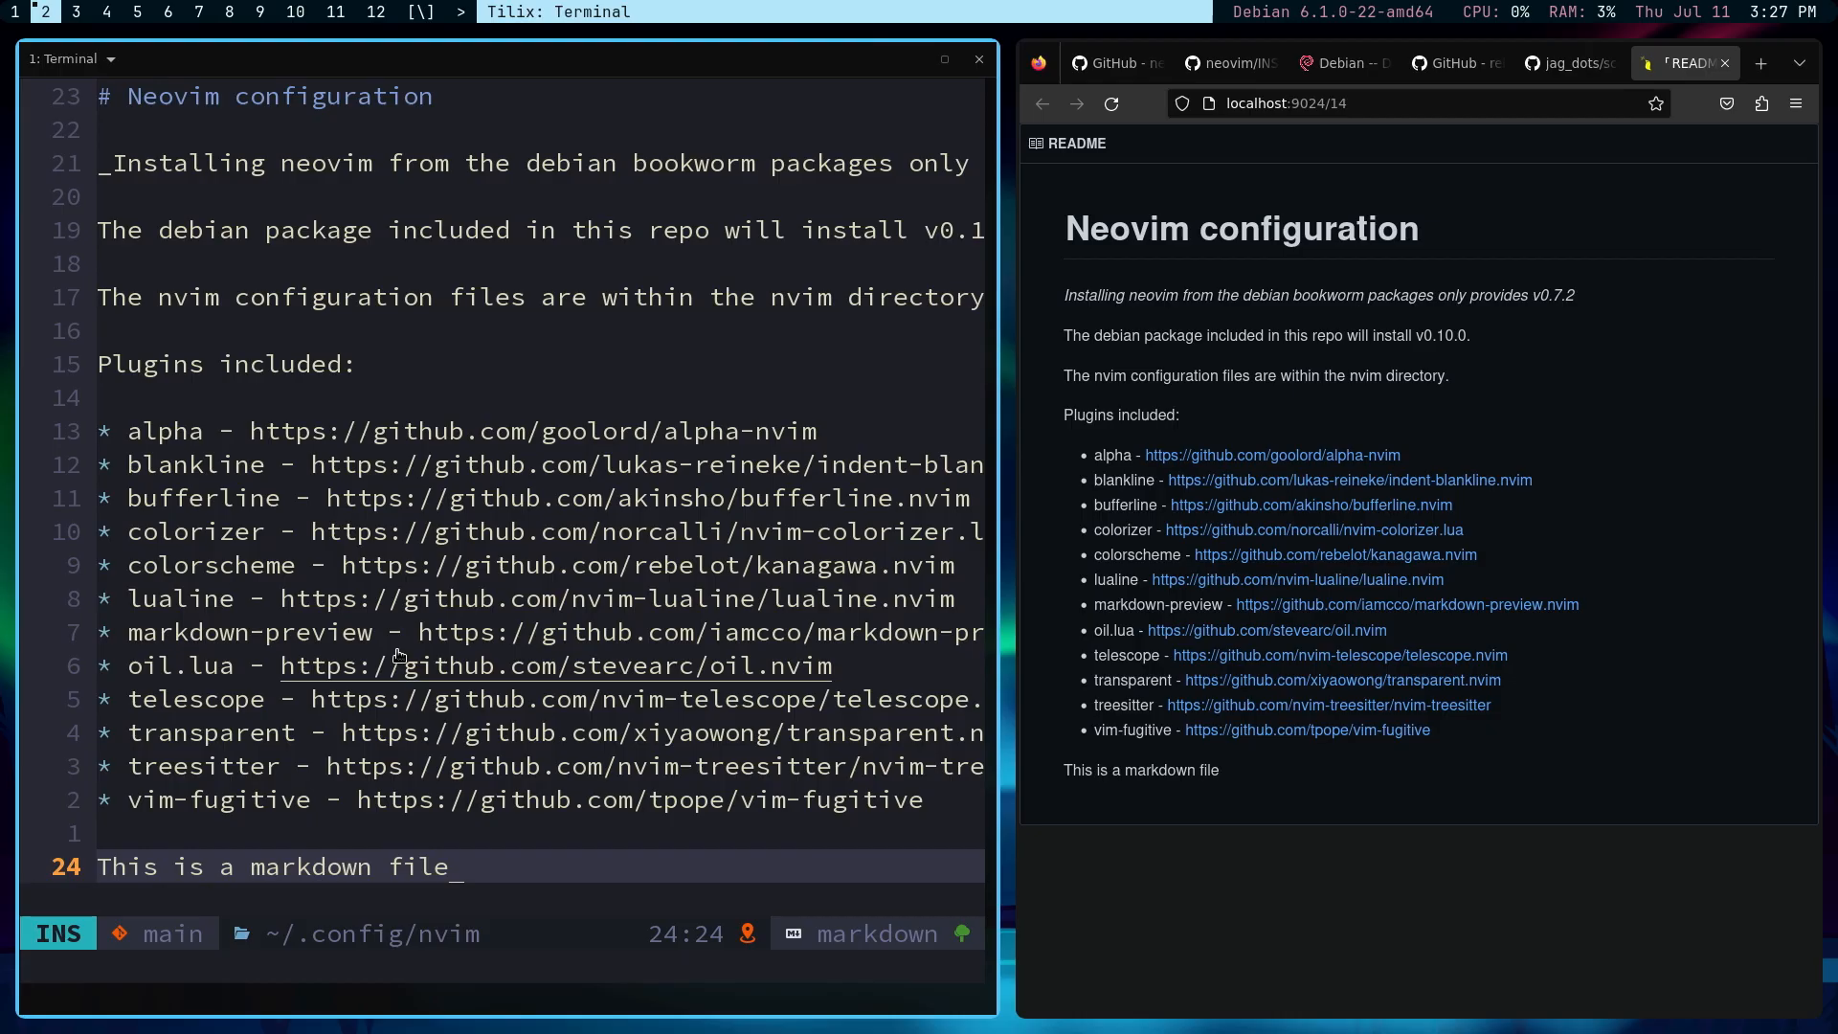
{"action": "mouse_move", "coordinate": [349, 665]}
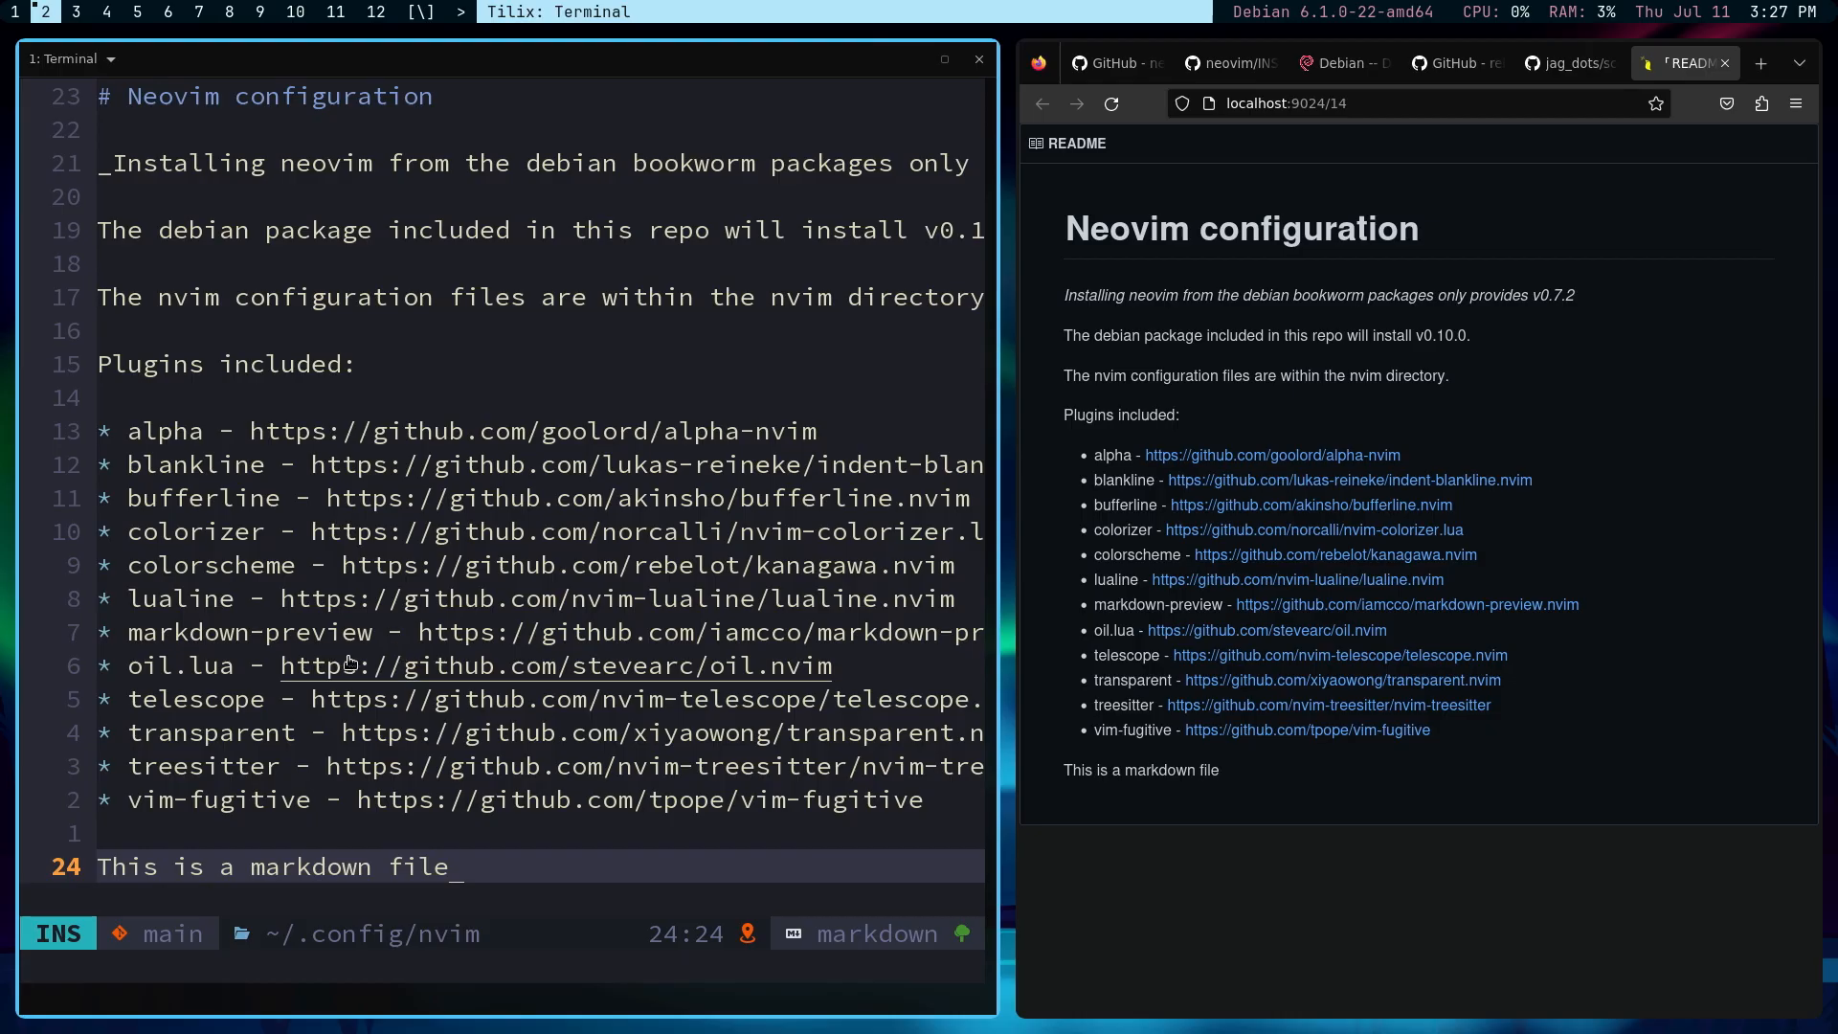
{"action": "mouse_move", "coordinate": [408, 633]}
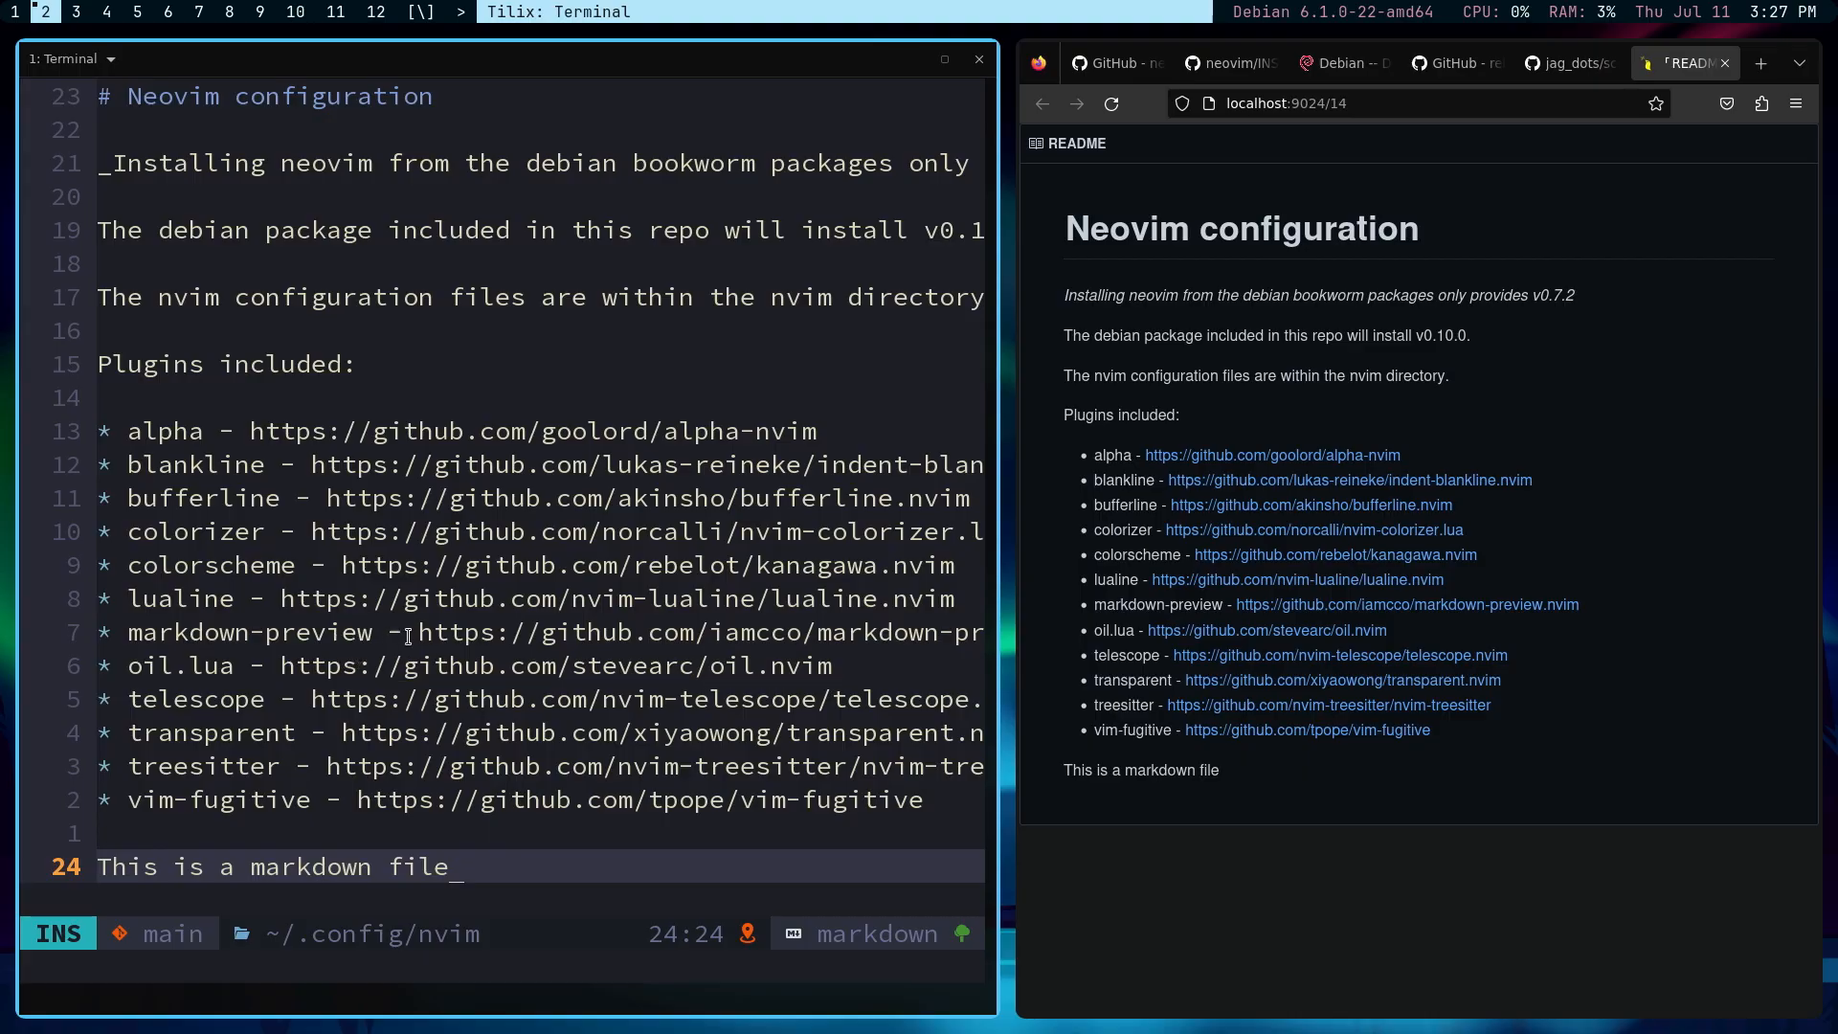